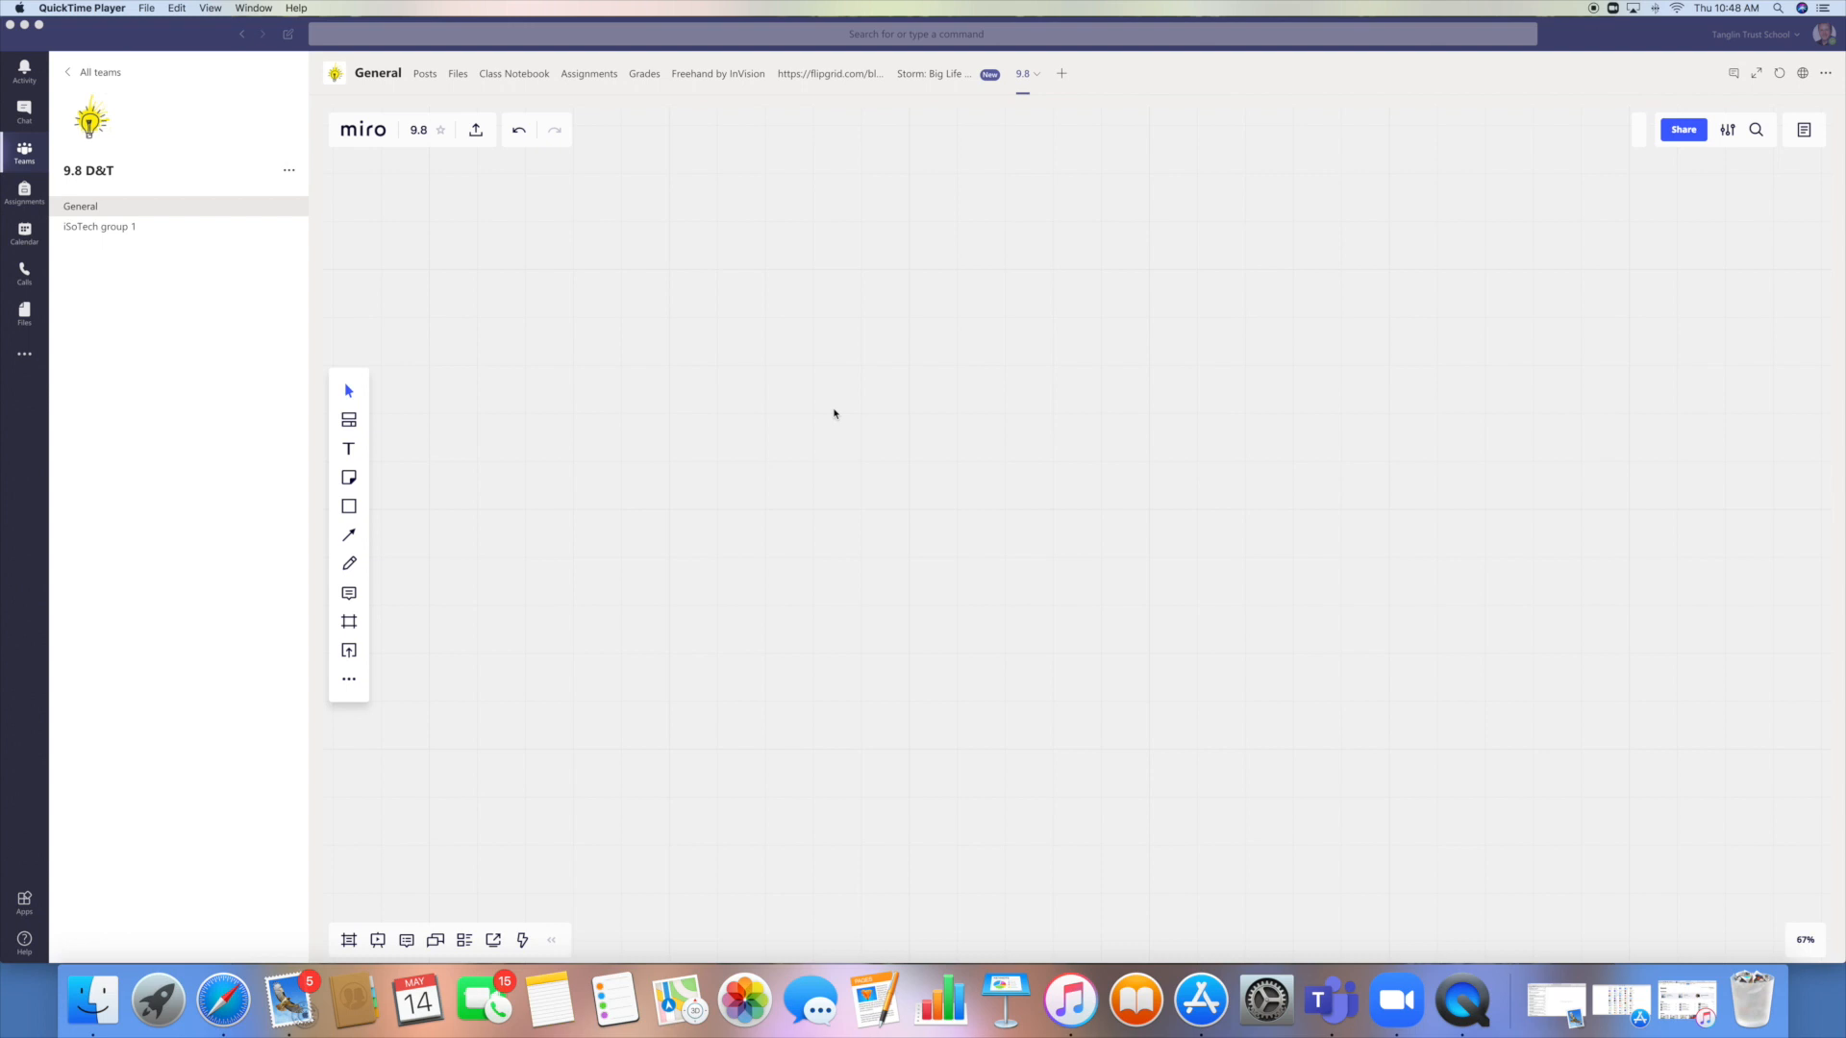
{"action": "mouse_move", "coordinate": [817, 88]}
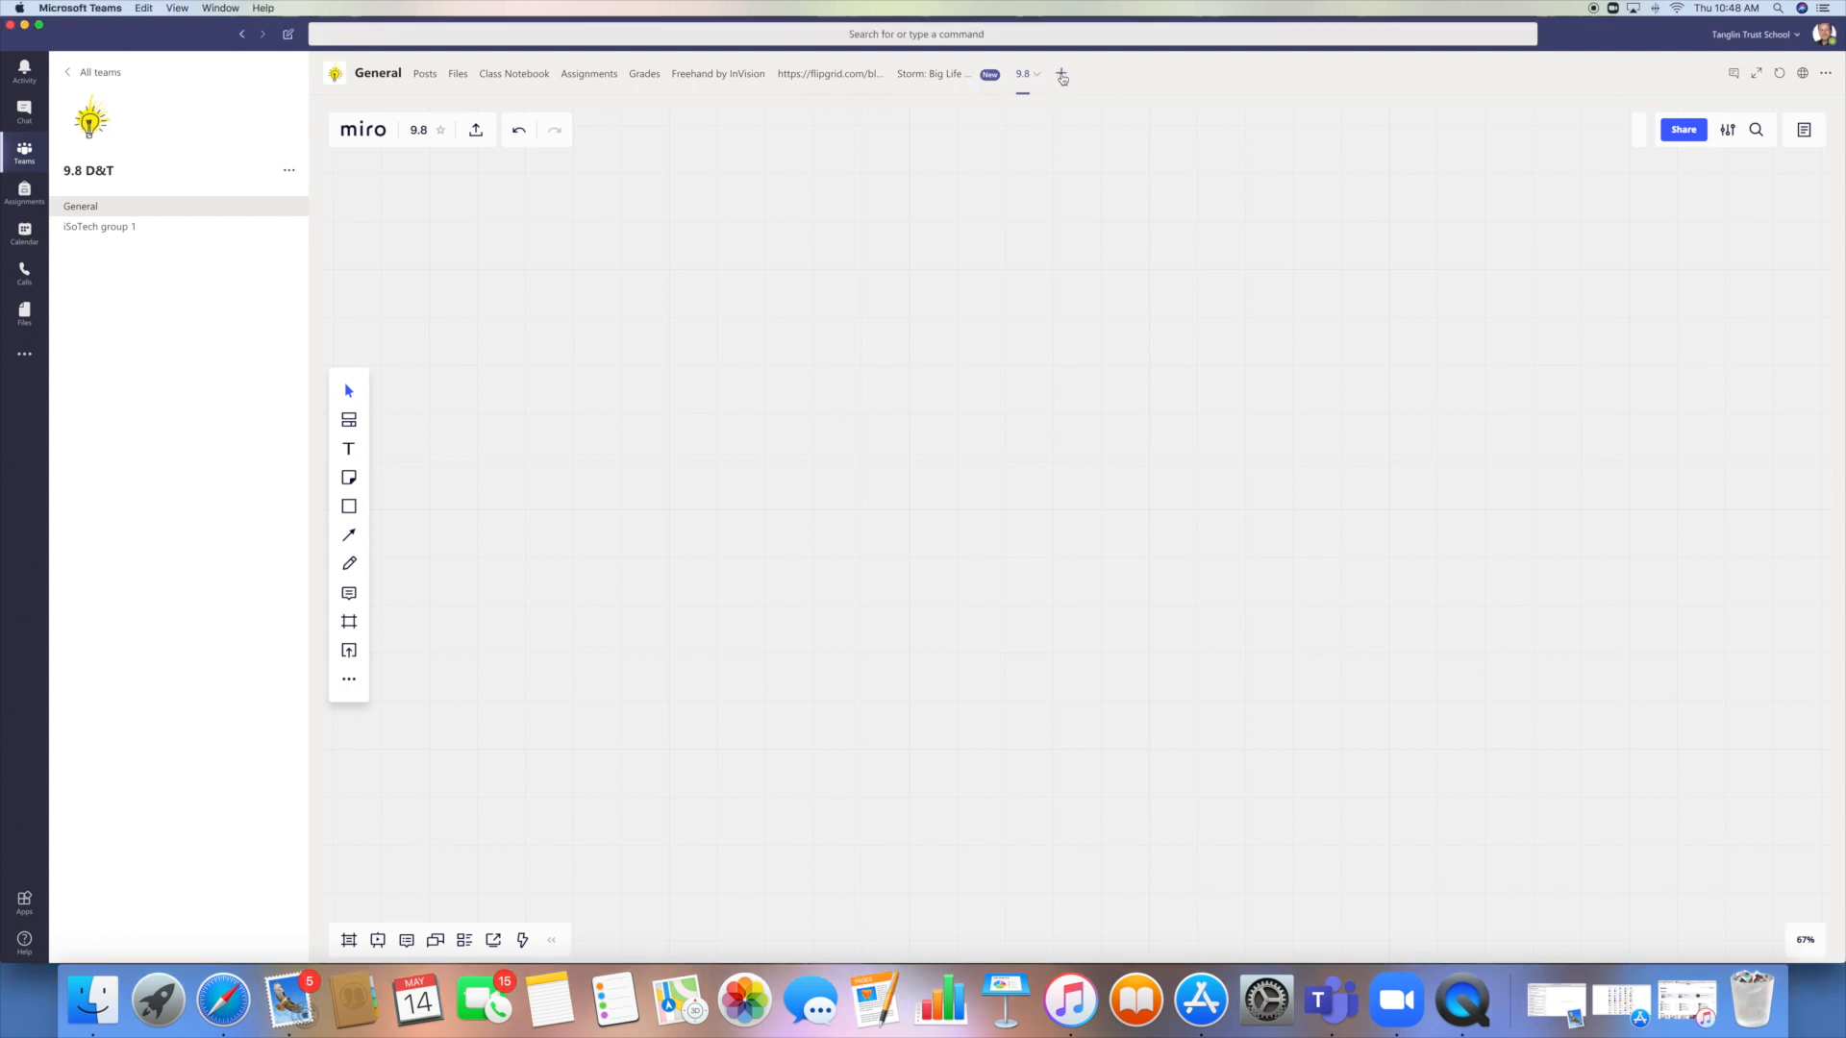
Open the Add a tab app gallery from the channel's + button.
{"action": "left_click", "coordinate": [1060, 74]}
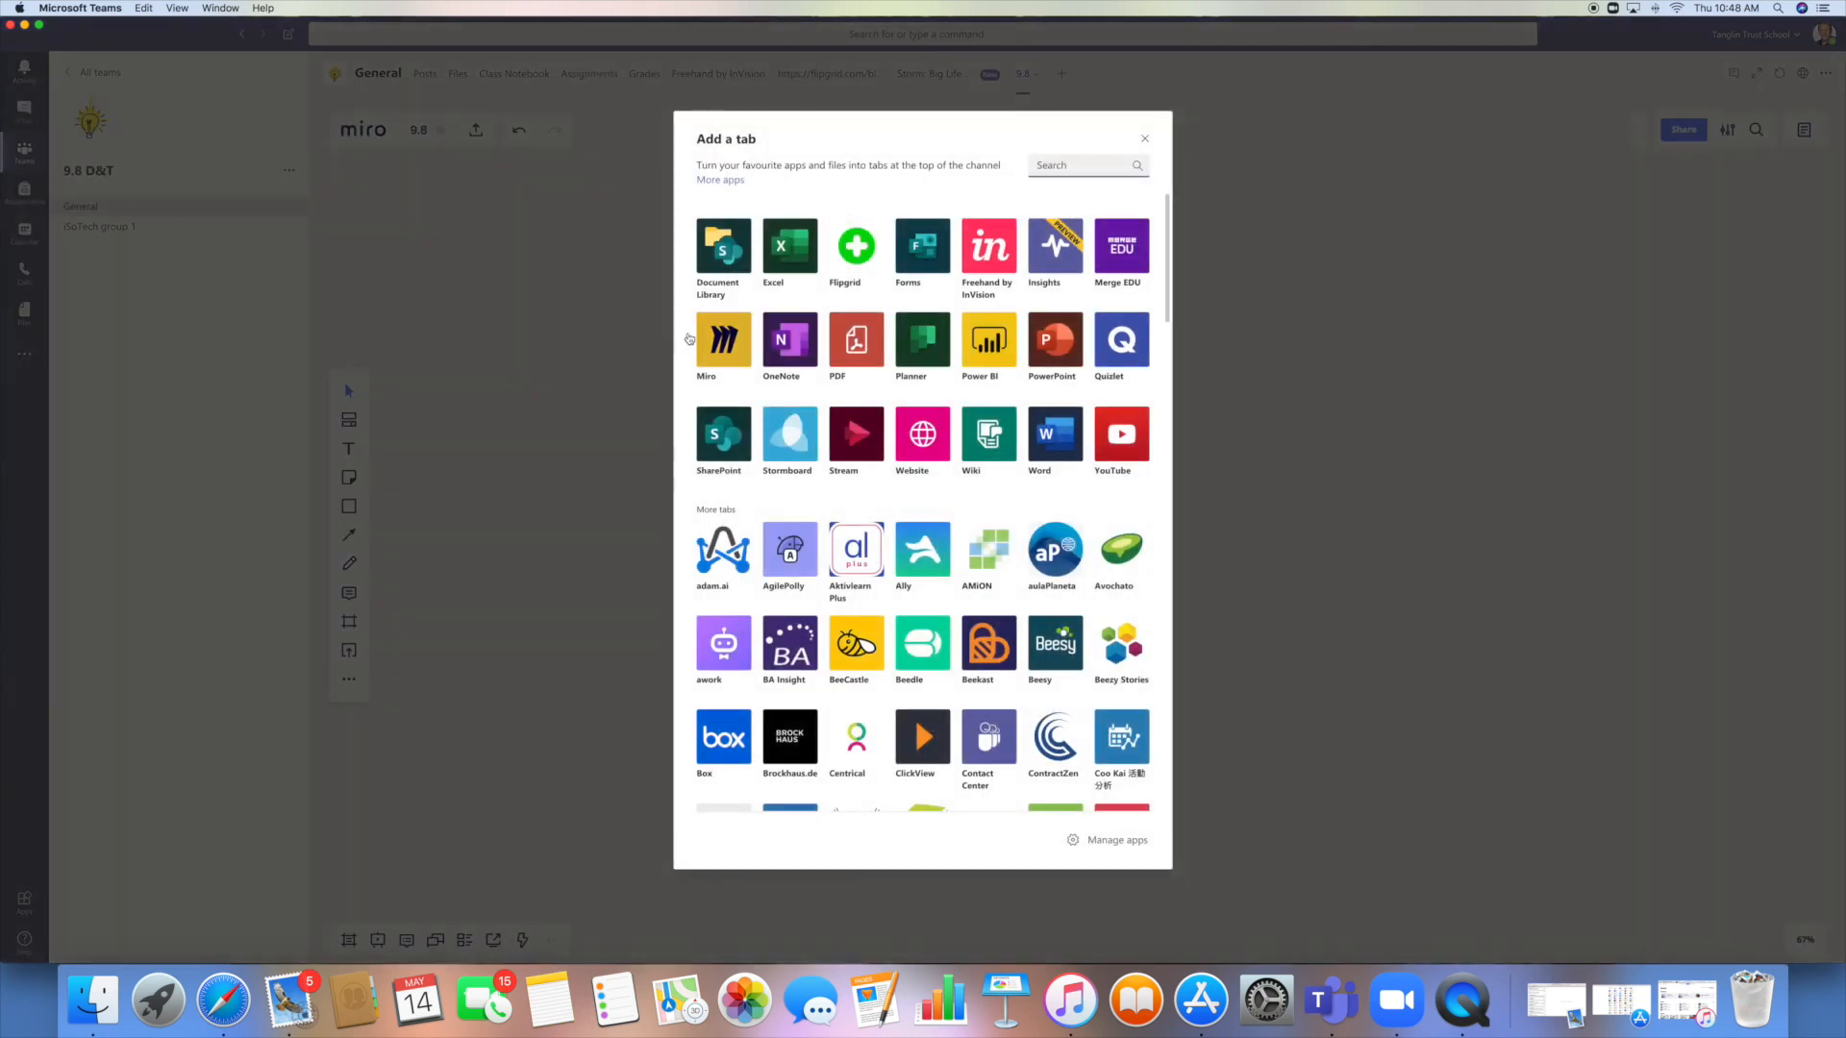
{"action": "mouse_move", "coordinate": [871, 460]}
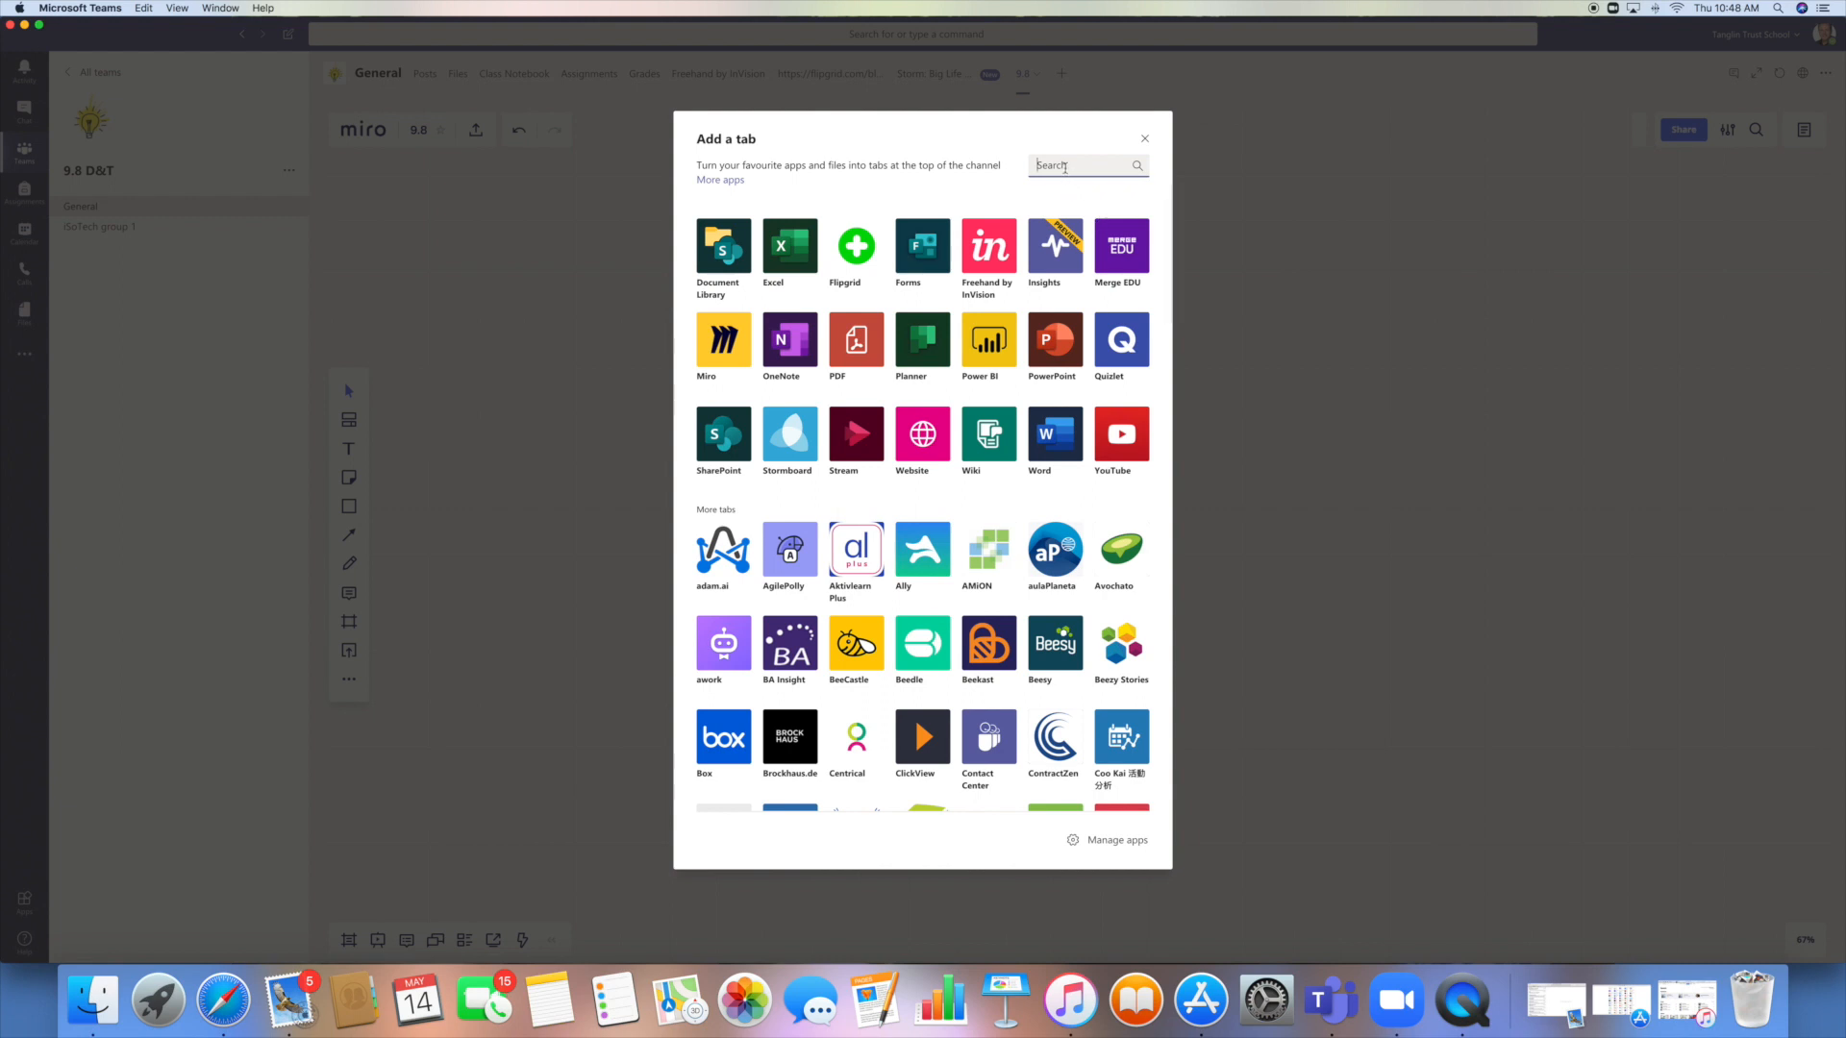
{"action": "mouse_move", "coordinate": [816, 220]}
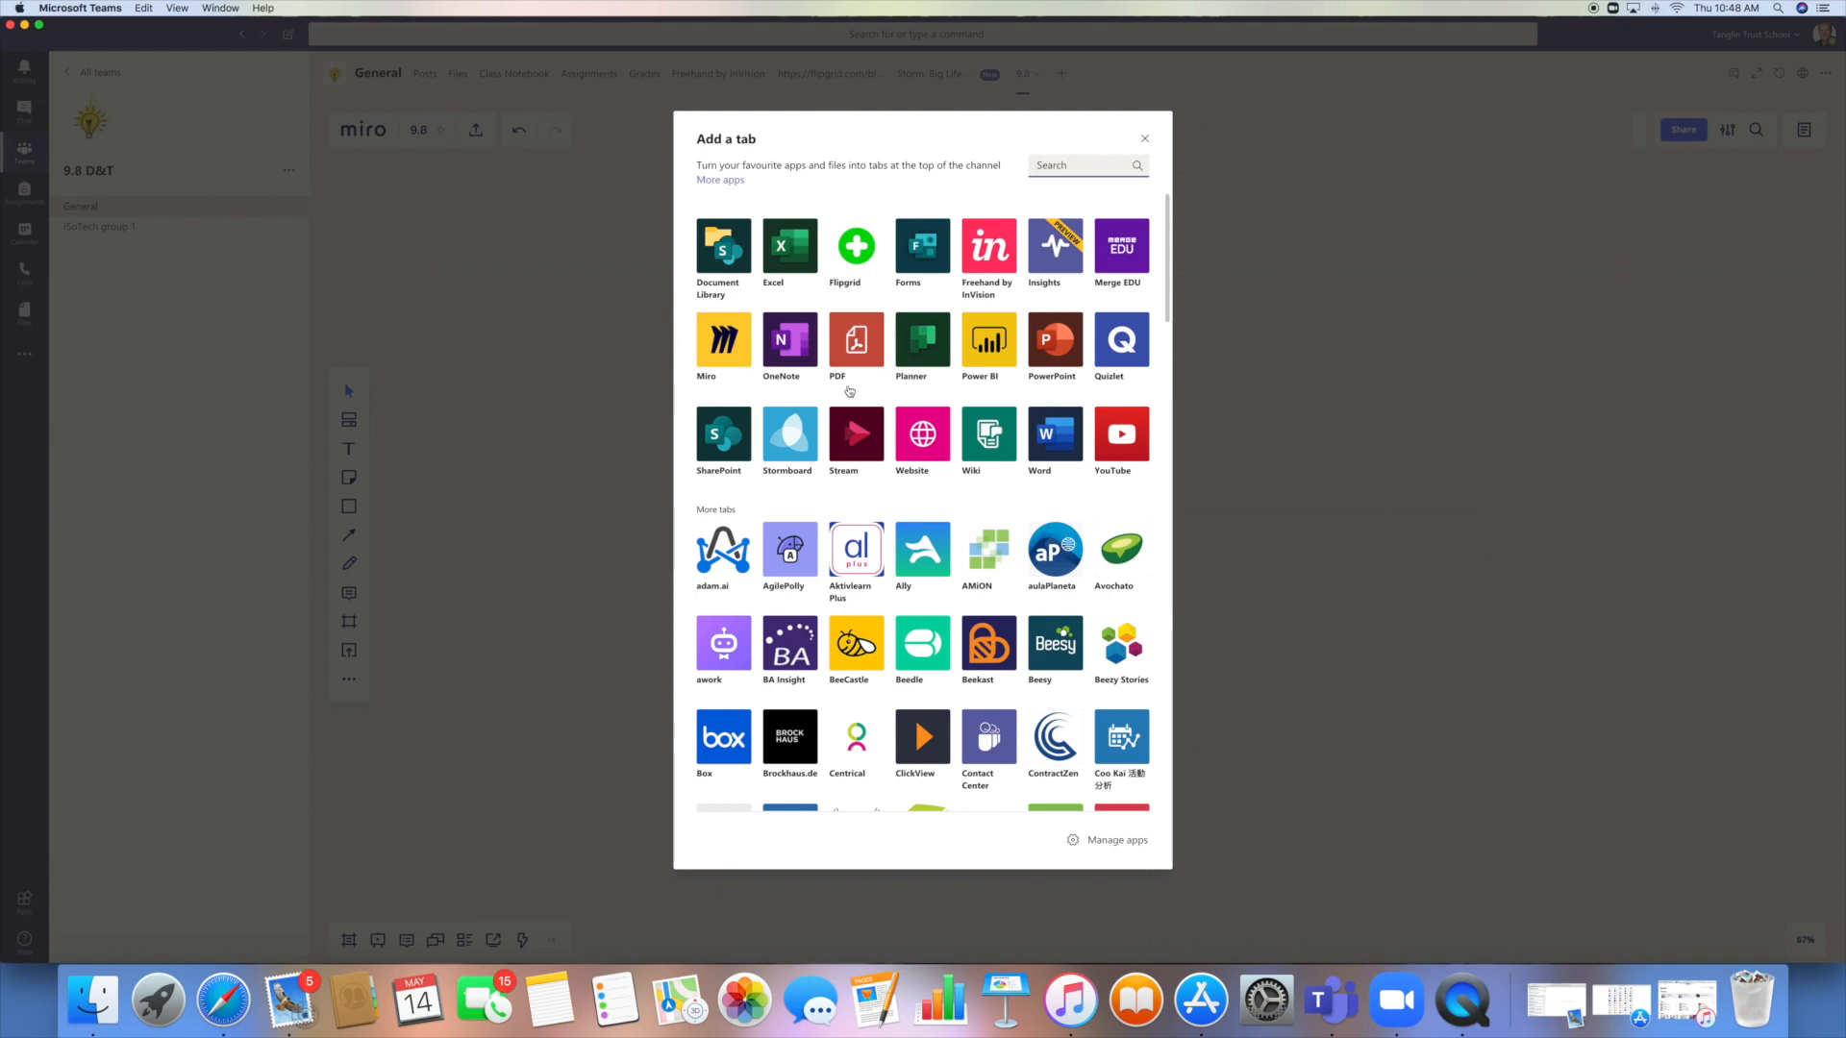
{"action": "mouse_move", "coordinate": [856, 341]}
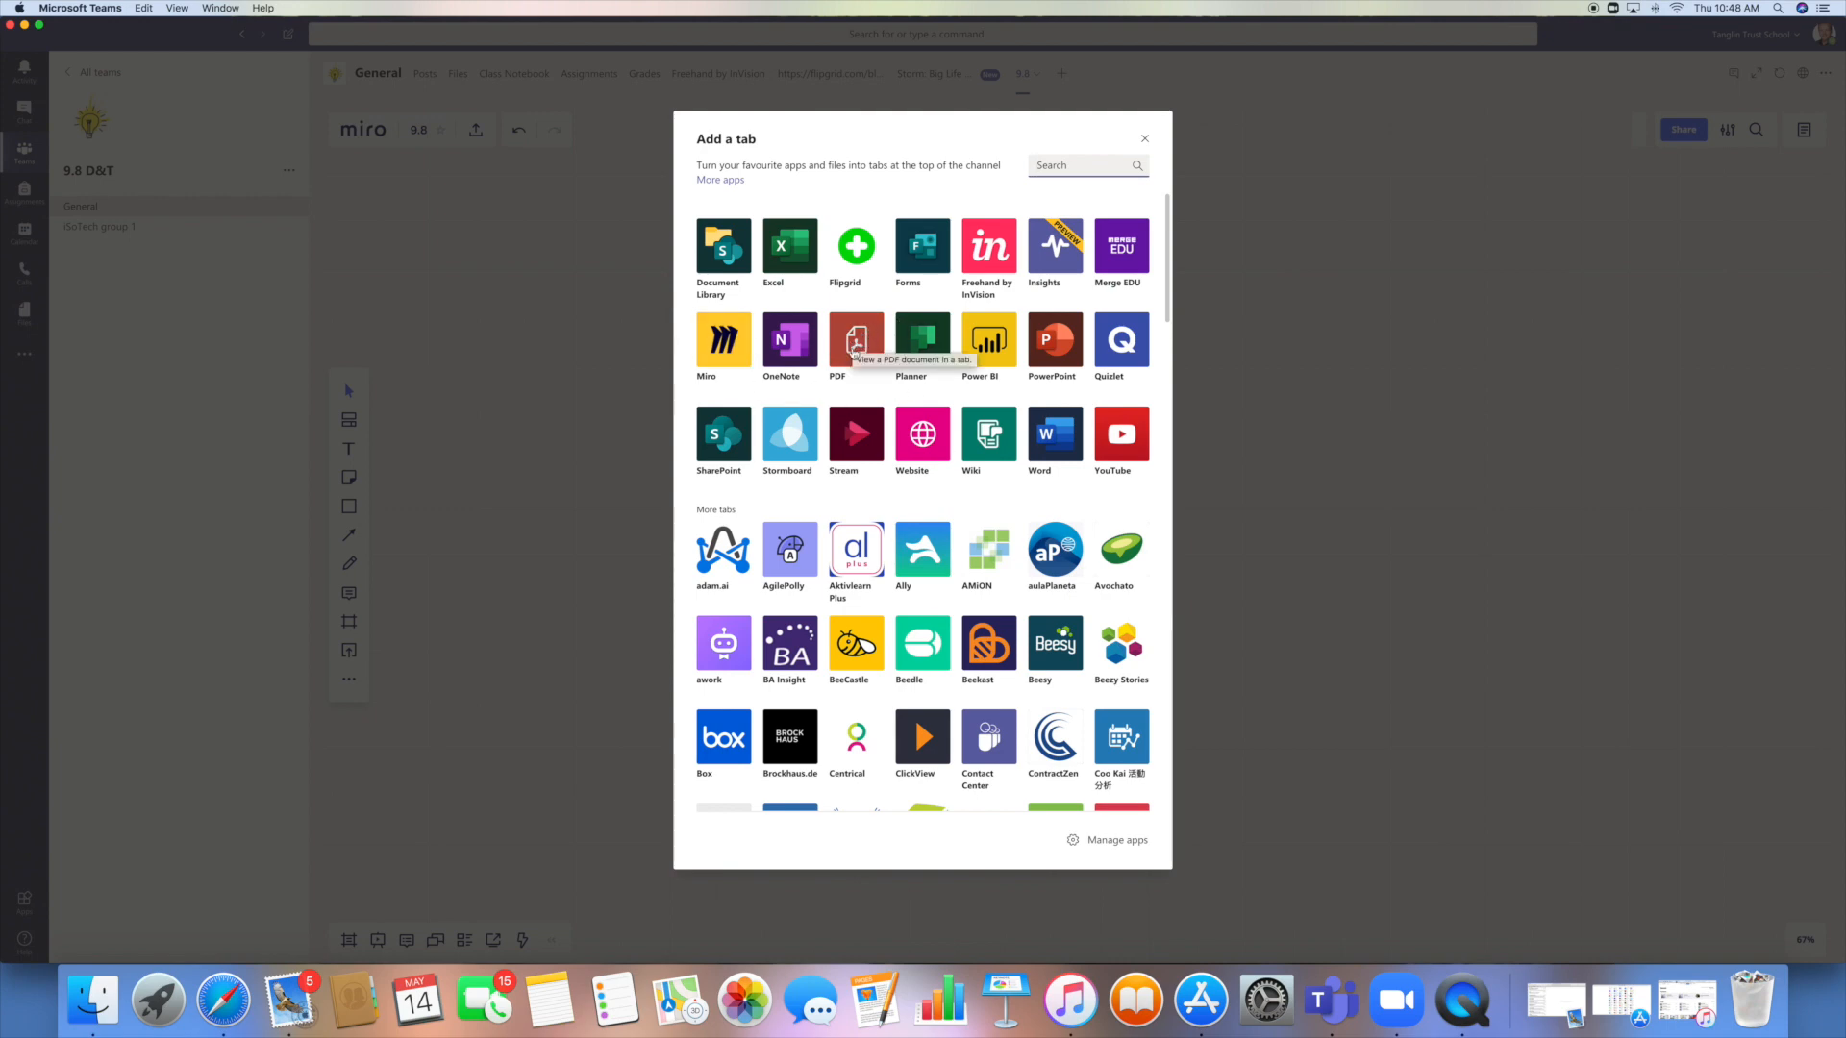
{"action": "mouse_move", "coordinate": [1143, 125]}
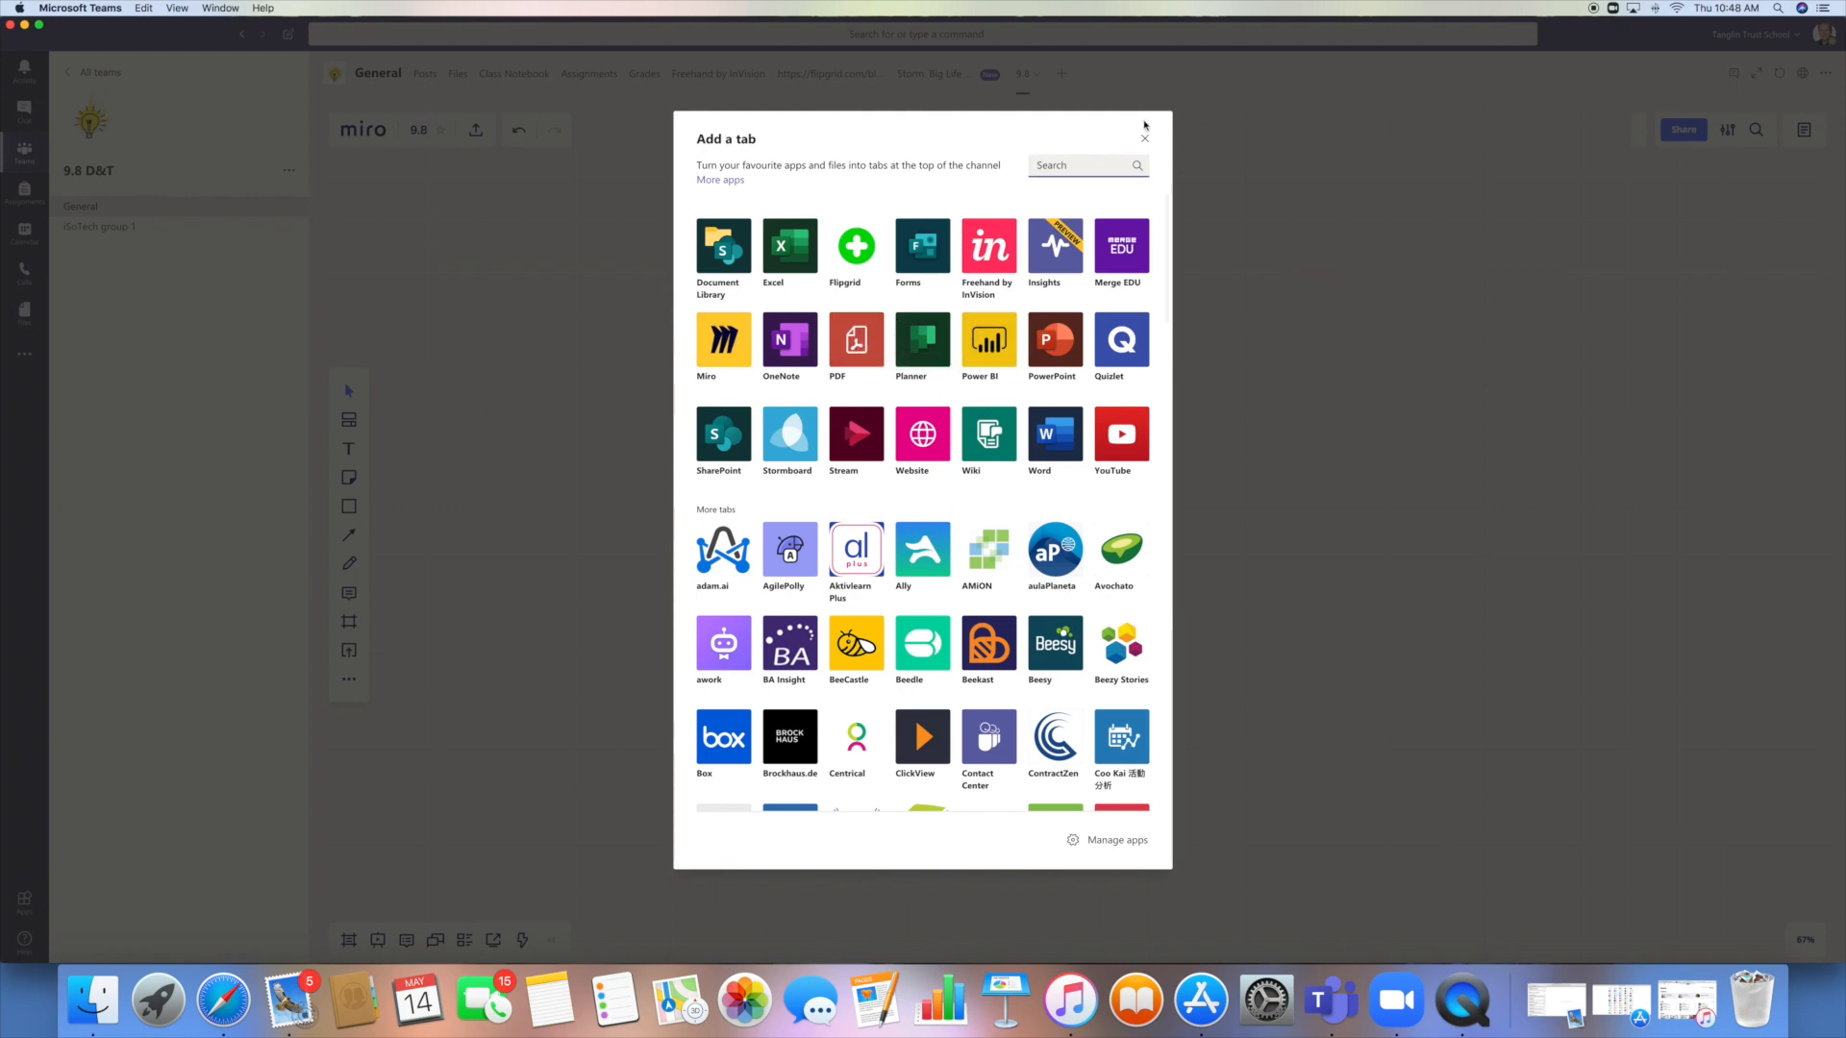
Close the Add a tab gallery without adding Miro or any other tab.
{"action": "left_click", "coordinate": [1143, 137]}
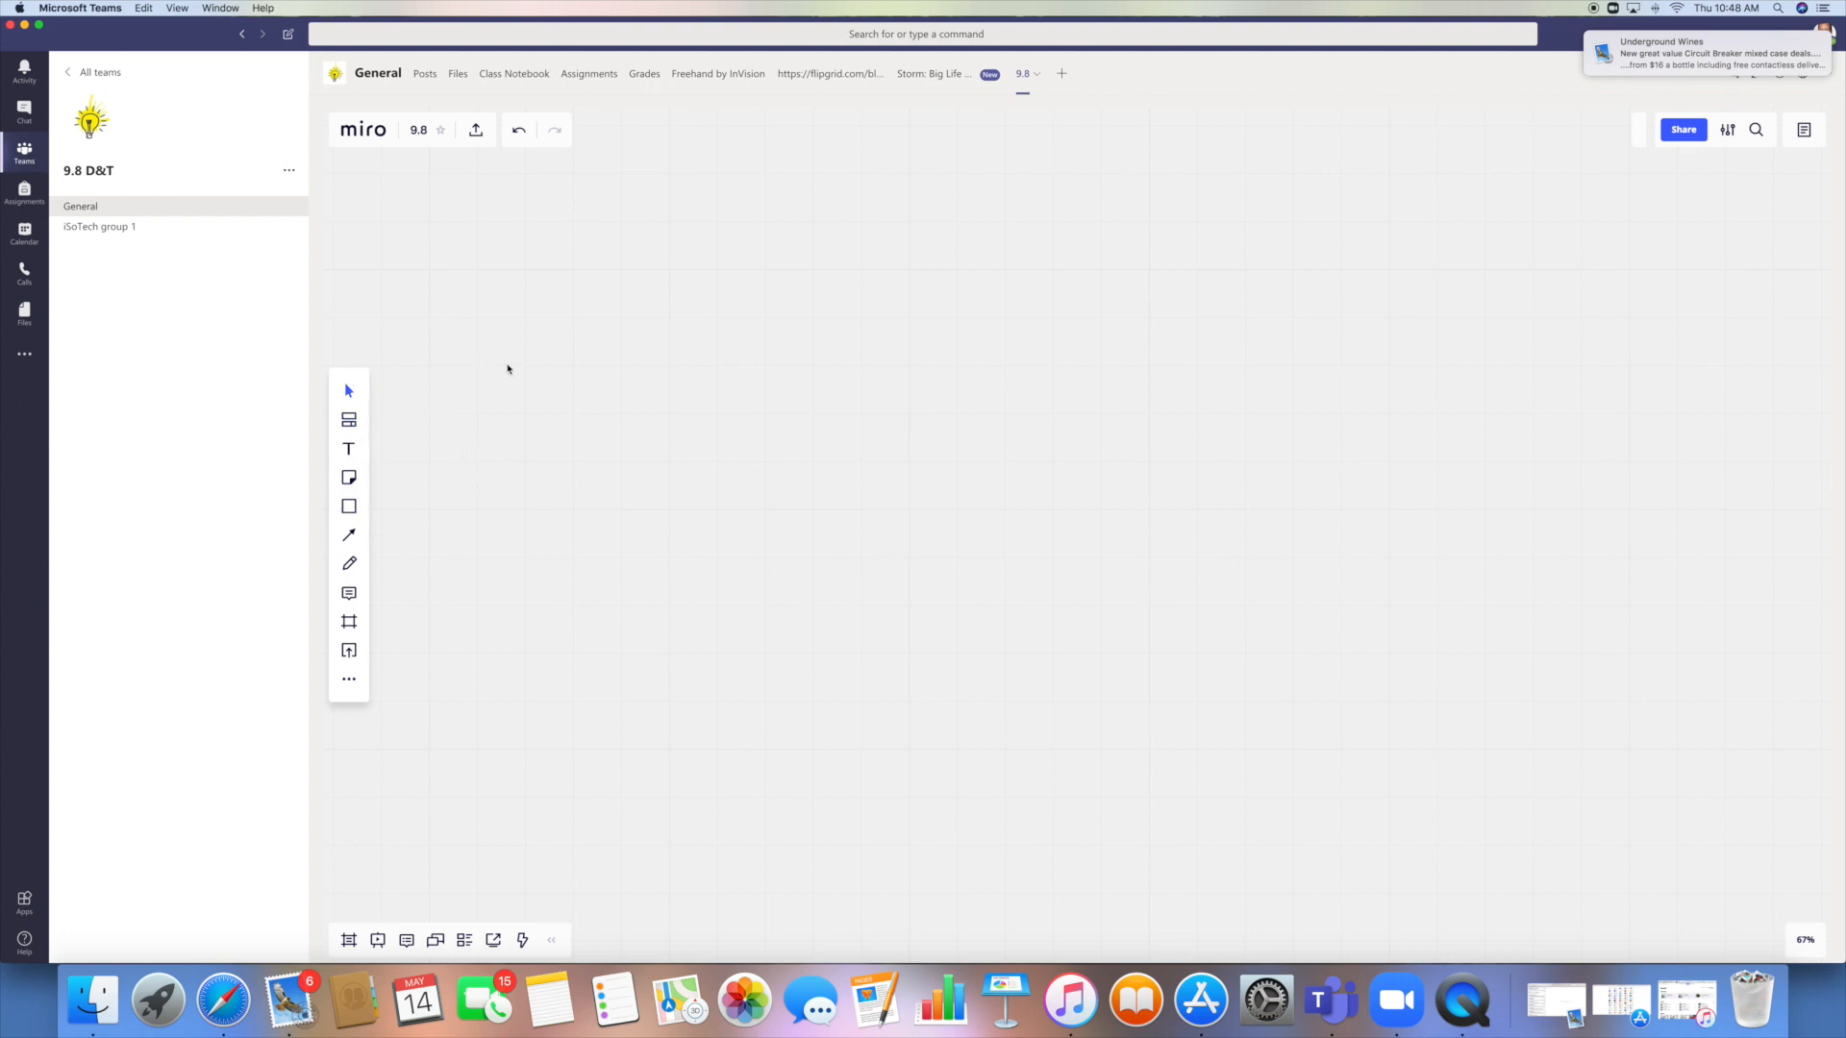
{"action": "mouse_move", "coordinate": [1070, 440]}
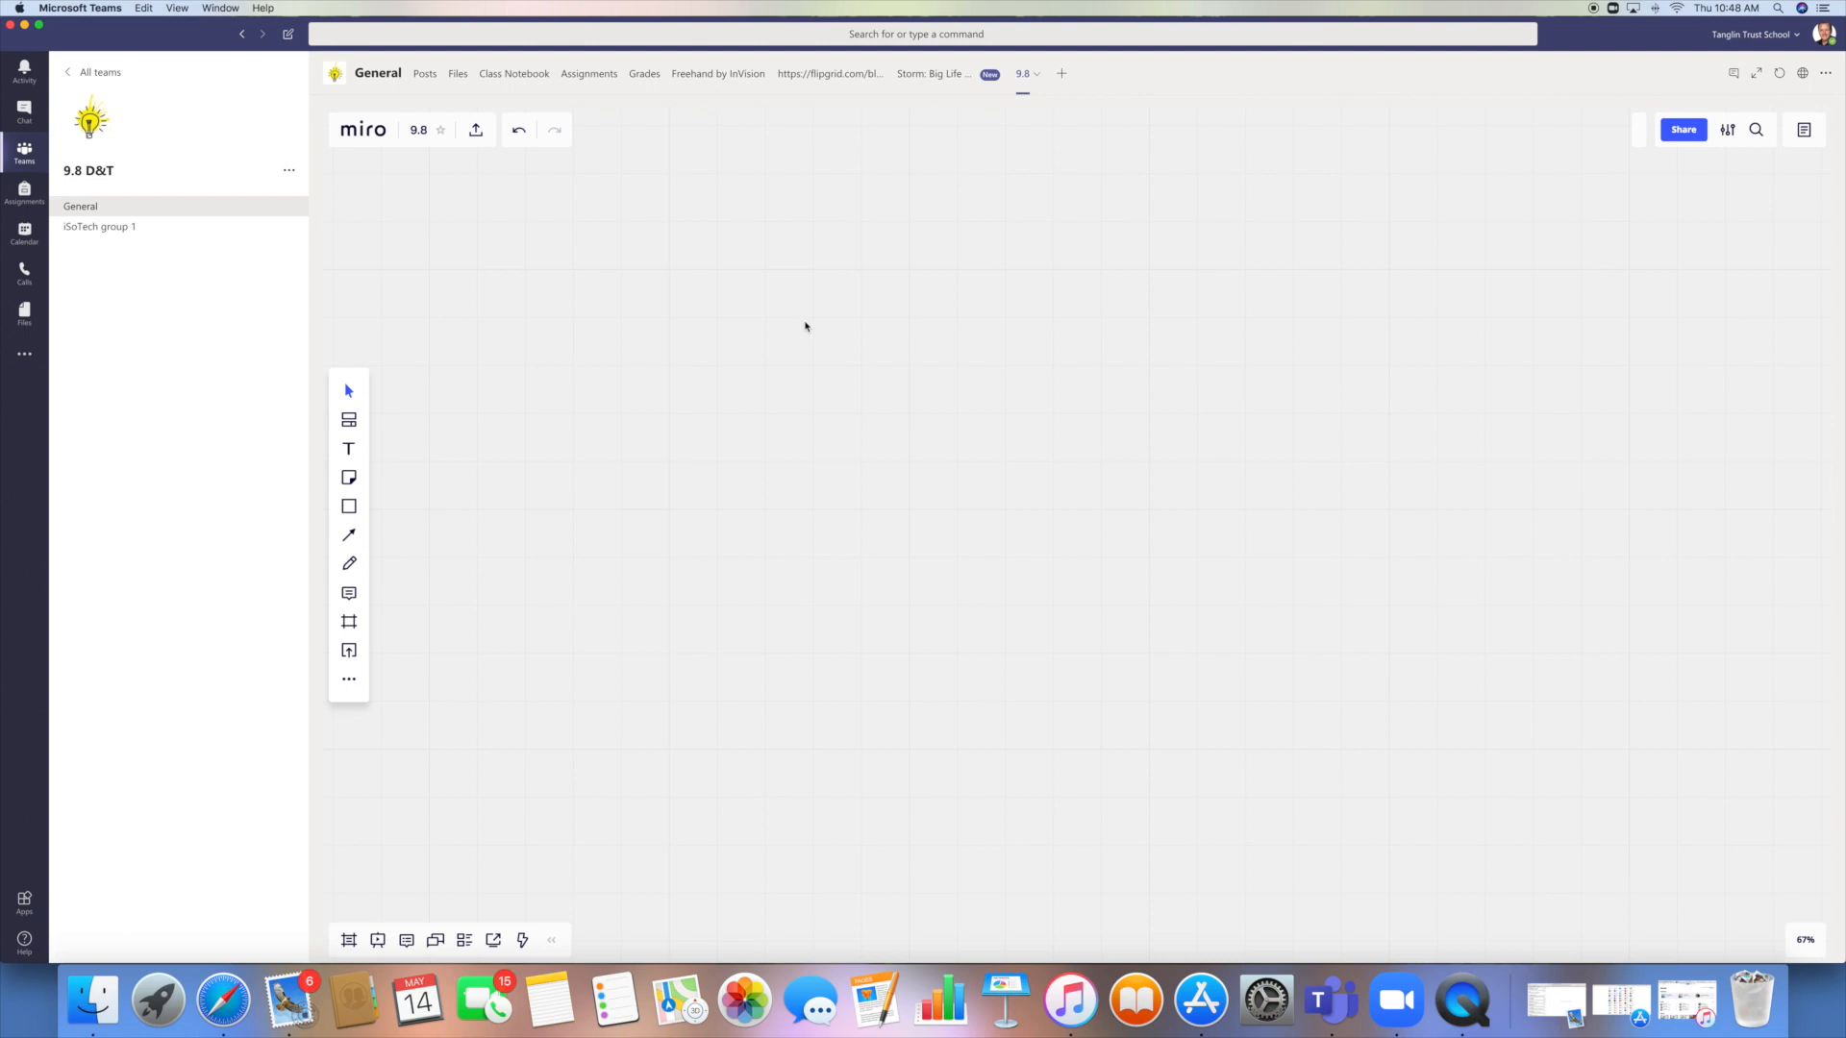
{"action": "mouse_move", "coordinate": [823, 326]}
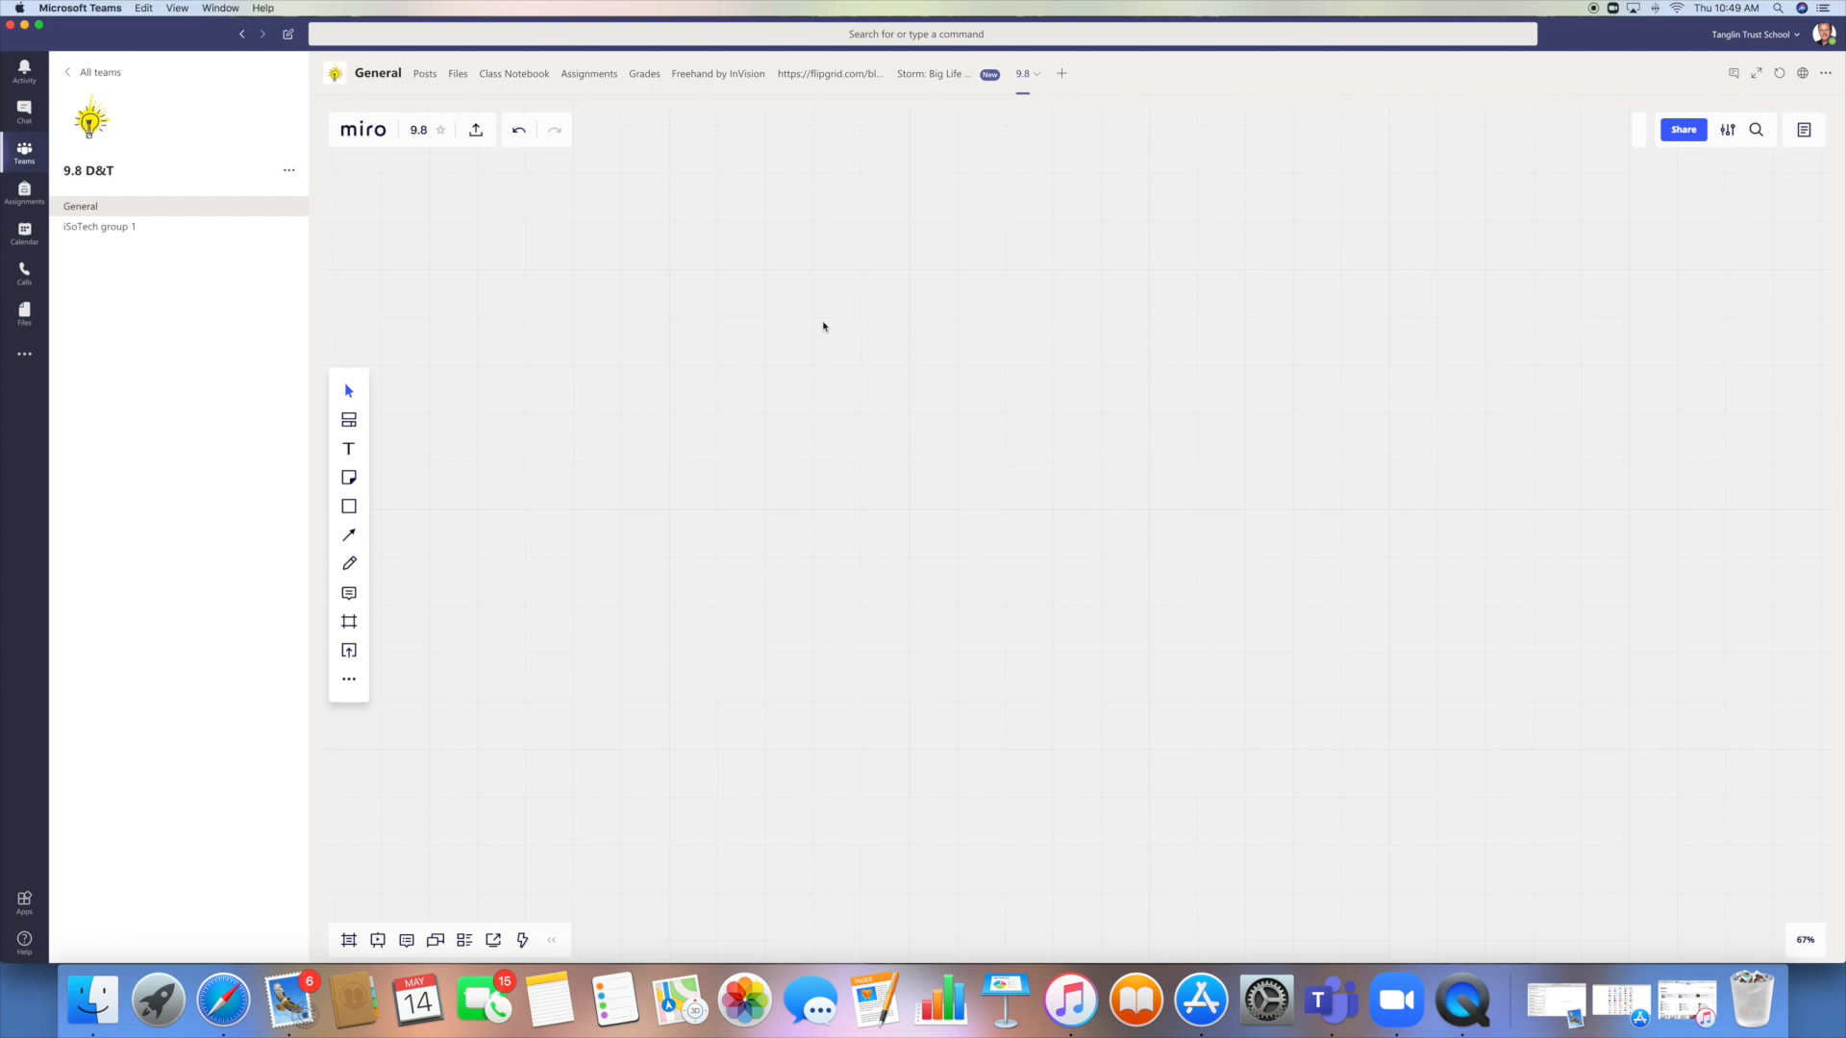
{"action": "mouse_move", "coordinate": [385, 447]}
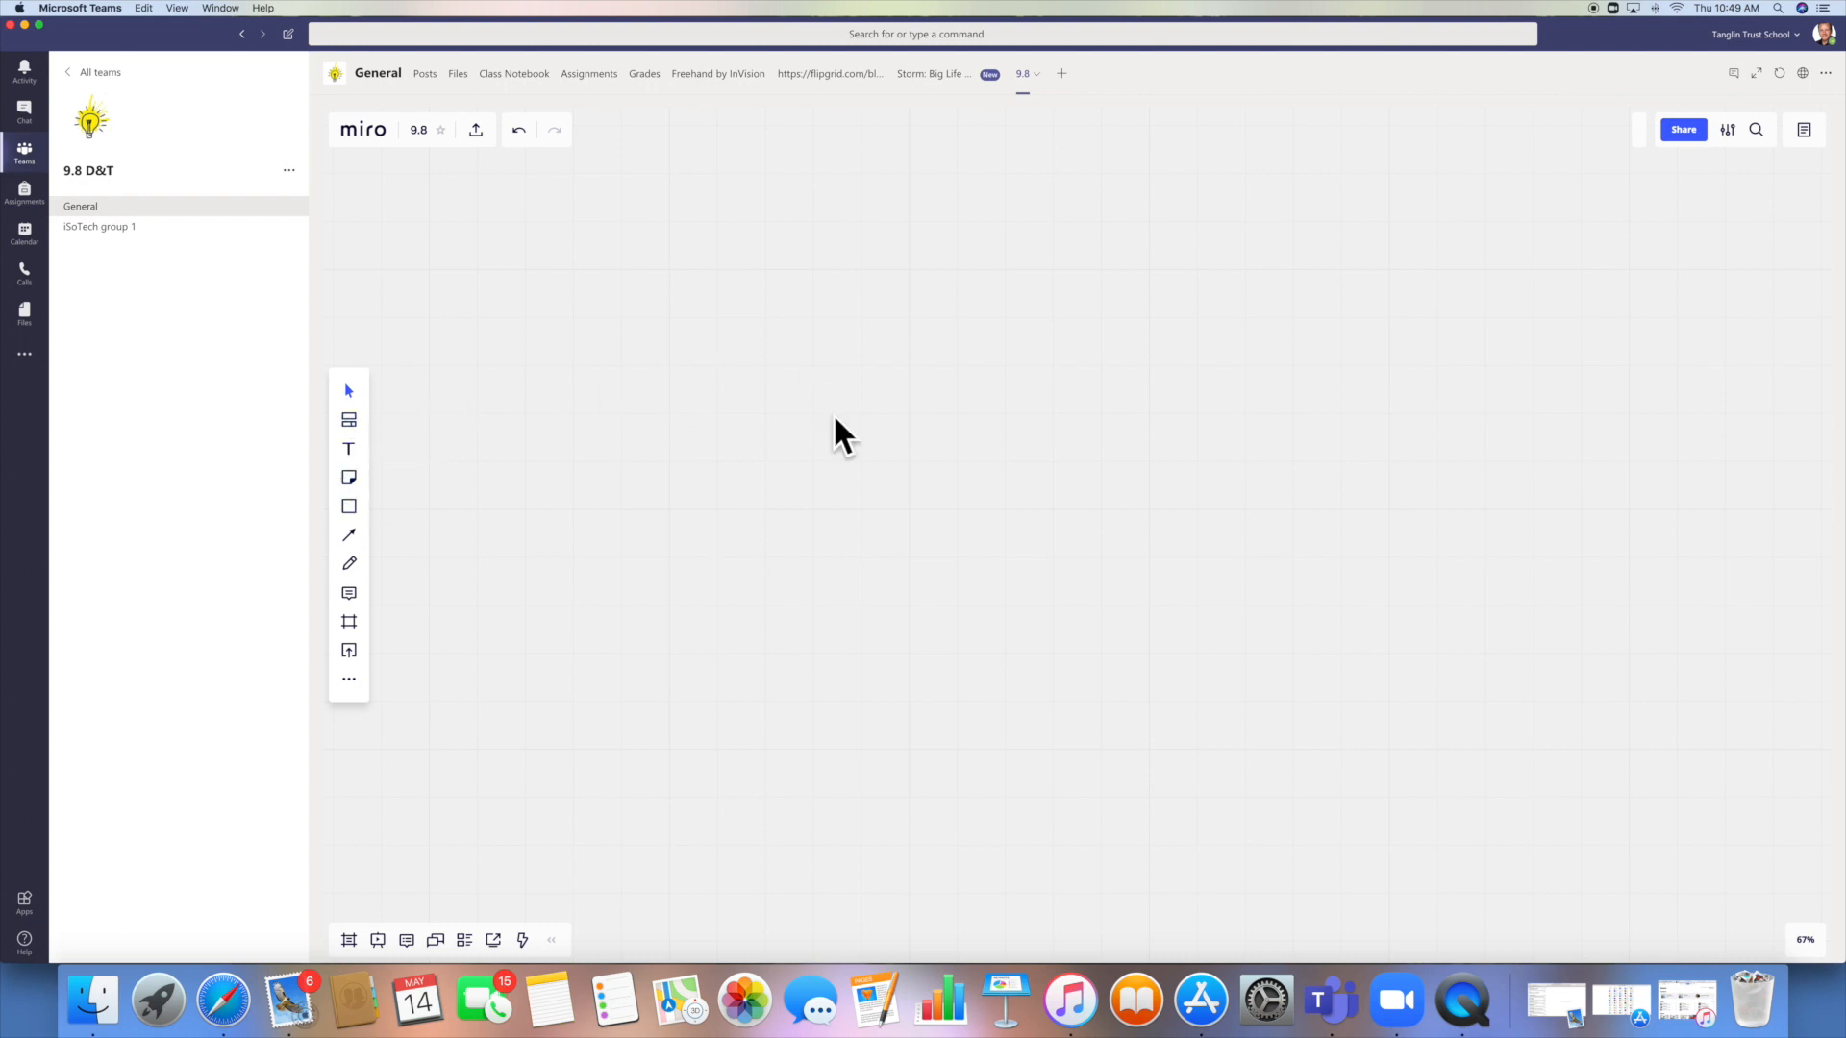
{"action": "mouse_move", "coordinate": [571, 442]}
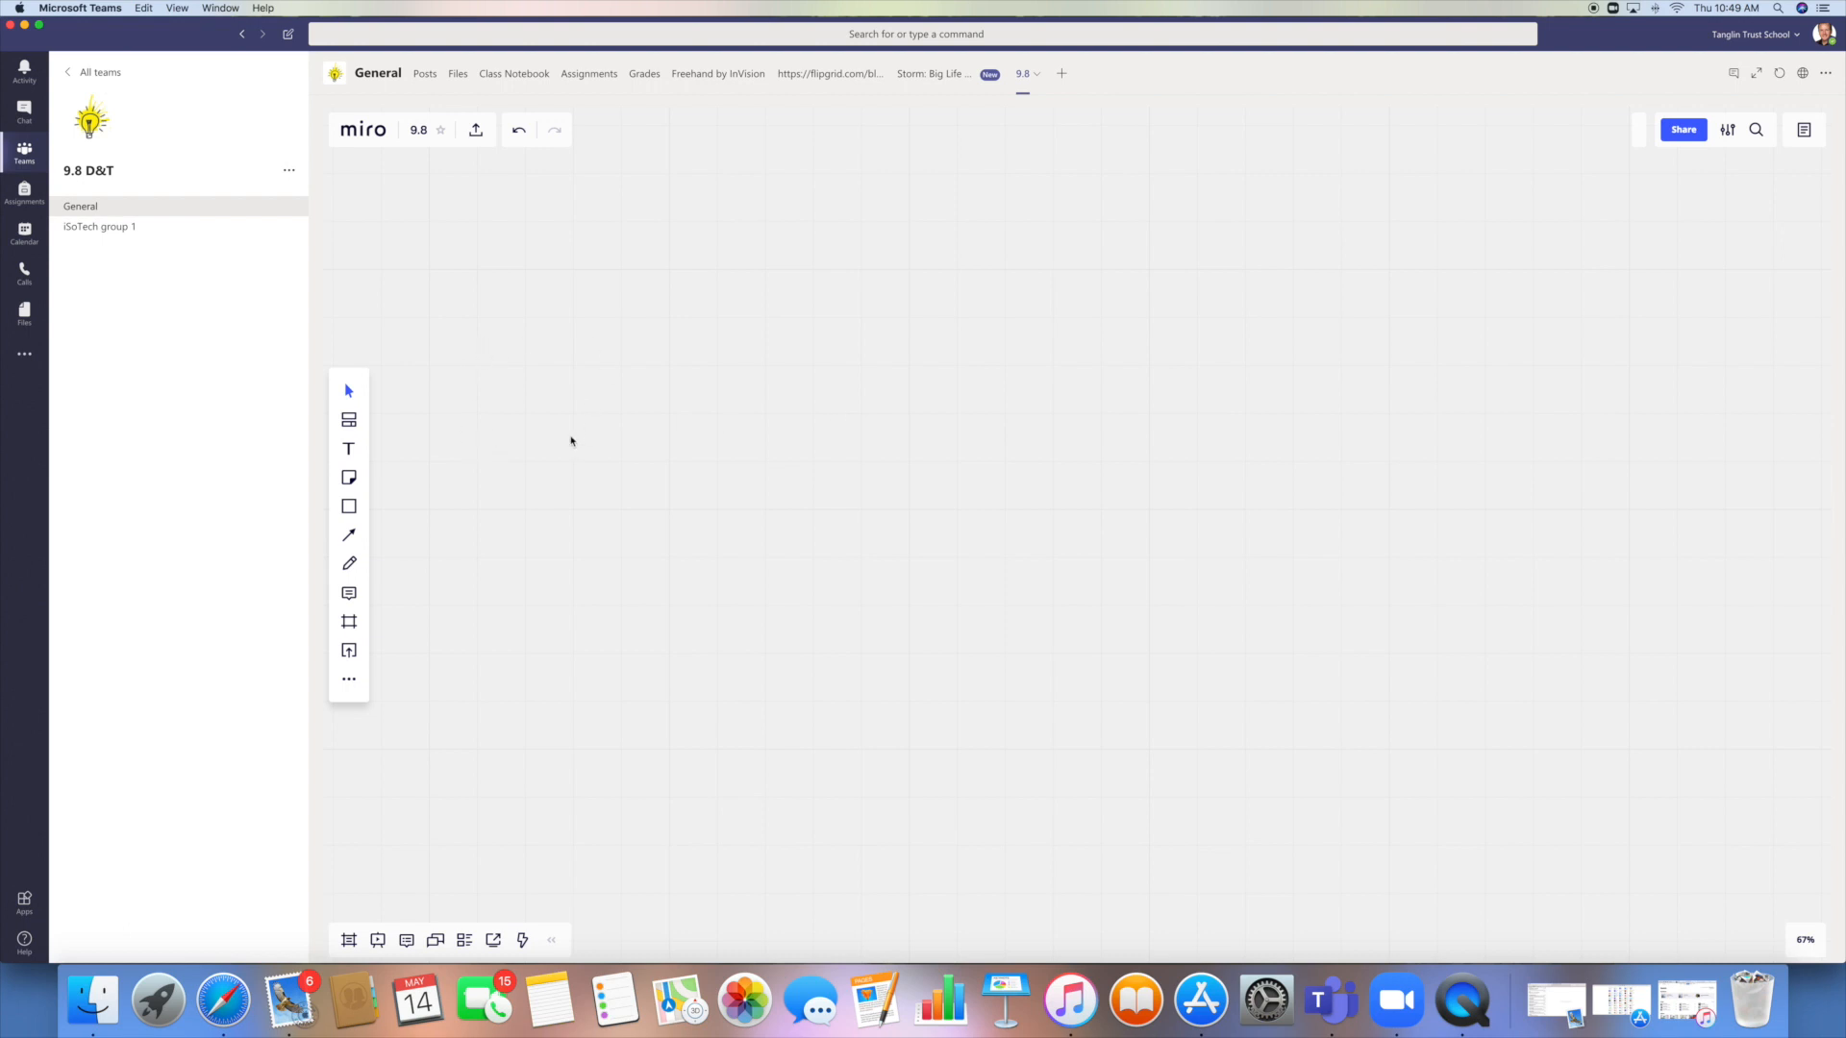
{"action": "mouse_move", "coordinate": [1182, 268]}
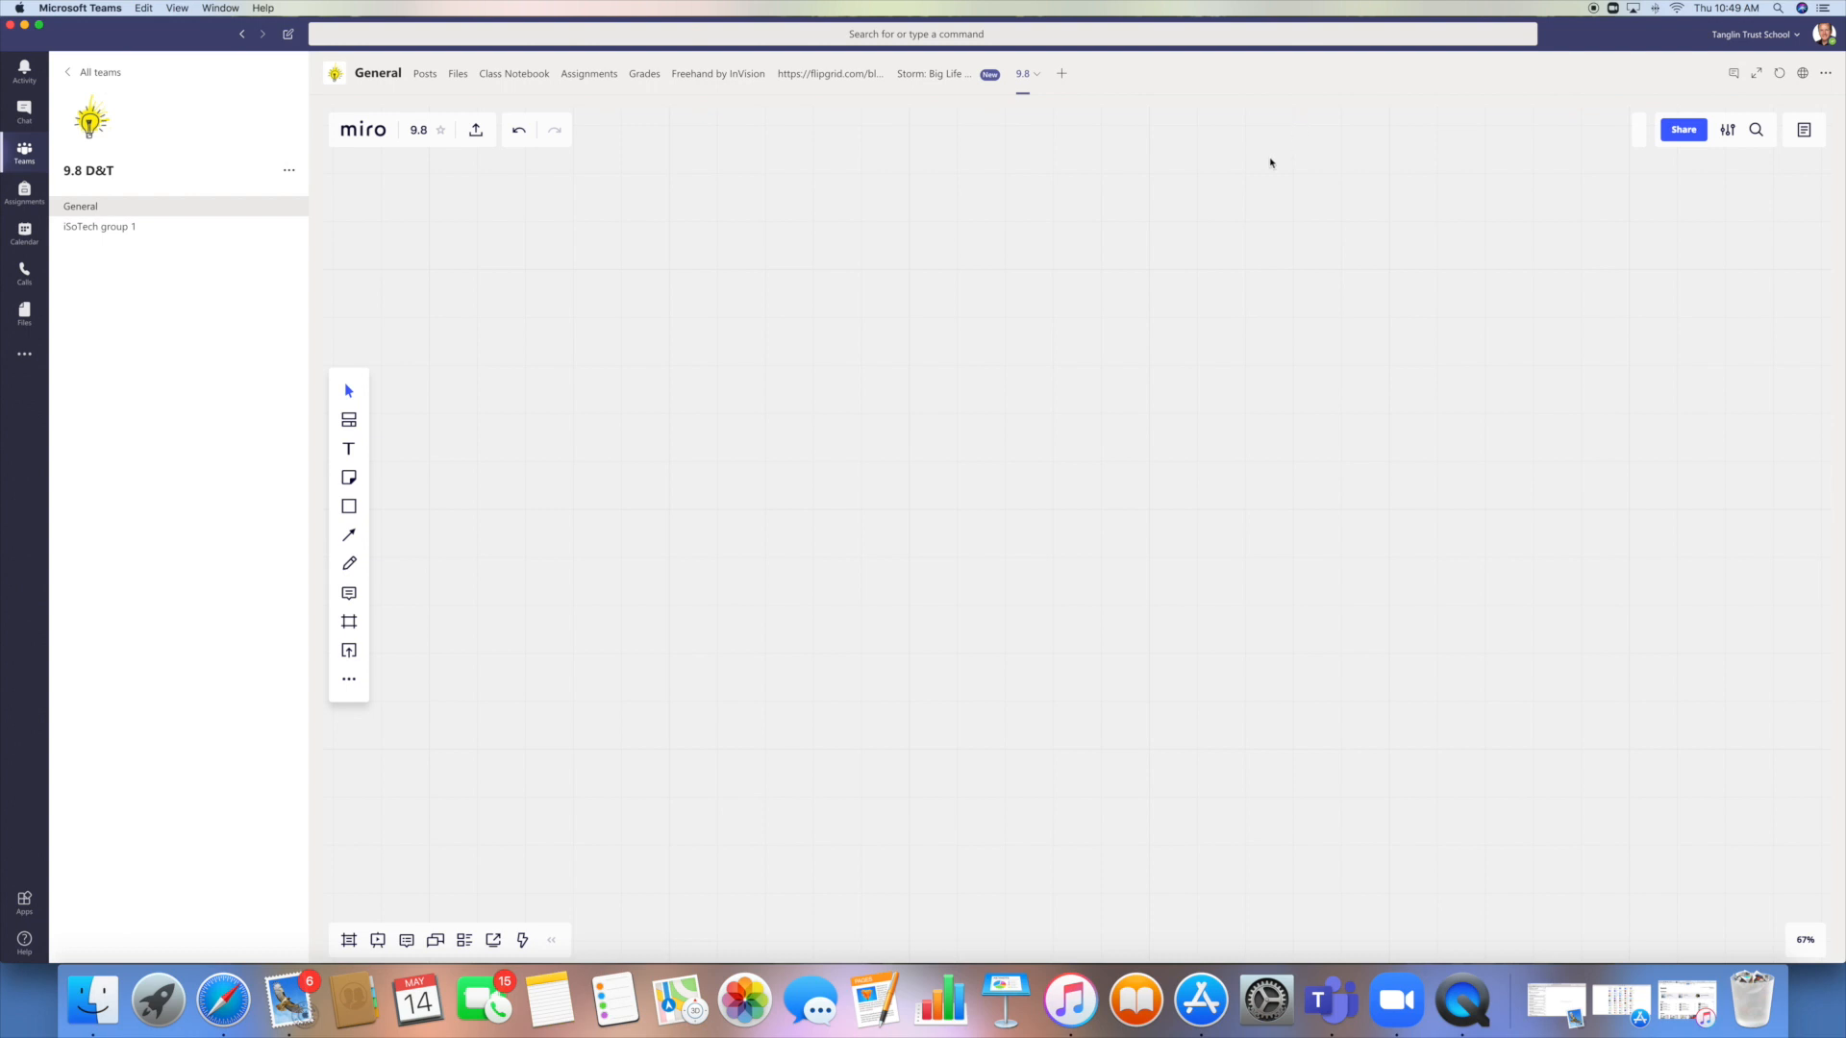
{"action": "mouse_move", "coordinate": [942, 292]}
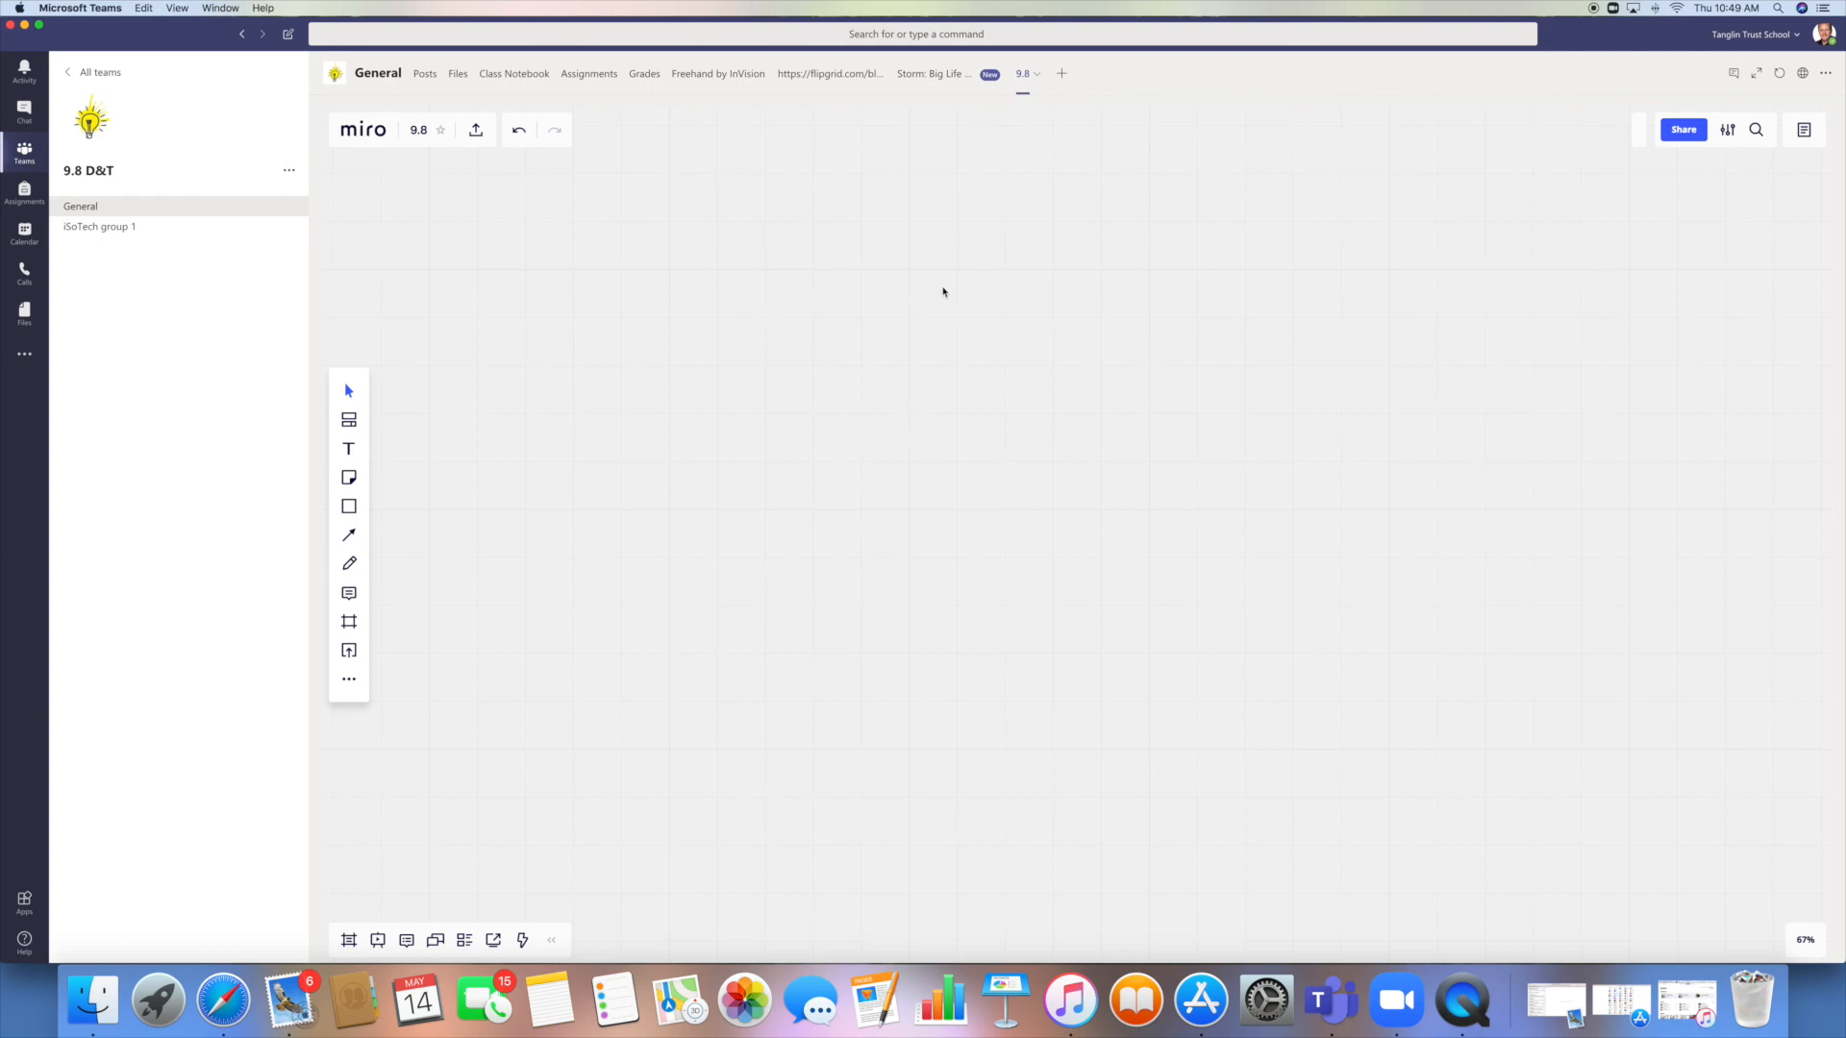
{"action": "mouse_move", "coordinate": [942, 337]}
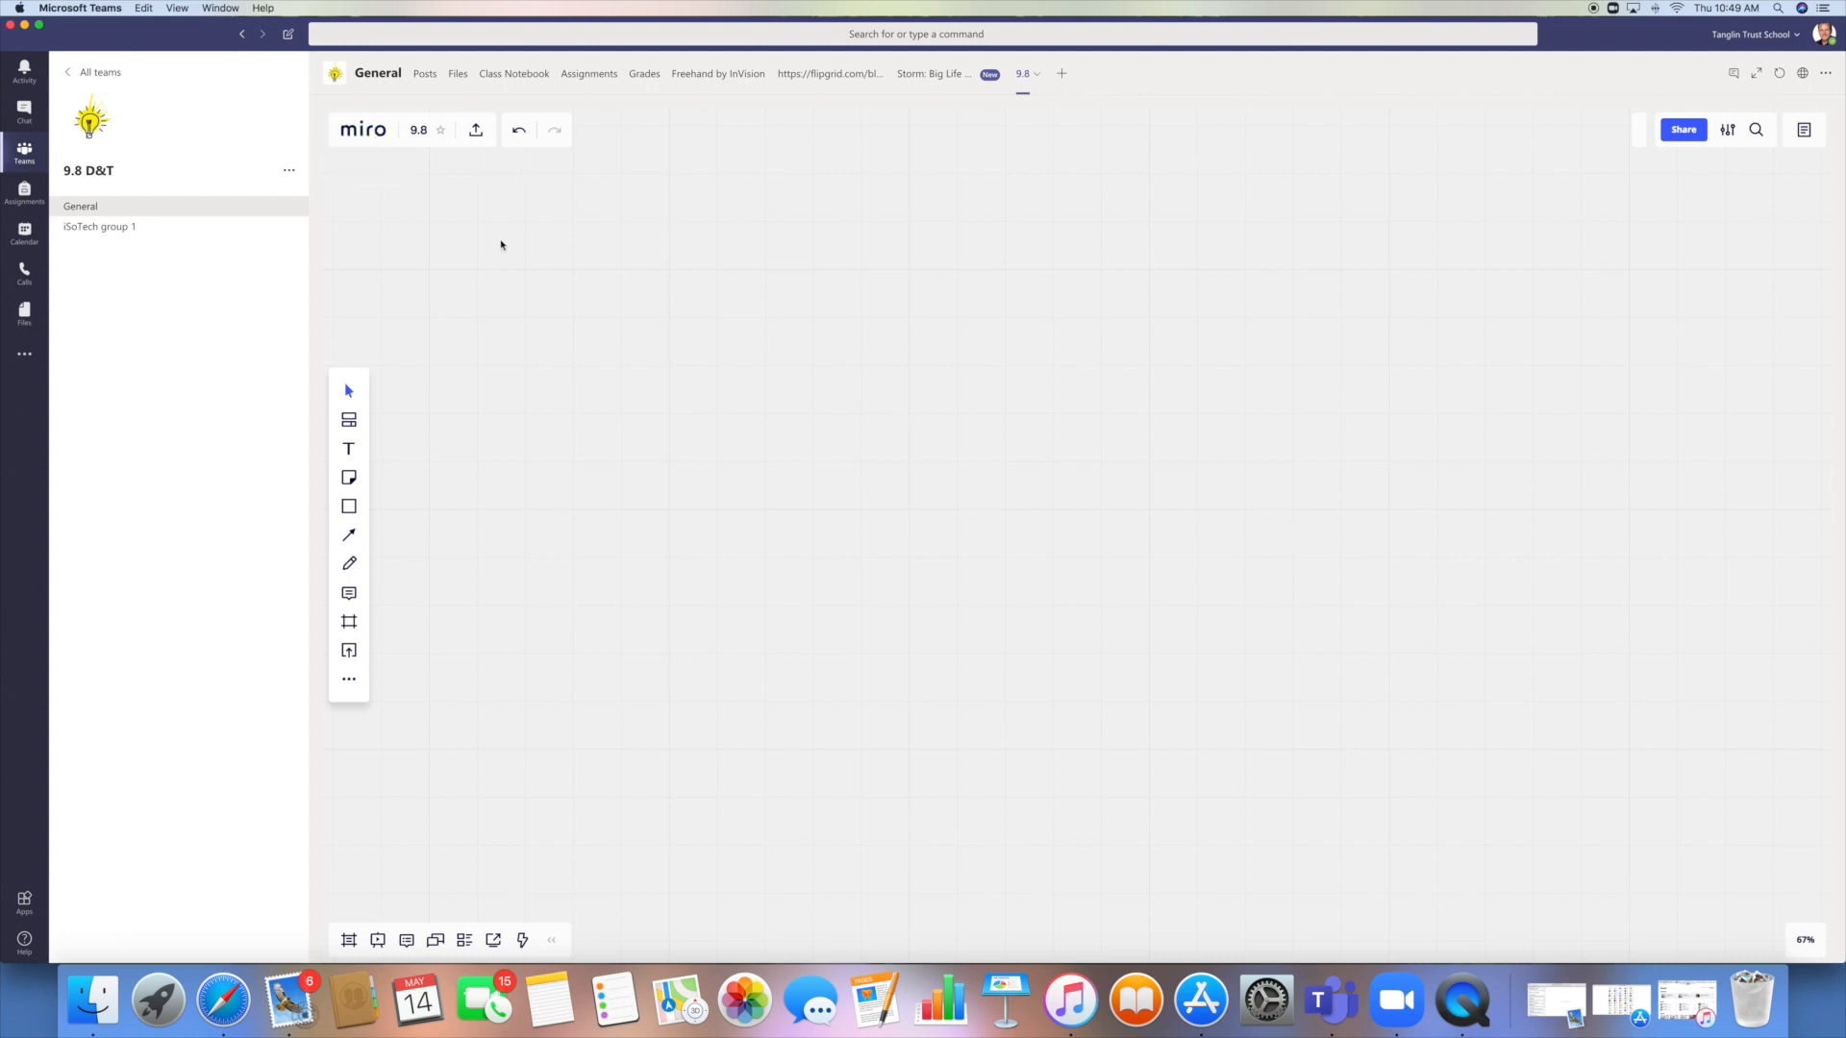
{"action": "mouse_move", "coordinate": [581, 246]}
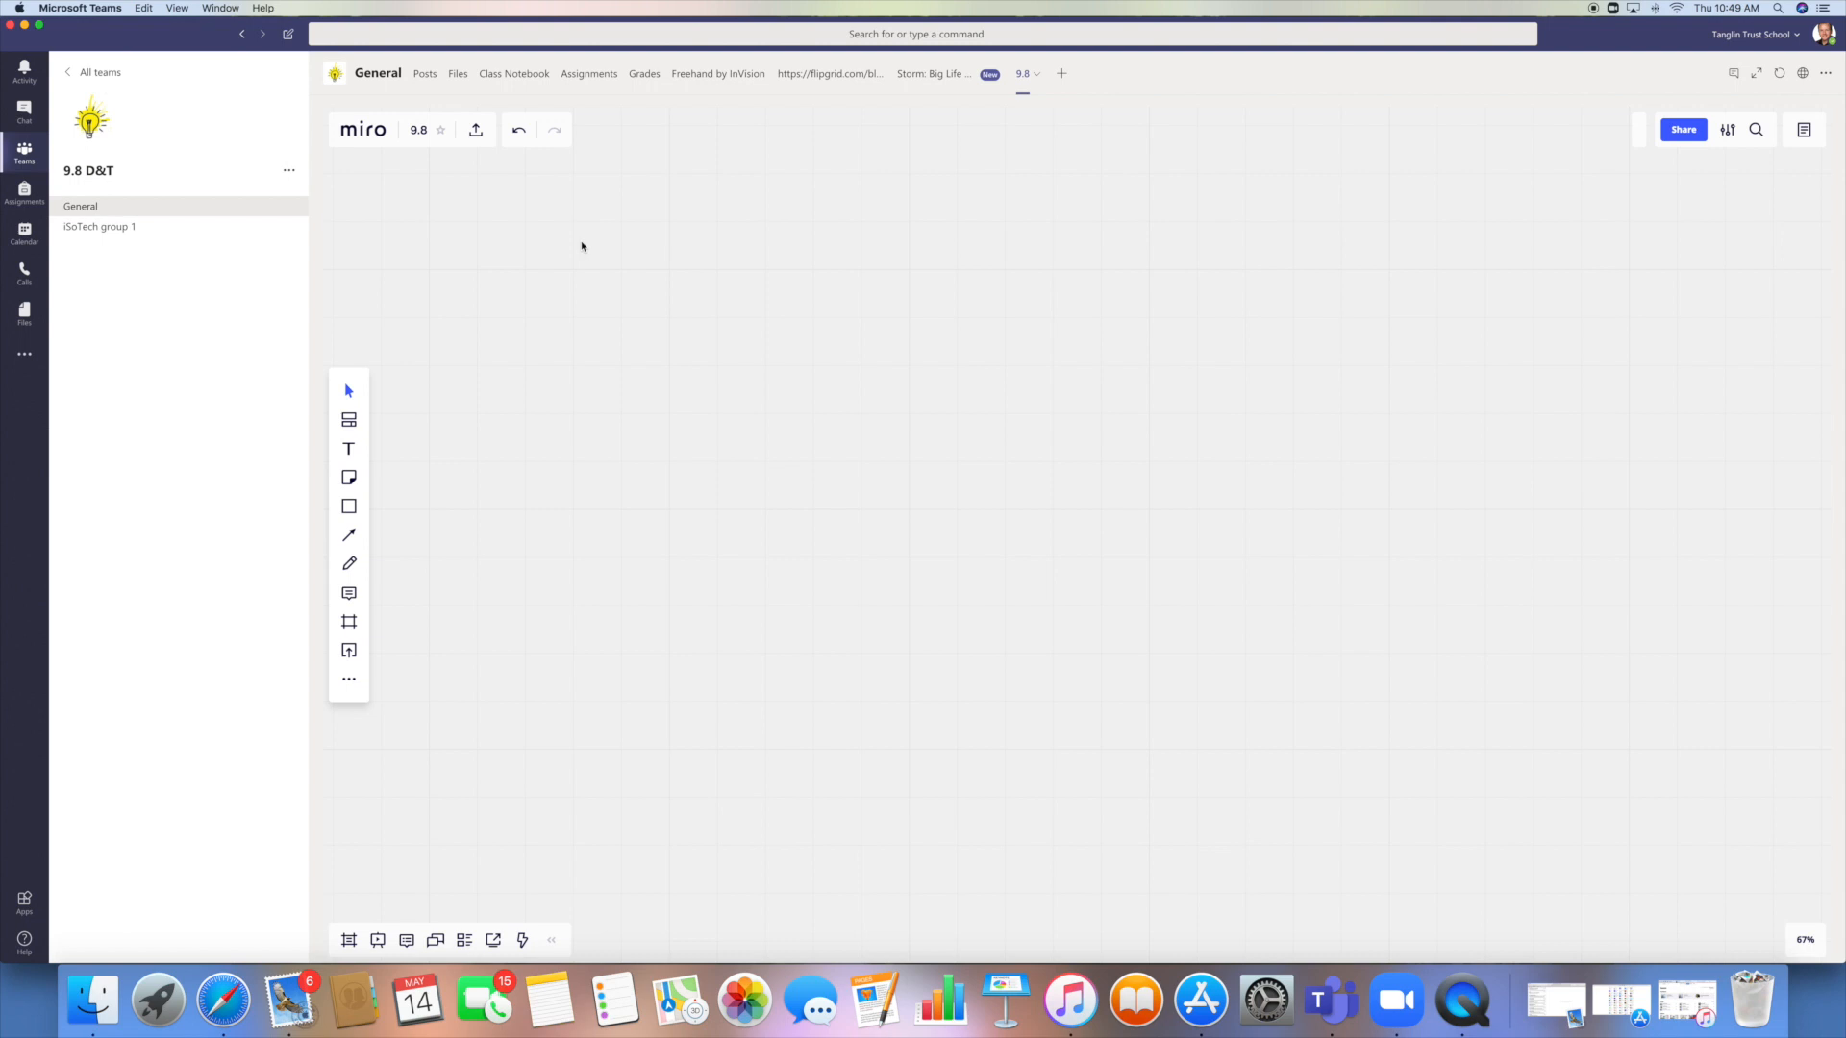
{"action": "mouse_move", "coordinate": [348, 562]}
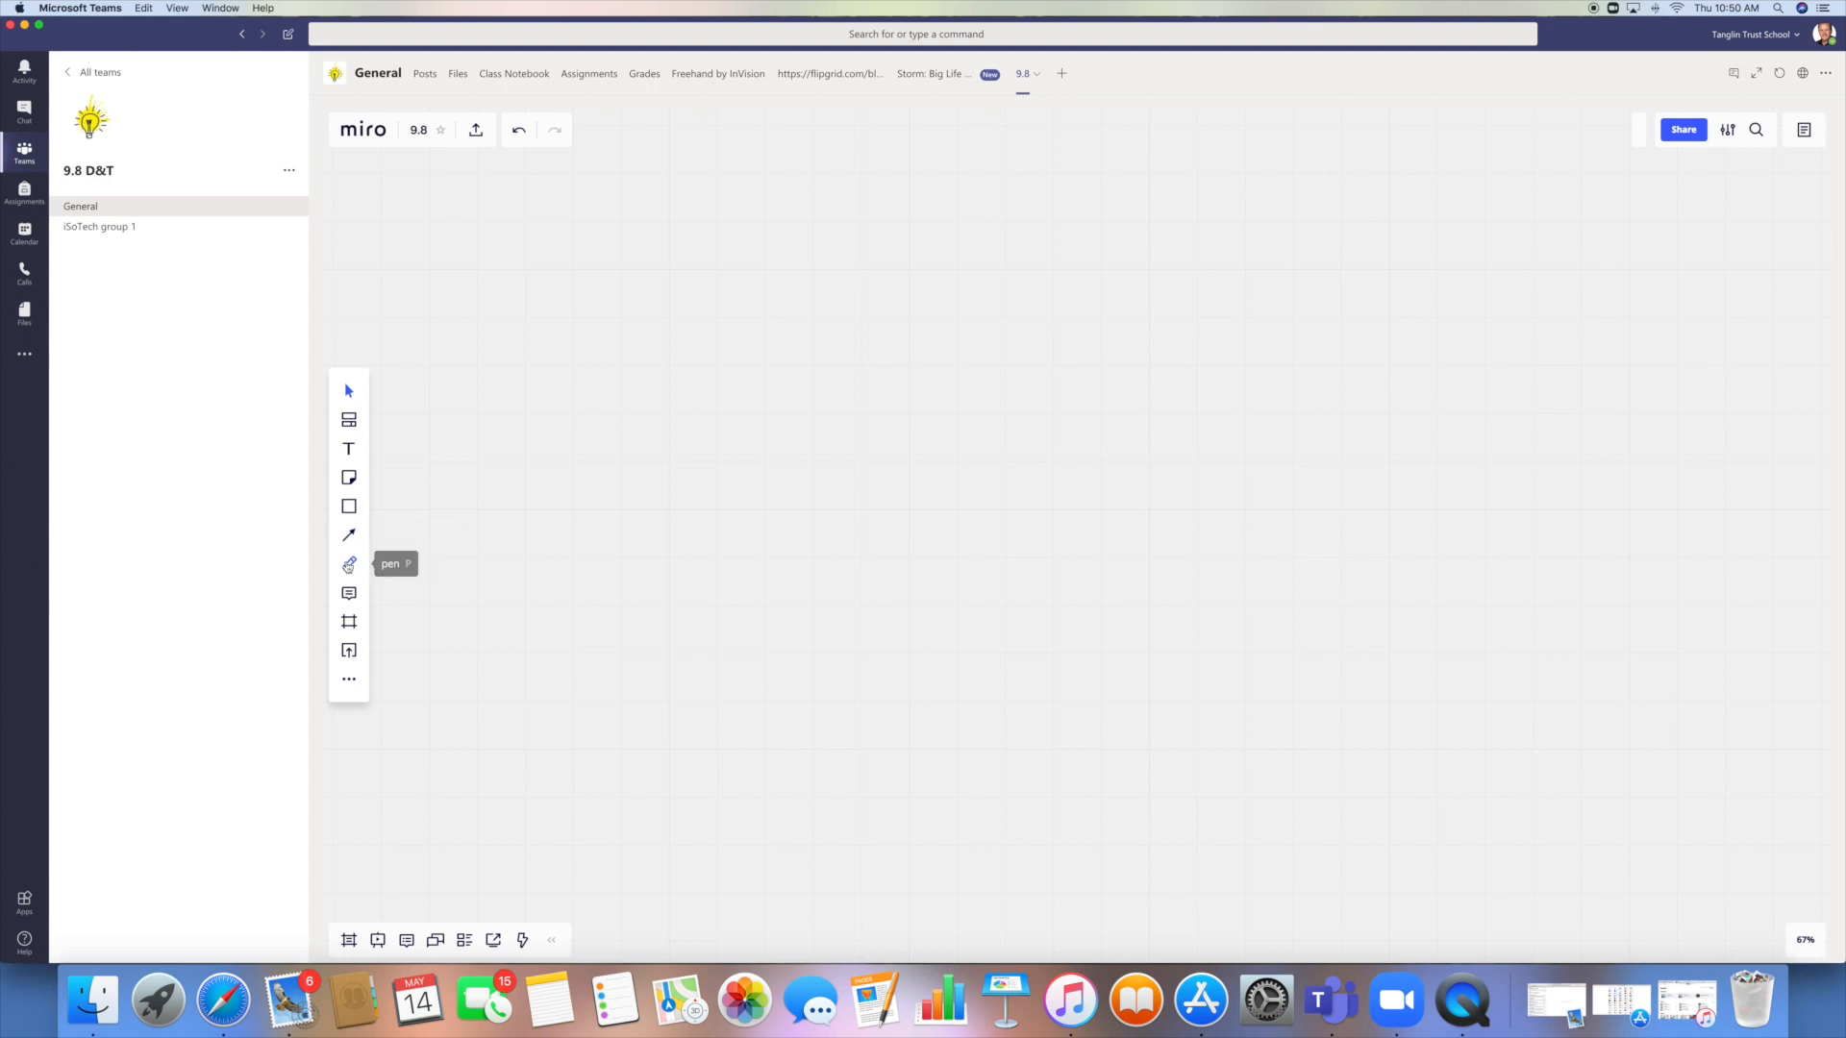
{"action": "mouse_move", "coordinate": [603, 504]}
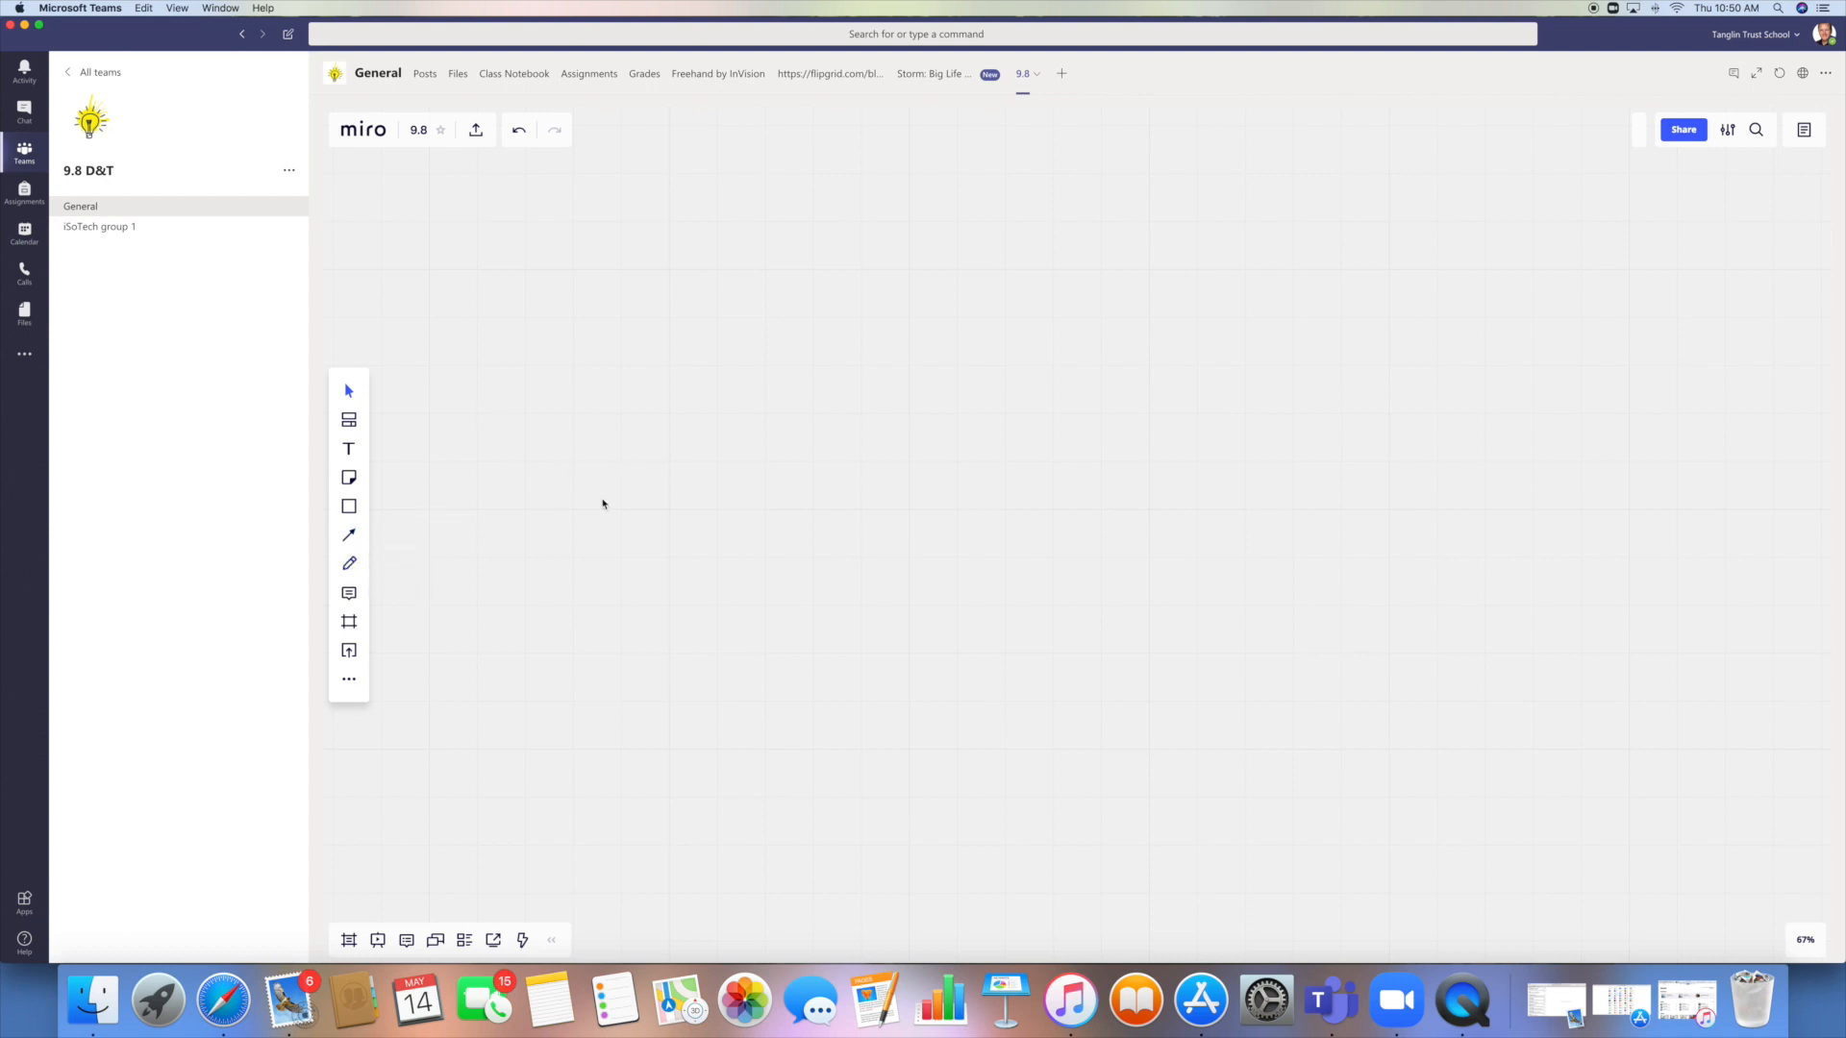
{"action": "mouse_move", "coordinate": [348, 562]}
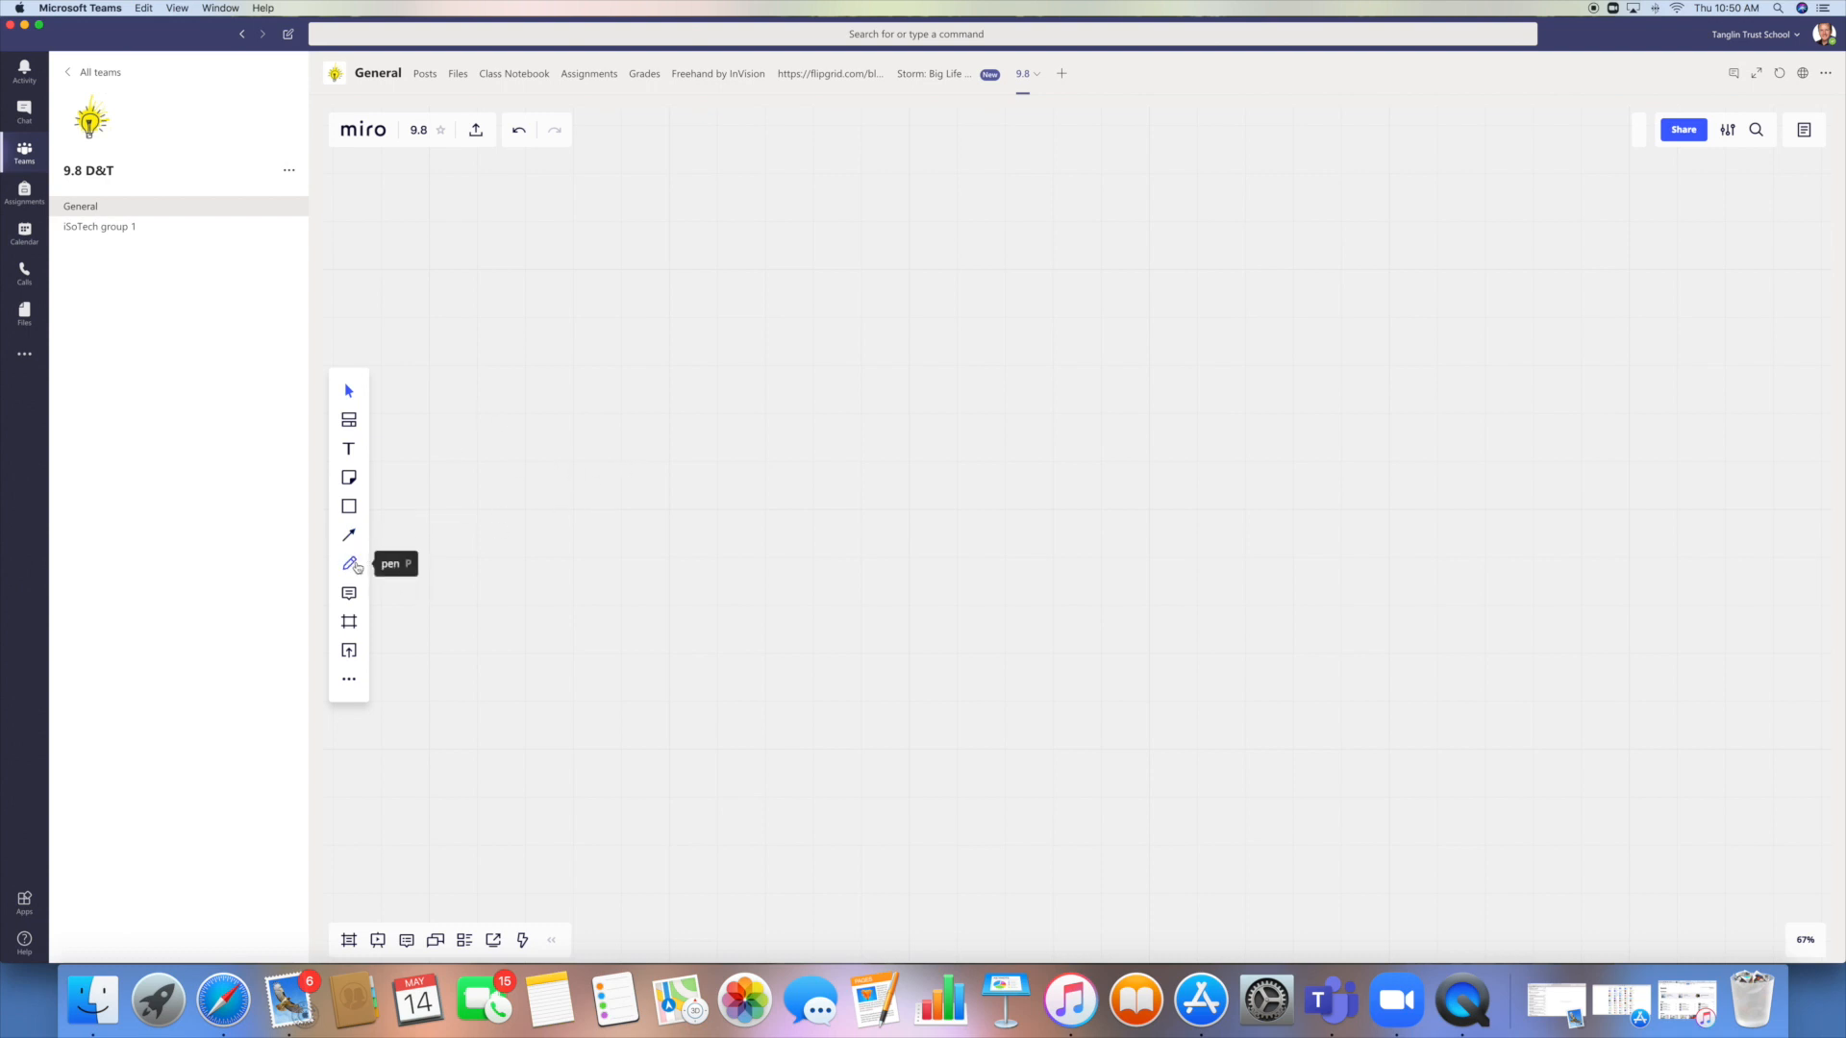
Activate the pen tool, showing its smart drawing, thickness and colour options.
{"action": "left_click", "coordinate": [348, 562]}
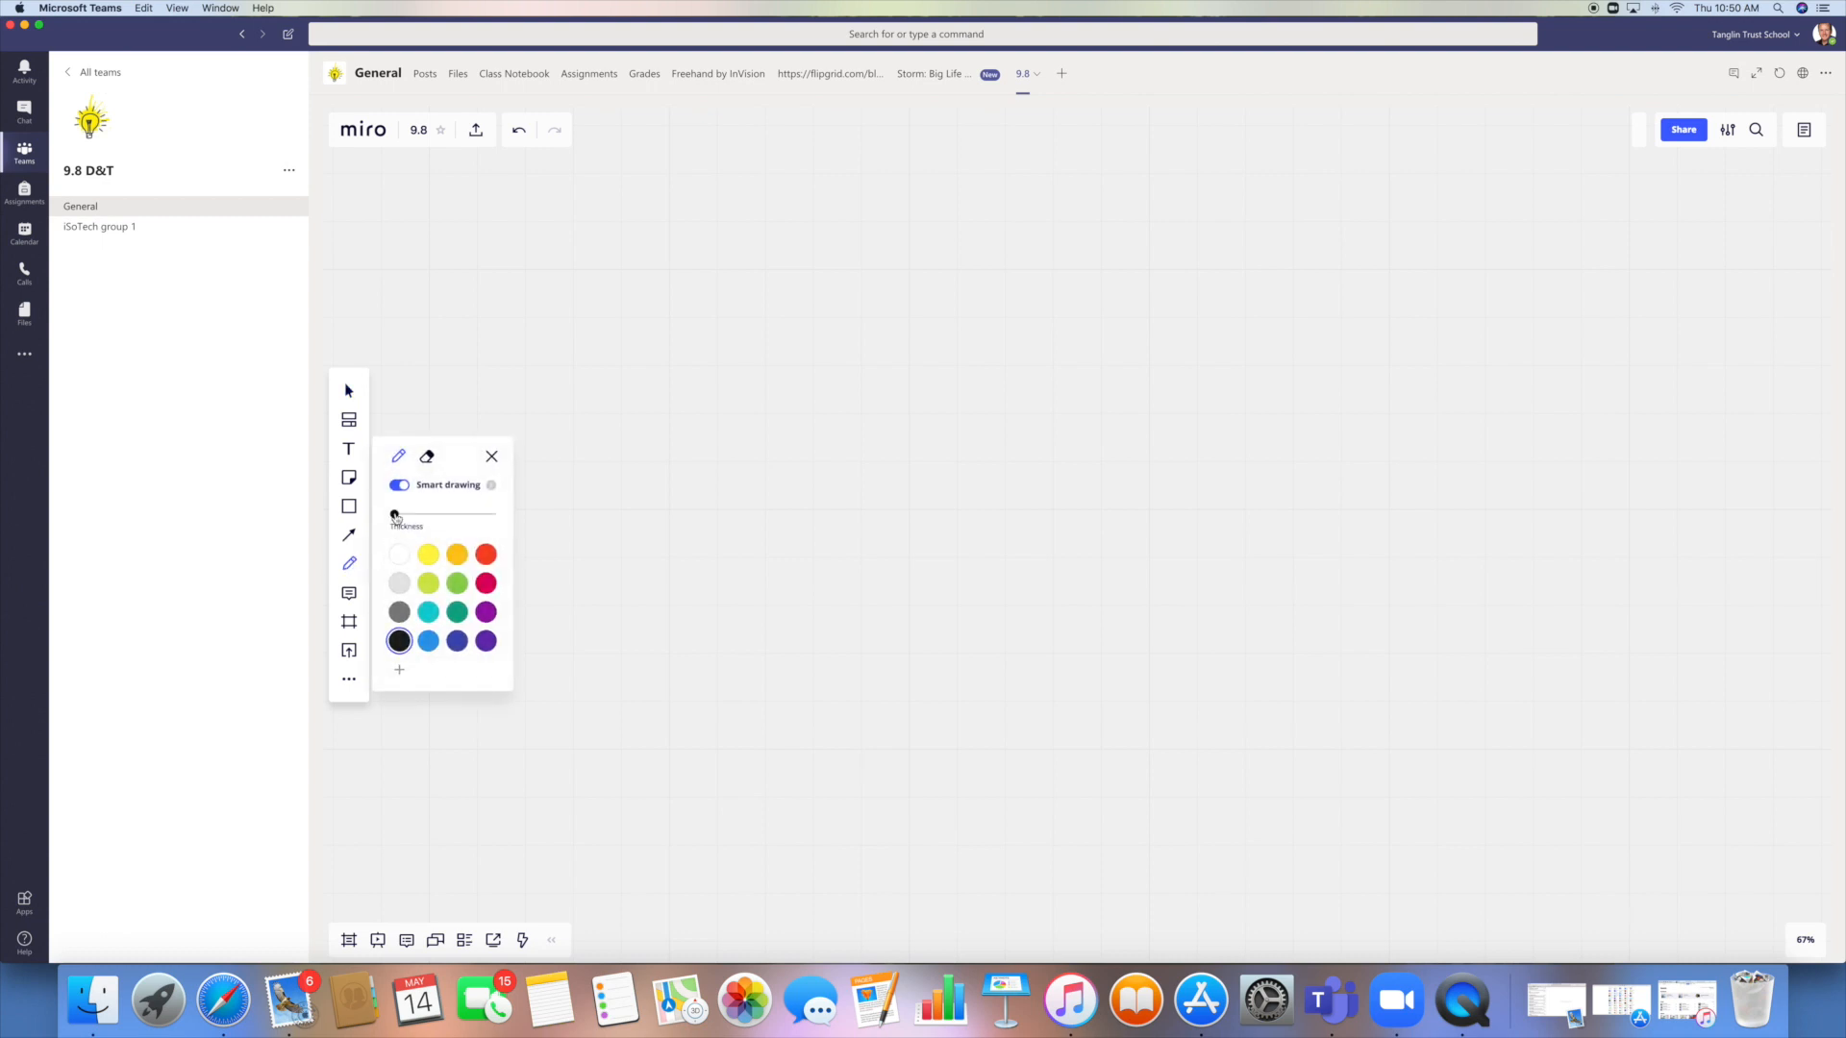
{"action": "mouse_move", "coordinate": [348, 562]}
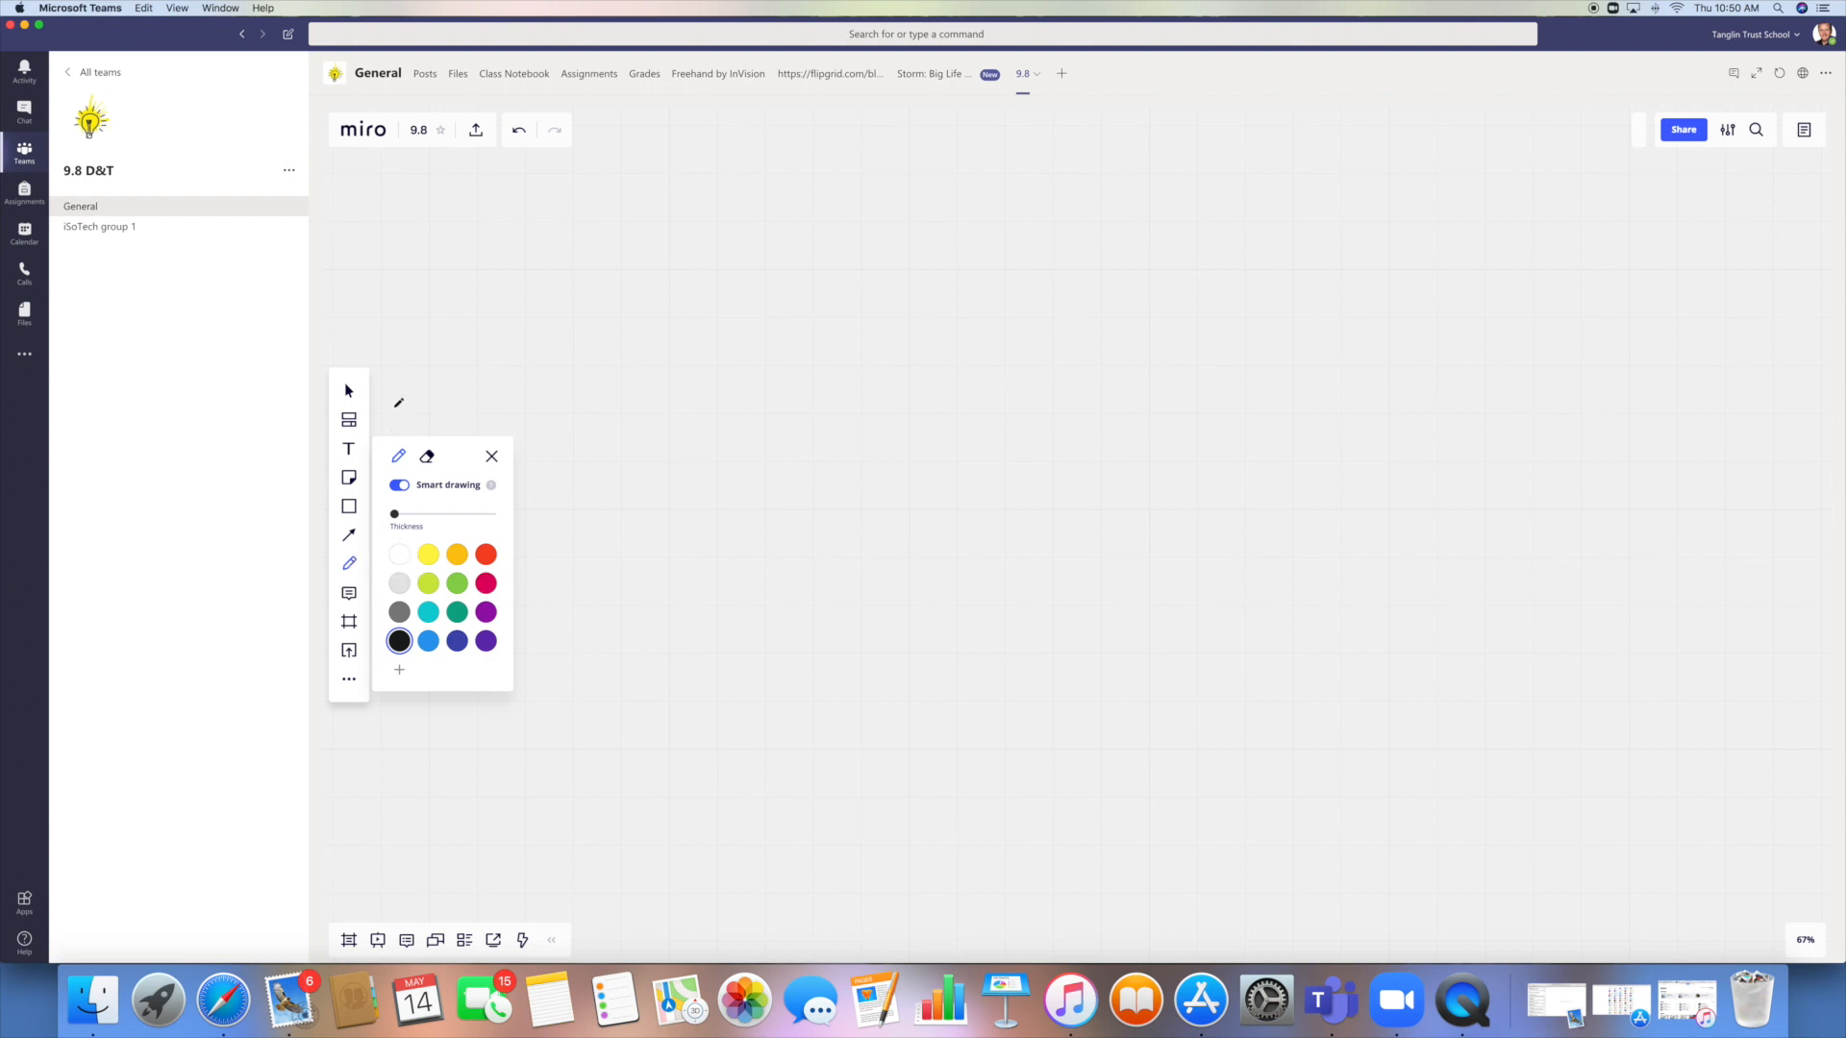
{"action": "mouse_move", "coordinate": [348, 419]}
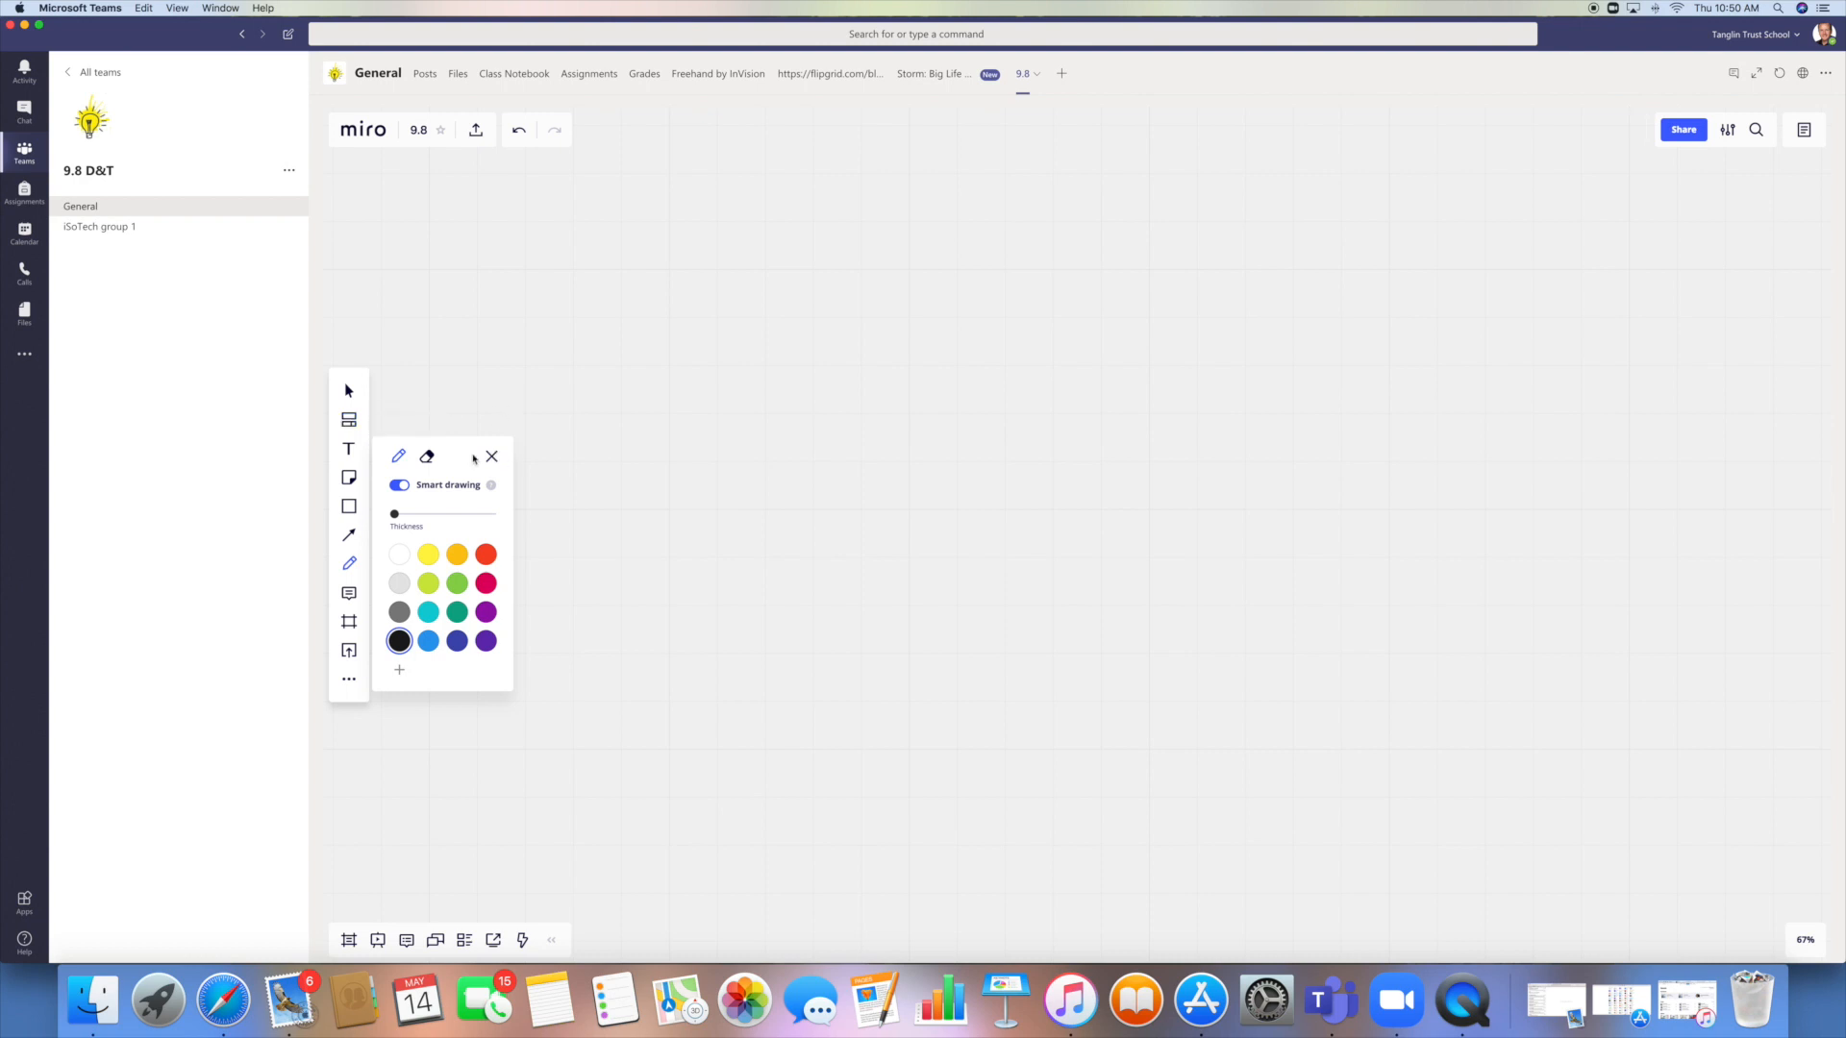
{"action": "mouse_move", "coordinate": [441, 480]}
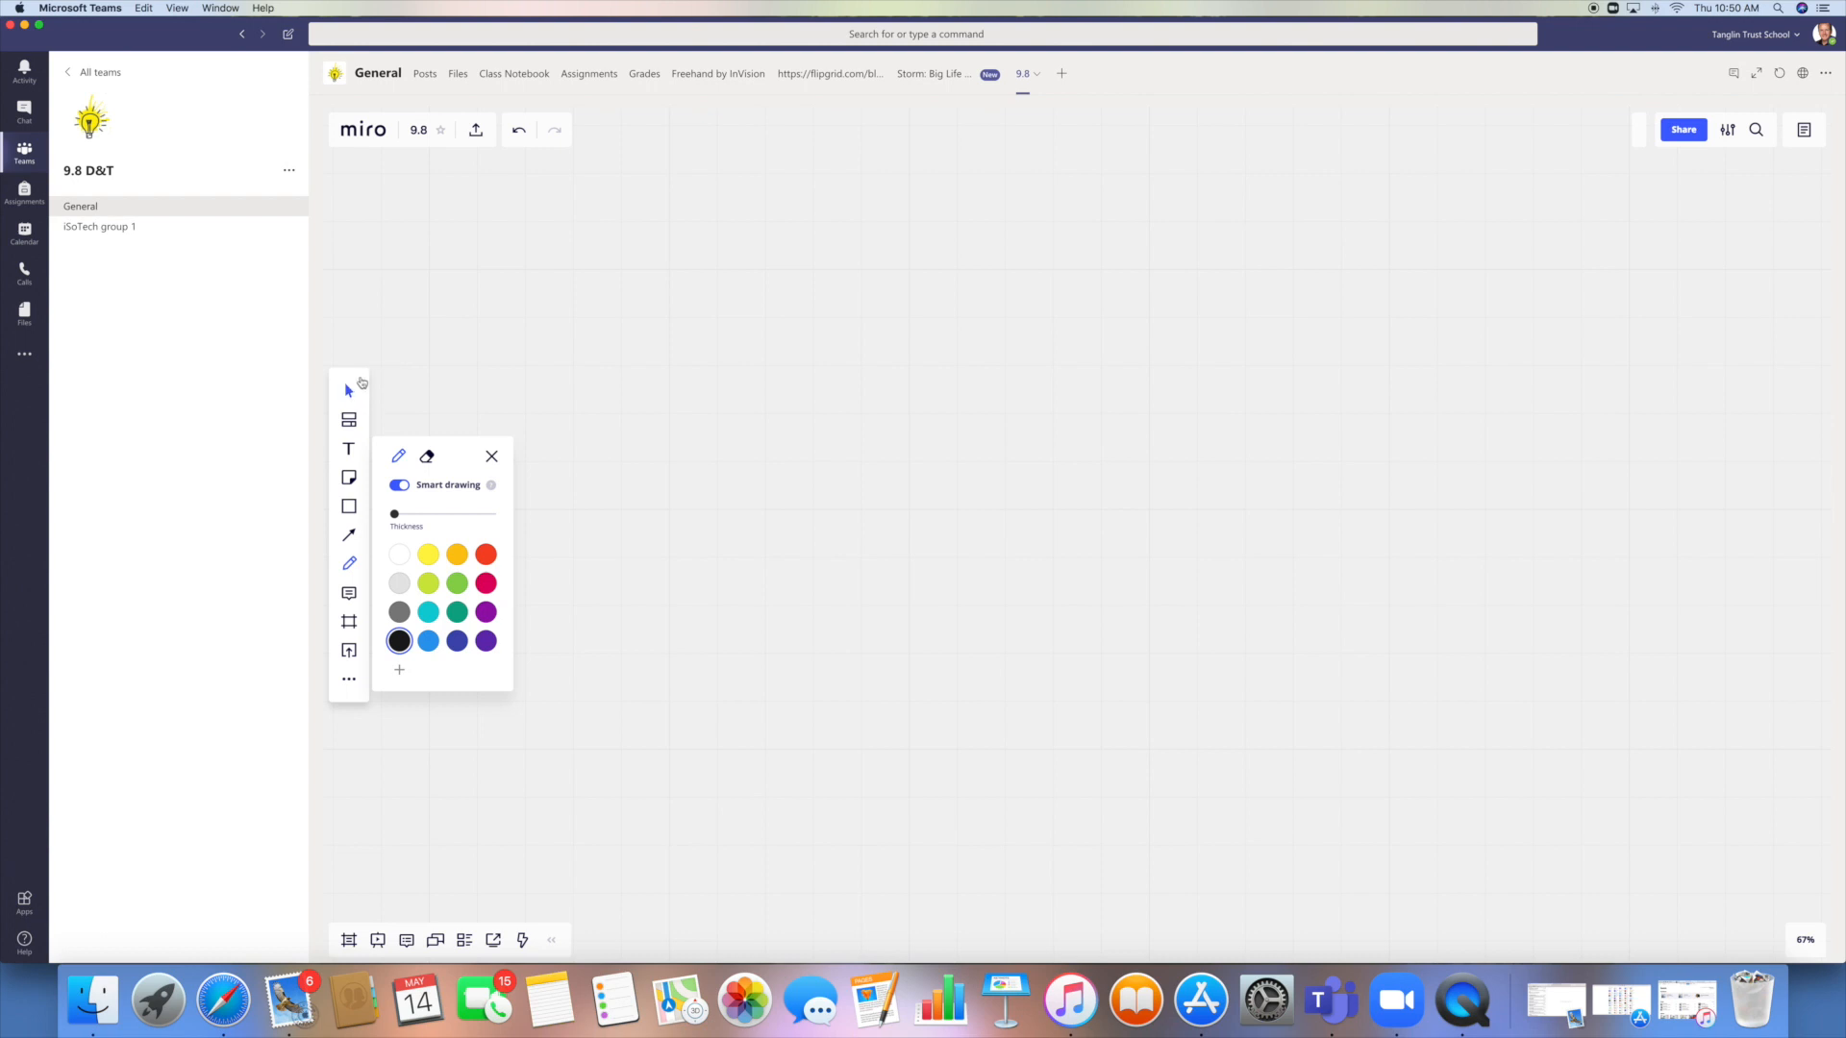
{"action": "mouse_move", "coordinate": [350, 391]}
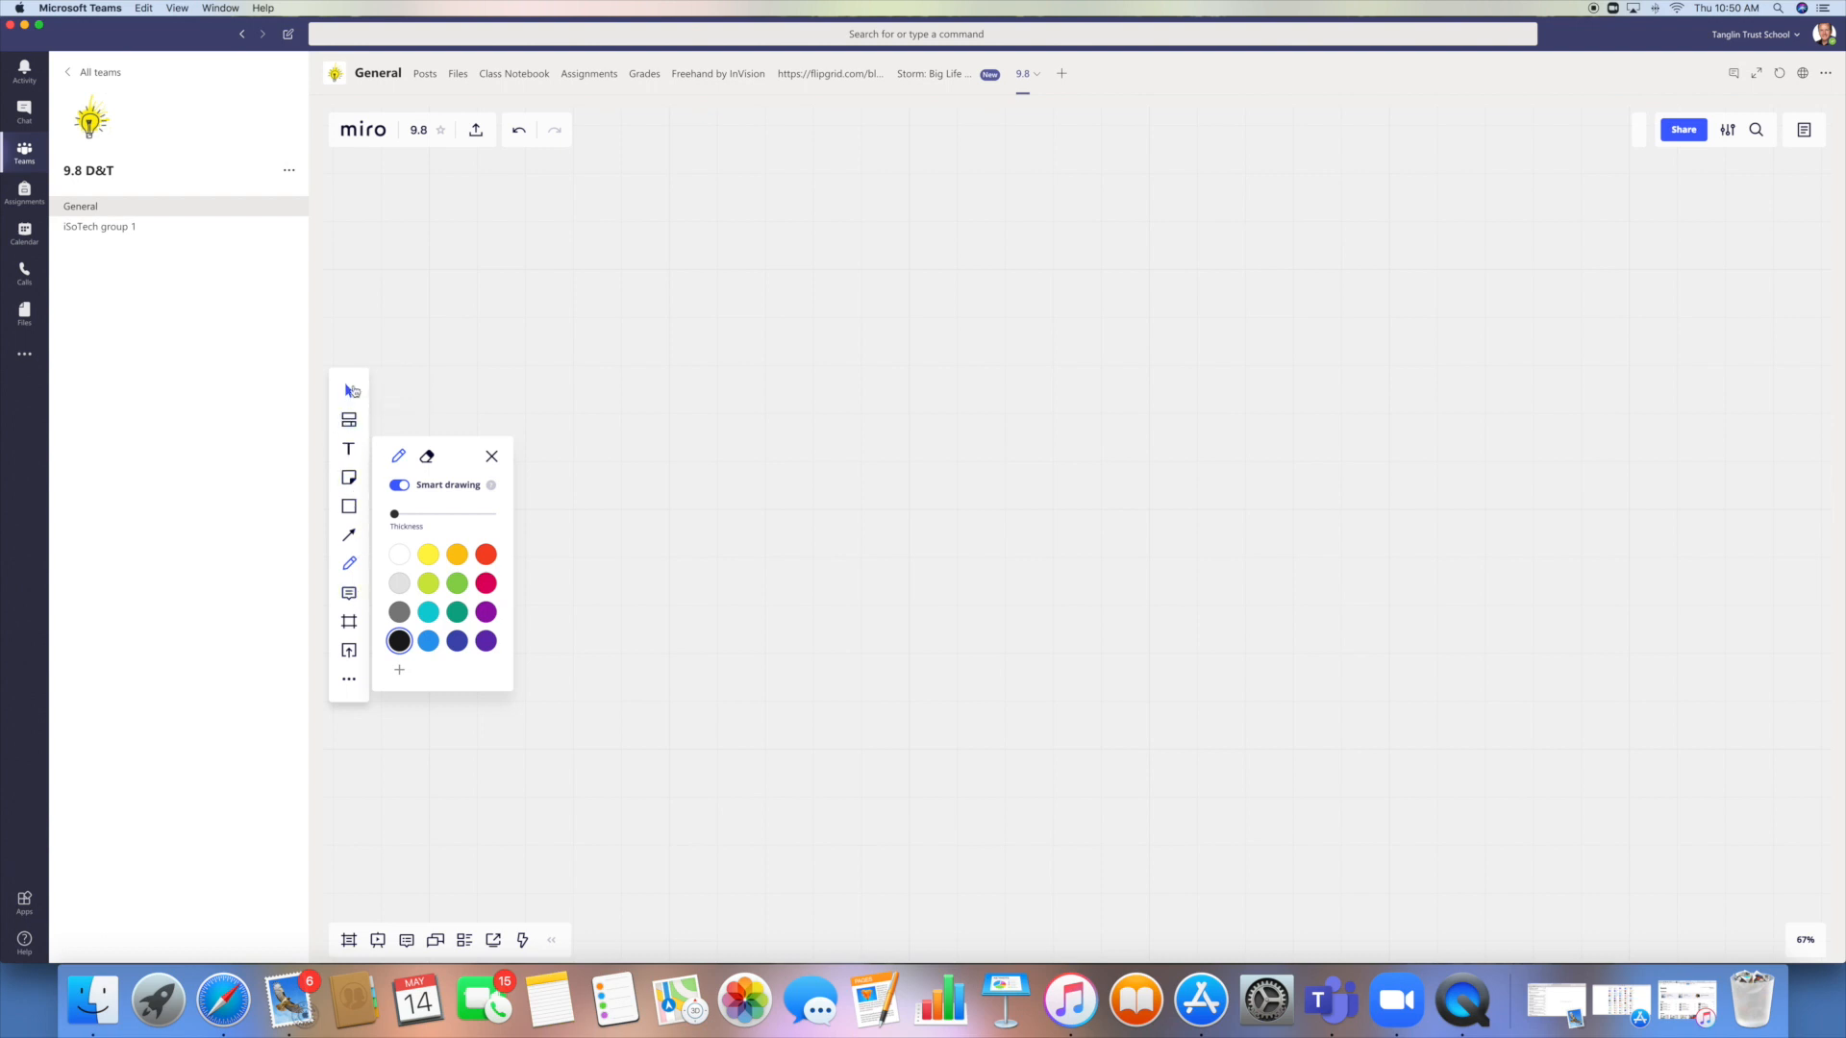
{"action": "mouse_move", "coordinate": [350, 390]}
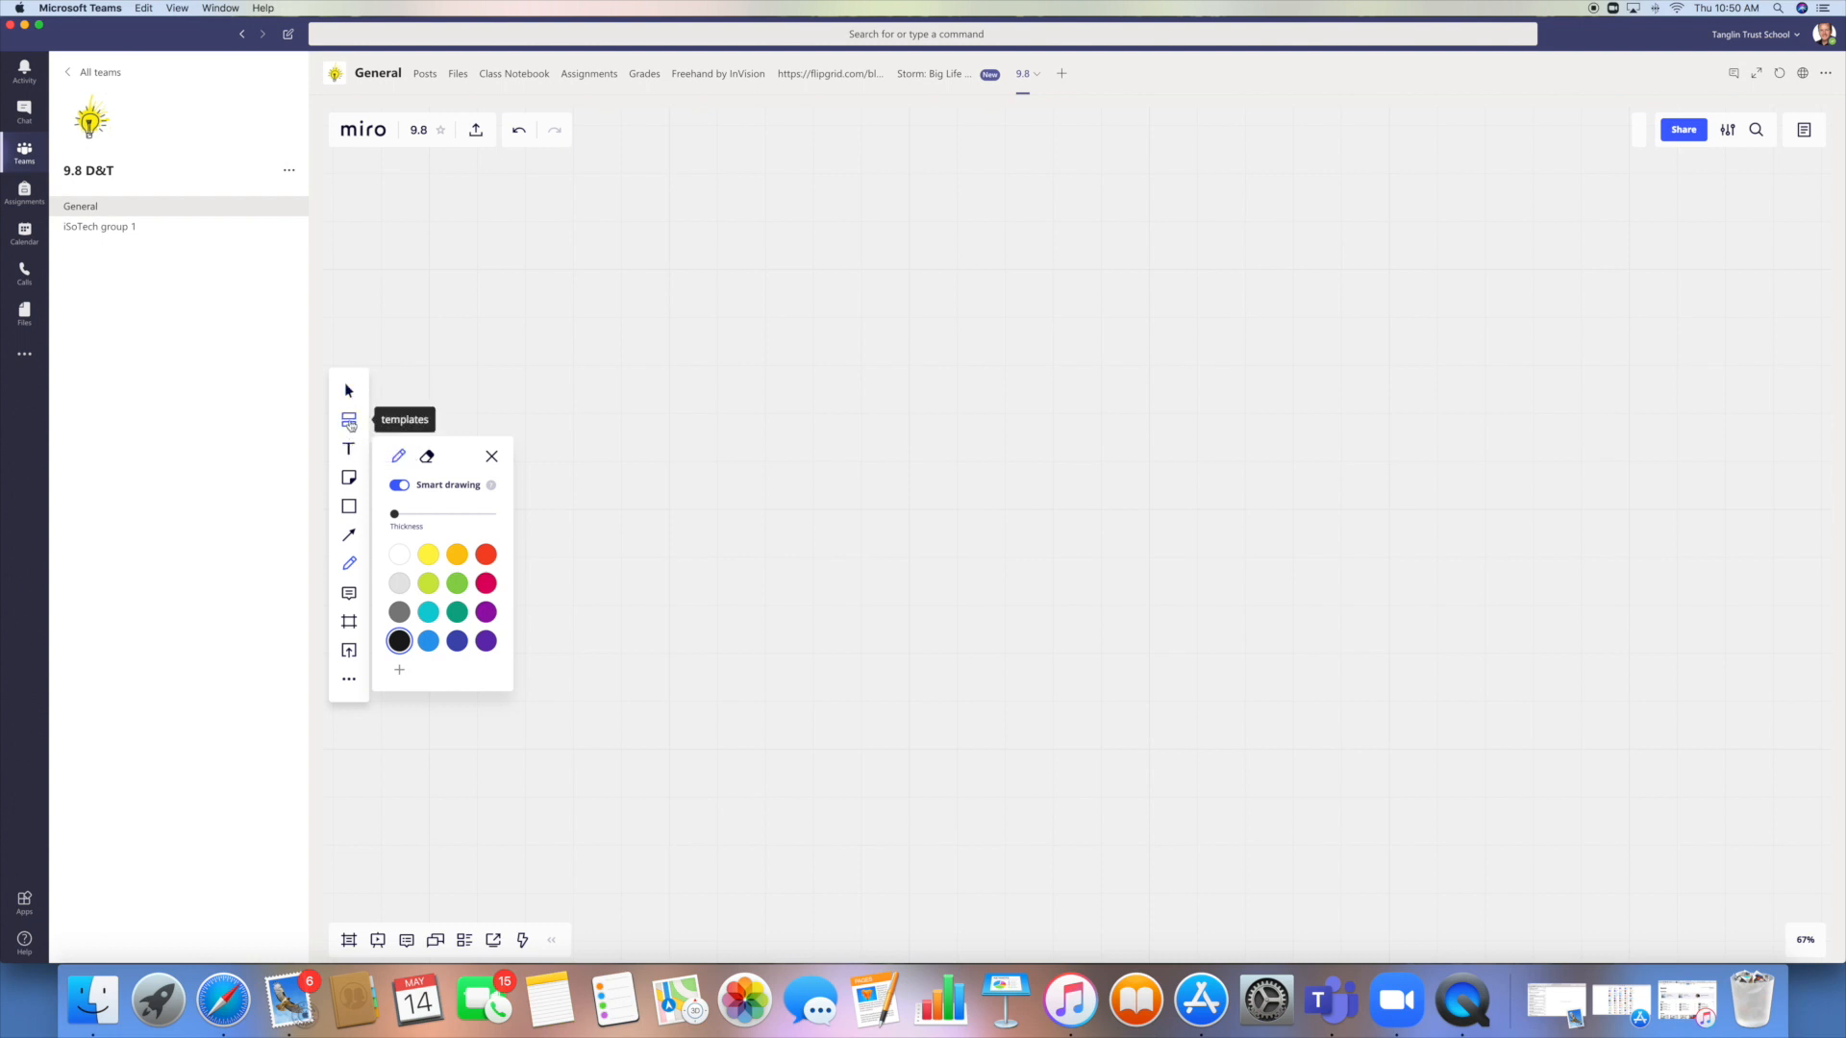
Add the User Story Map template from the Research & design template category.
{"action": "left_click", "coordinate": [348, 420]}
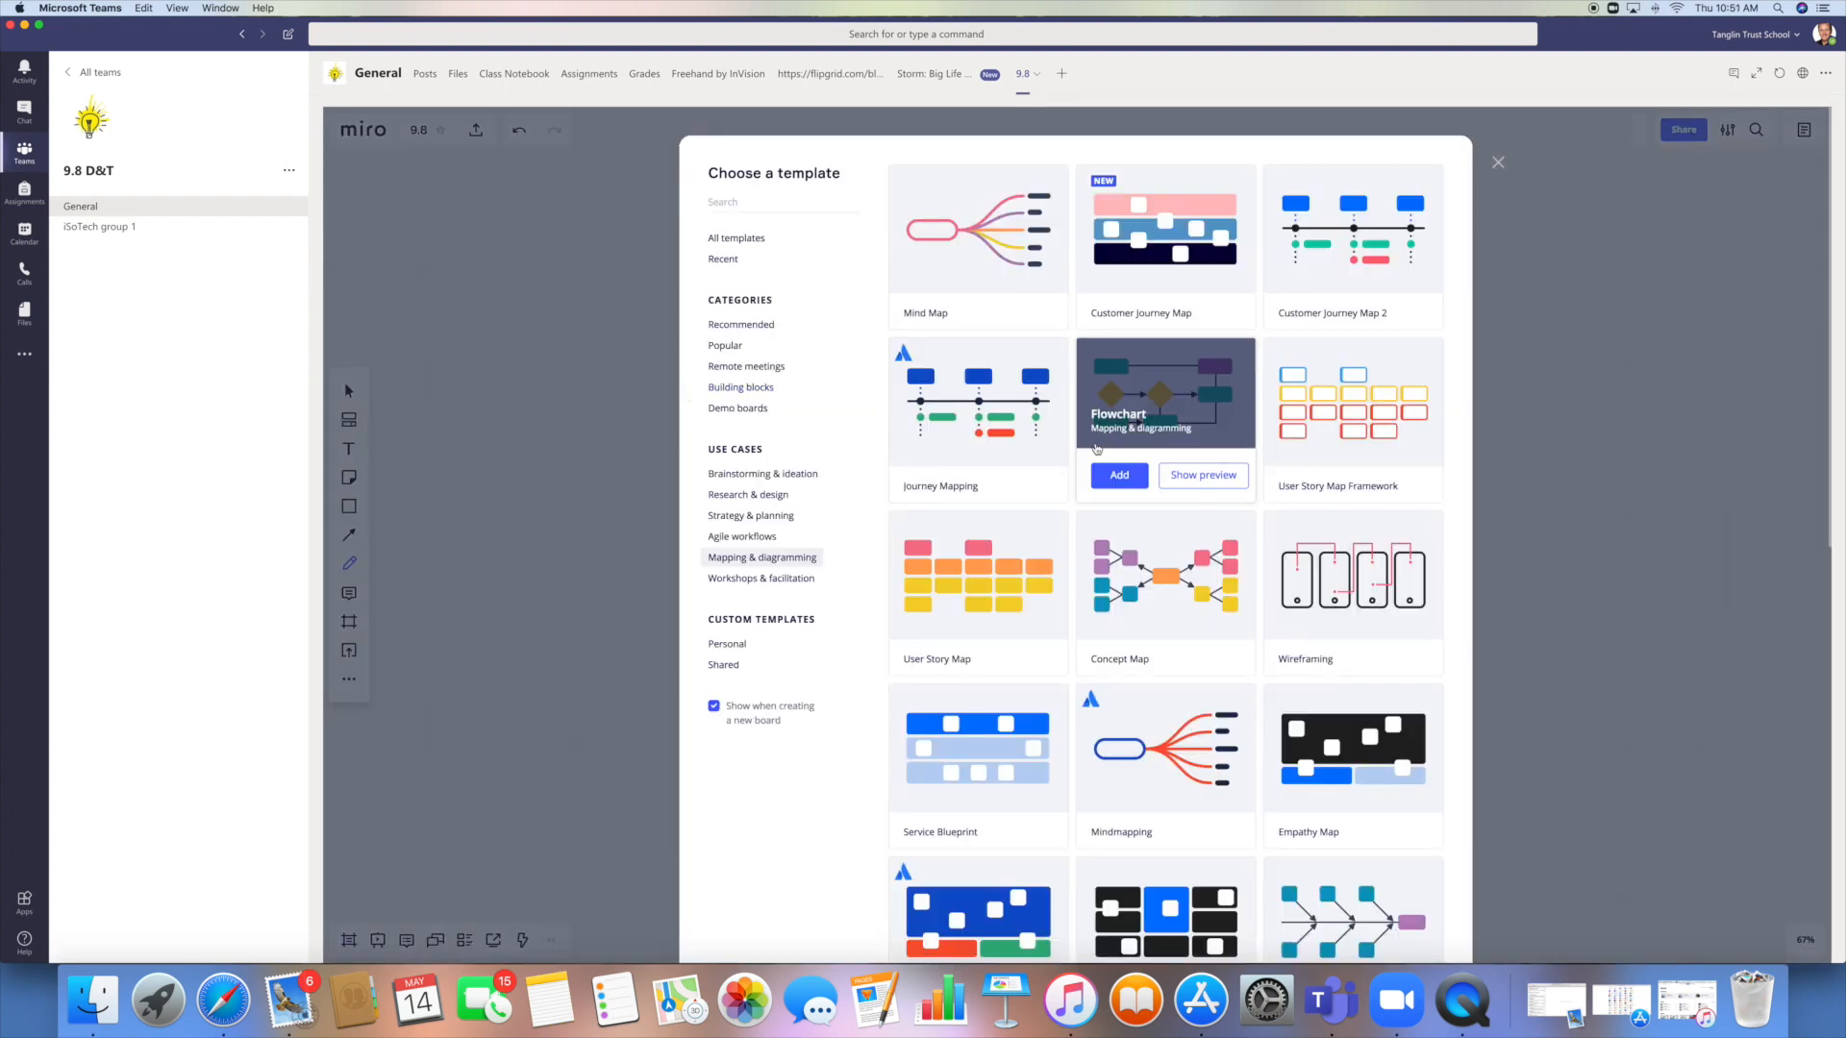
{"action": "scroll", "scroll_direction": "down", "scroll_amount": 3}
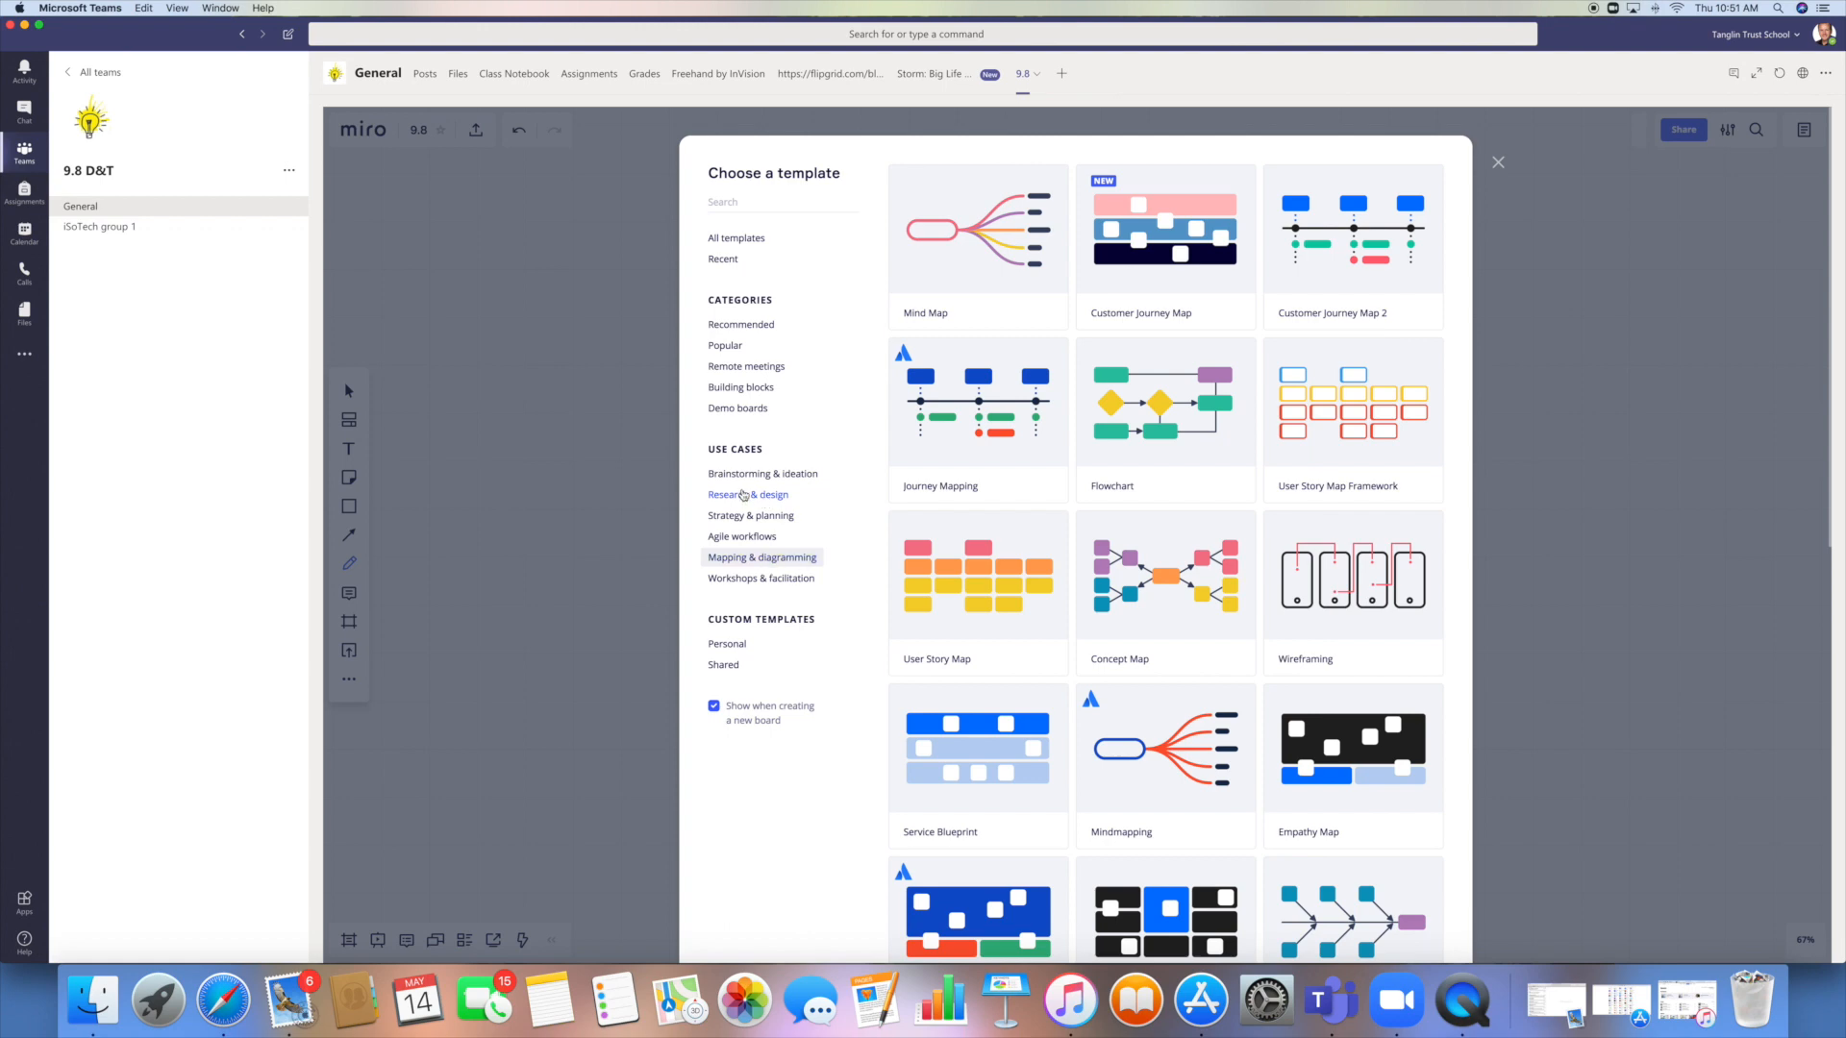
{"action": "left_click", "coordinate": [748, 493]}
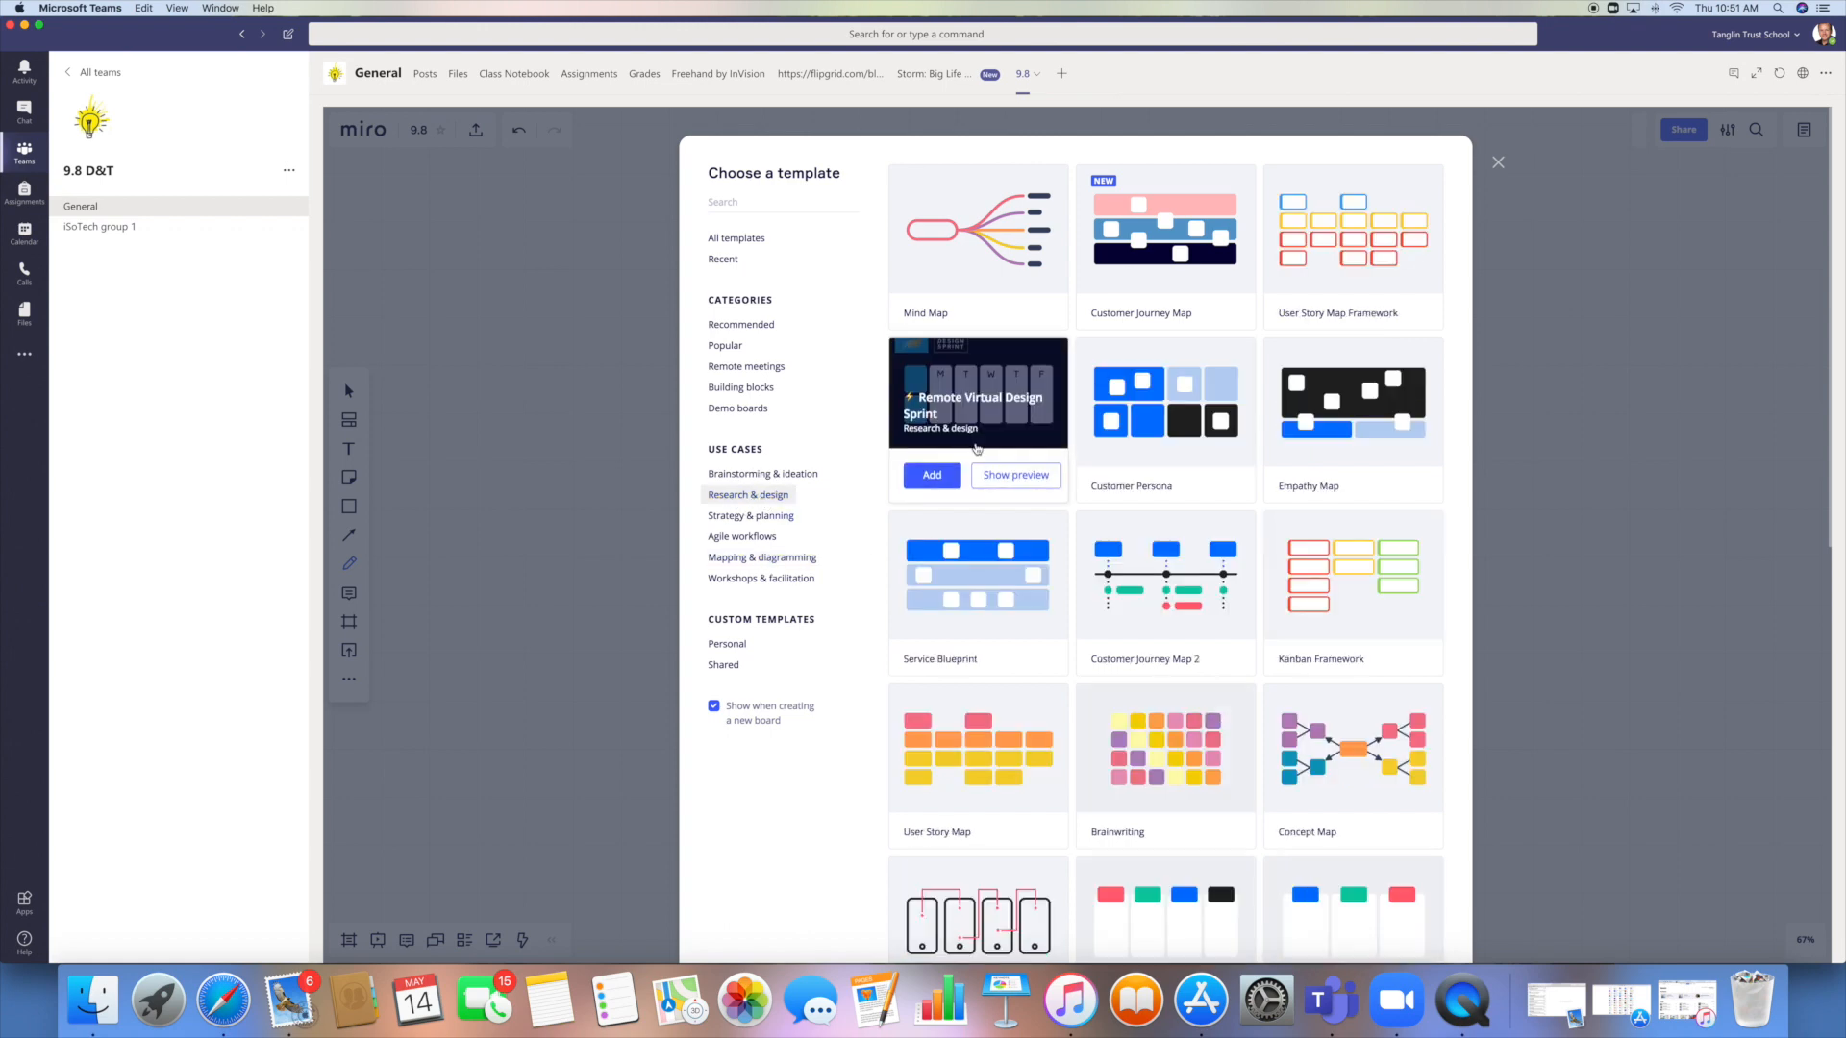
{"action": "mouse_move", "coordinate": [1164, 400]}
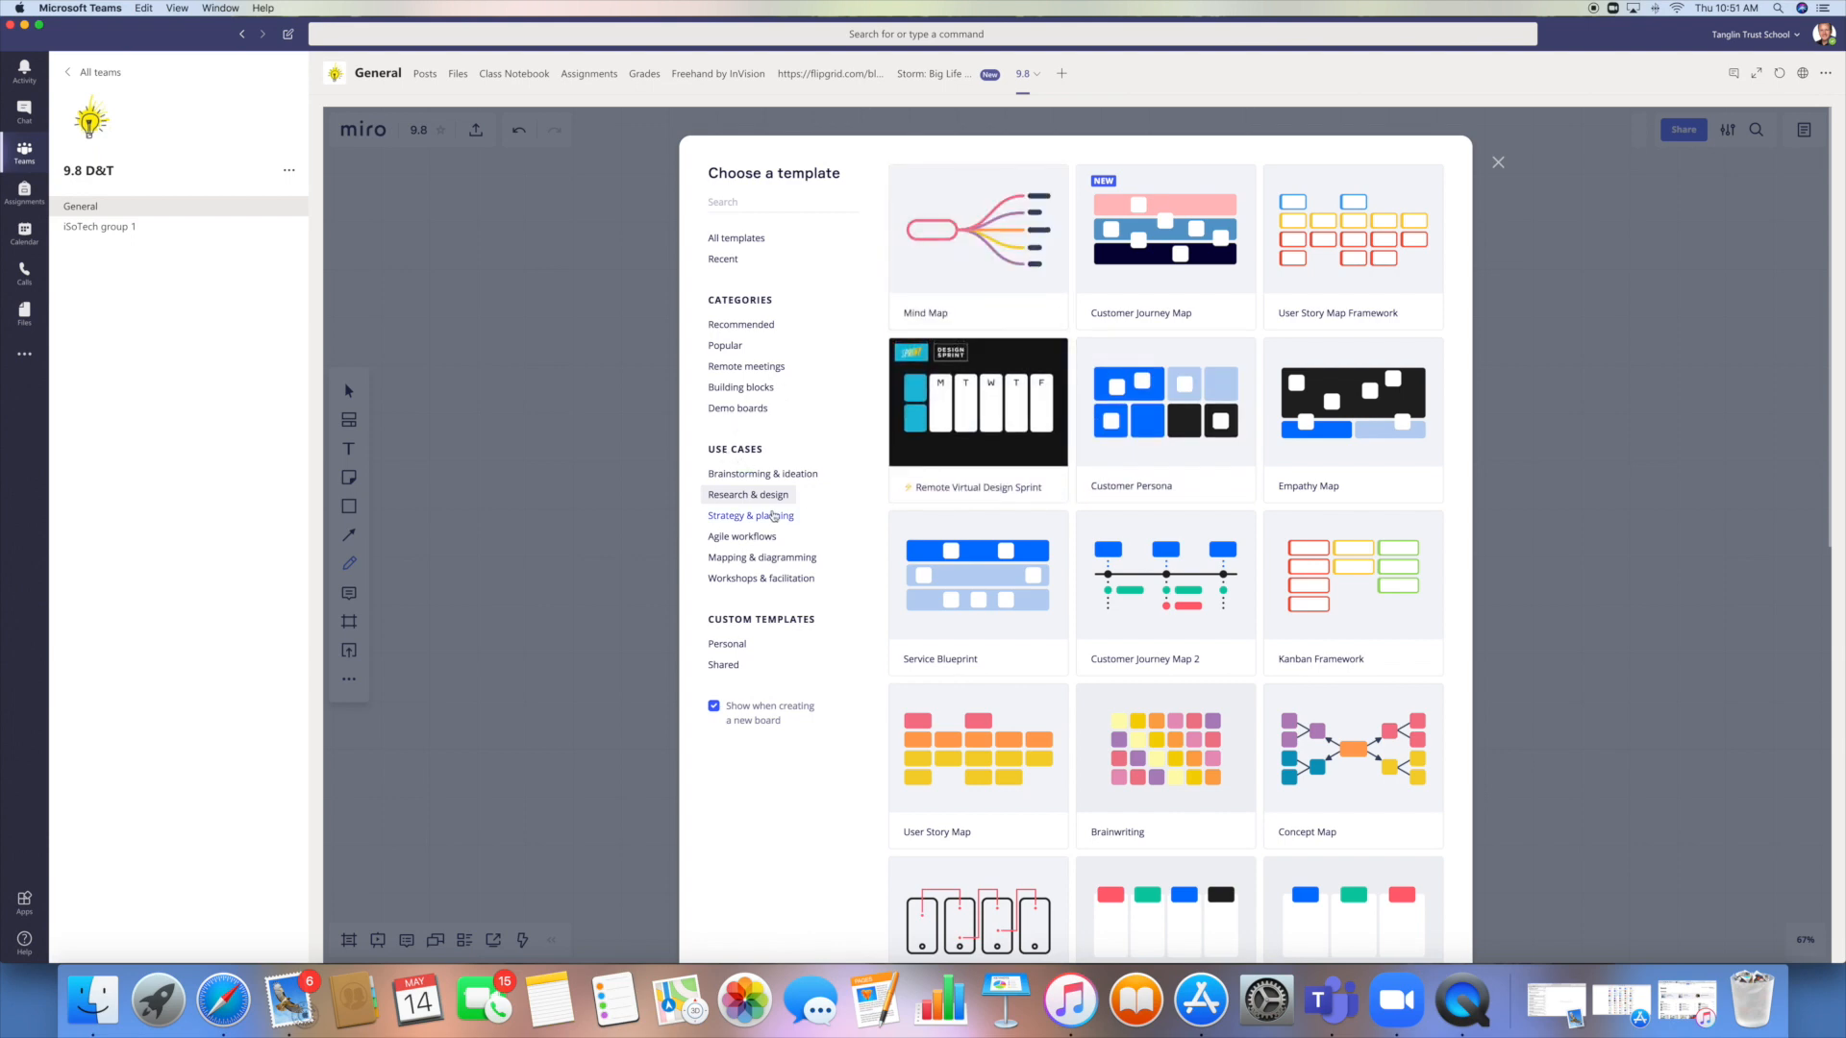
{"action": "mouse_move", "coordinate": [967, 748]}
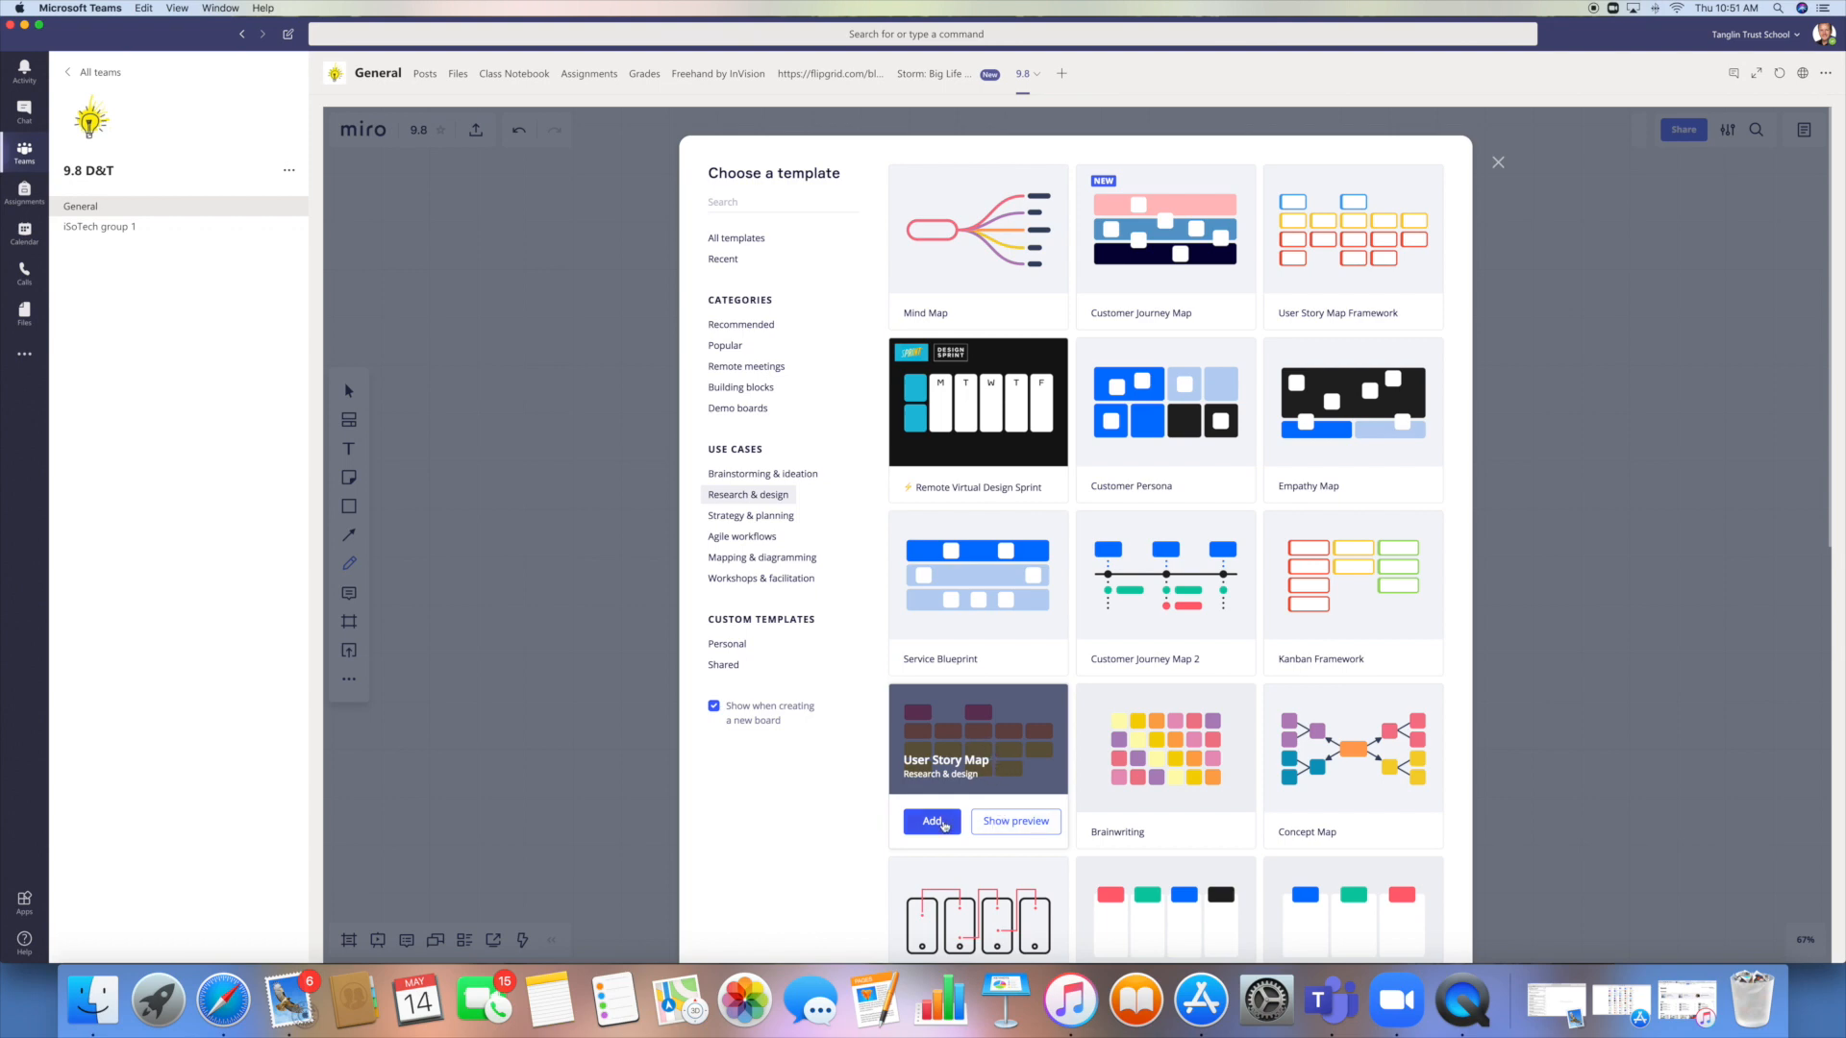
{"action": "left_click", "coordinate": [930, 822]}
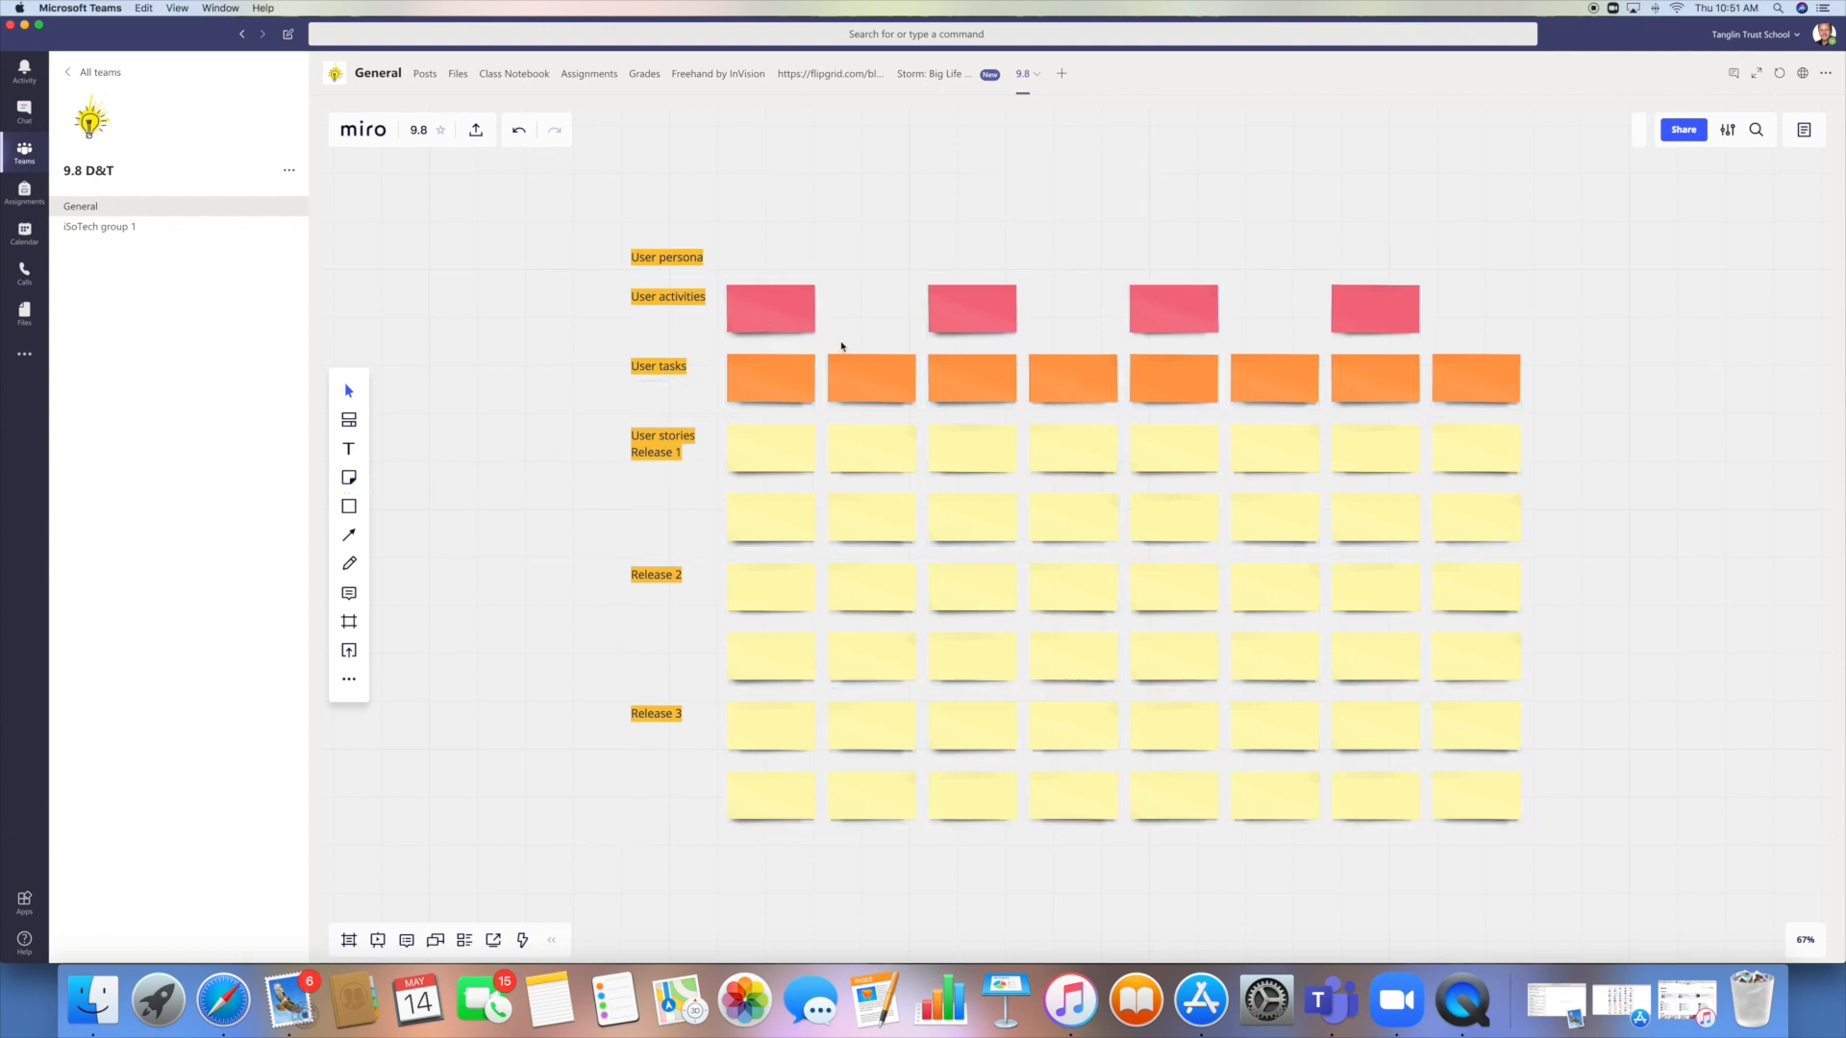
{"action": "mouse_move", "coordinate": [707, 232]}
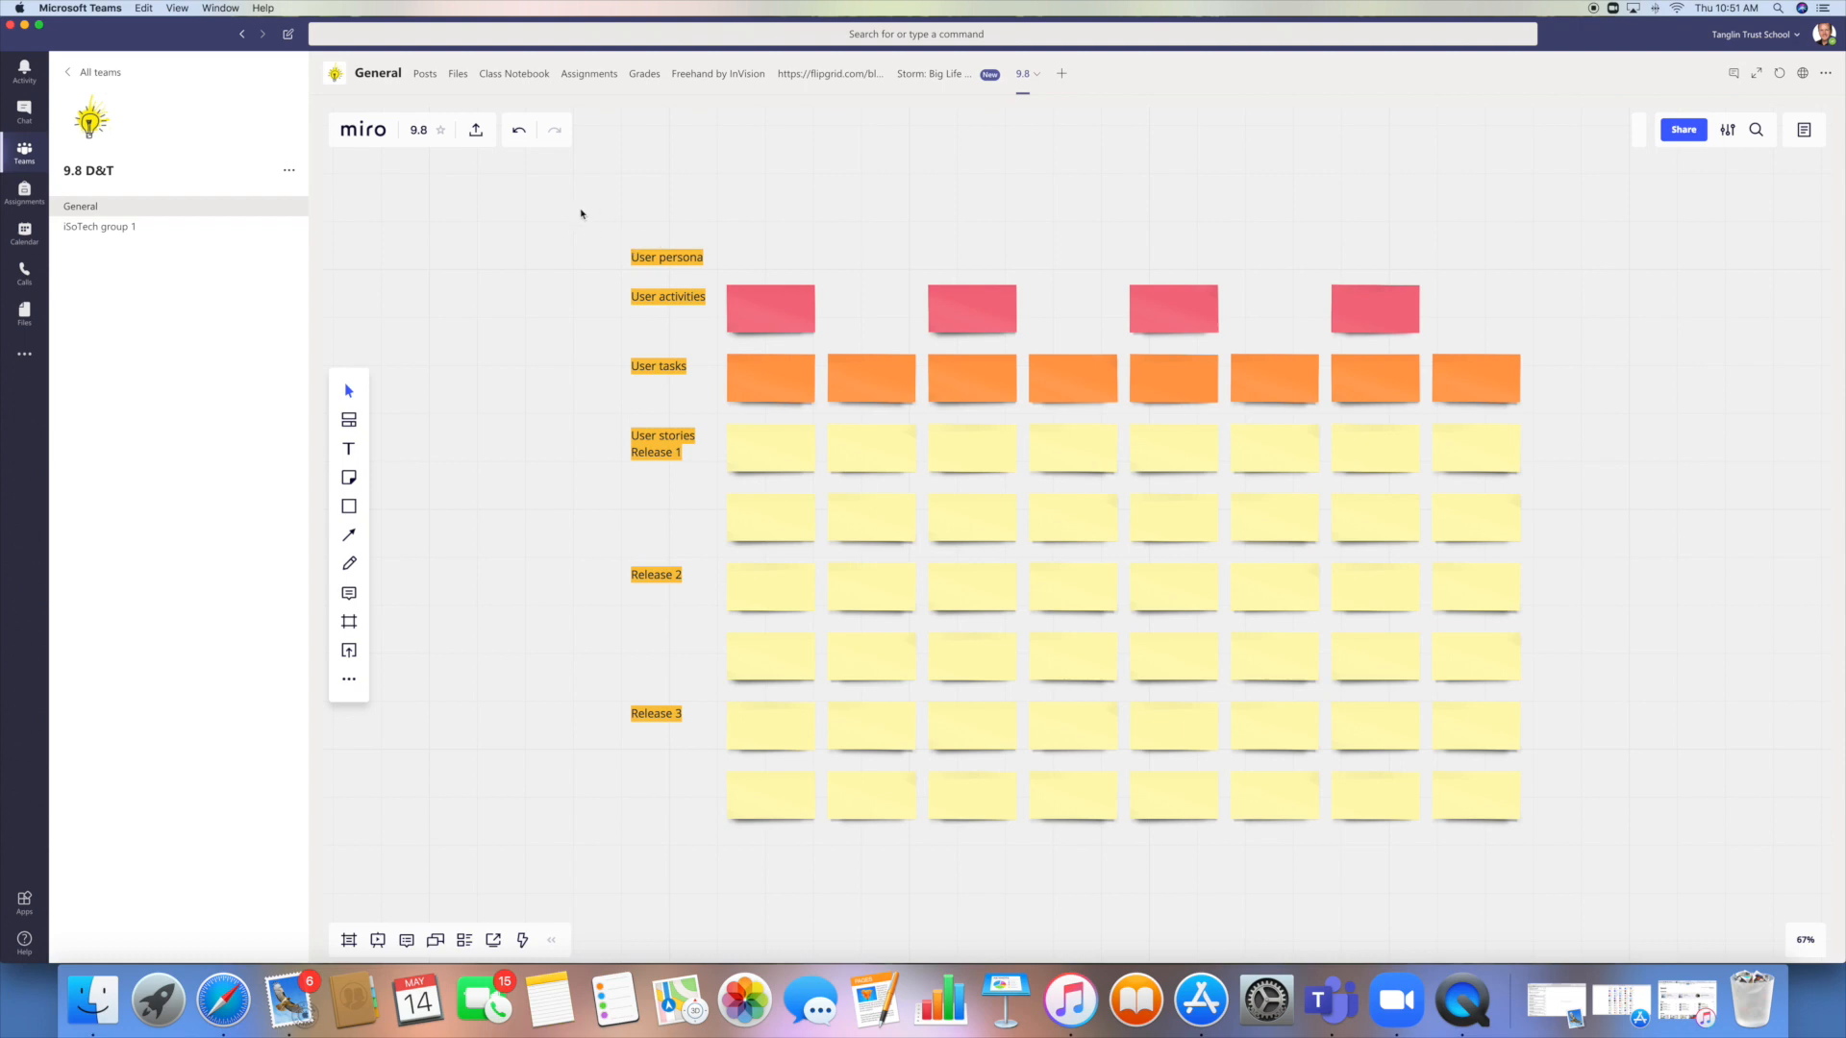
Box-select every User Story Map note and label and delete them.
{"action": "left_click_drag", "start_coordinate": [581, 214], "coordinate": [1695, 907]}
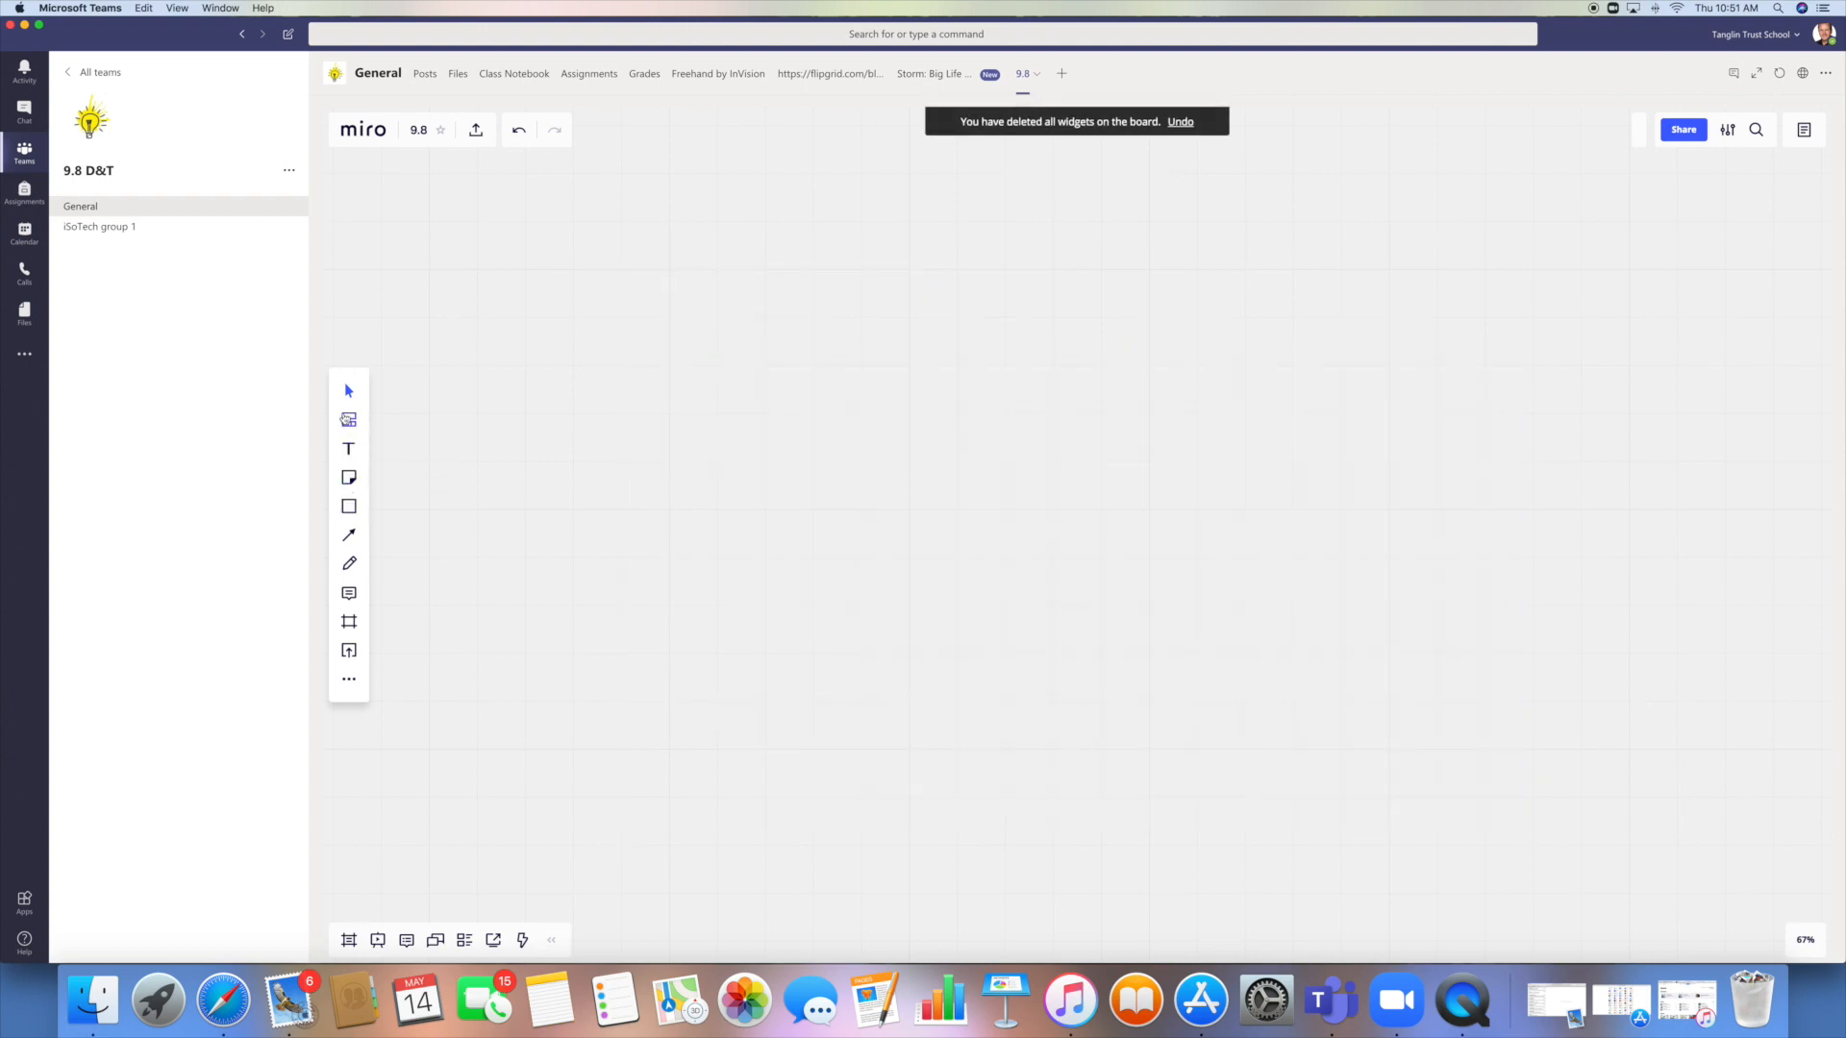
{"action": "mouse_move", "coordinate": [348, 449]}
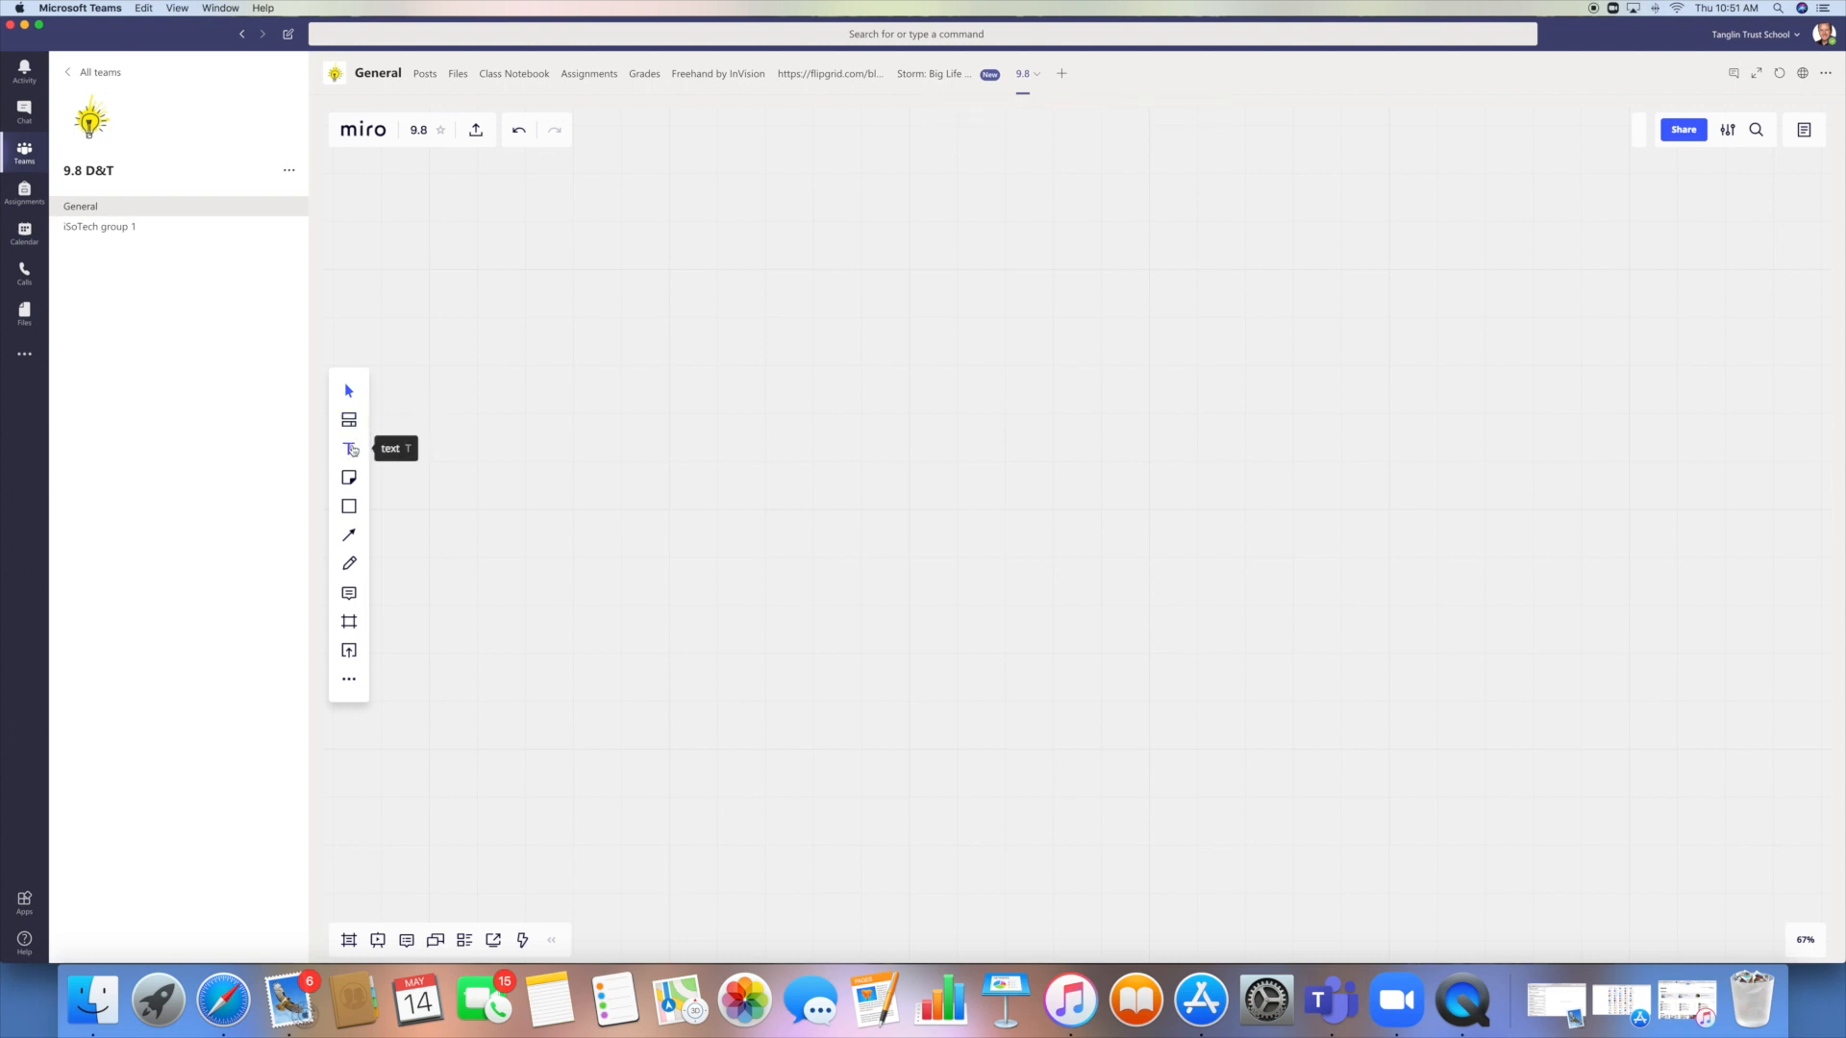
Add an 'Analysis' text item and enlarge it by dragging its corner.
{"action": "left_click", "coordinate": [348, 448]}
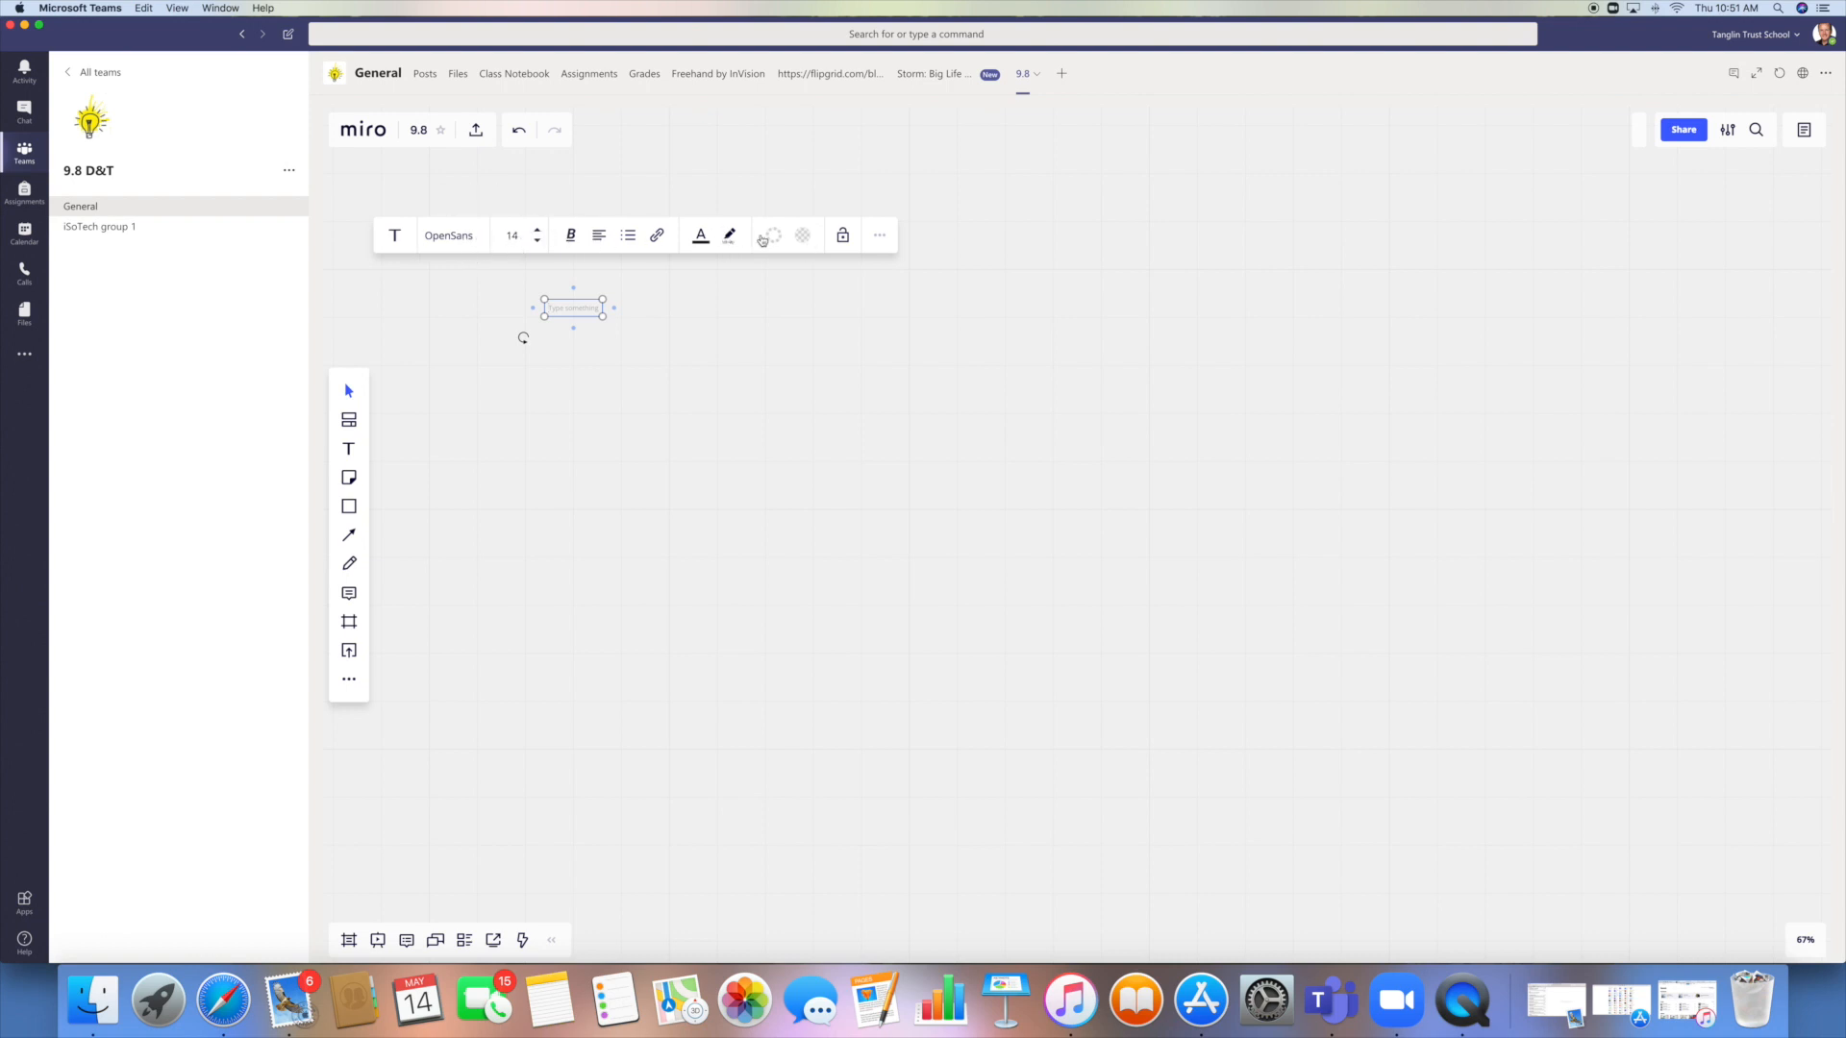
{"action": "mouse_move", "coordinate": [657, 235]}
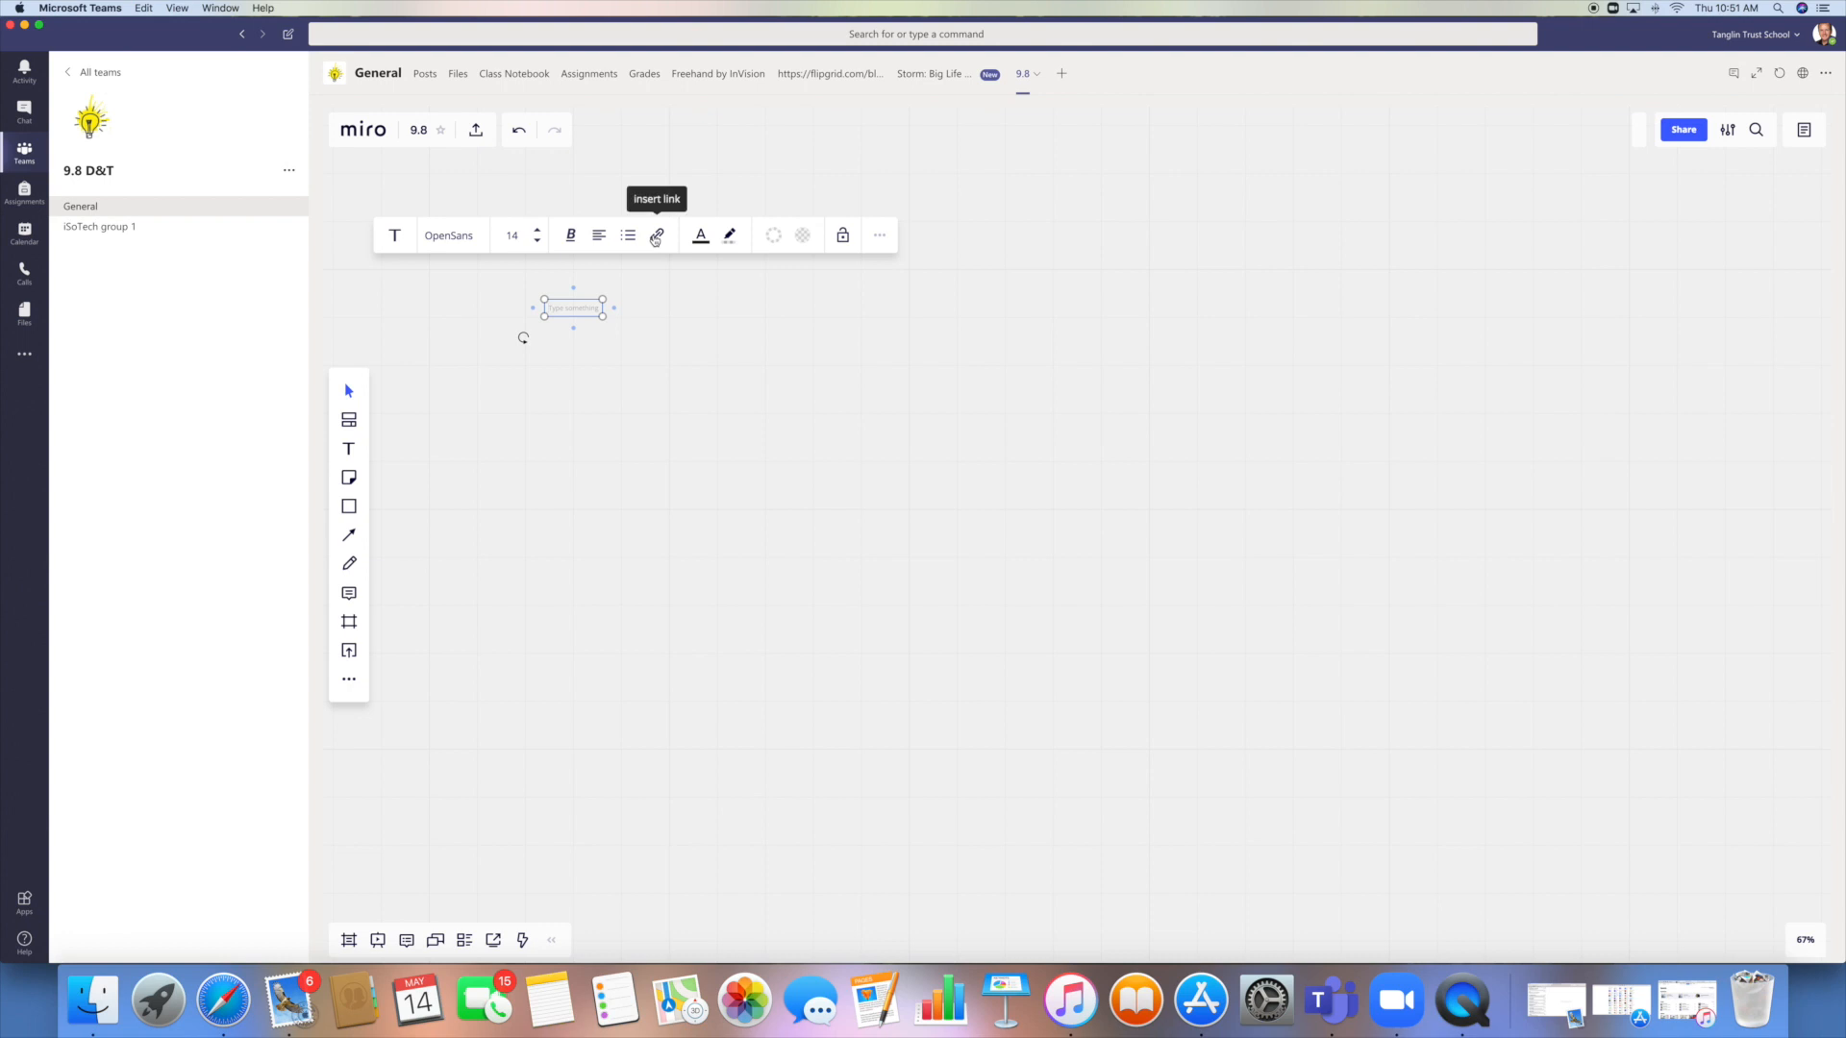
{"action": "mouse_move", "coordinate": [702, 237]}
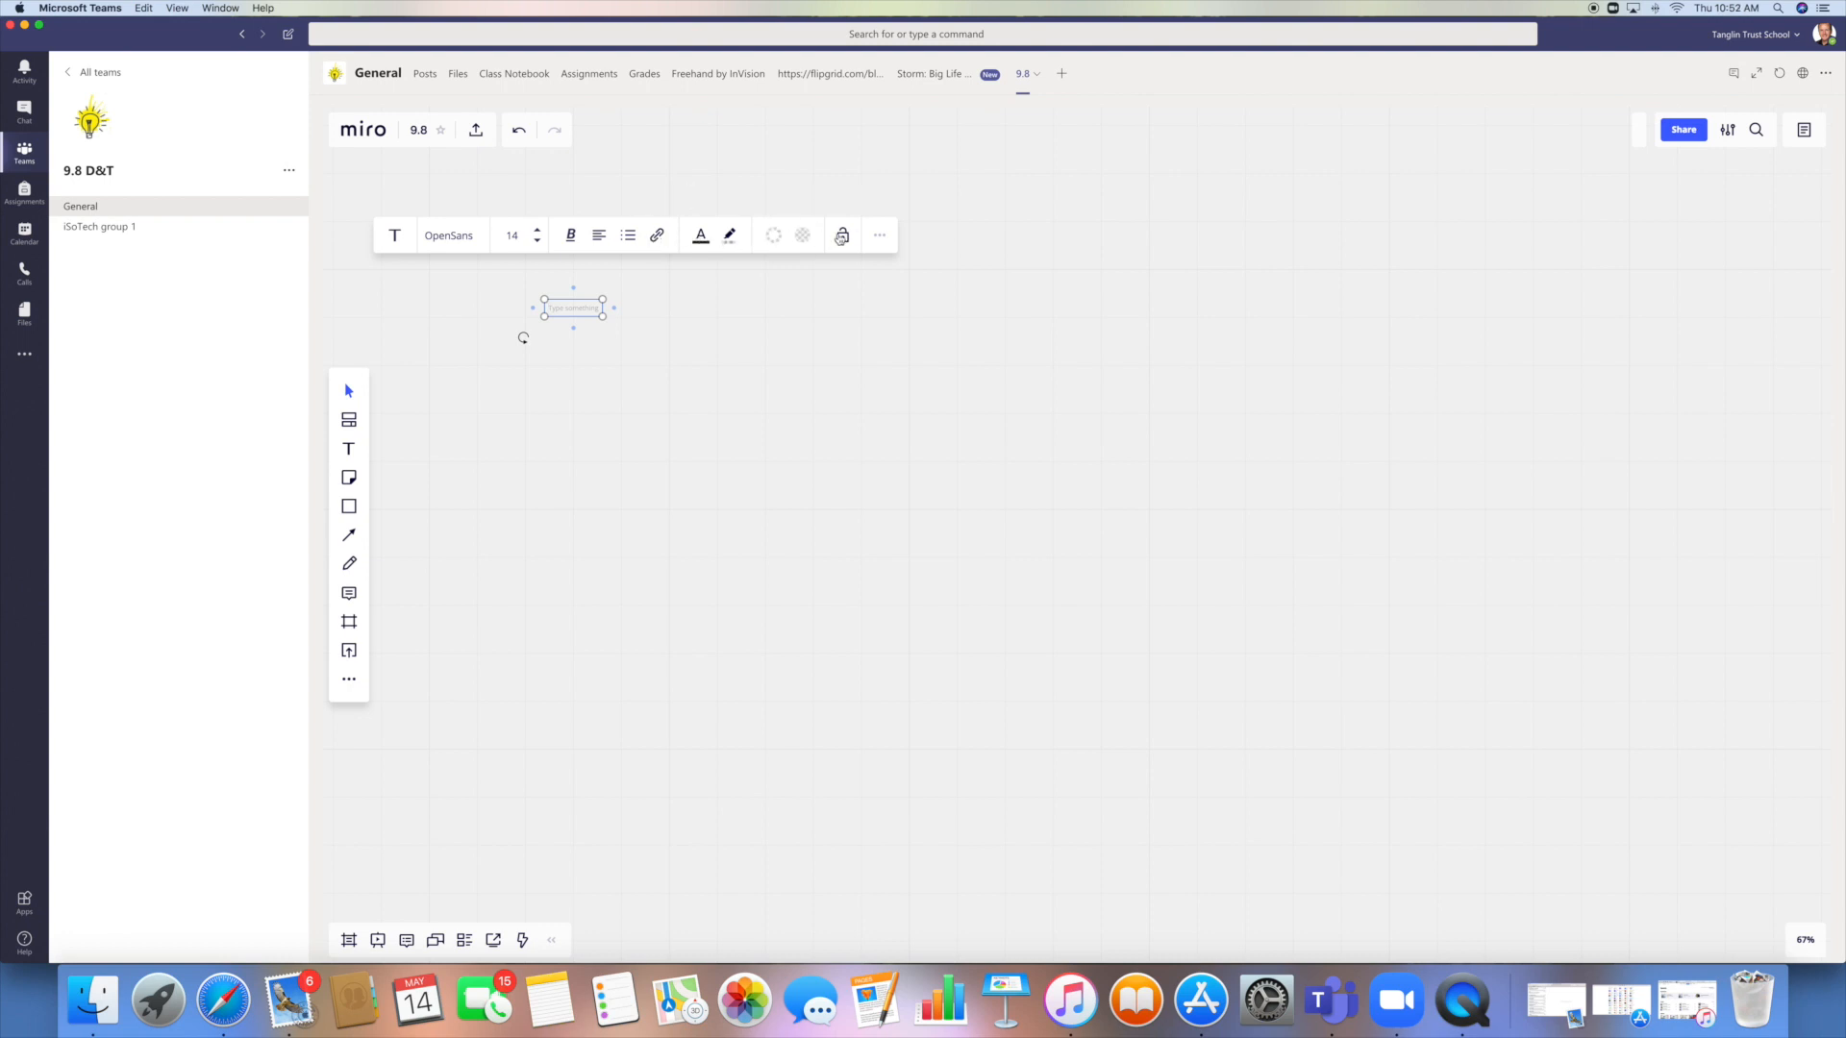
{"action": "mouse_move", "coordinate": [843, 236]}
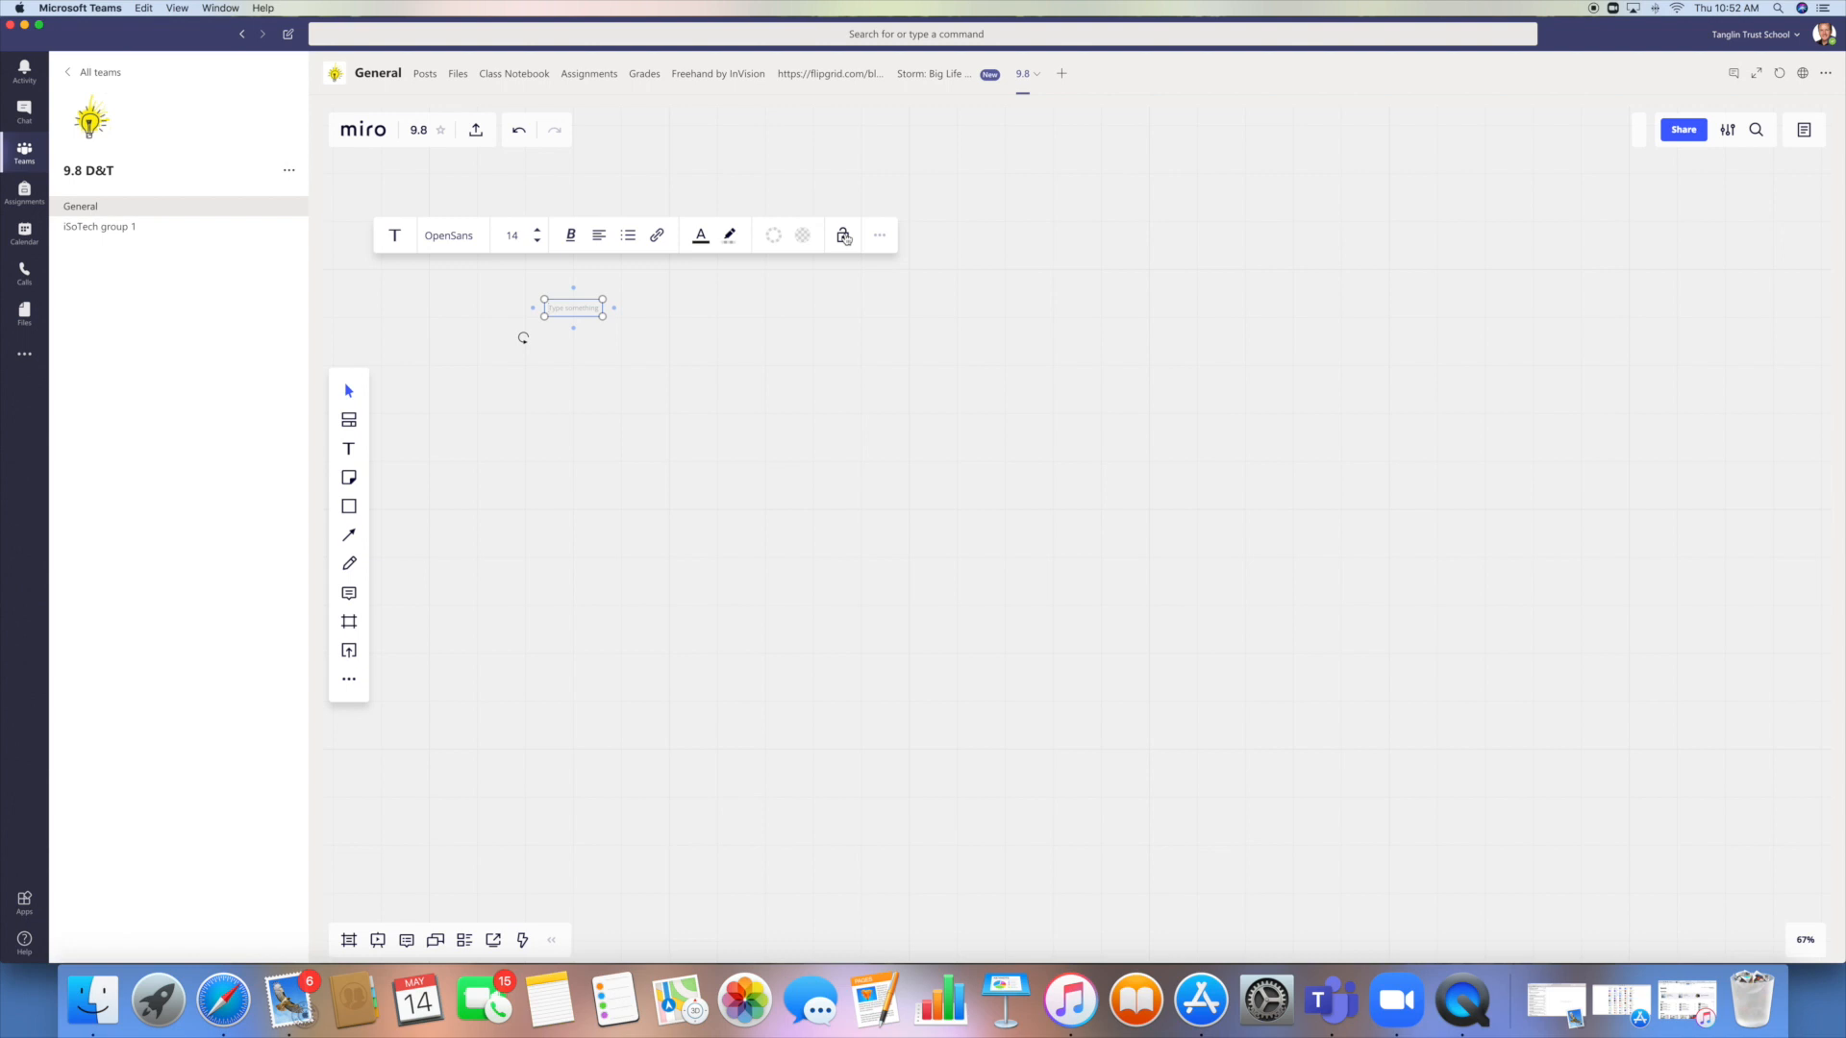
{"action": "type", "text": "Analysis"}
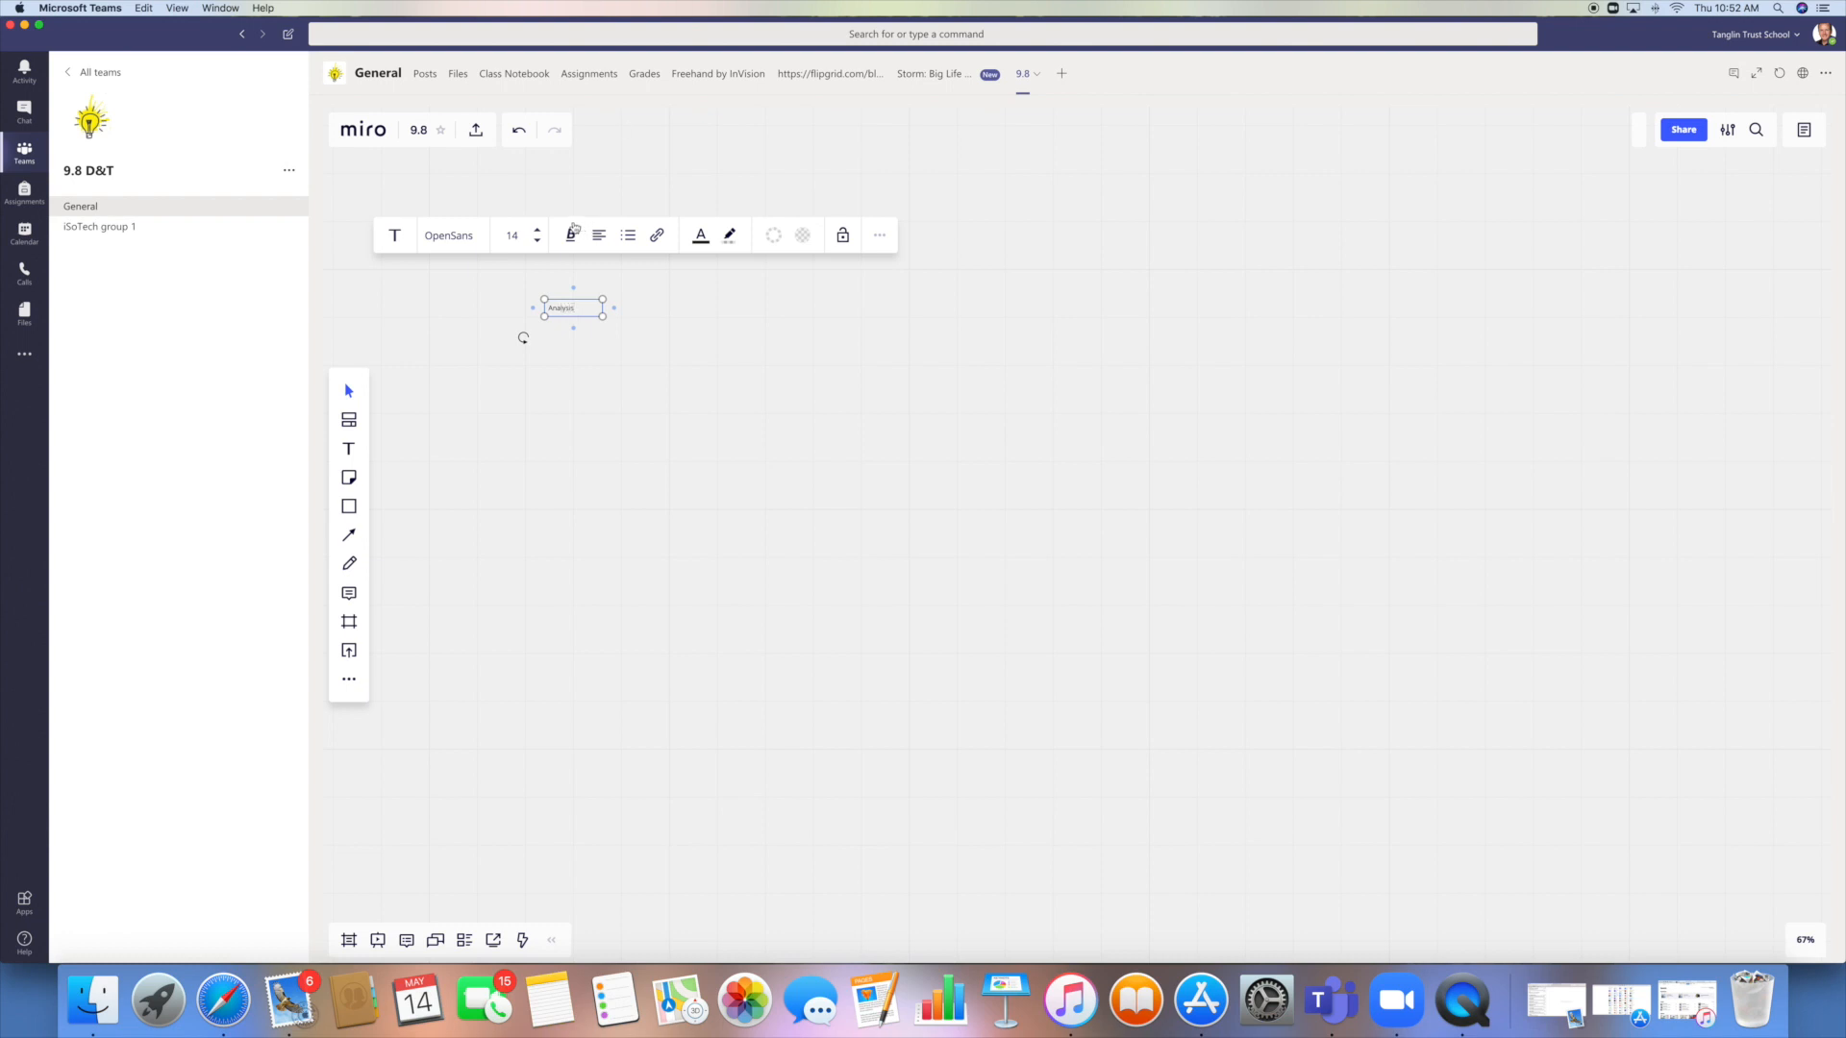
{"action": "left_click_drag", "start_coordinate": [613, 314], "coordinate": [876, 397]}
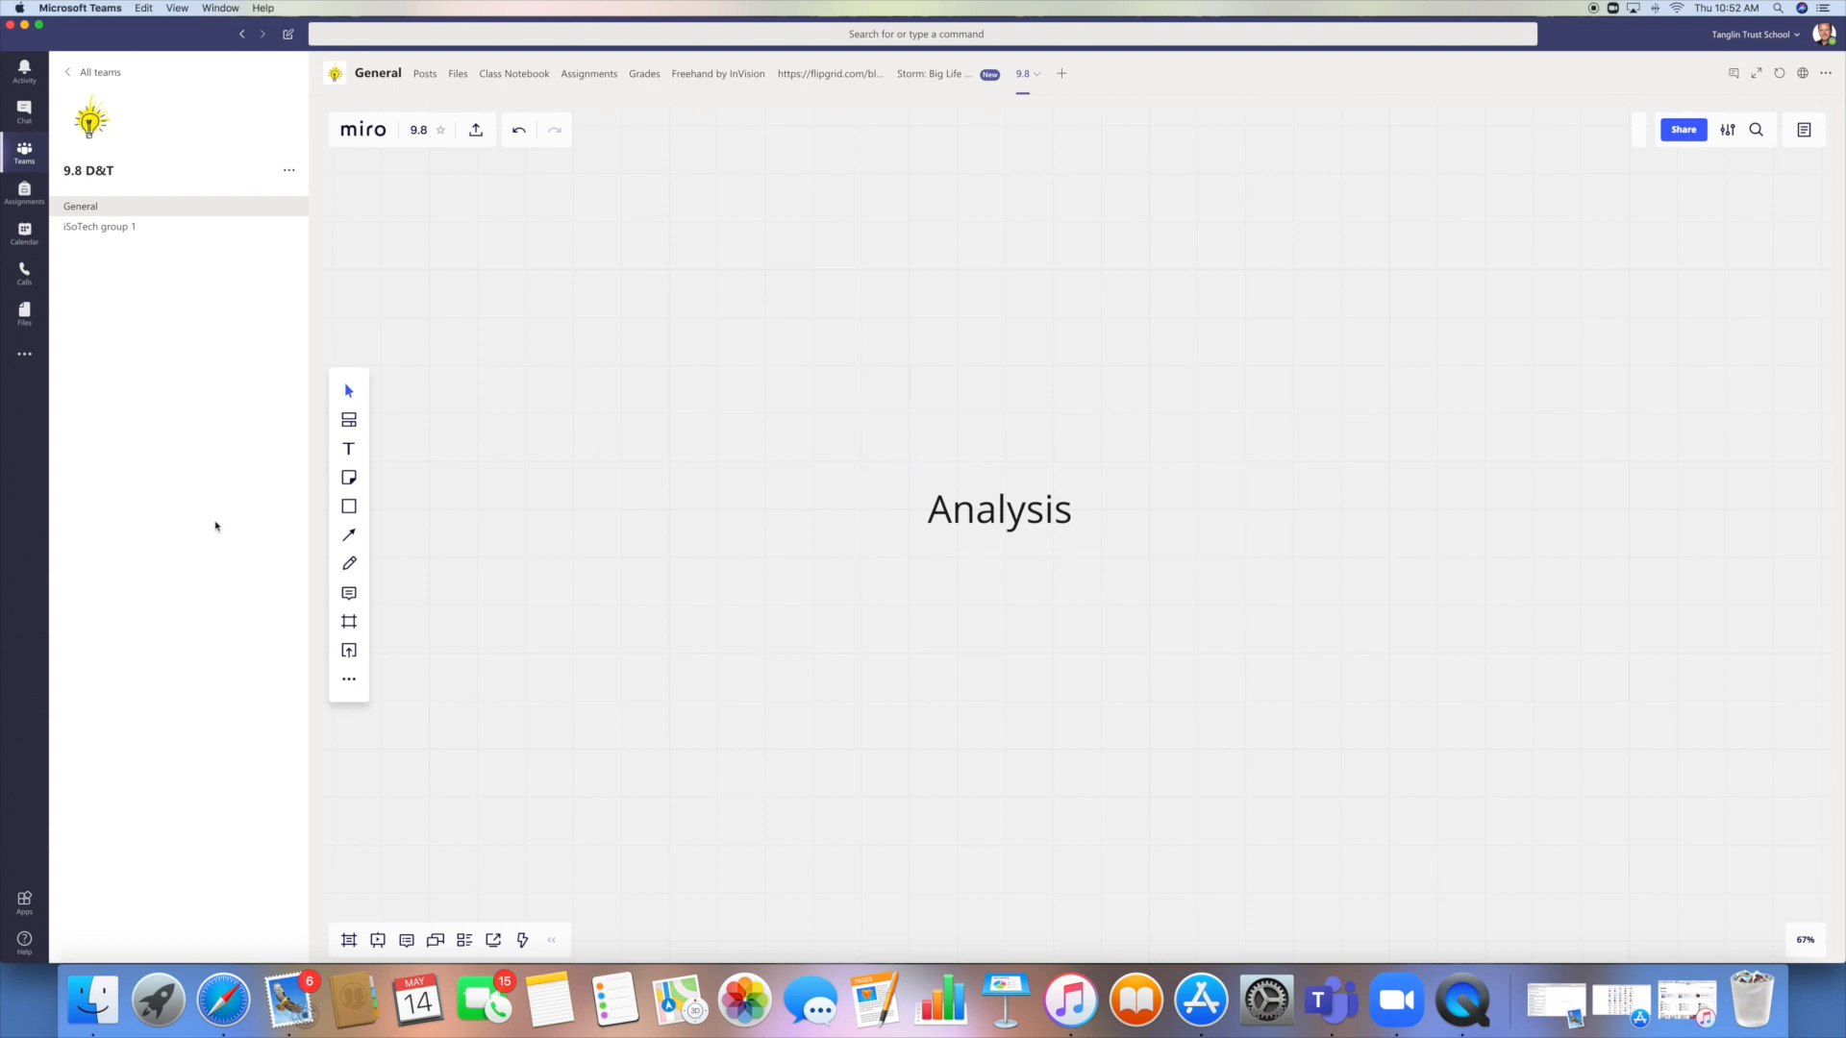
{"action": "mouse_move", "coordinate": [319, 467]}
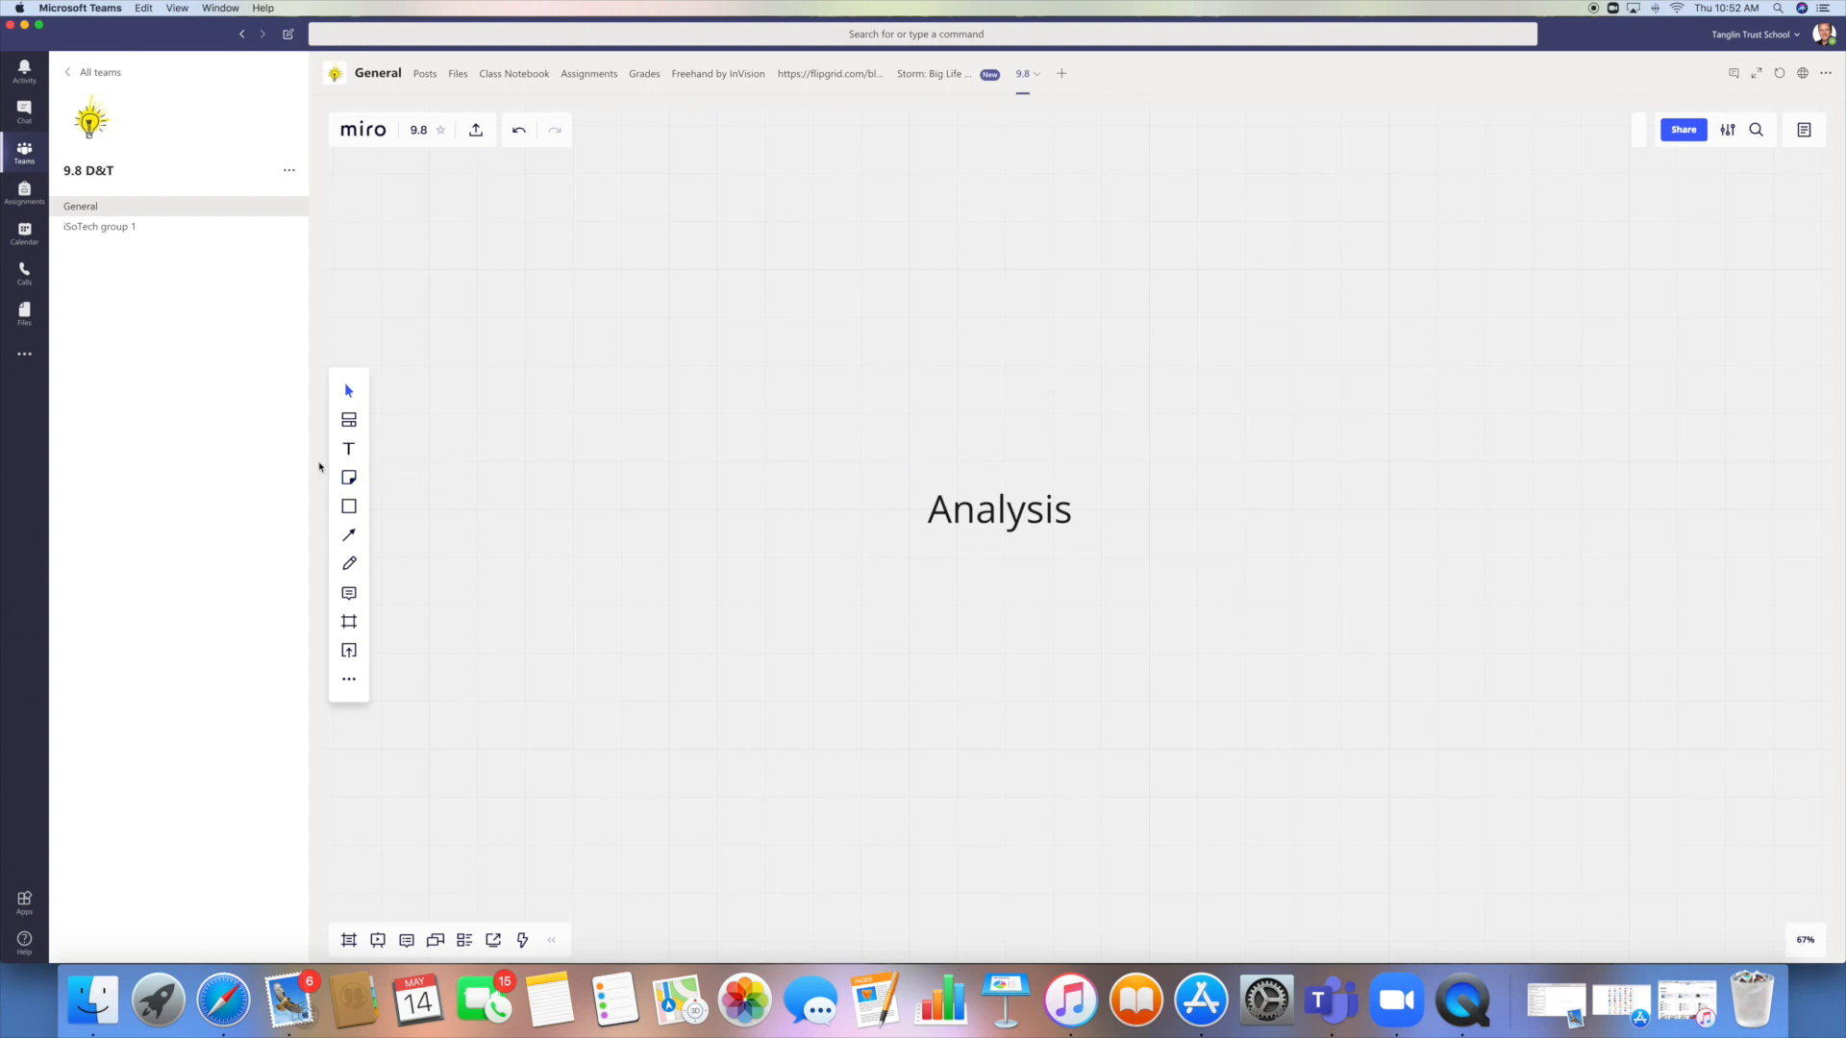
{"action": "mouse_move", "coordinate": [402, 479]}
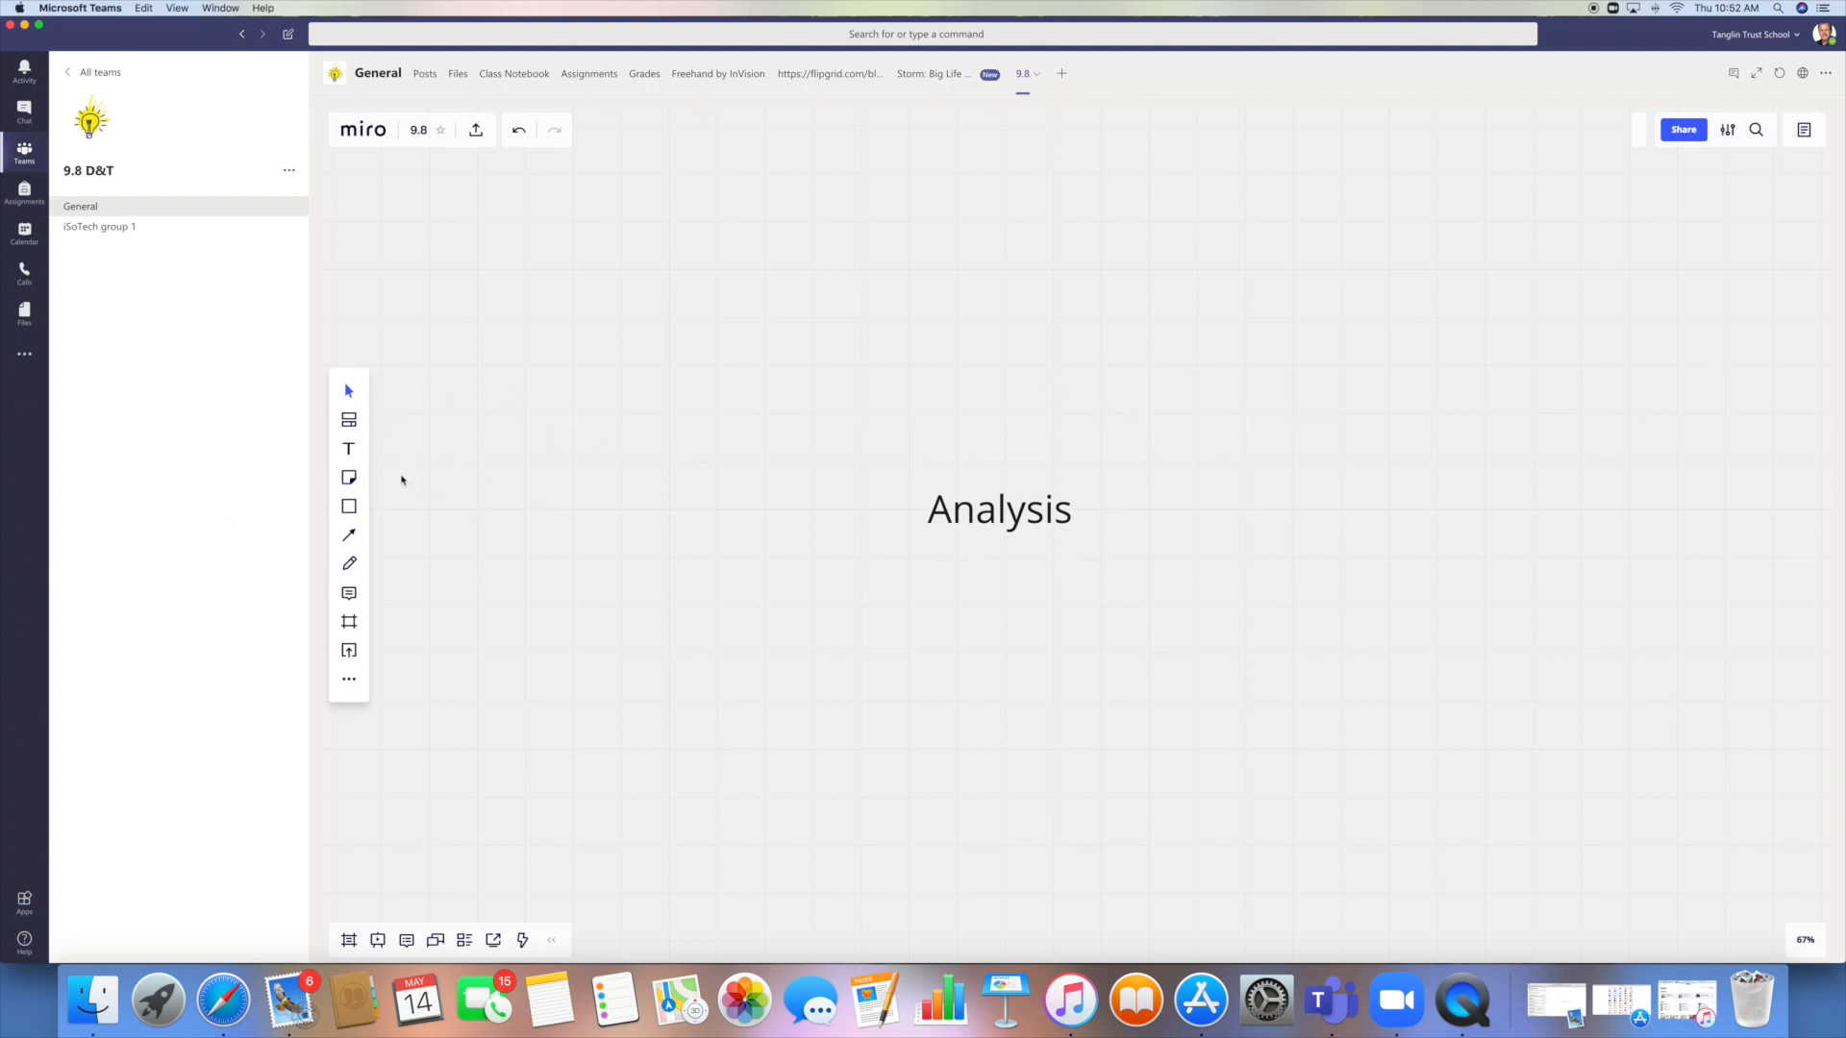
{"action": "mouse_move", "coordinate": [1362, 488]}
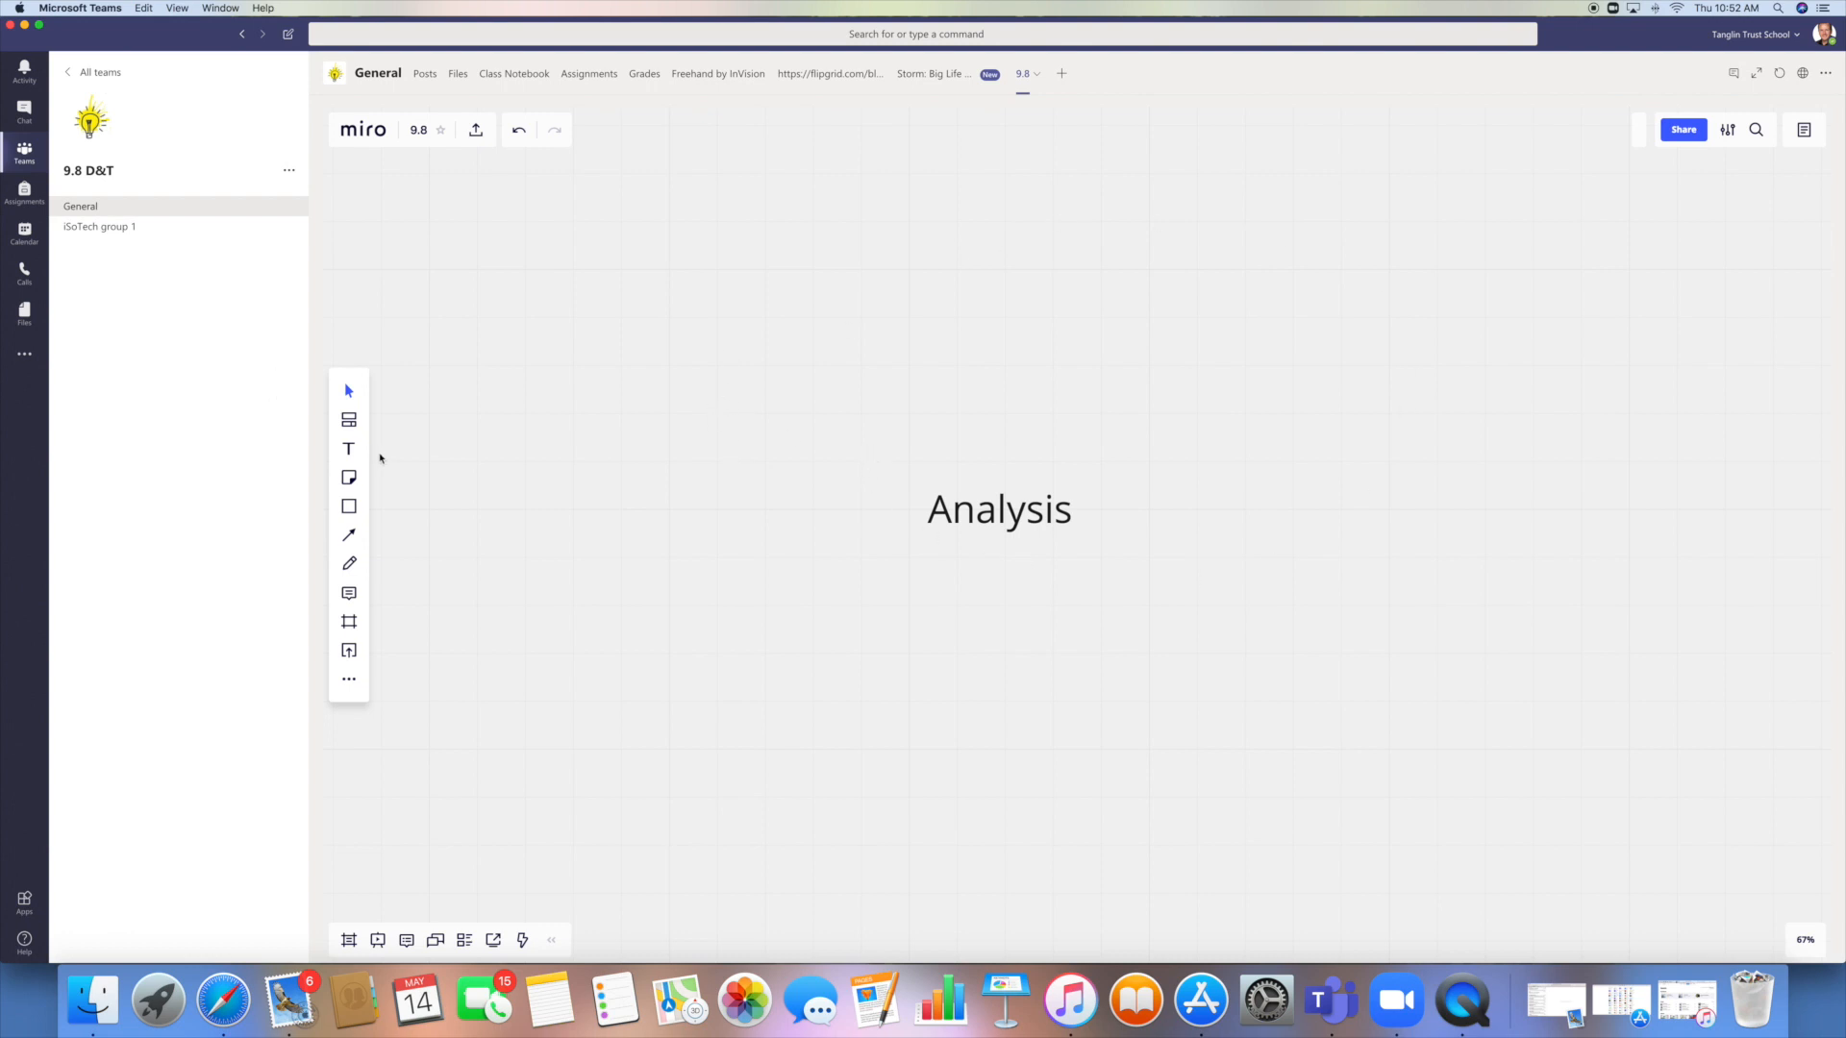
{"action": "mouse_move", "coordinate": [348, 478]}
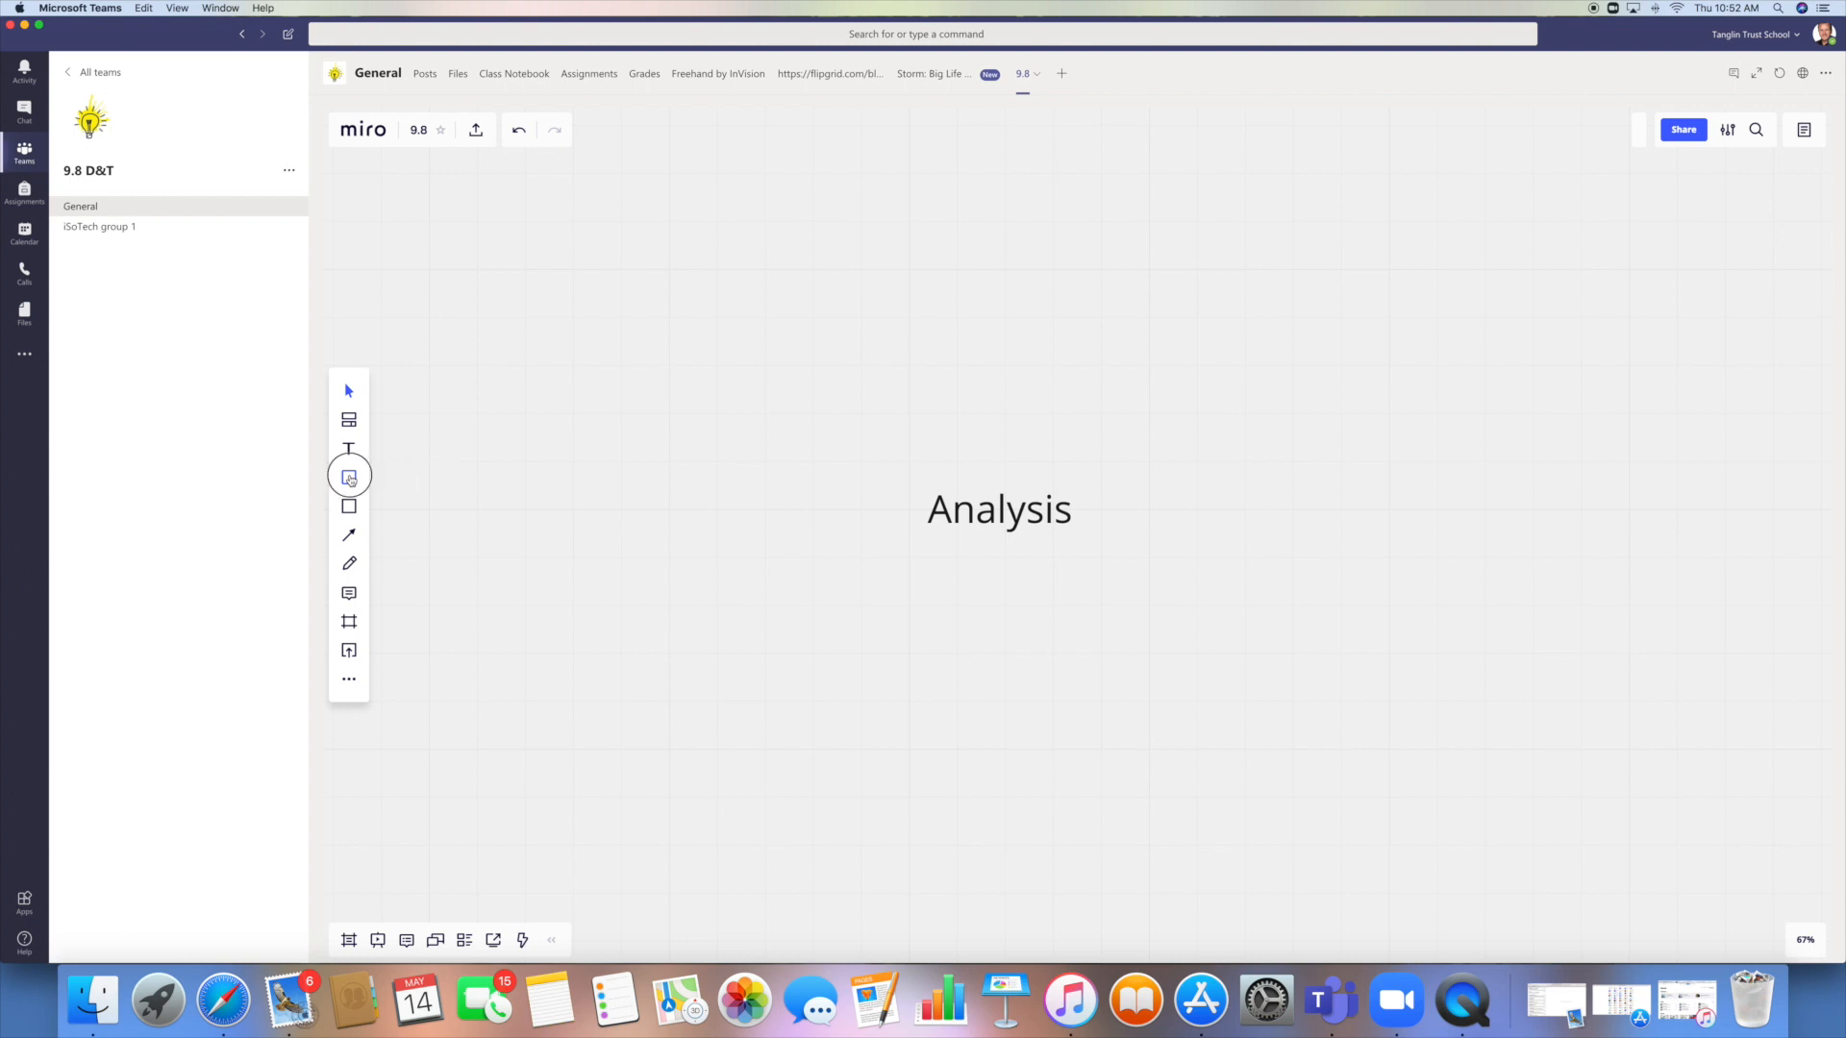
Add a yellow 'User' sticky note above-left of the Analysis heading.
{"action": "left_click", "coordinate": [348, 477]}
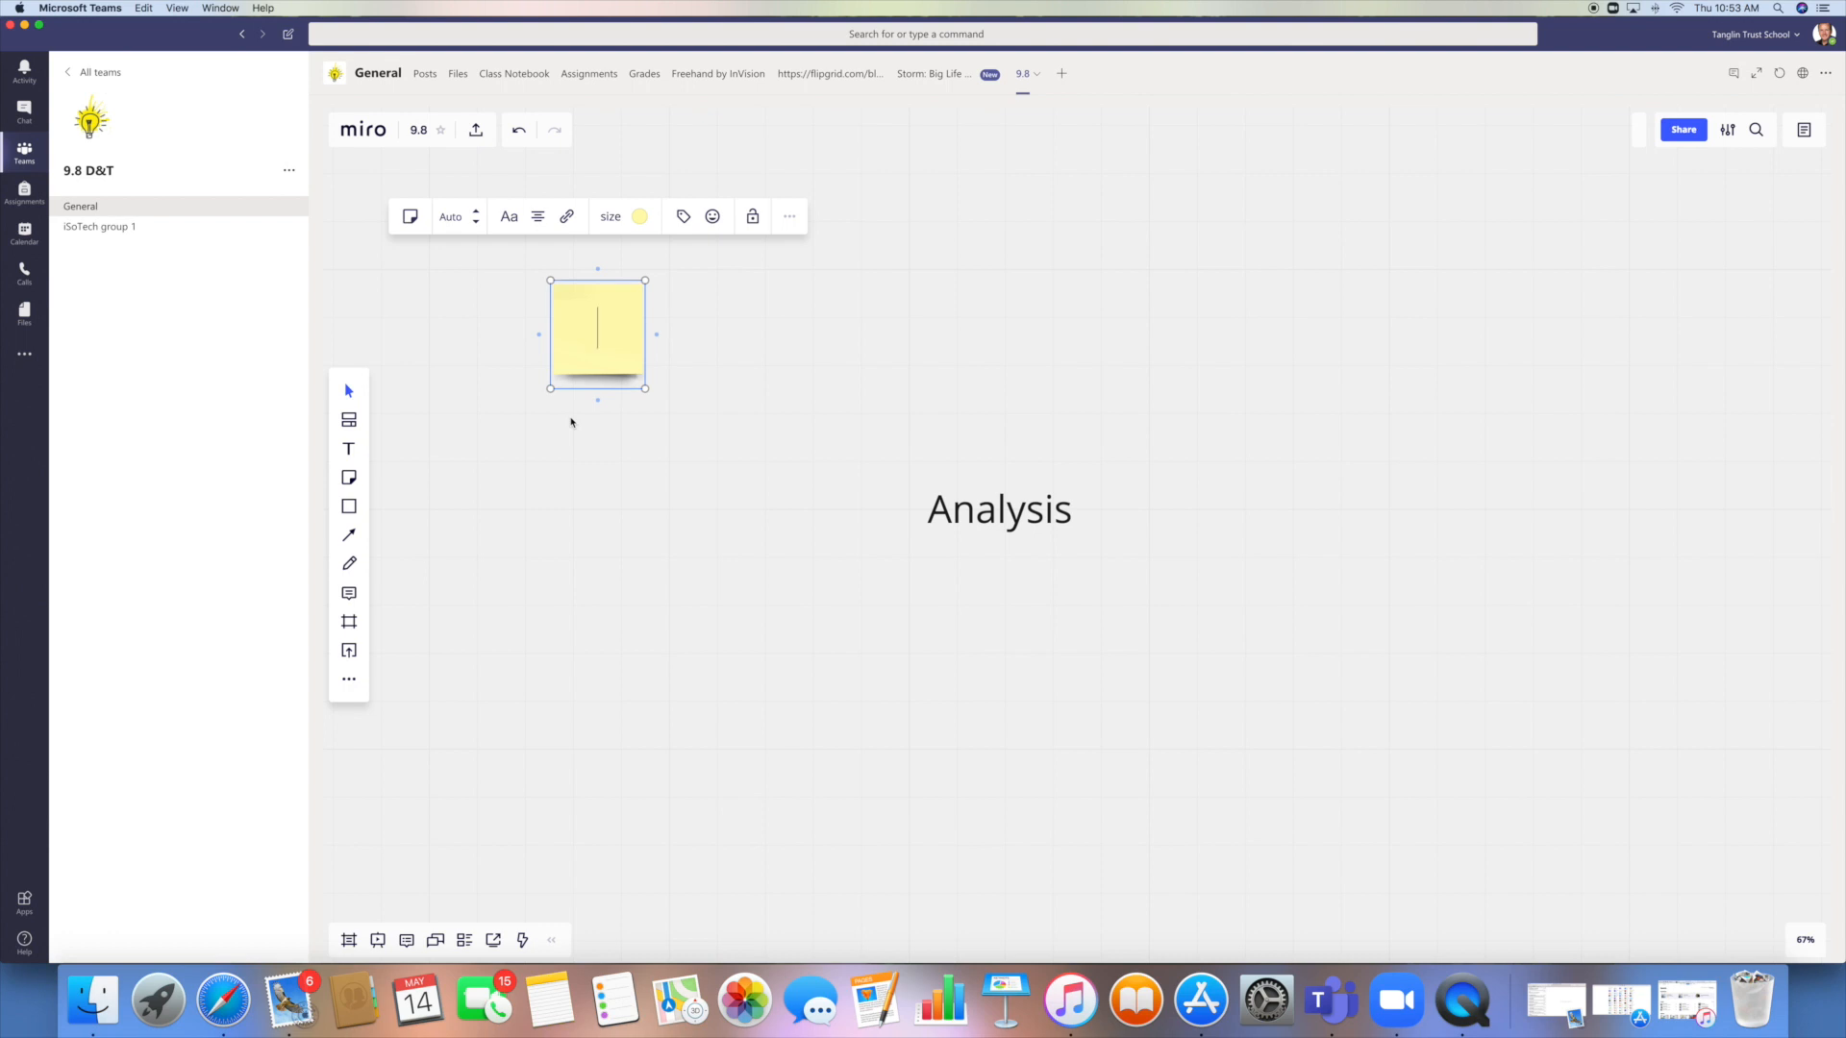
{"action": "type", "text": "Us"}
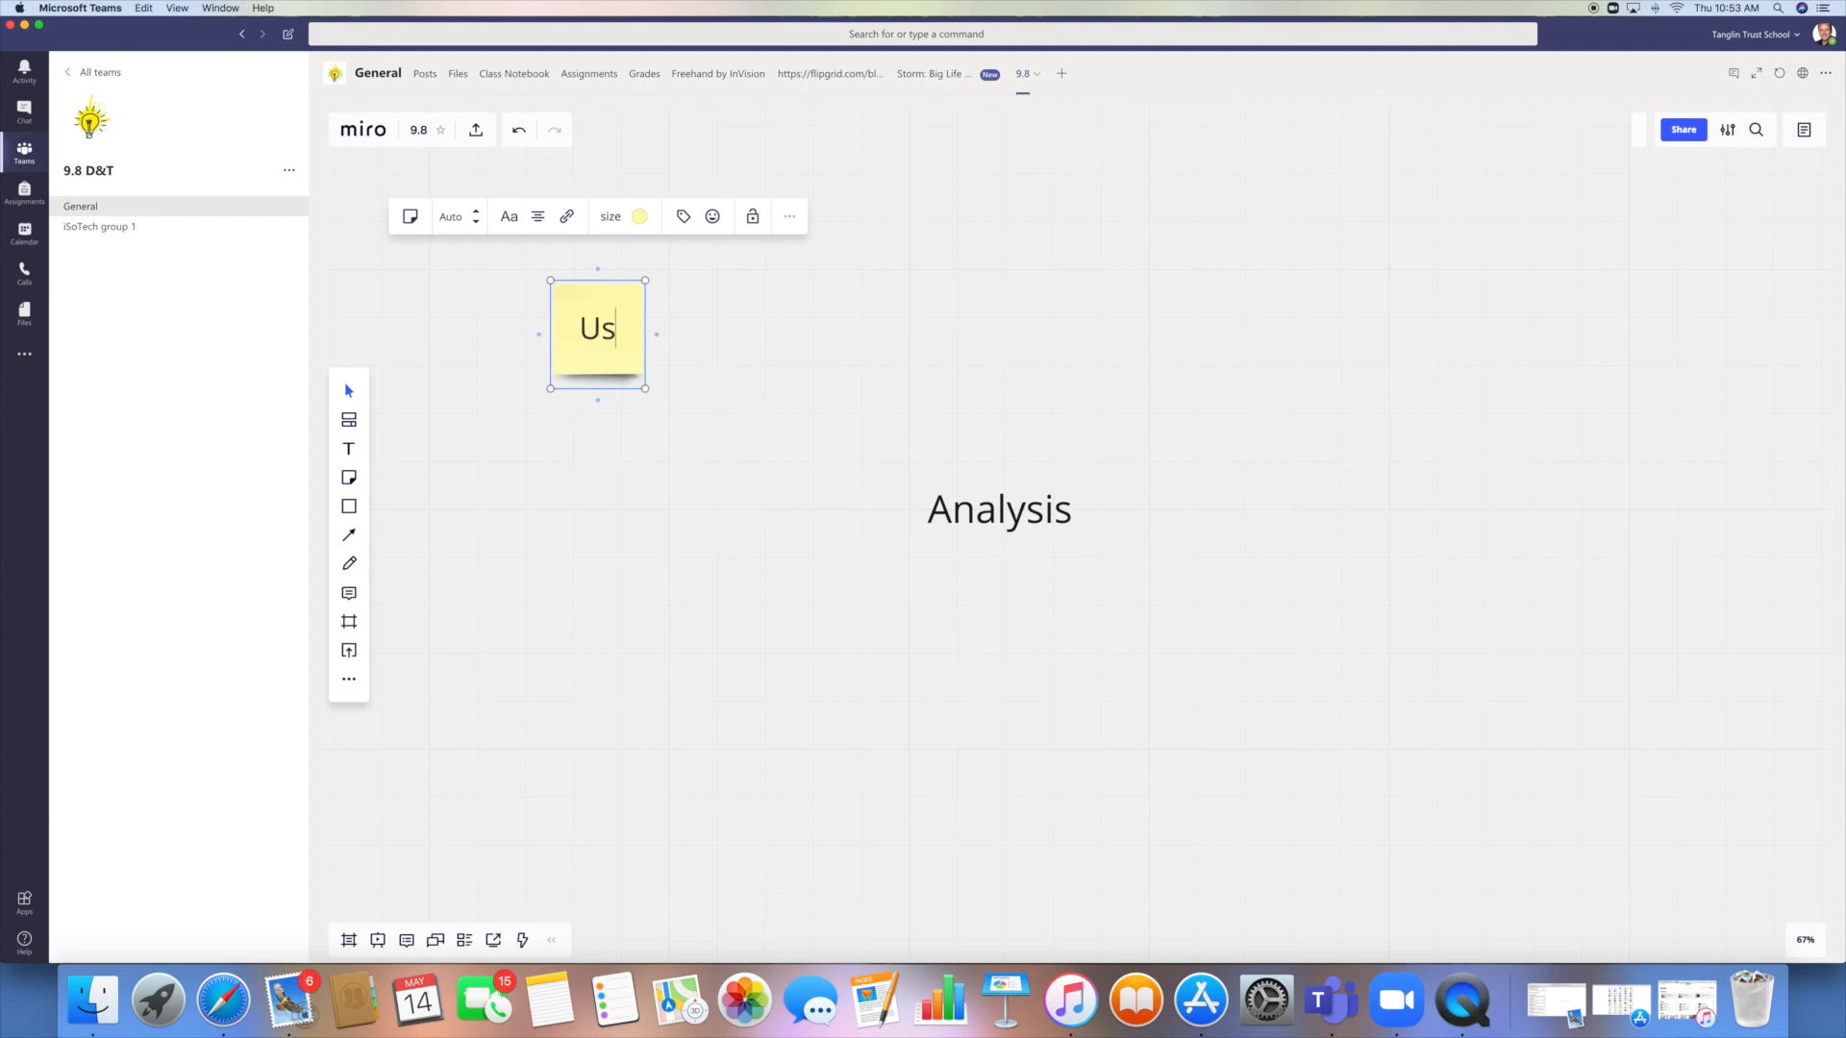
{"action": "type", "text": "er"}
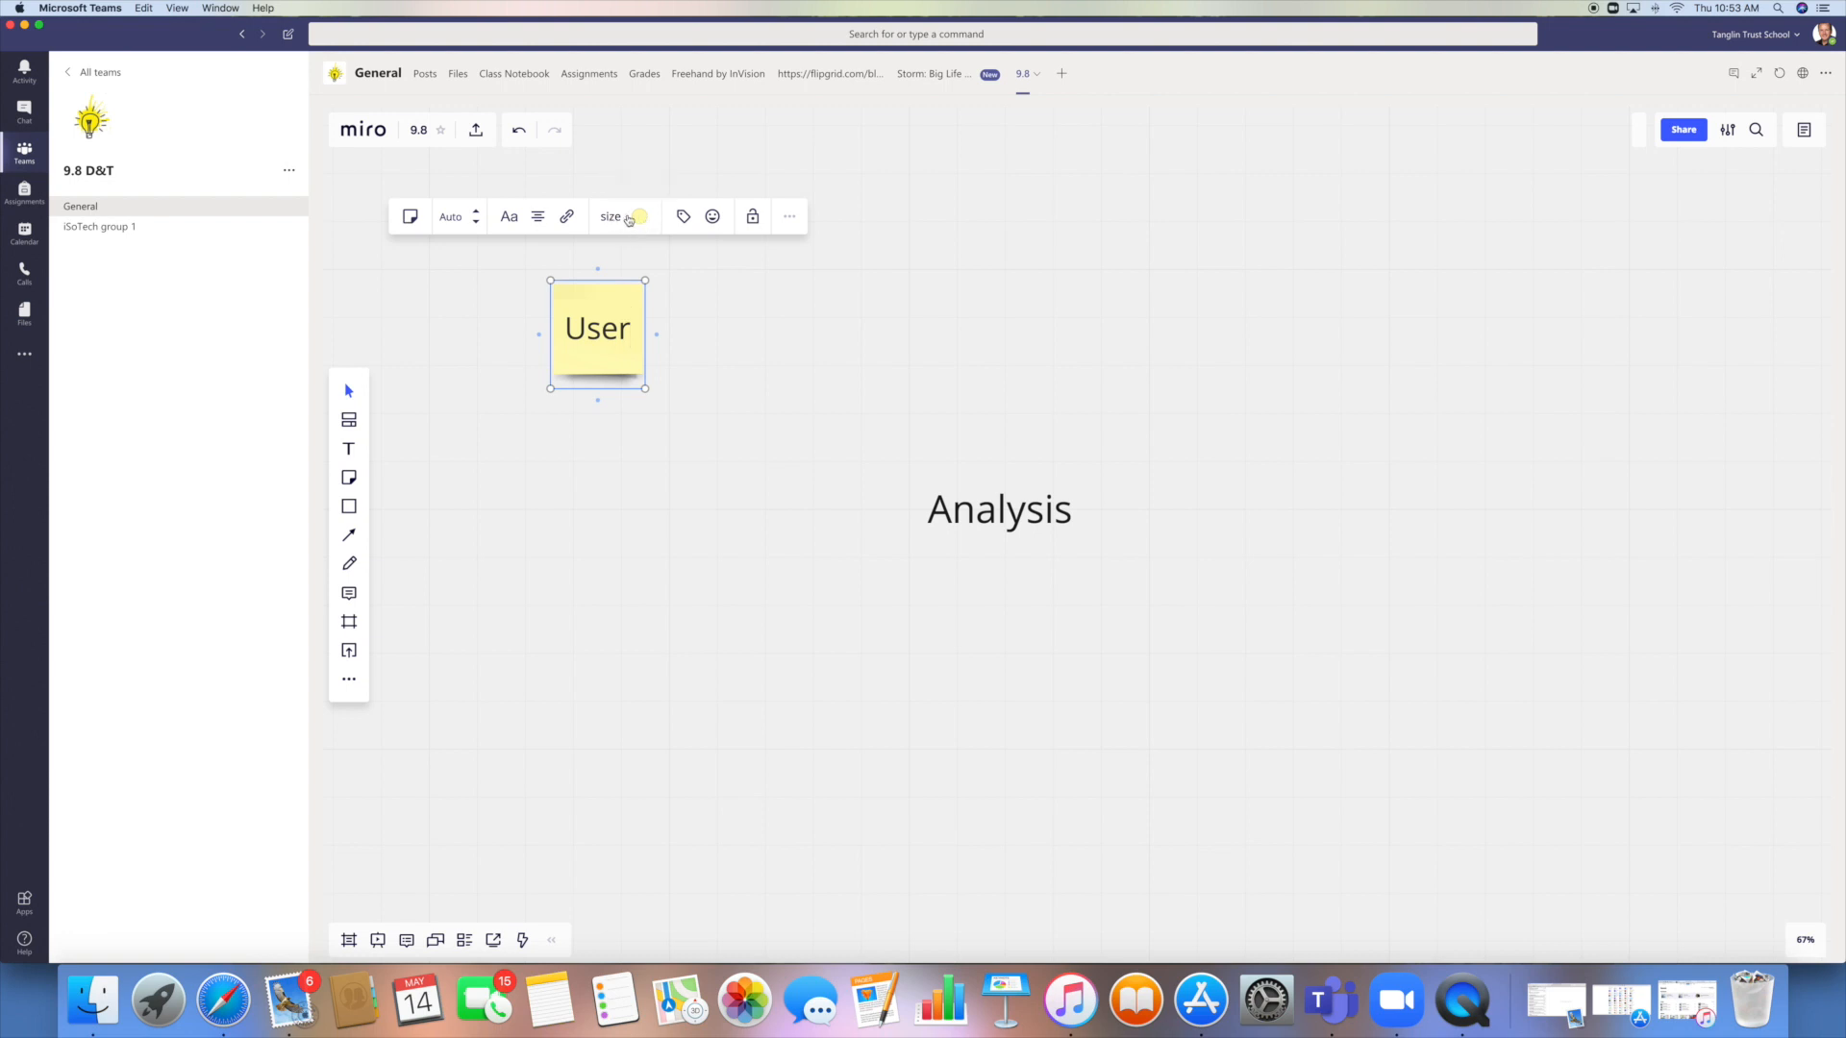
{"action": "mouse_move", "coordinate": [684, 216]}
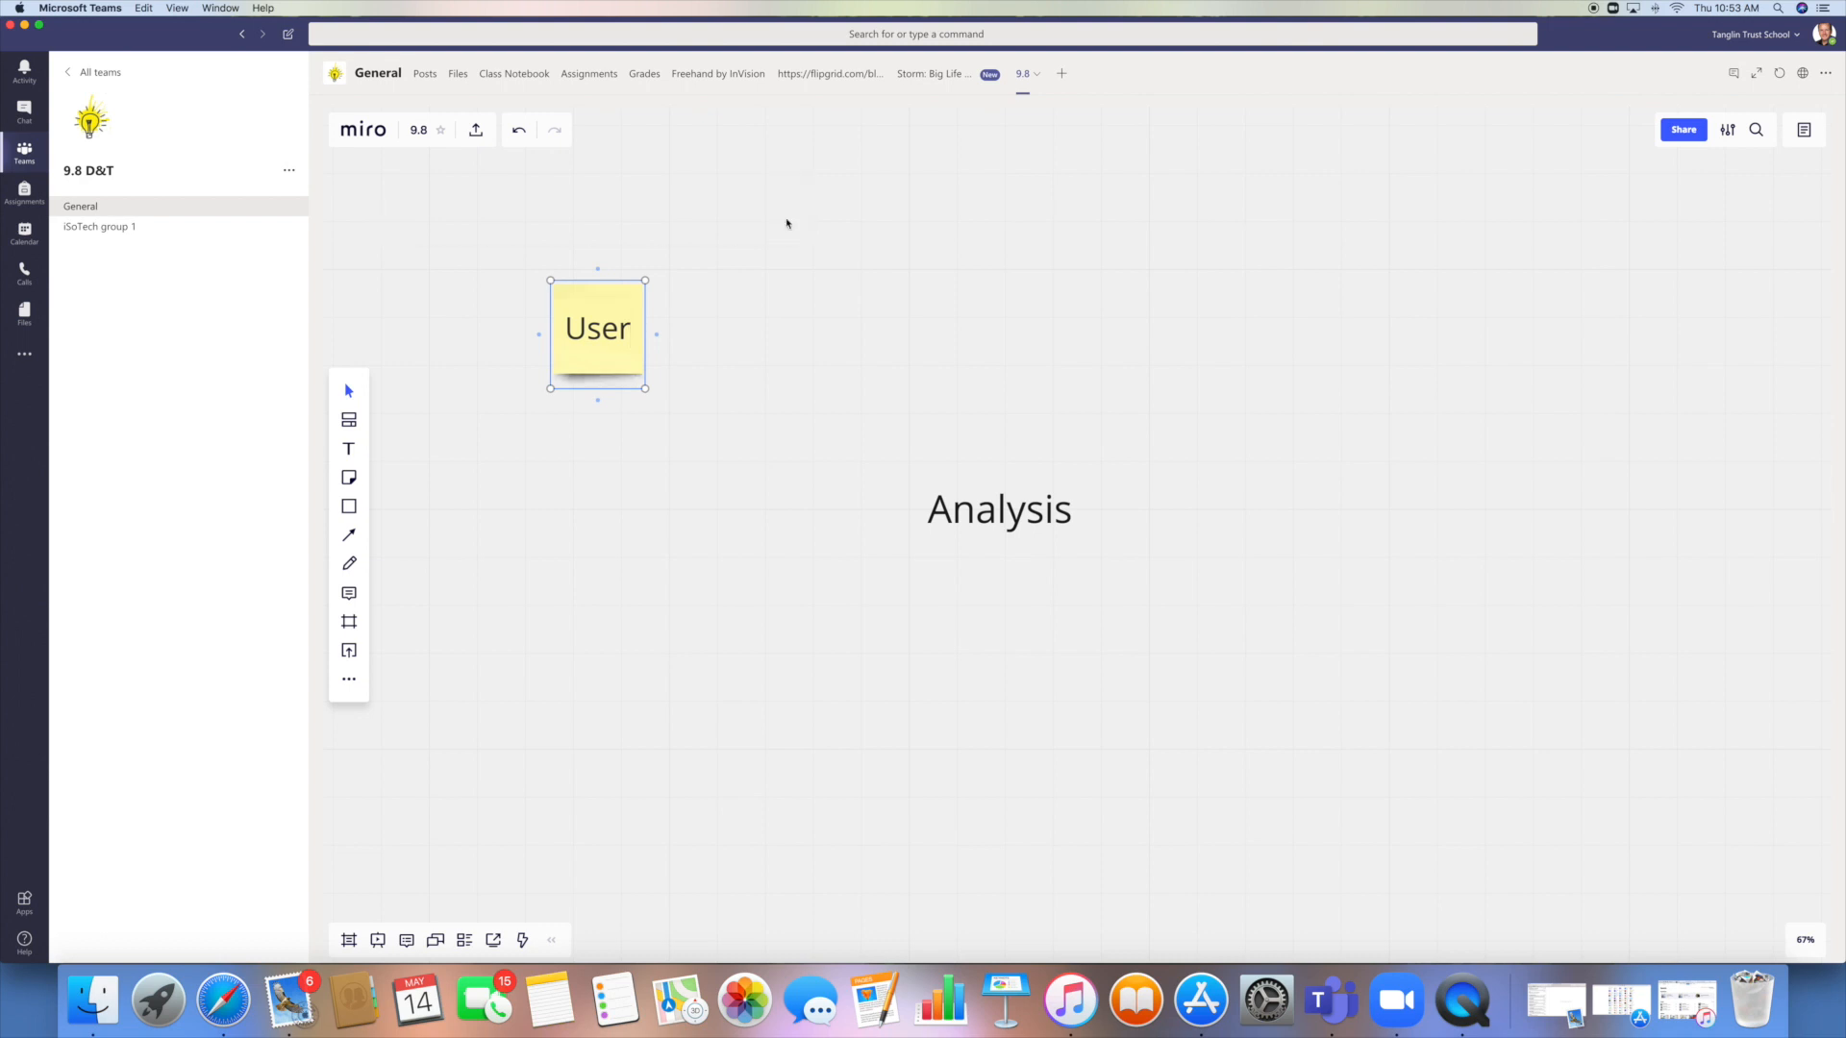
{"action": "left_click", "coordinate": [788, 216]}
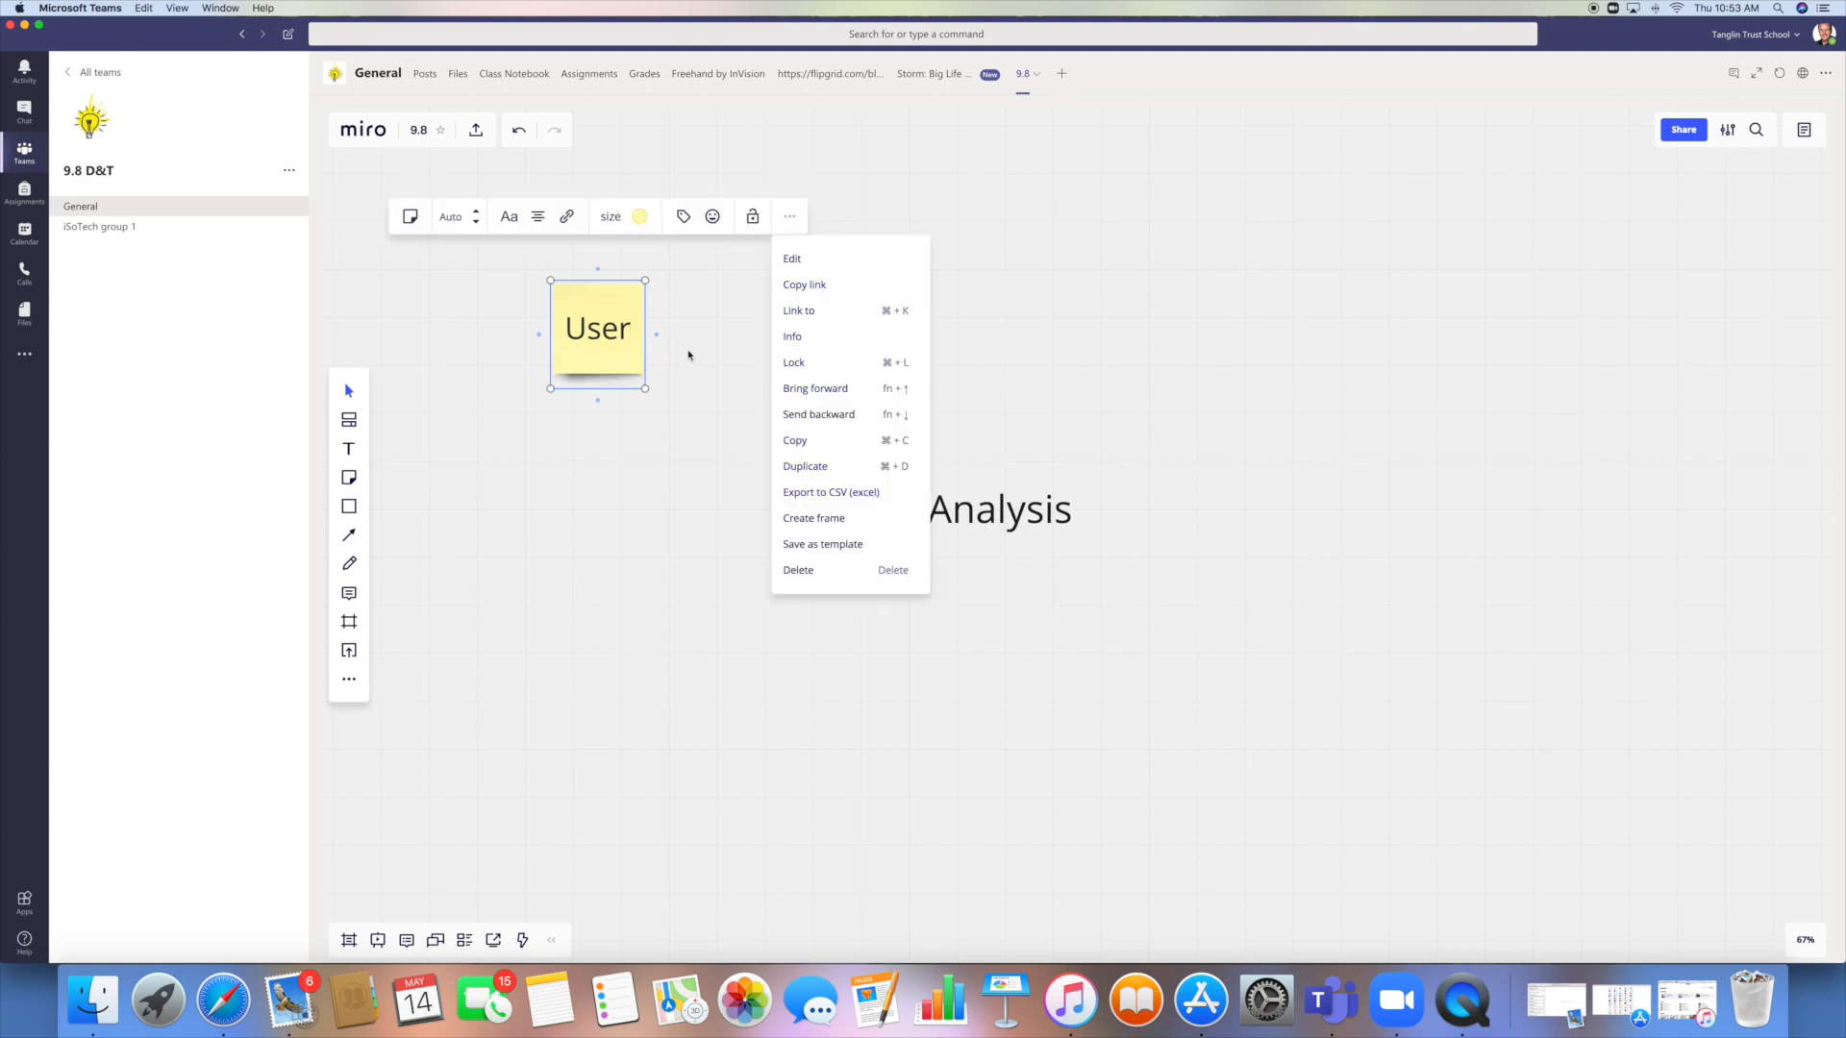
{"action": "mouse_move", "coordinate": [803, 465]}
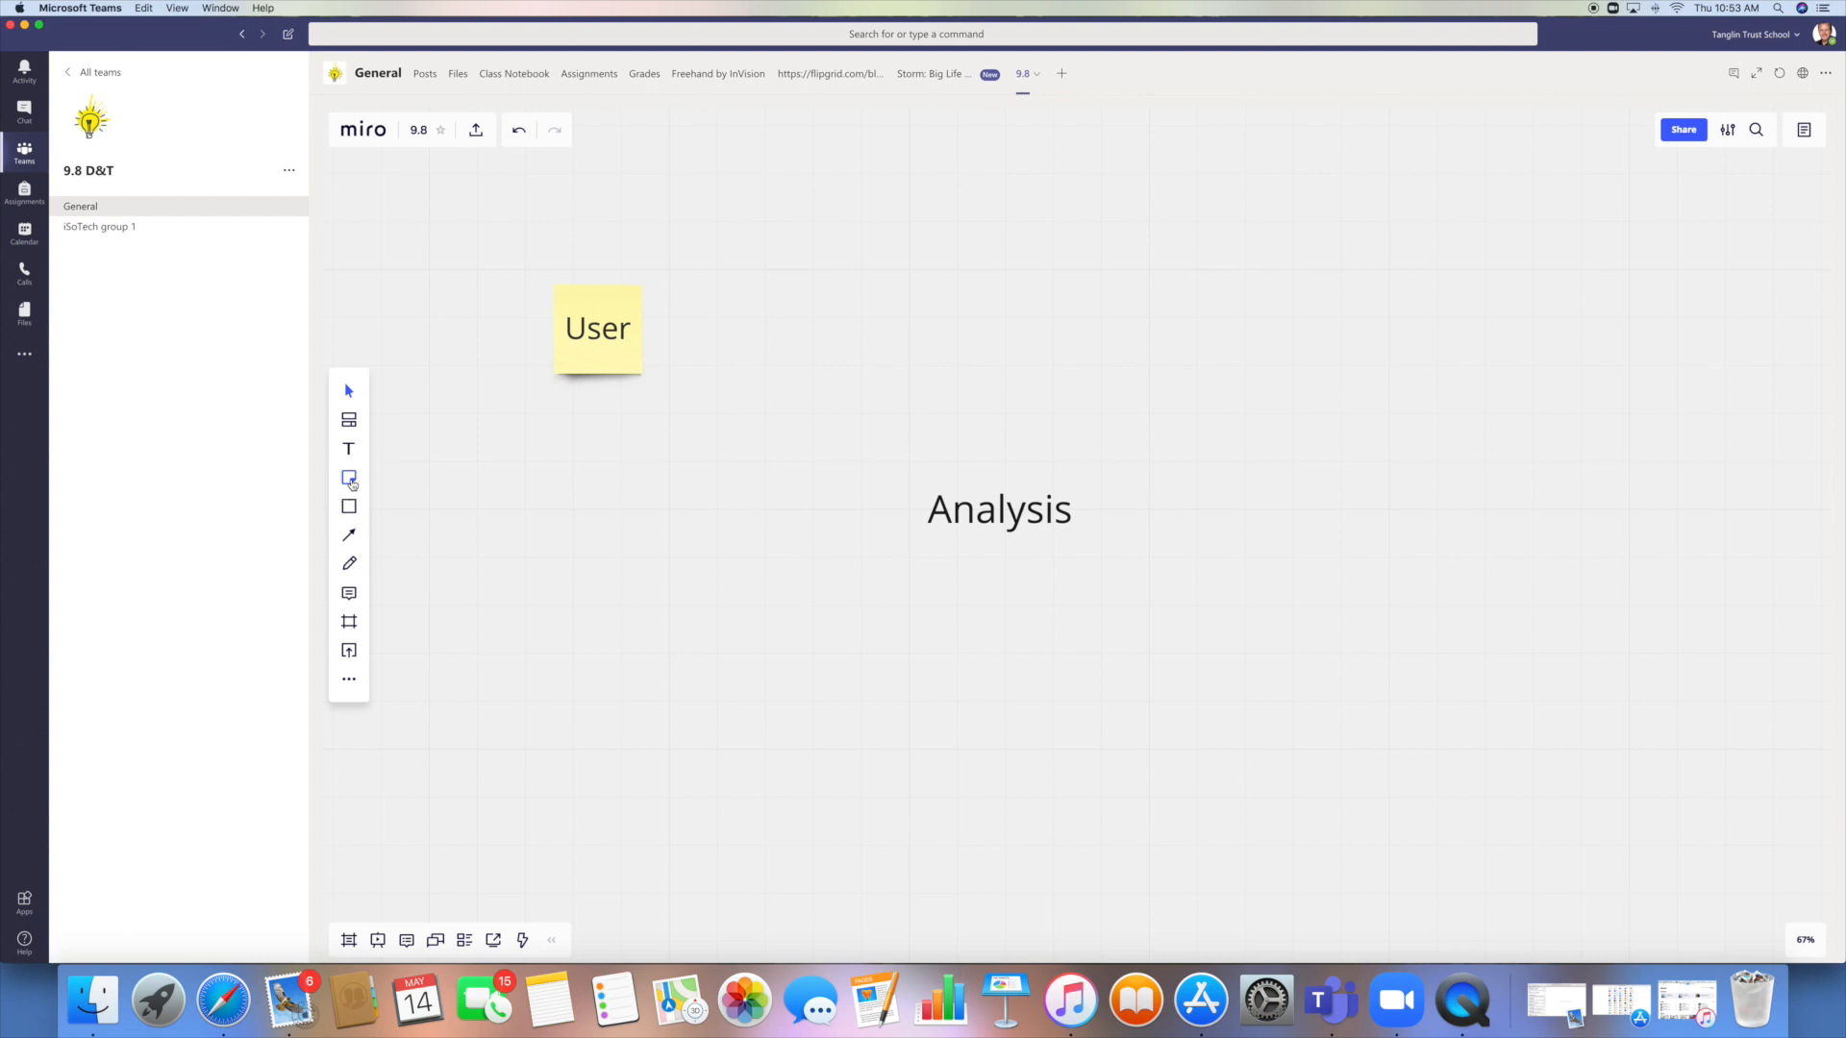
Bulk-add a yellow 'Materials' sticky note.
{"action": "left_click", "coordinate": [348, 476]}
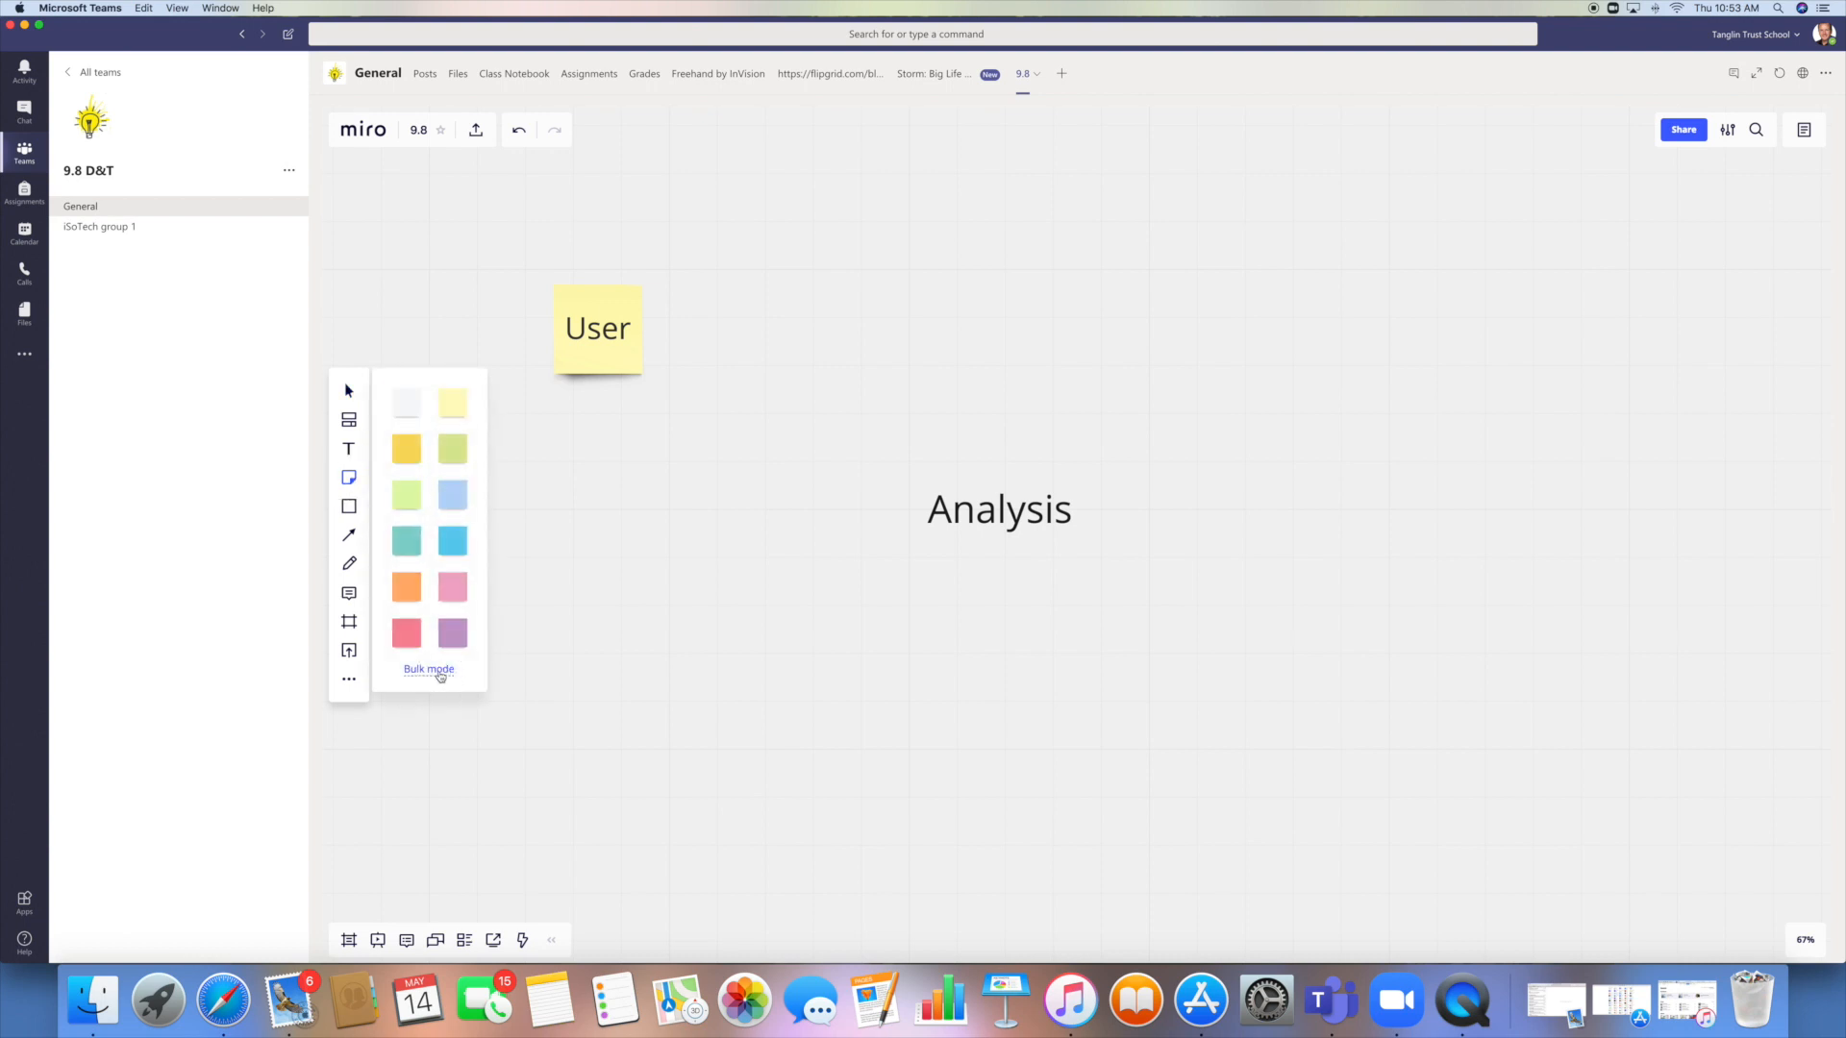
{"action": "left_click", "coordinate": [429, 669]}
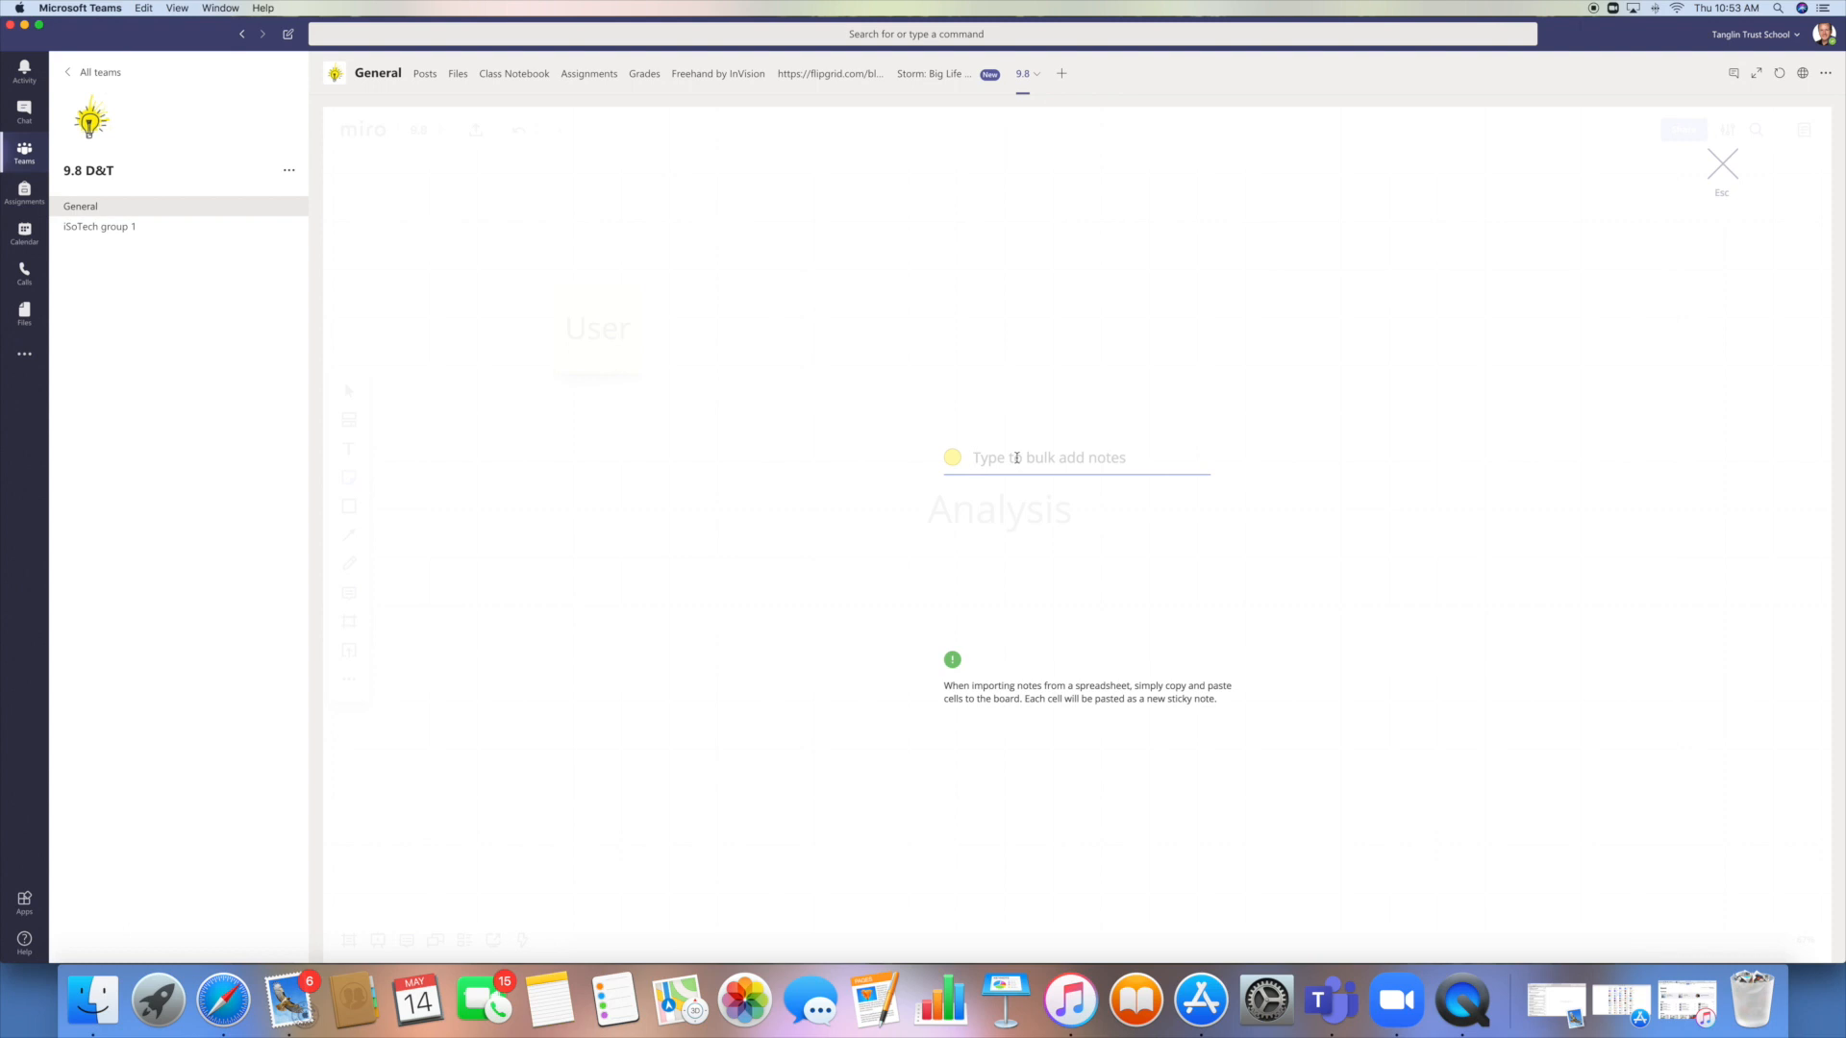
{"action": "type", "text": "Mater"}
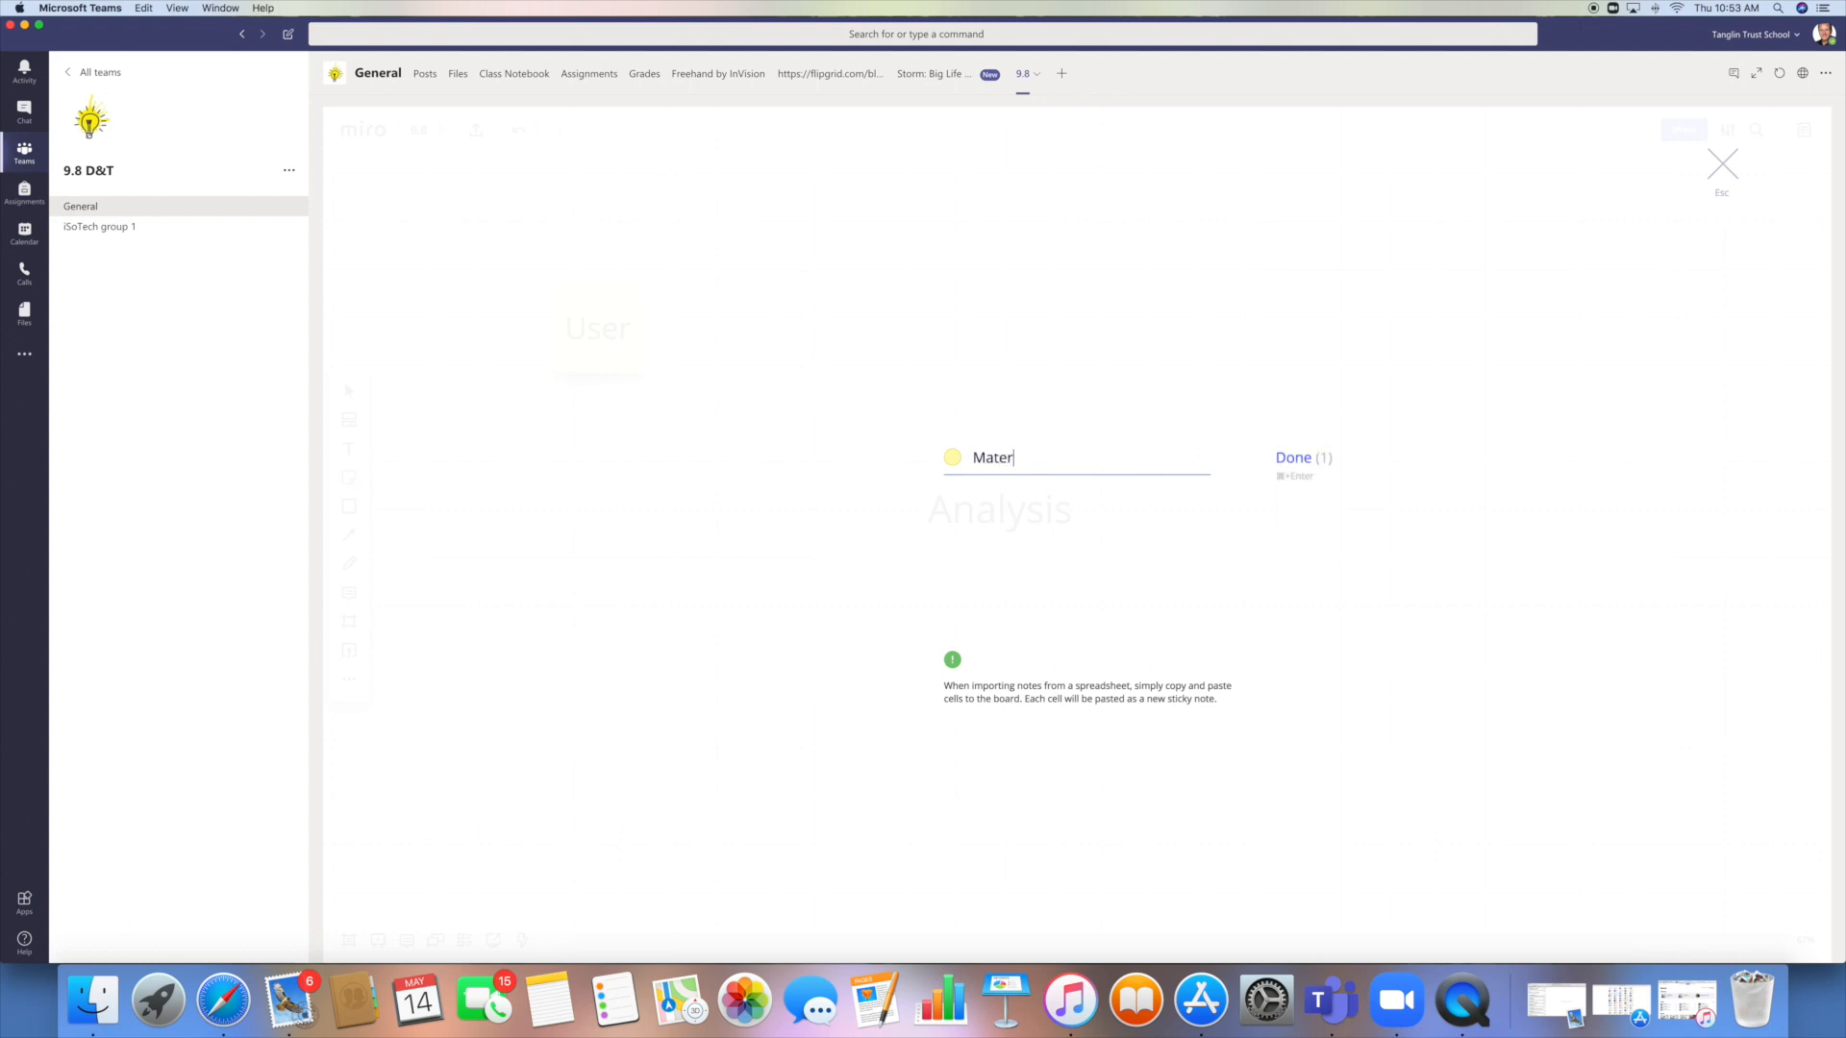
{"action": "type", "text": "ials"}
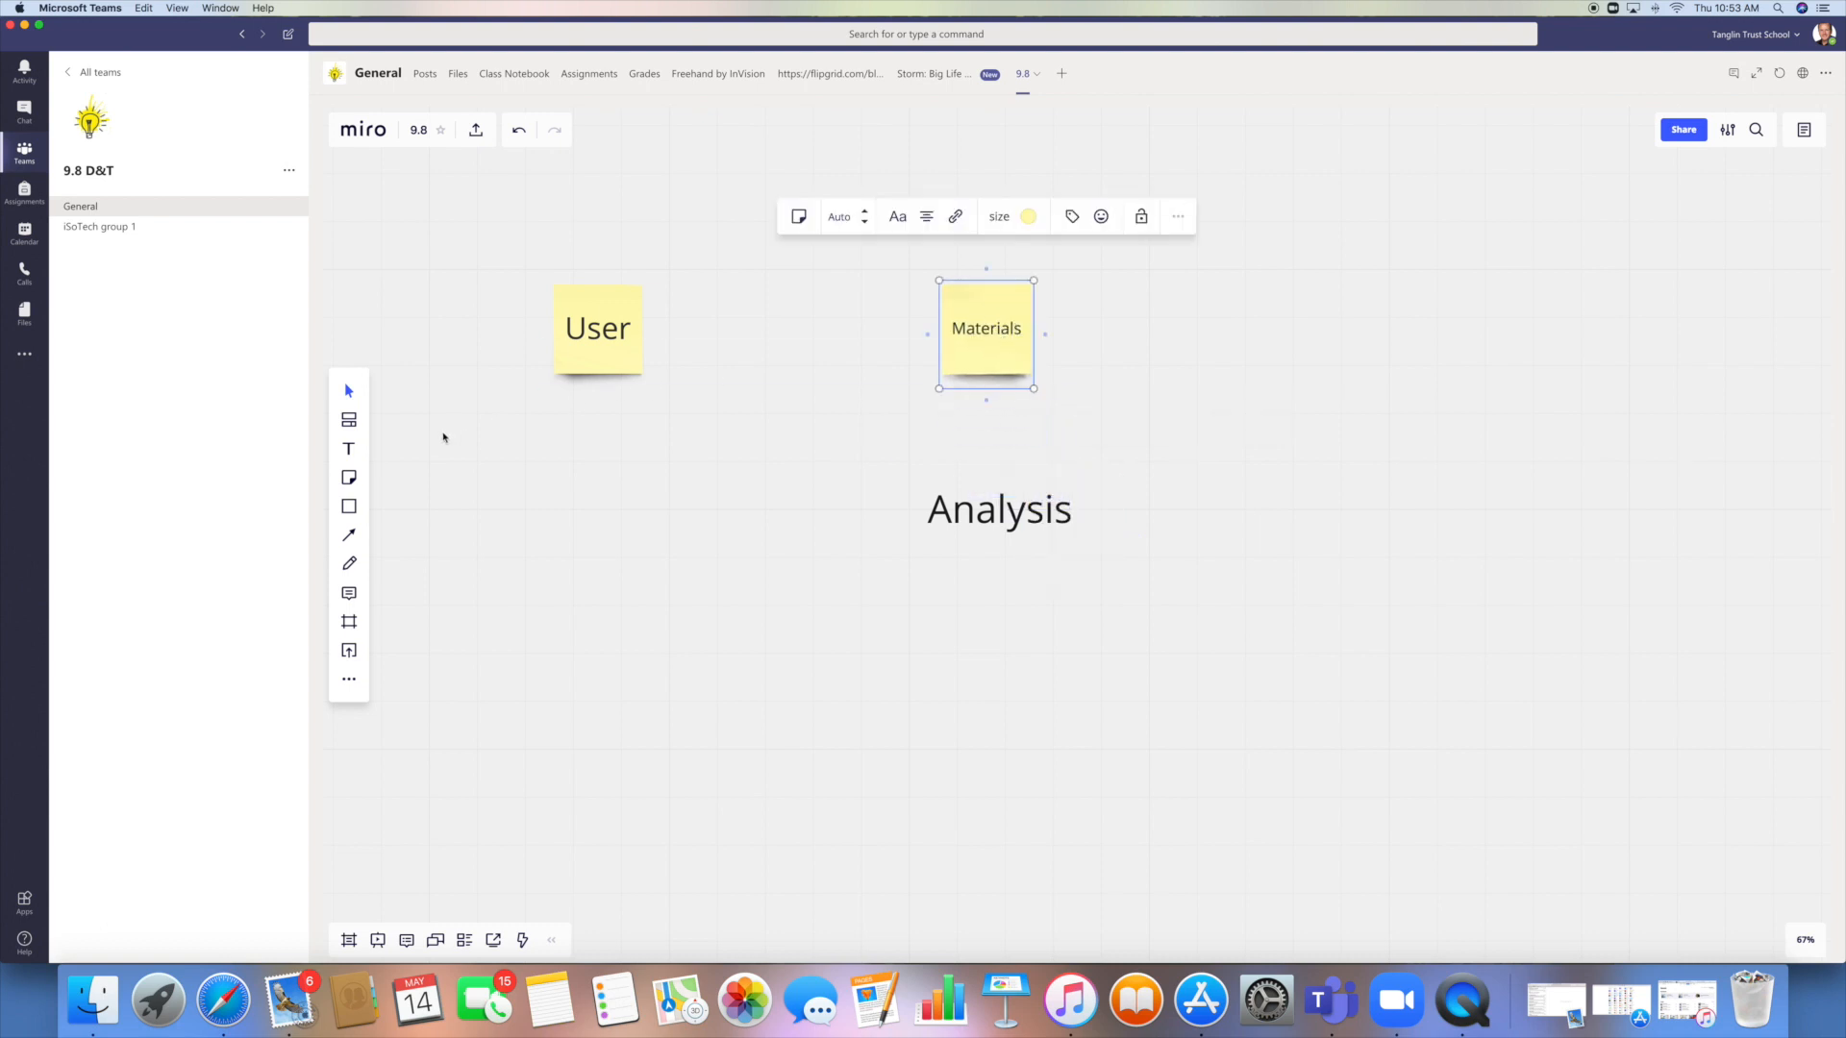
Bulk-add 'function' and 'Cost' notes, then move Materials below-left of Analysis.
{"action": "left_click", "coordinate": [348, 478]}
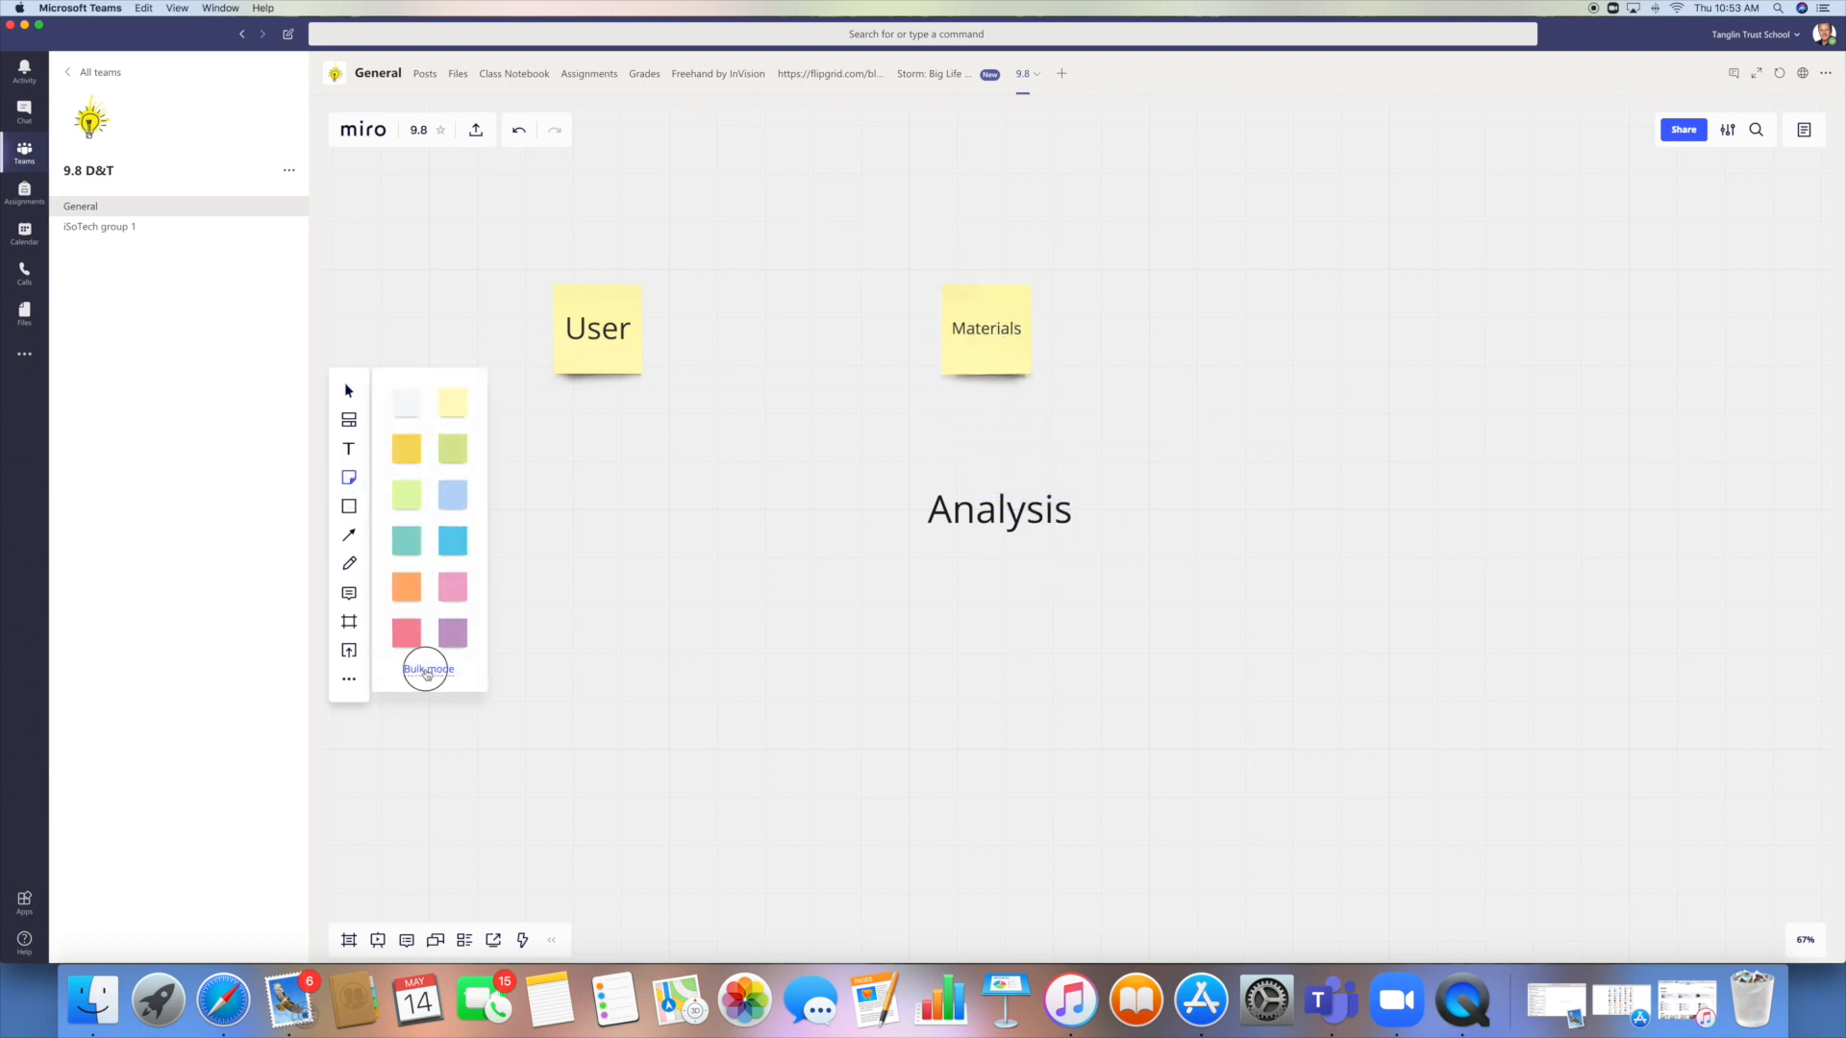
{"action": "left_click", "coordinate": [427, 669]}
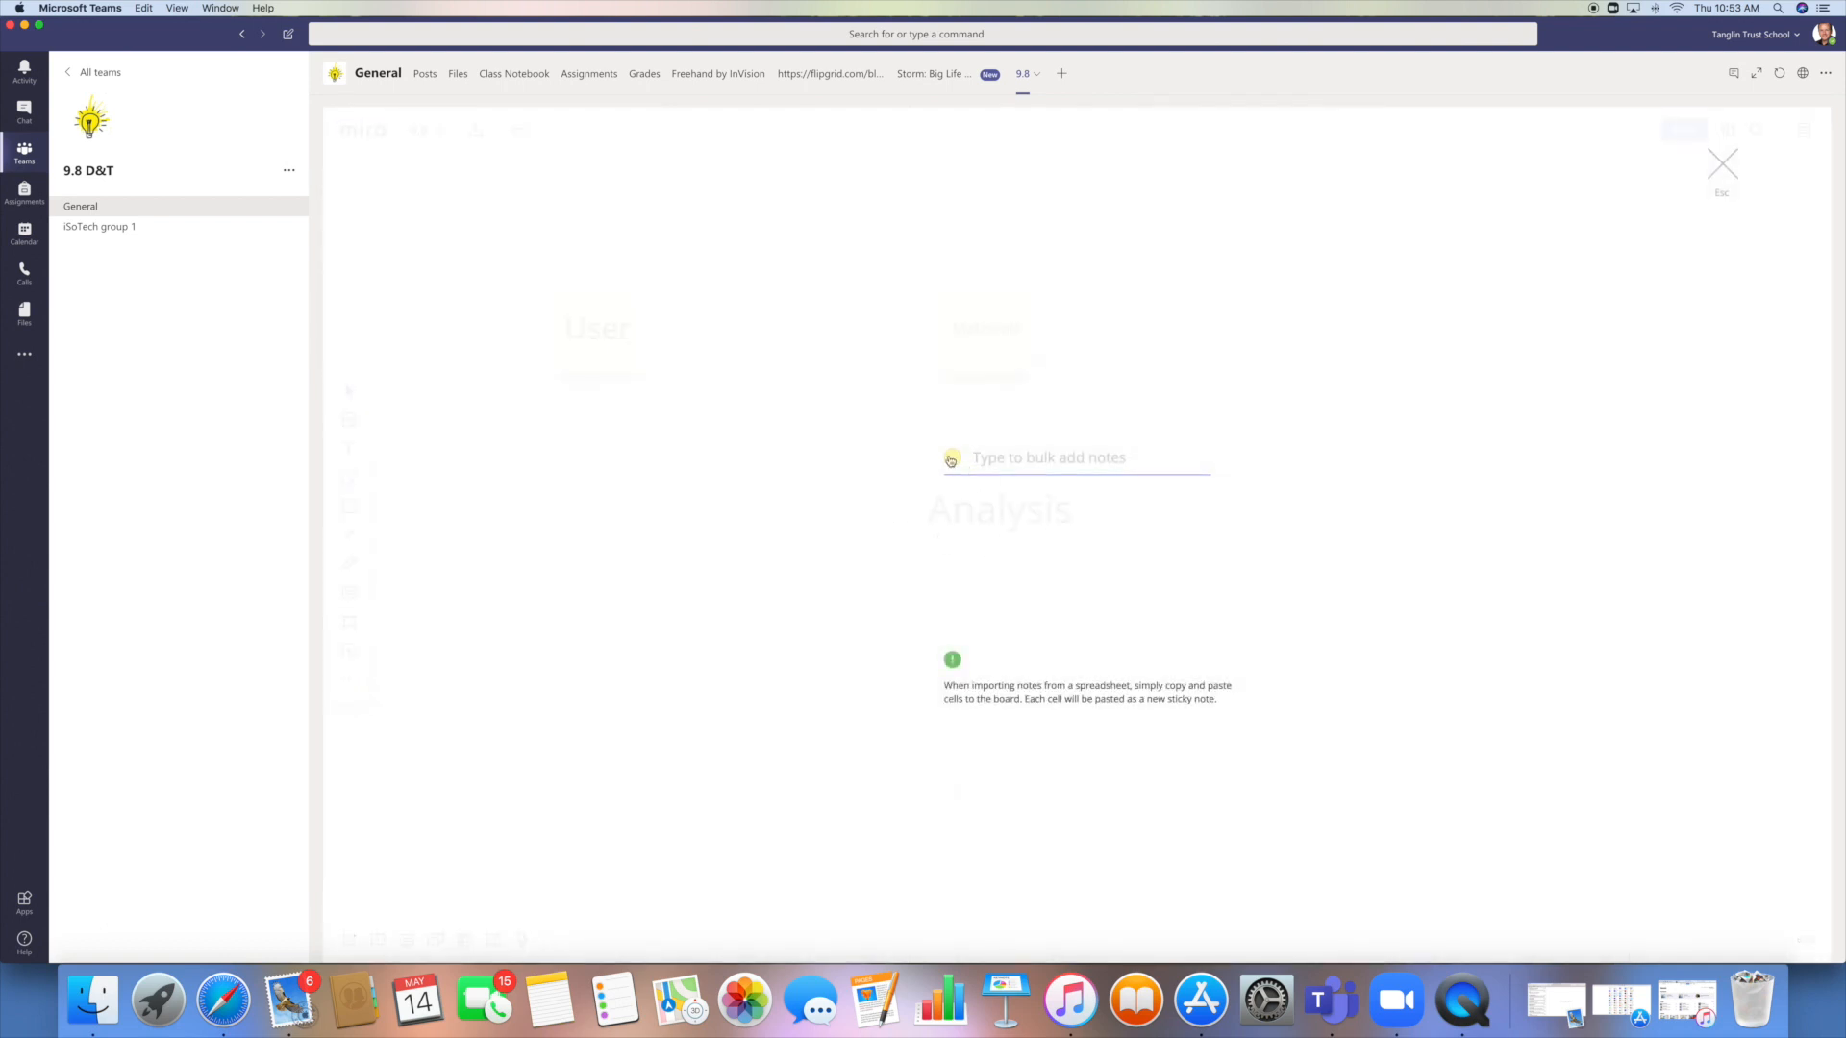
{"action": "left_click", "coordinate": [951, 457]}
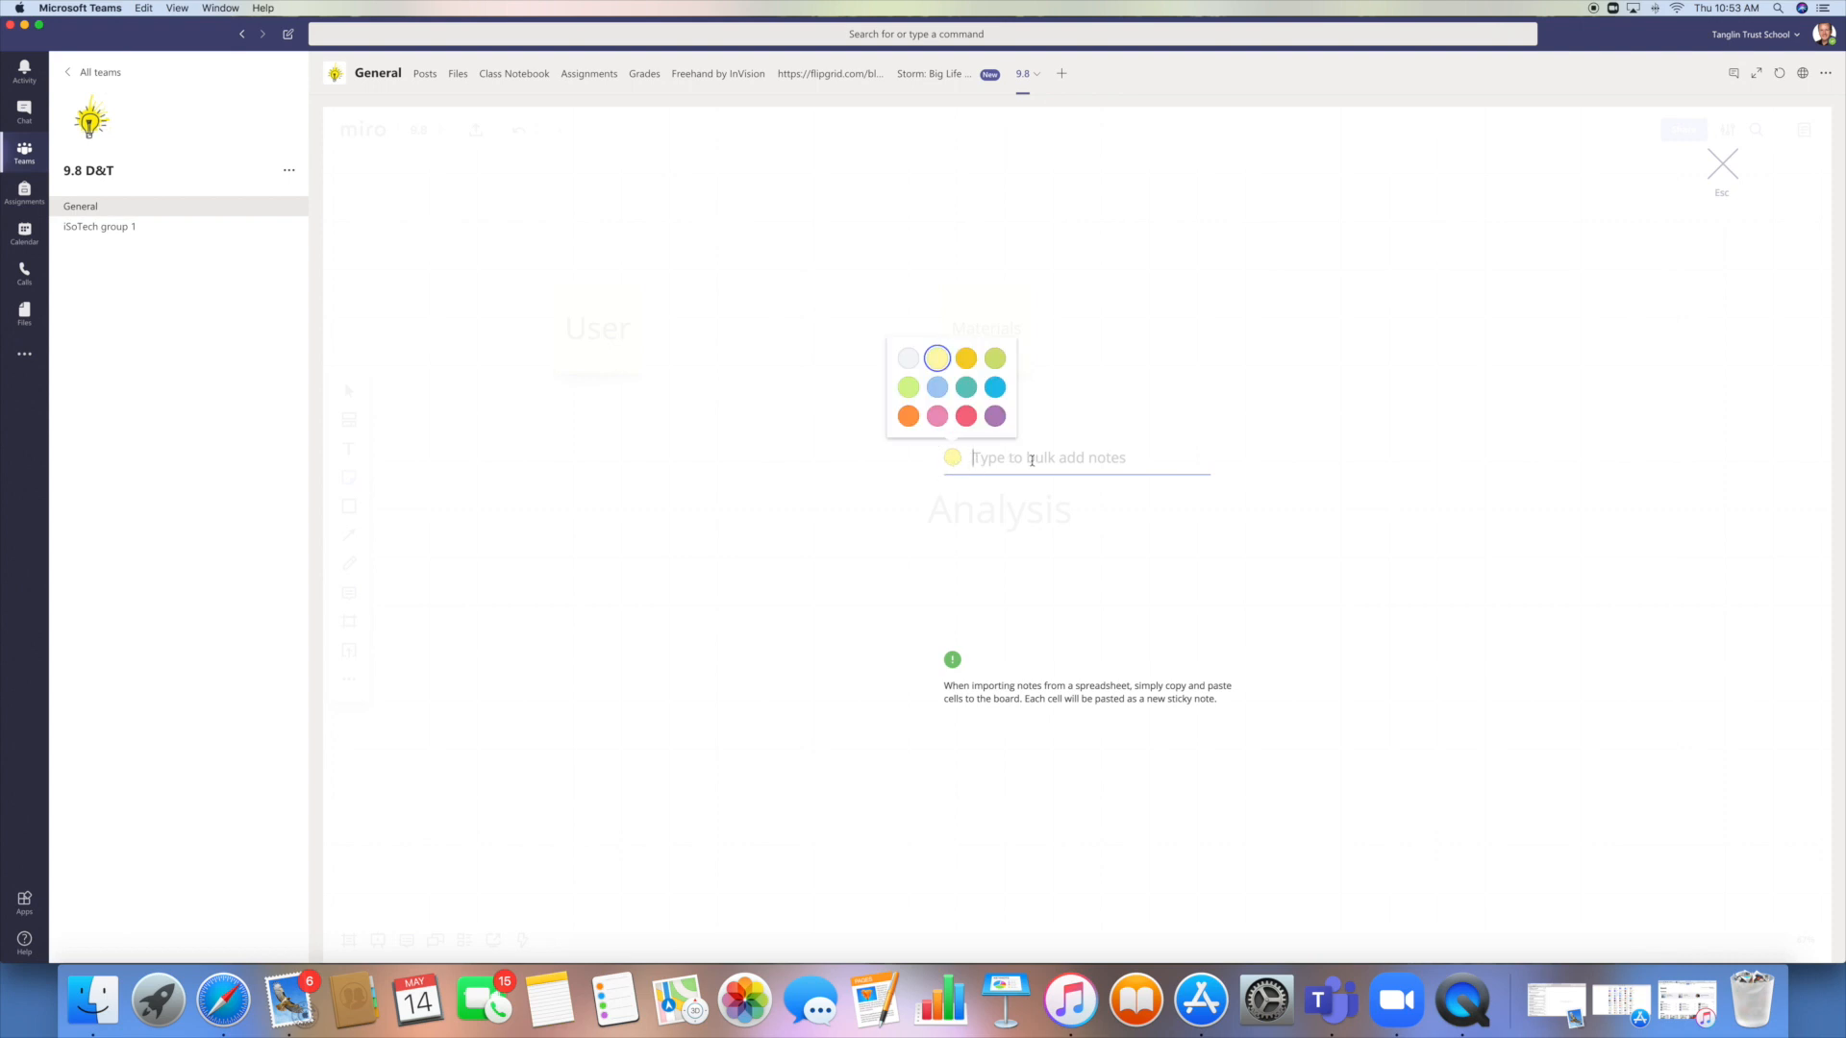
{"action": "type", "text": "f"}
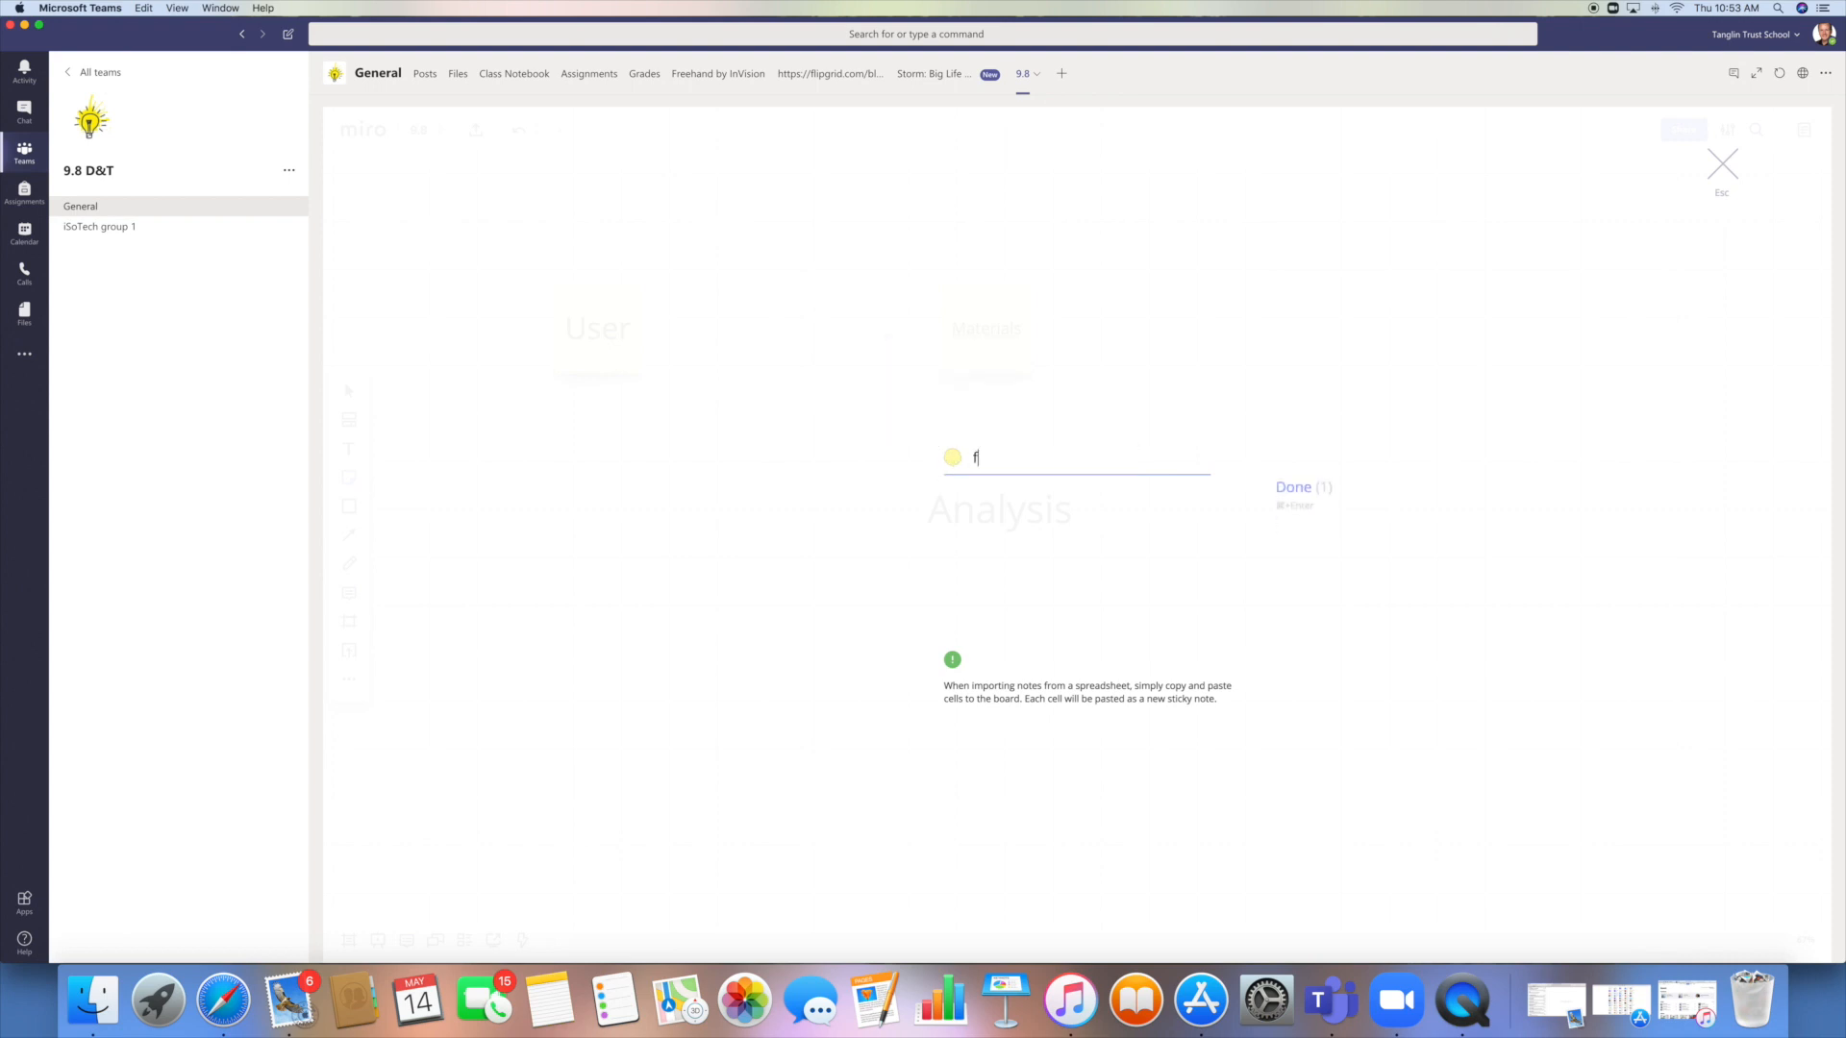
{"action": "type", "text": "unction"}
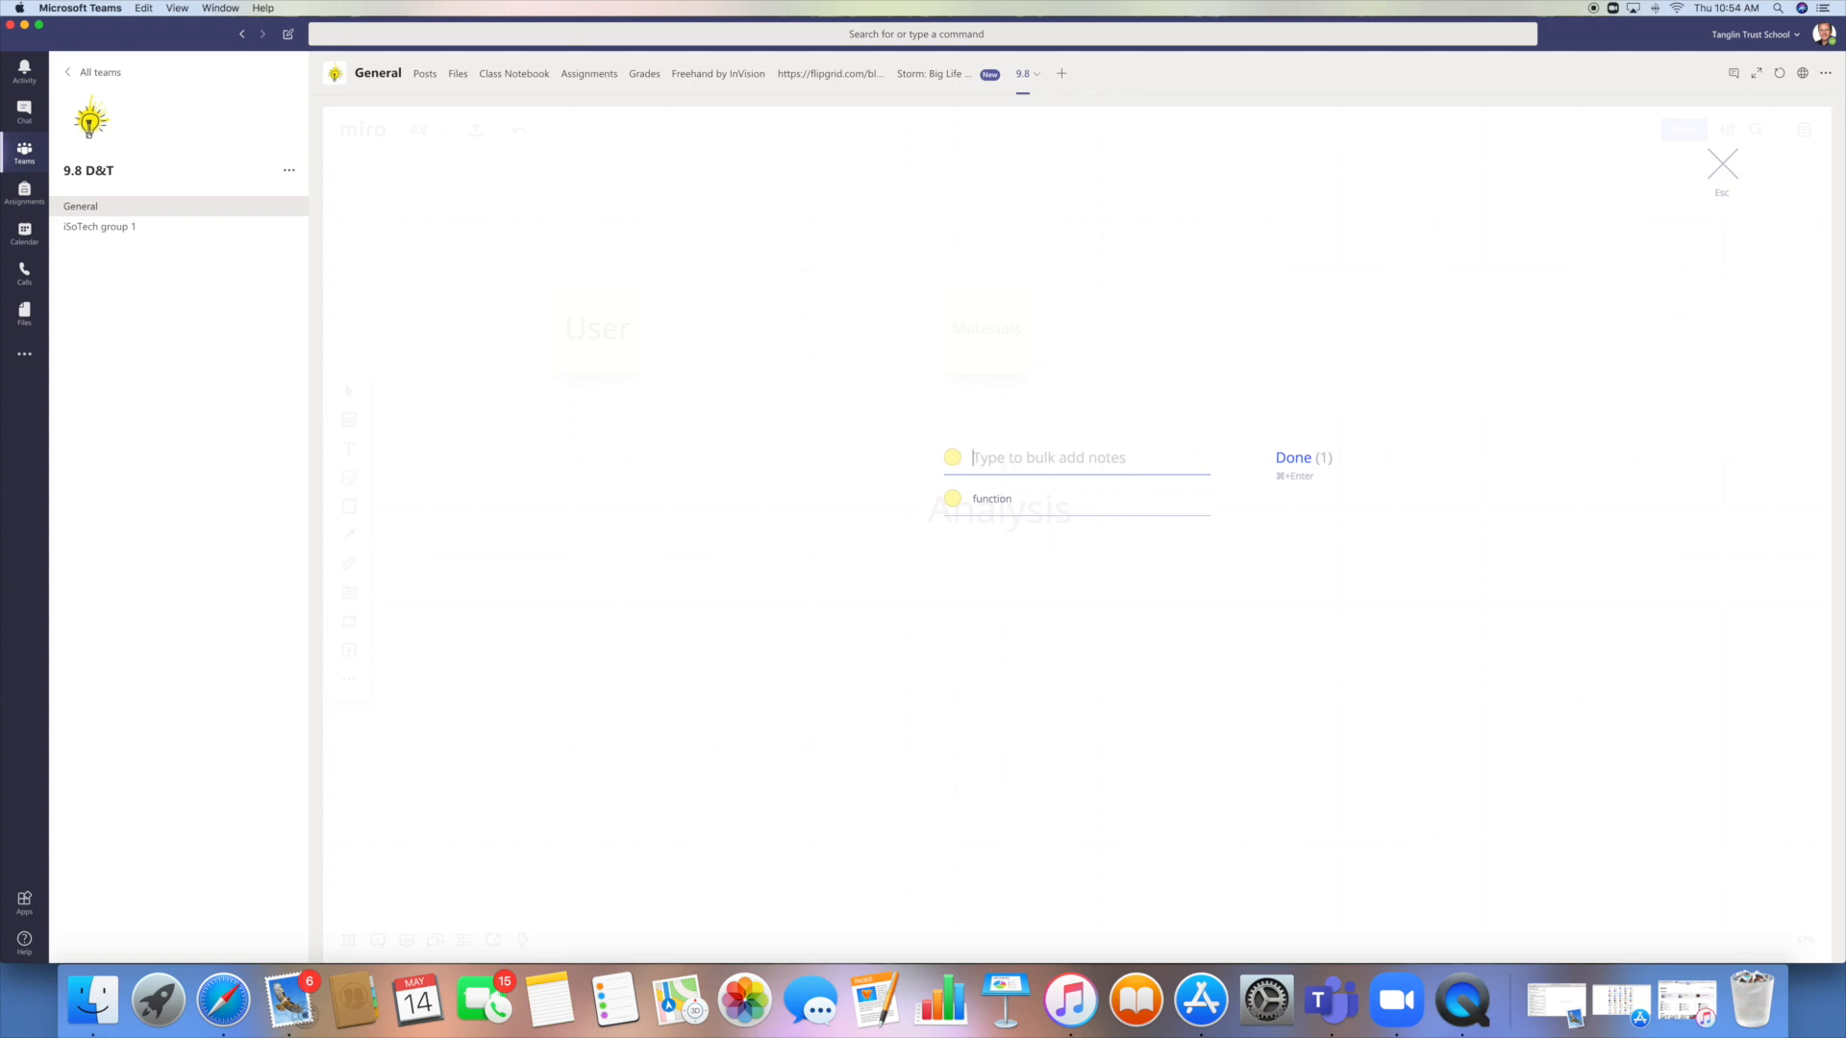
{"action": "type", "text": "Cost"}
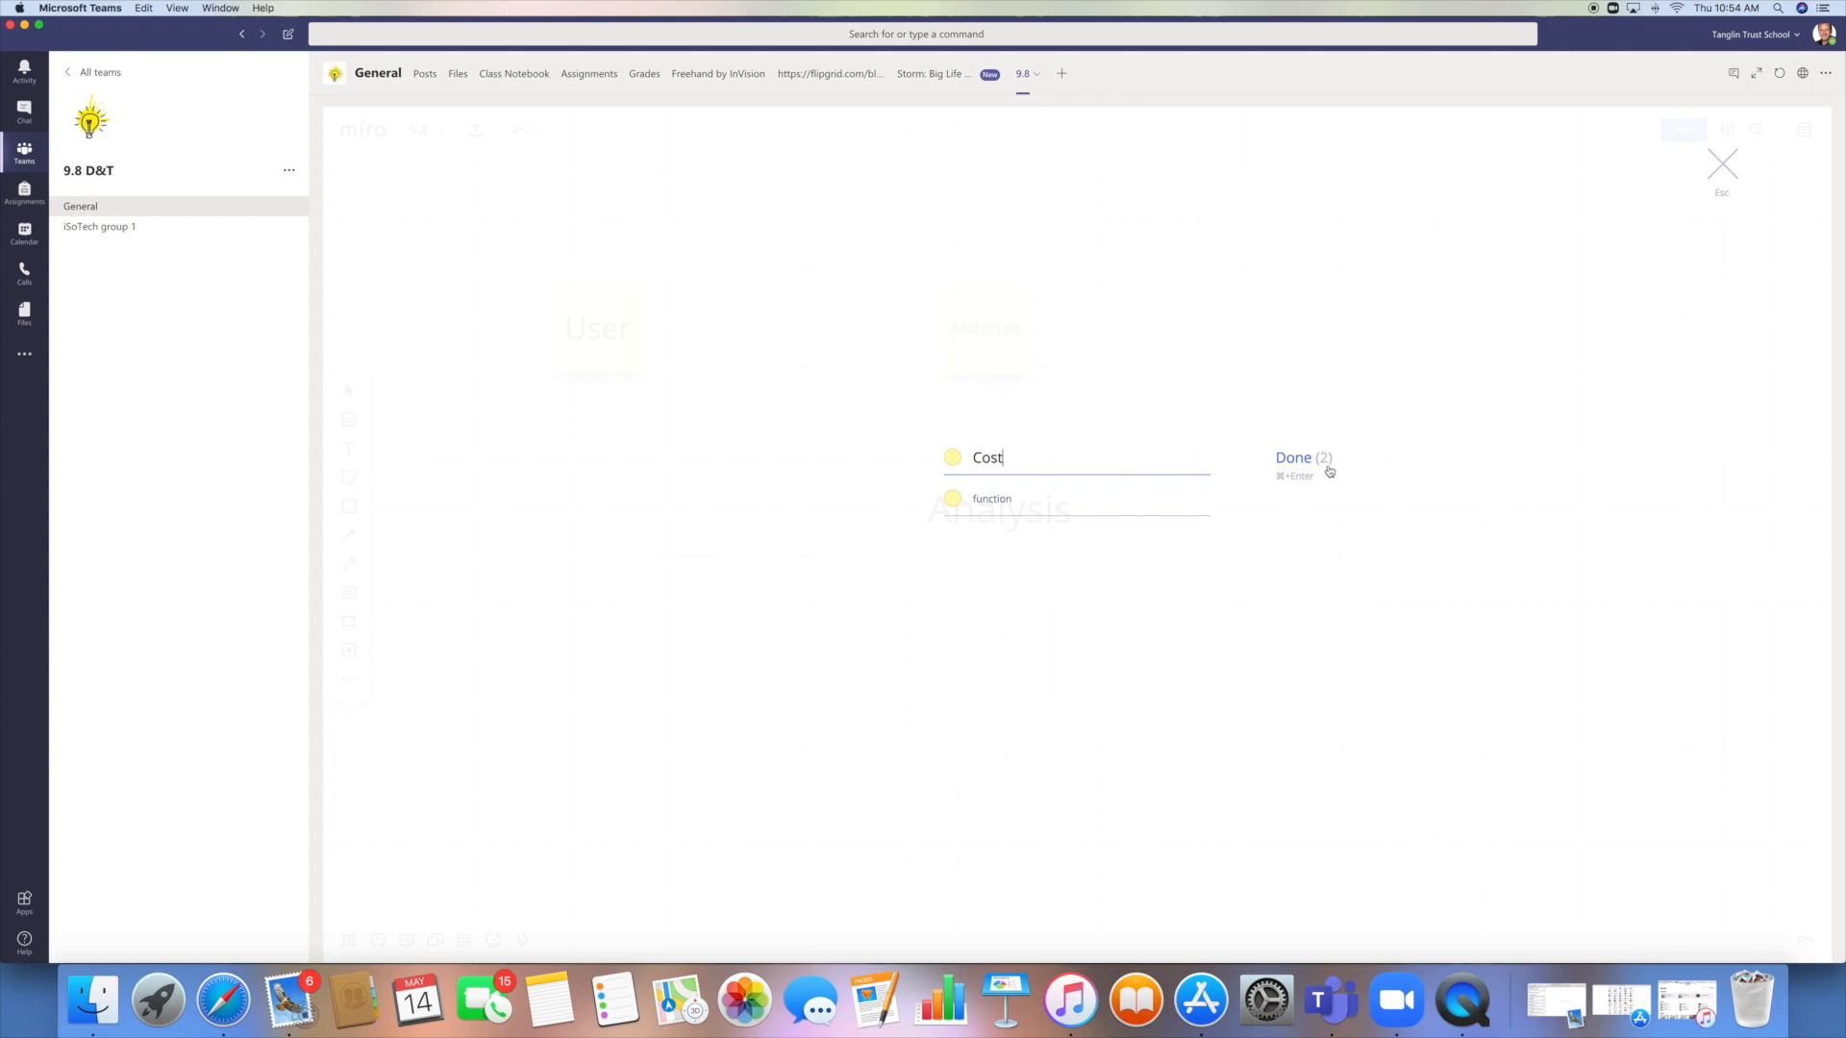
{"action": "left_click", "coordinate": [1292, 456]}
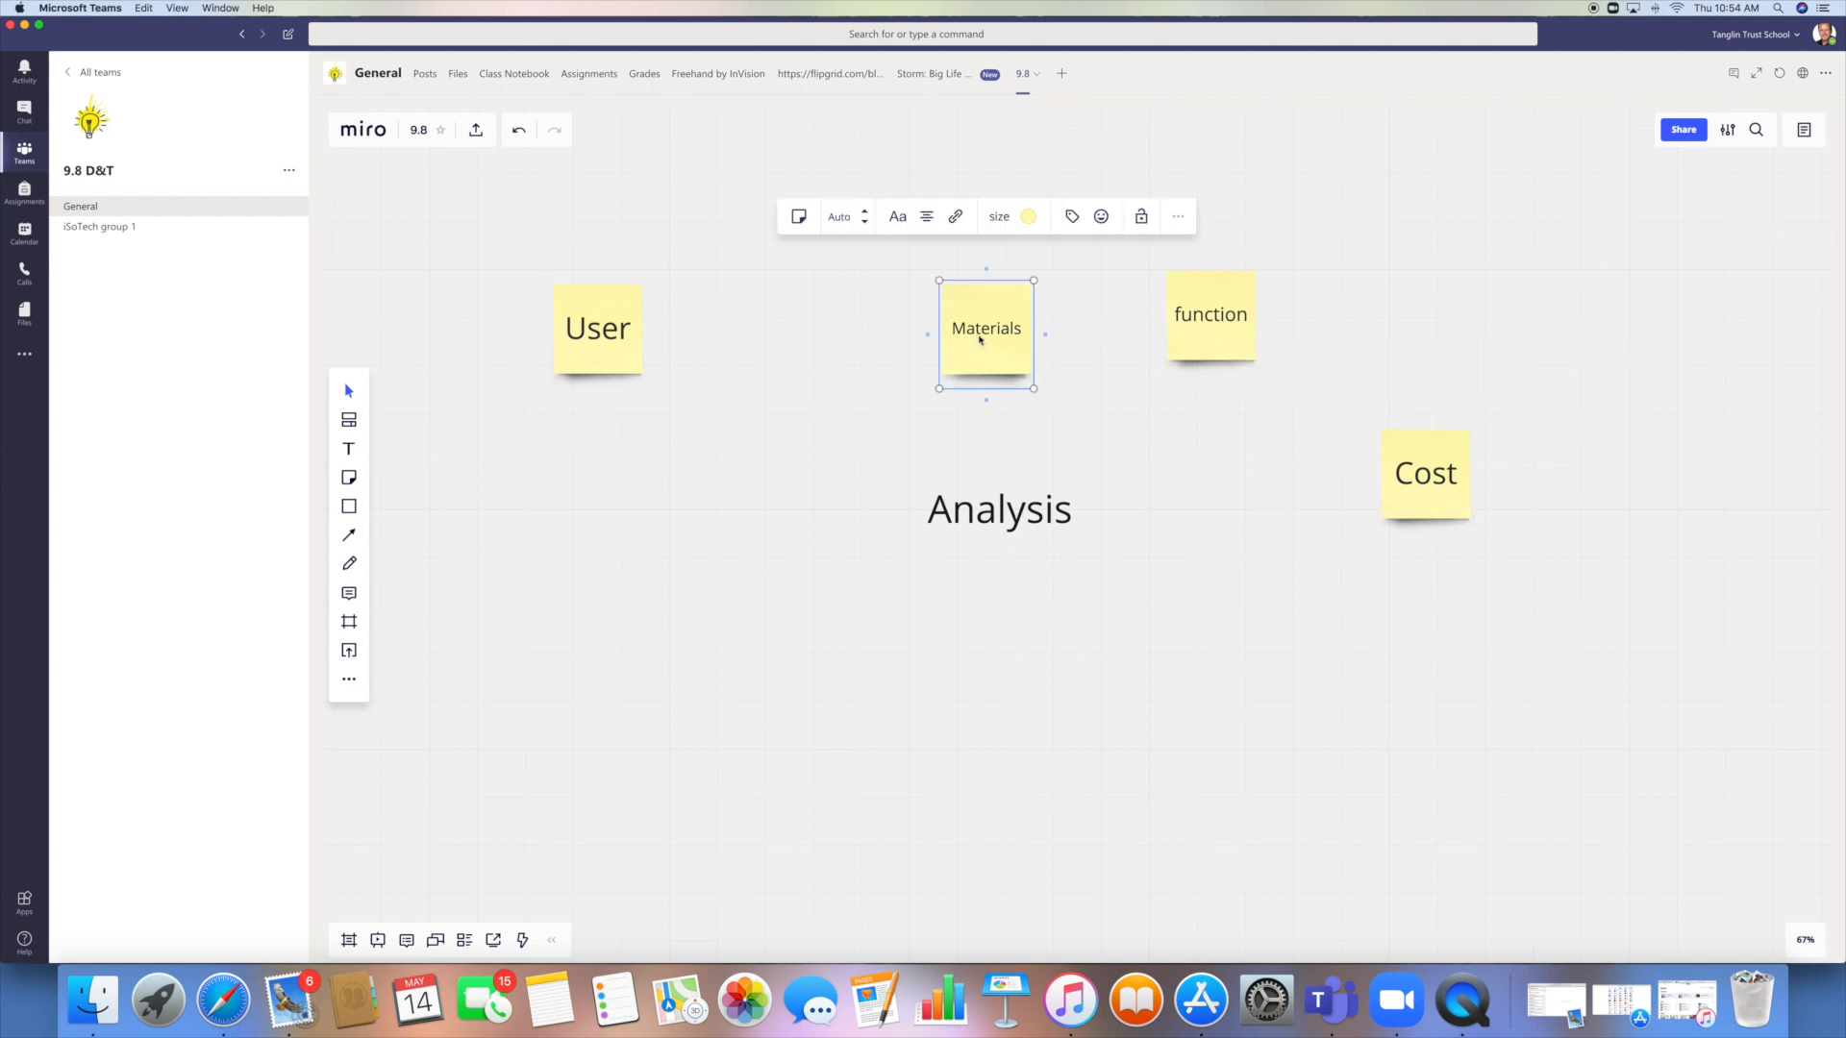
{"action": "left_click_drag", "start_coordinate": [985, 329], "coordinate": [712, 682]}
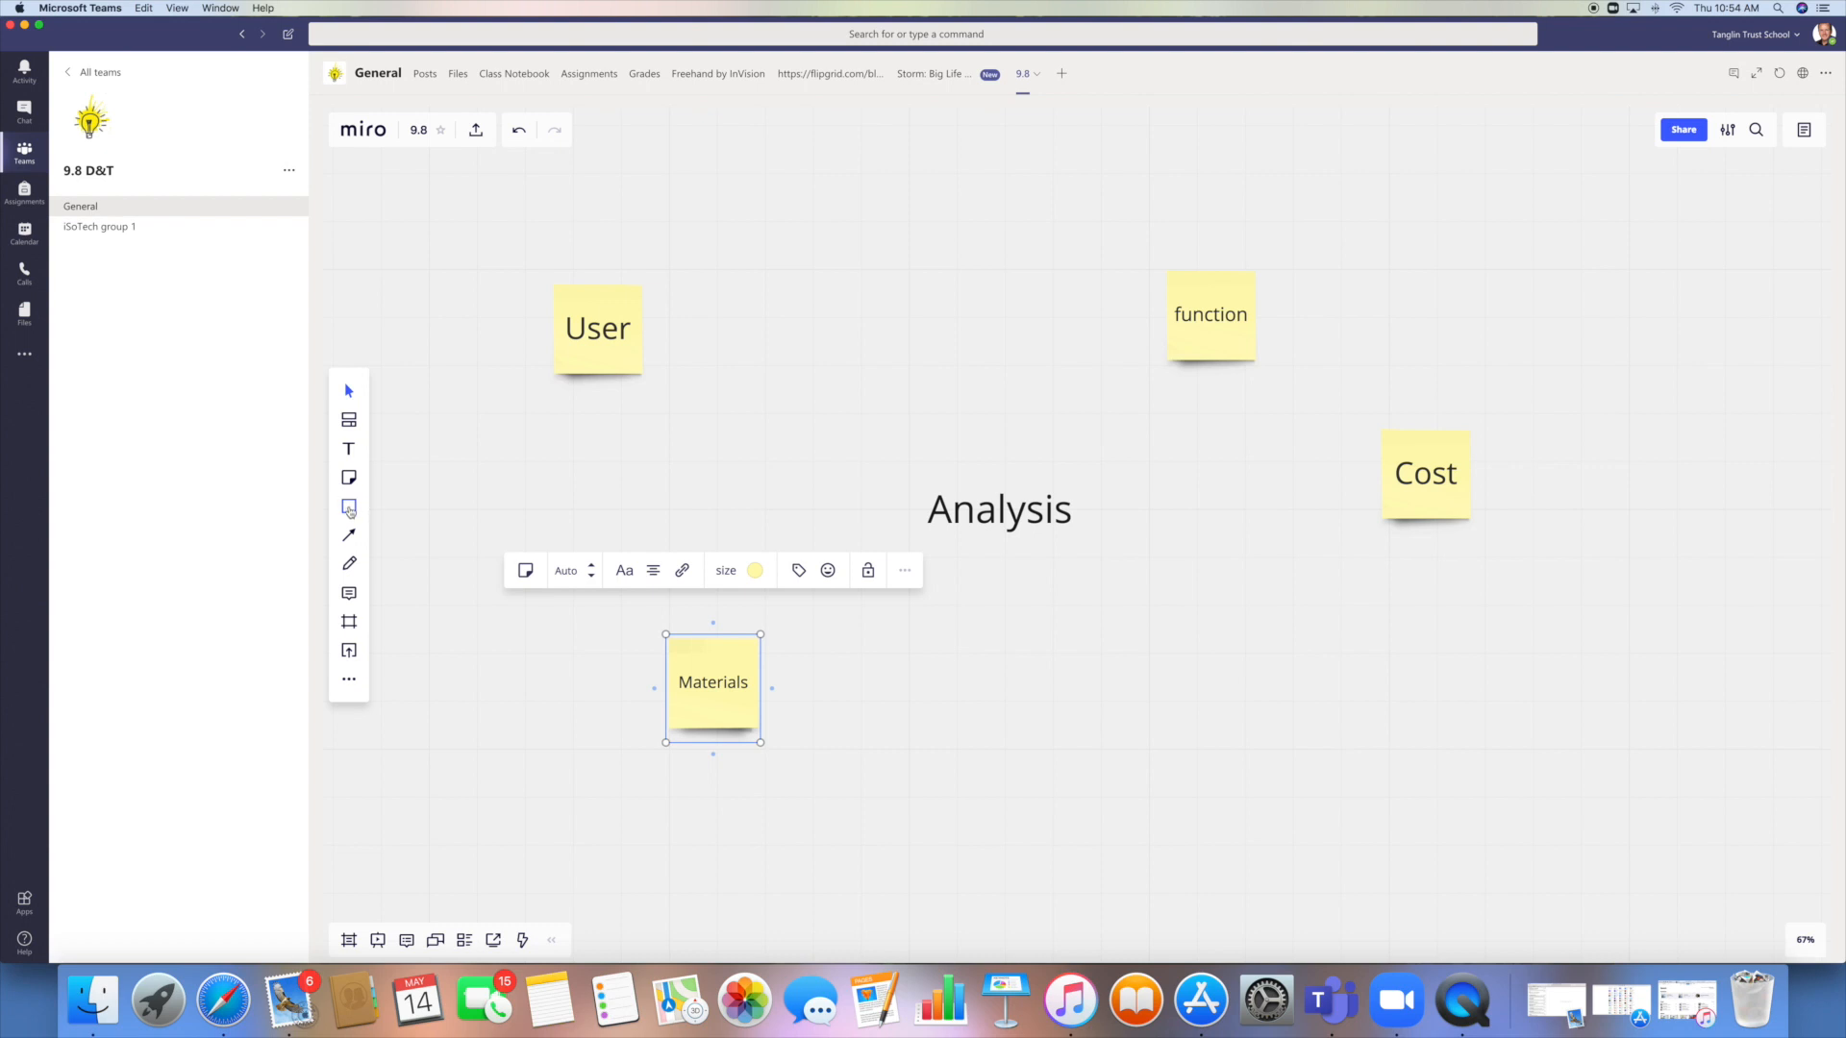
Connect the Analysis heading to the User note with a curved arrow connector.
{"action": "left_click", "coordinate": [348, 507]}
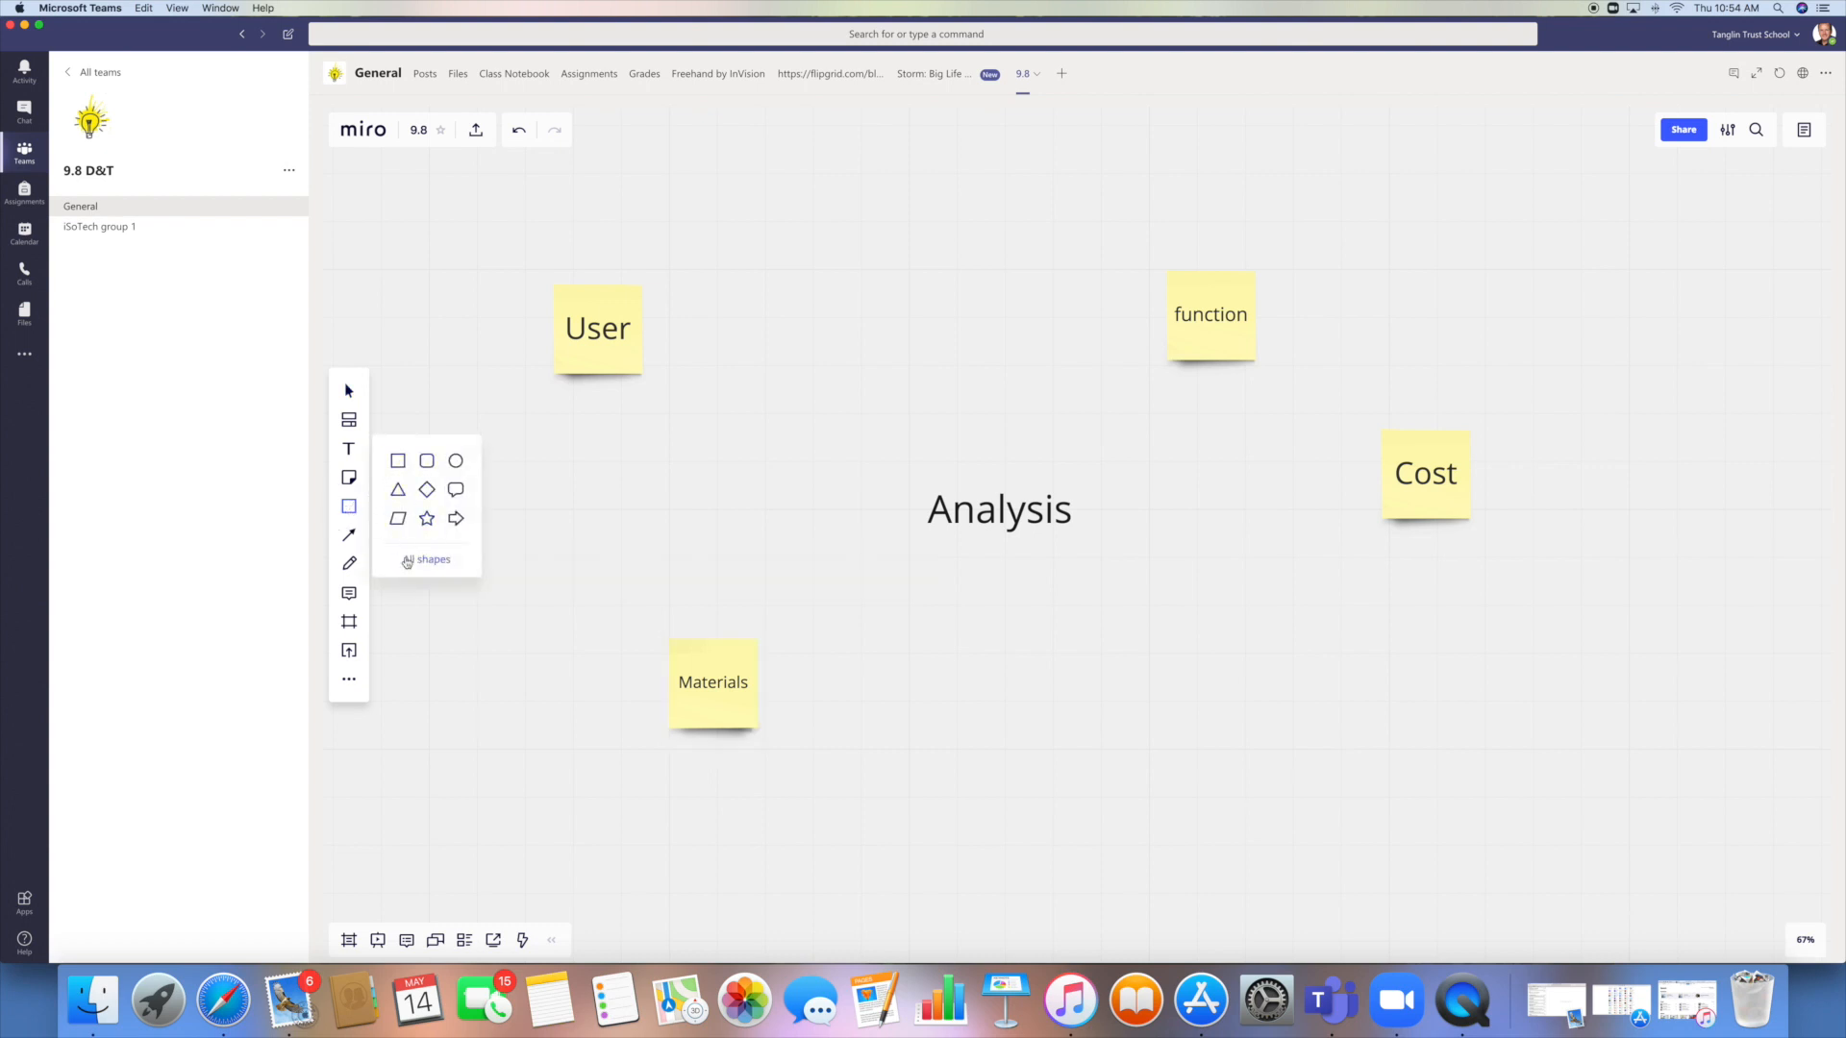
{"action": "mouse_move", "coordinate": [348, 535]}
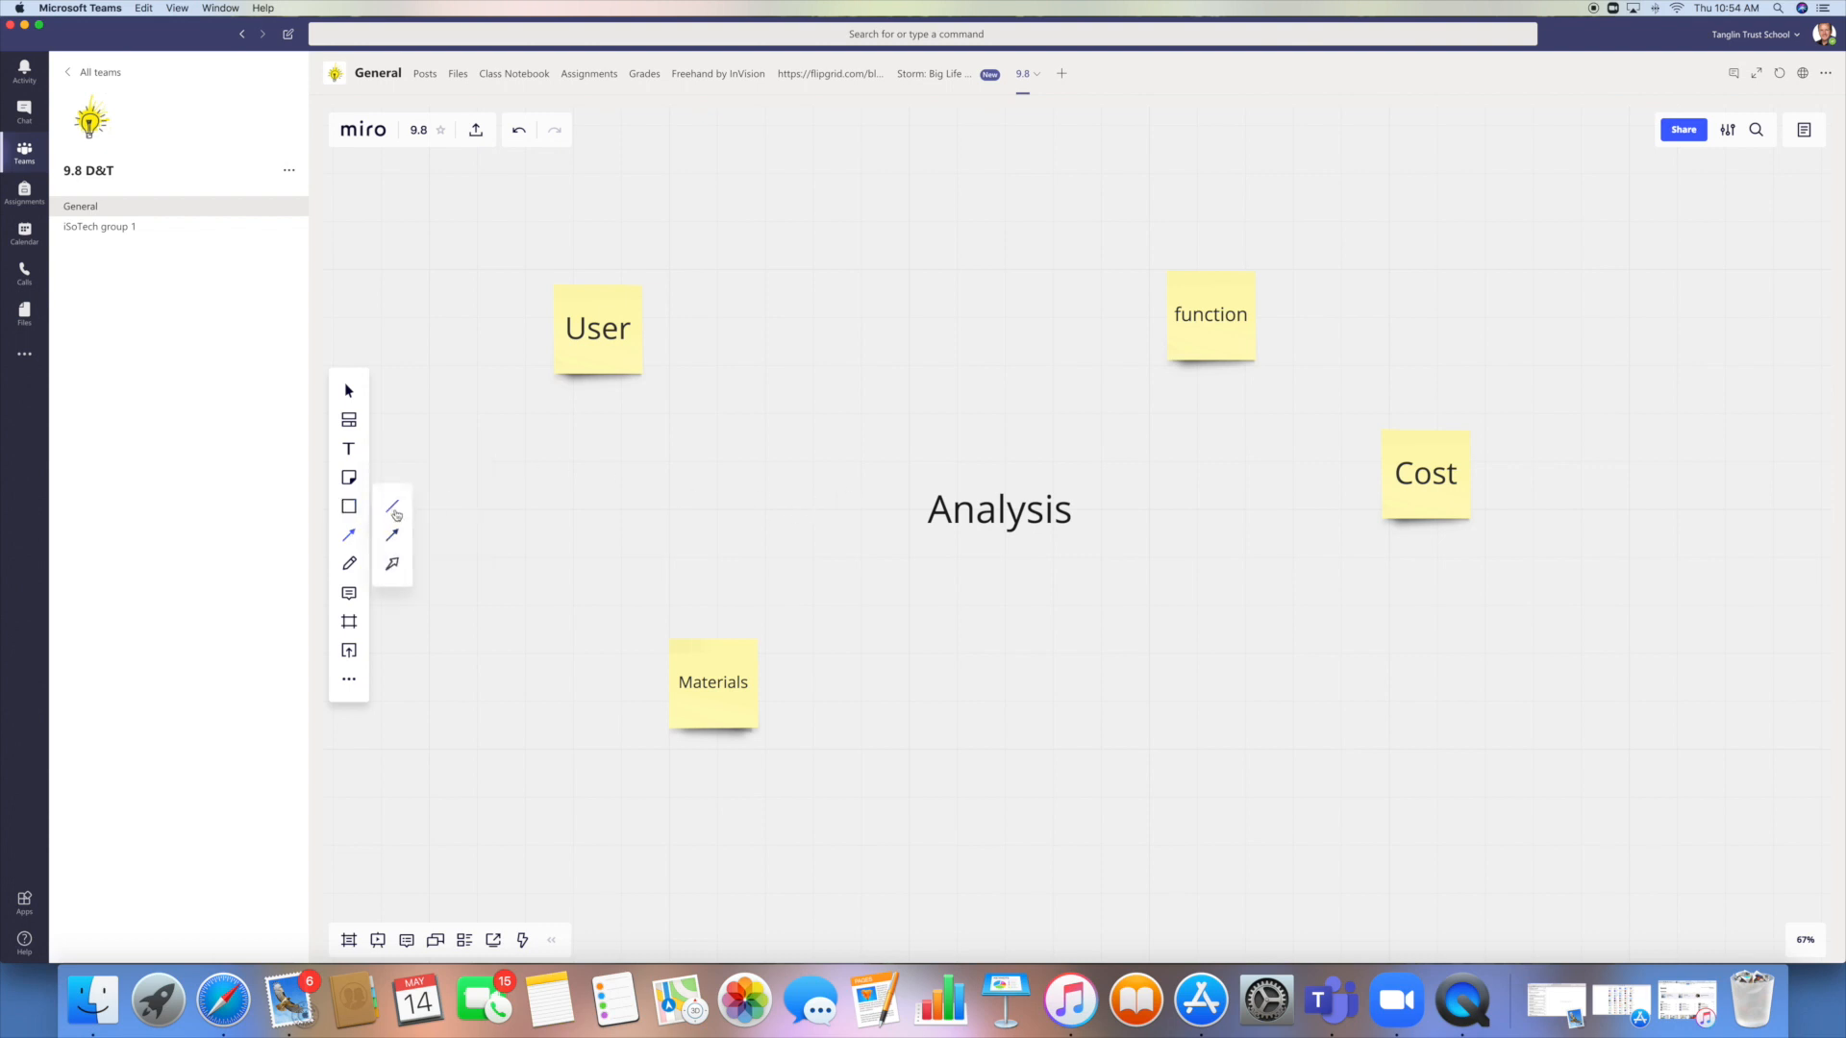
{"action": "left_click", "coordinate": [998, 508]}
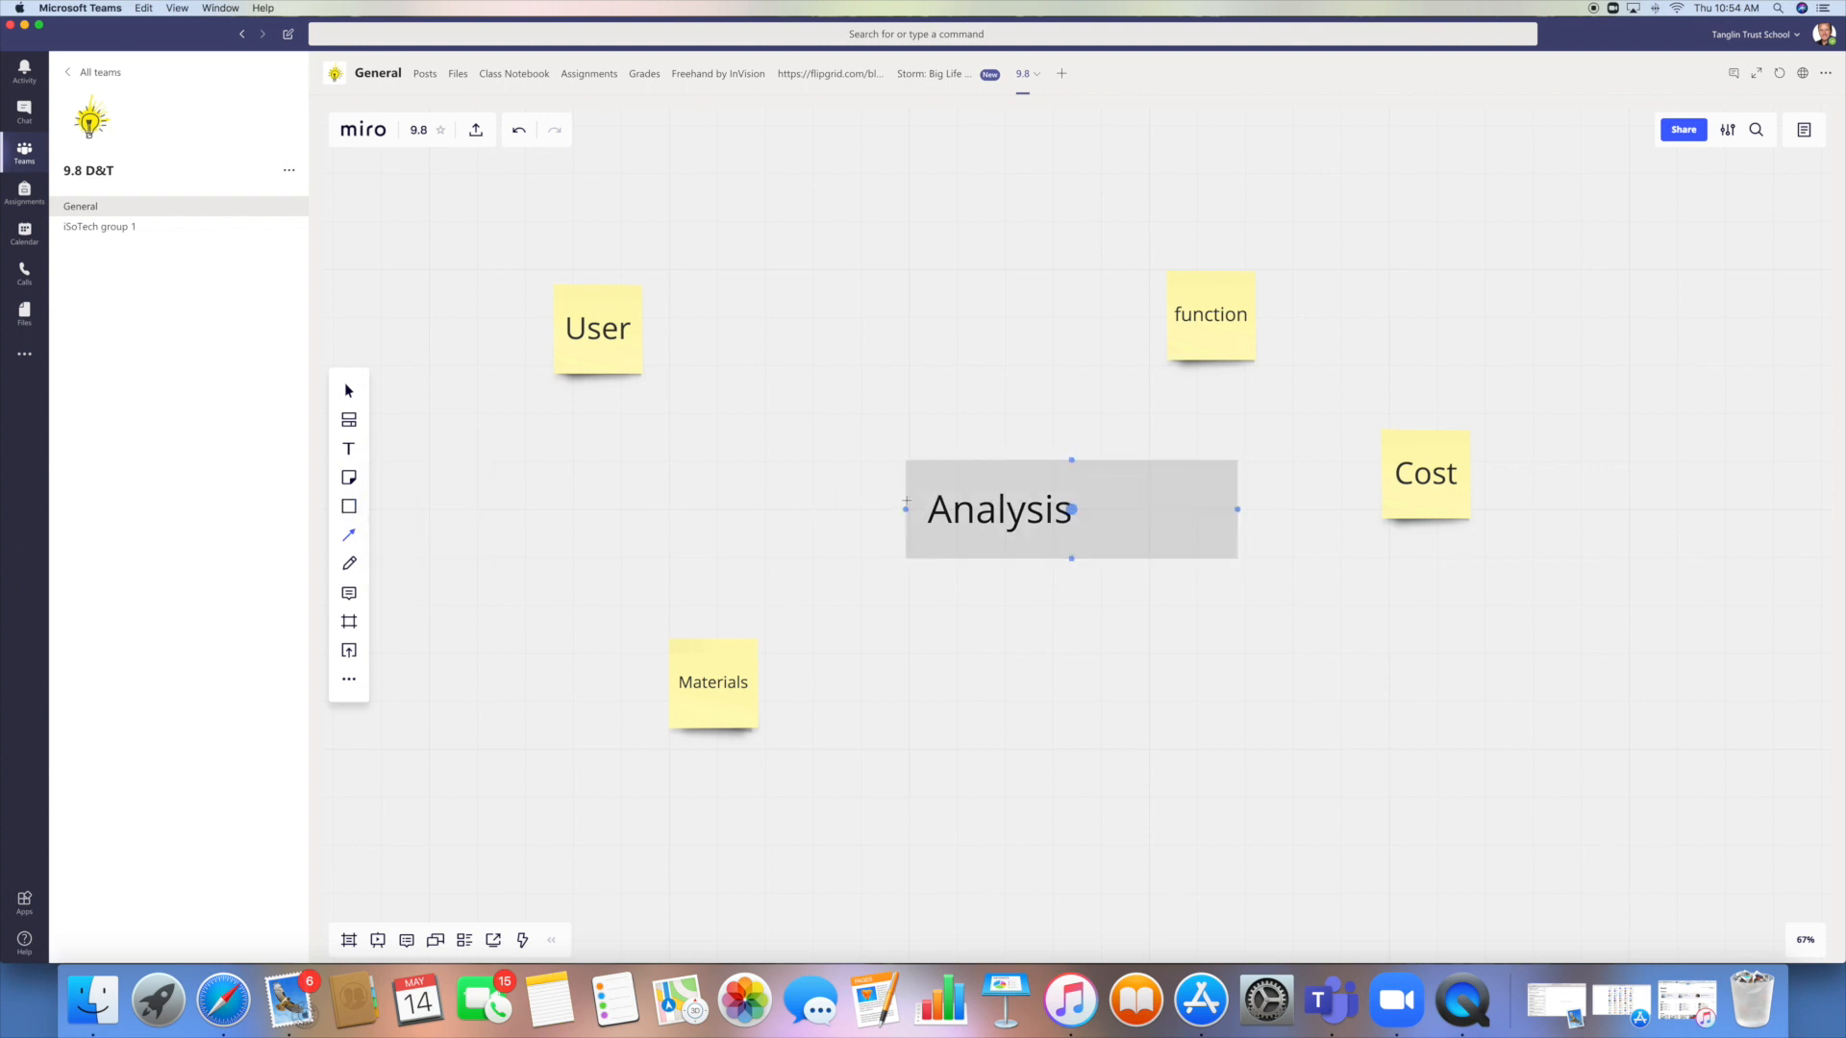
{"action": "left_click_drag", "start_coordinate": [907, 506], "coordinate": [642, 335]}
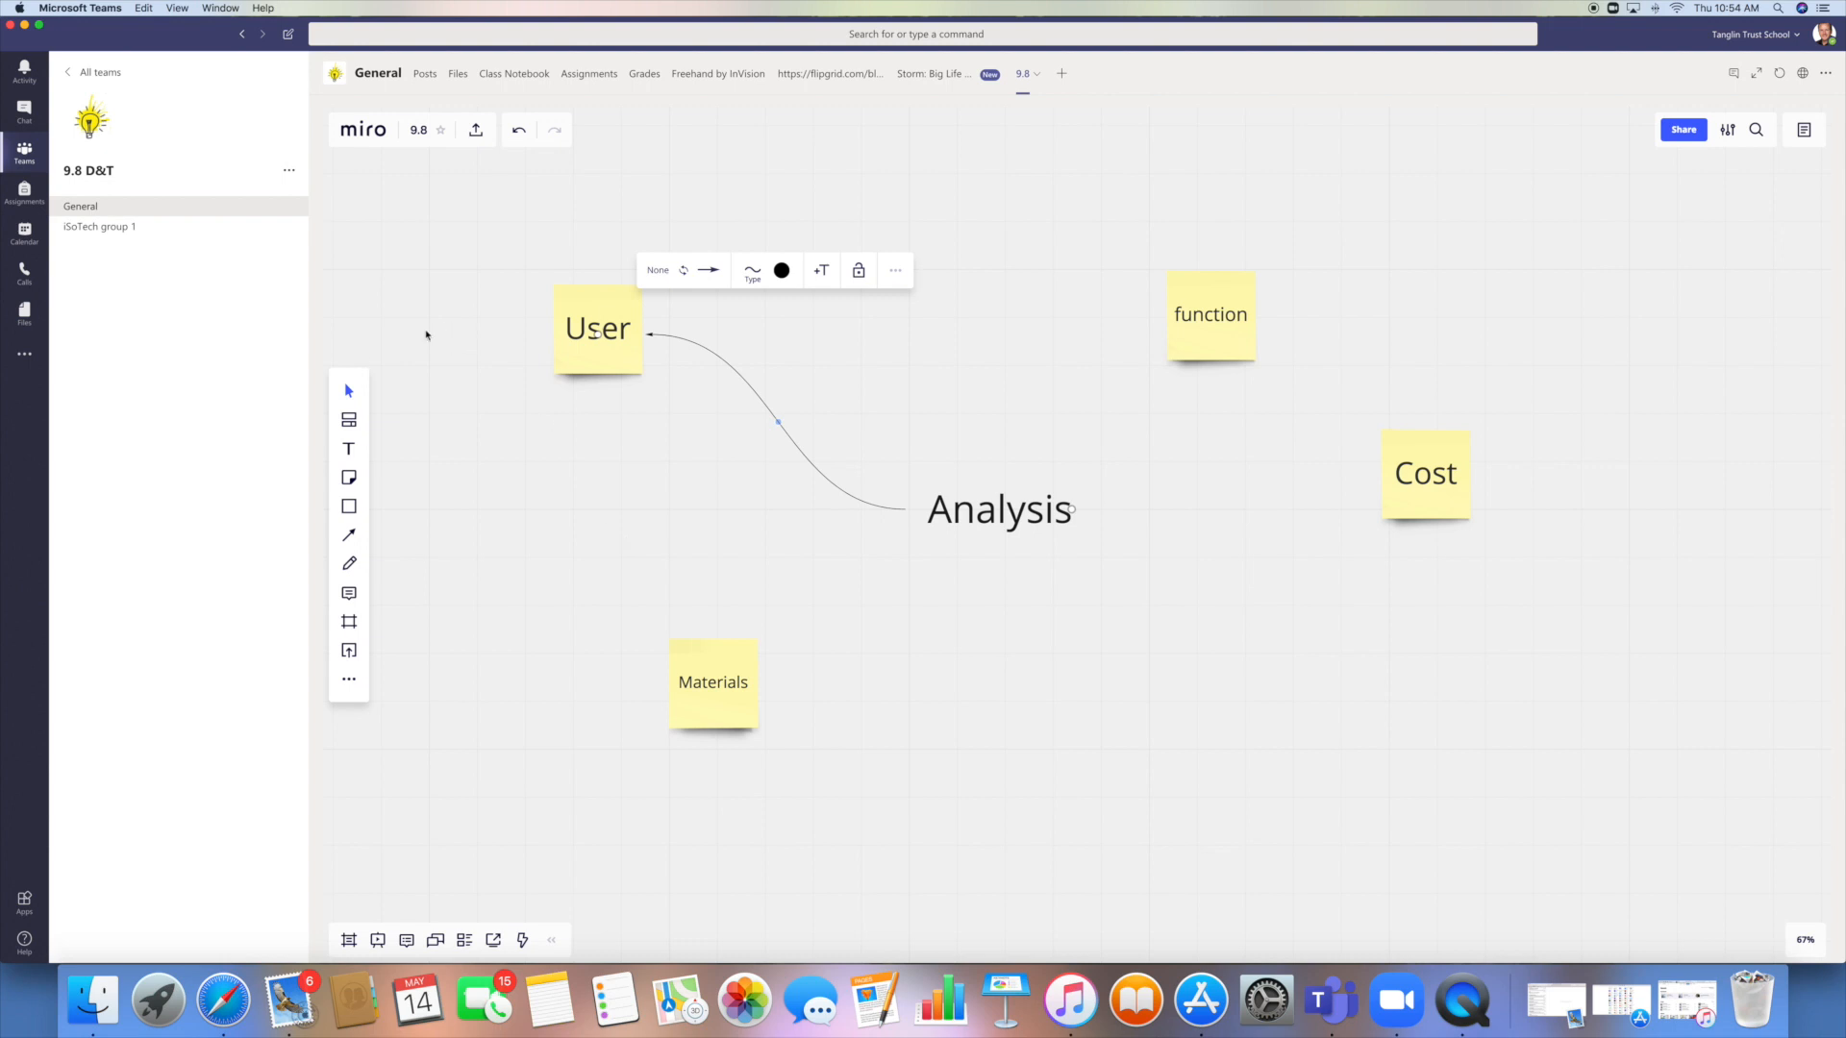
Move the User note around and back to top-left, checking the arrow follows.
{"action": "left_click", "coordinate": [597, 330]}
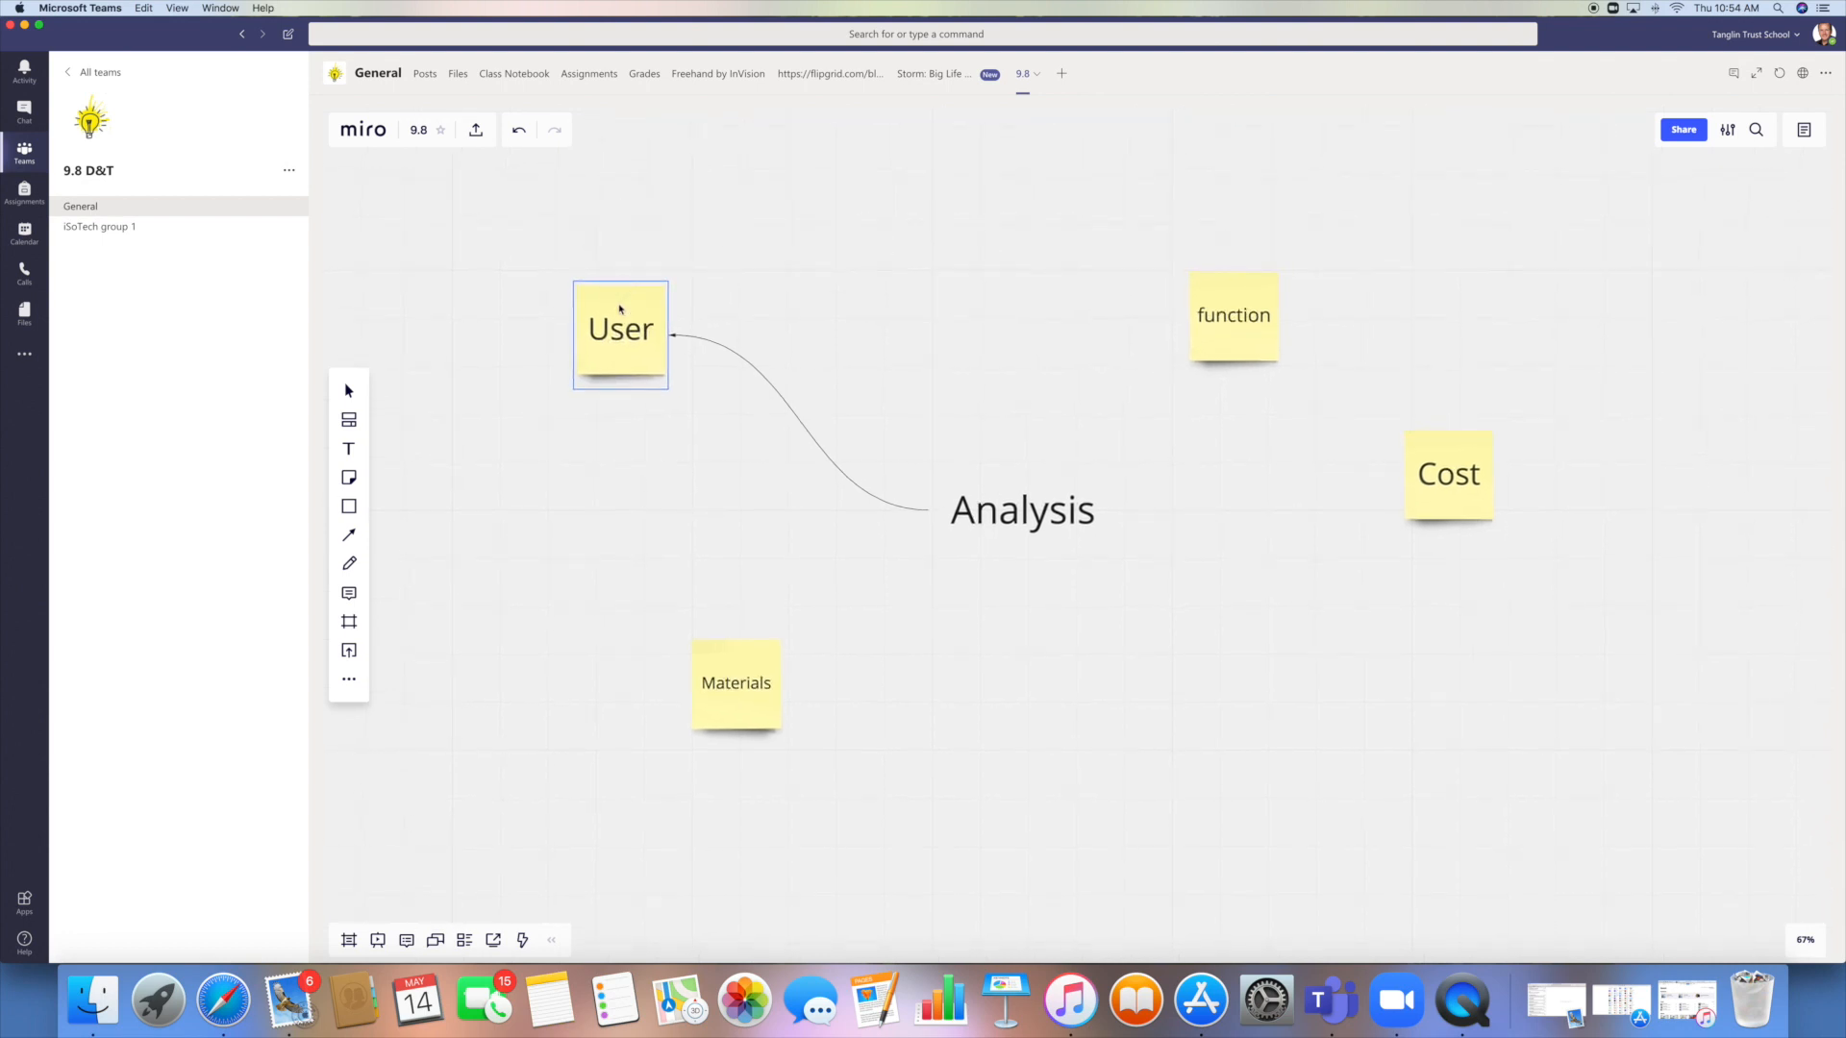
{"action": "left_click_drag", "start_coordinate": [619, 330], "coordinate": [586, 394]}
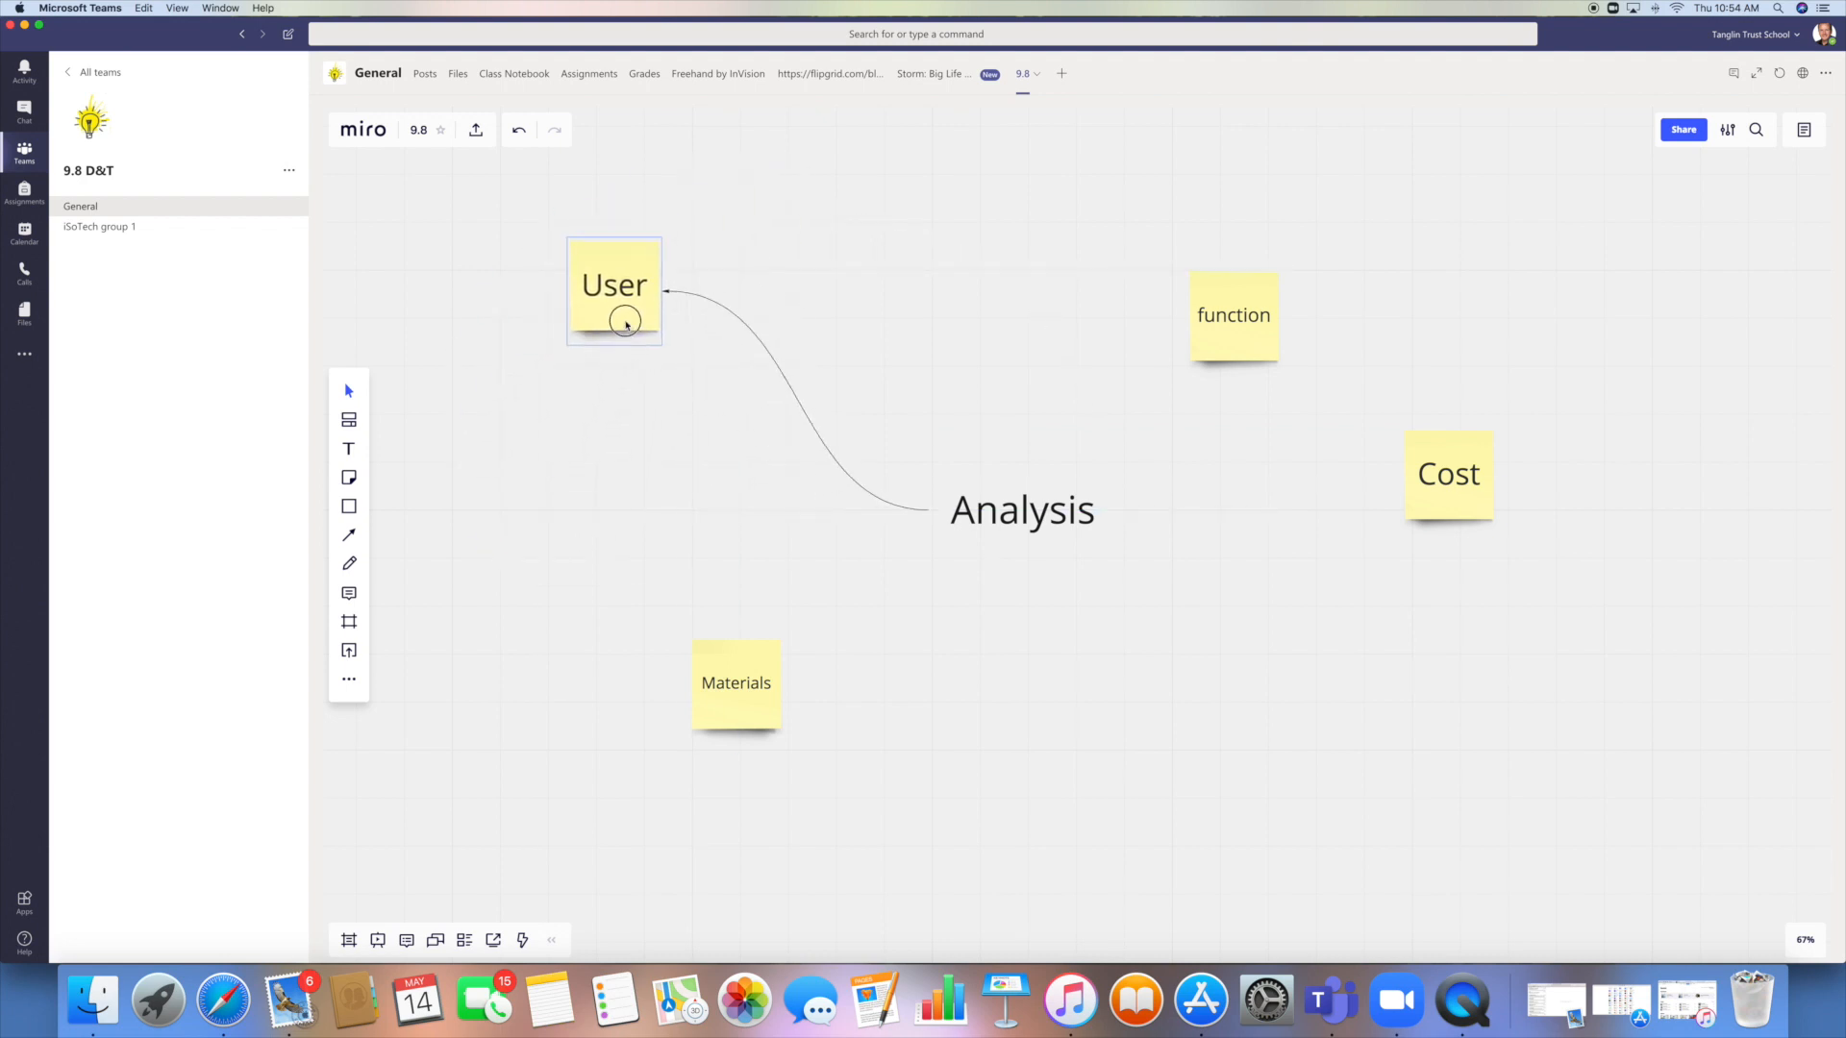
{"action": "left_click_drag", "start_coordinate": [613, 290], "coordinate": [479, 651]}
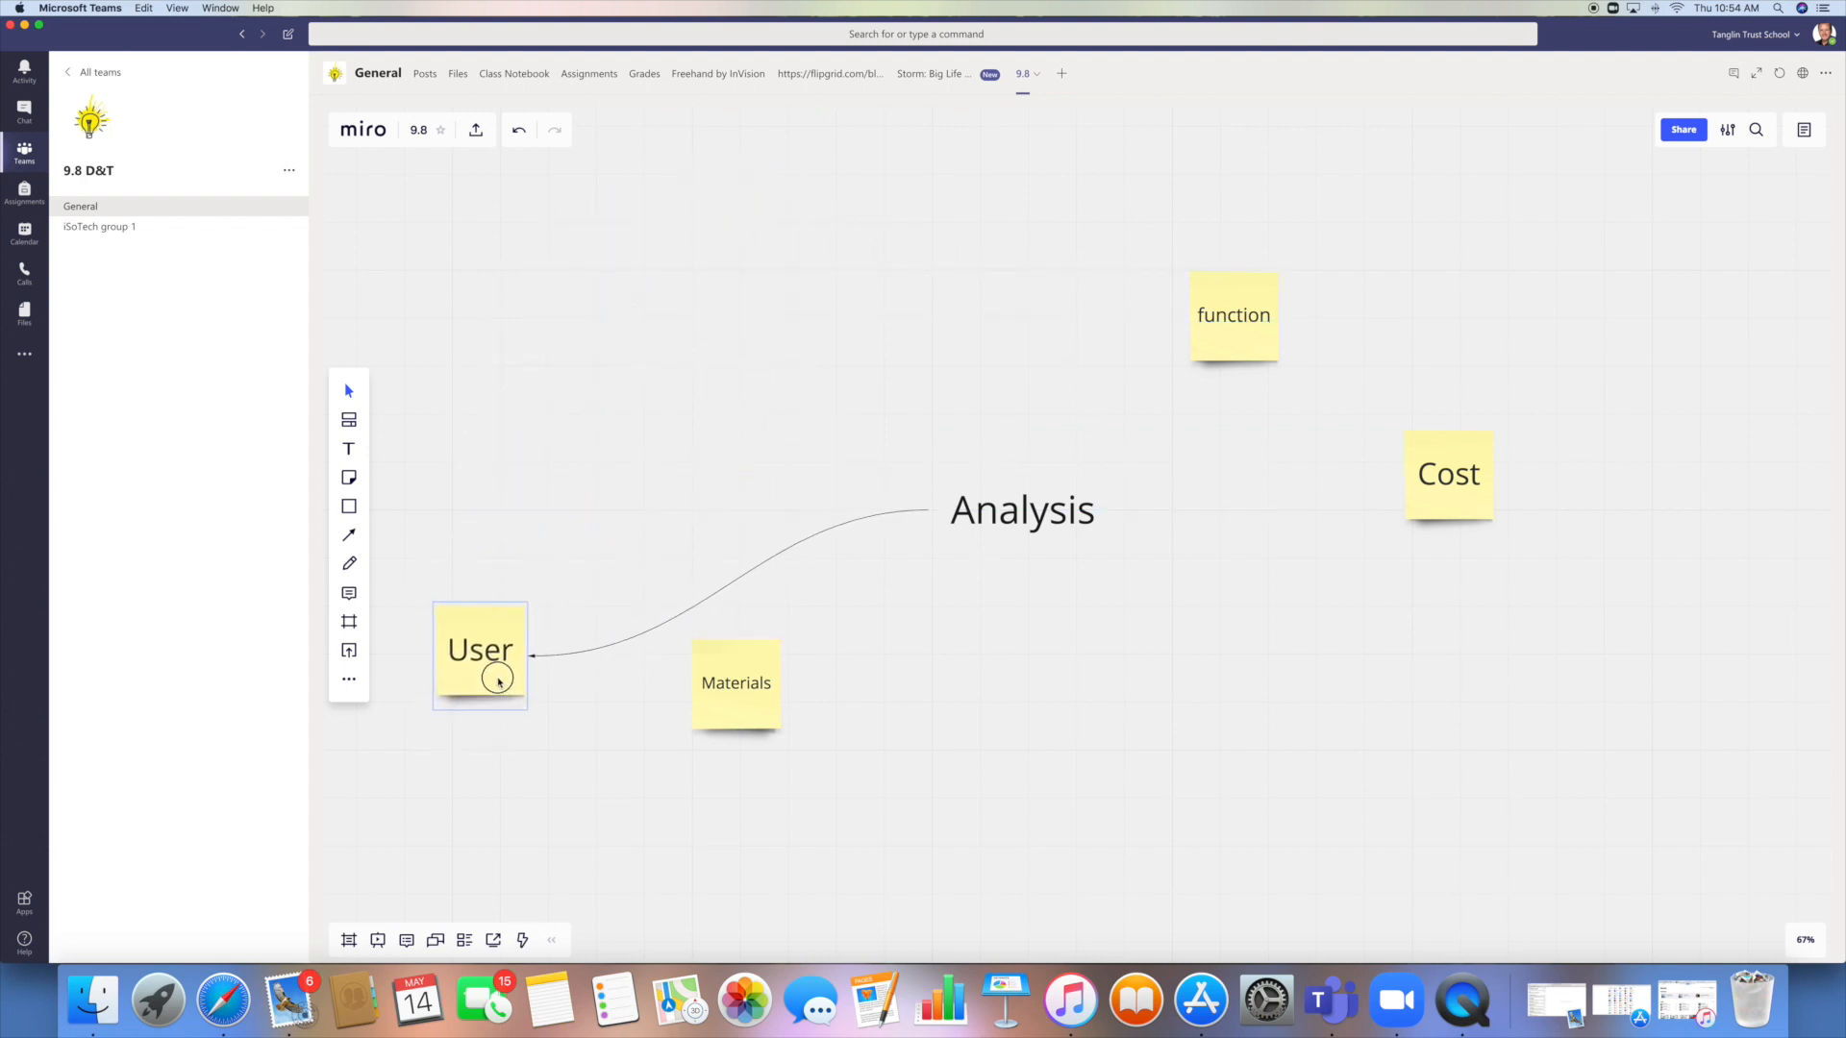
{"action": "left_click_drag", "start_coordinate": [479, 650], "coordinate": [502, 267]}
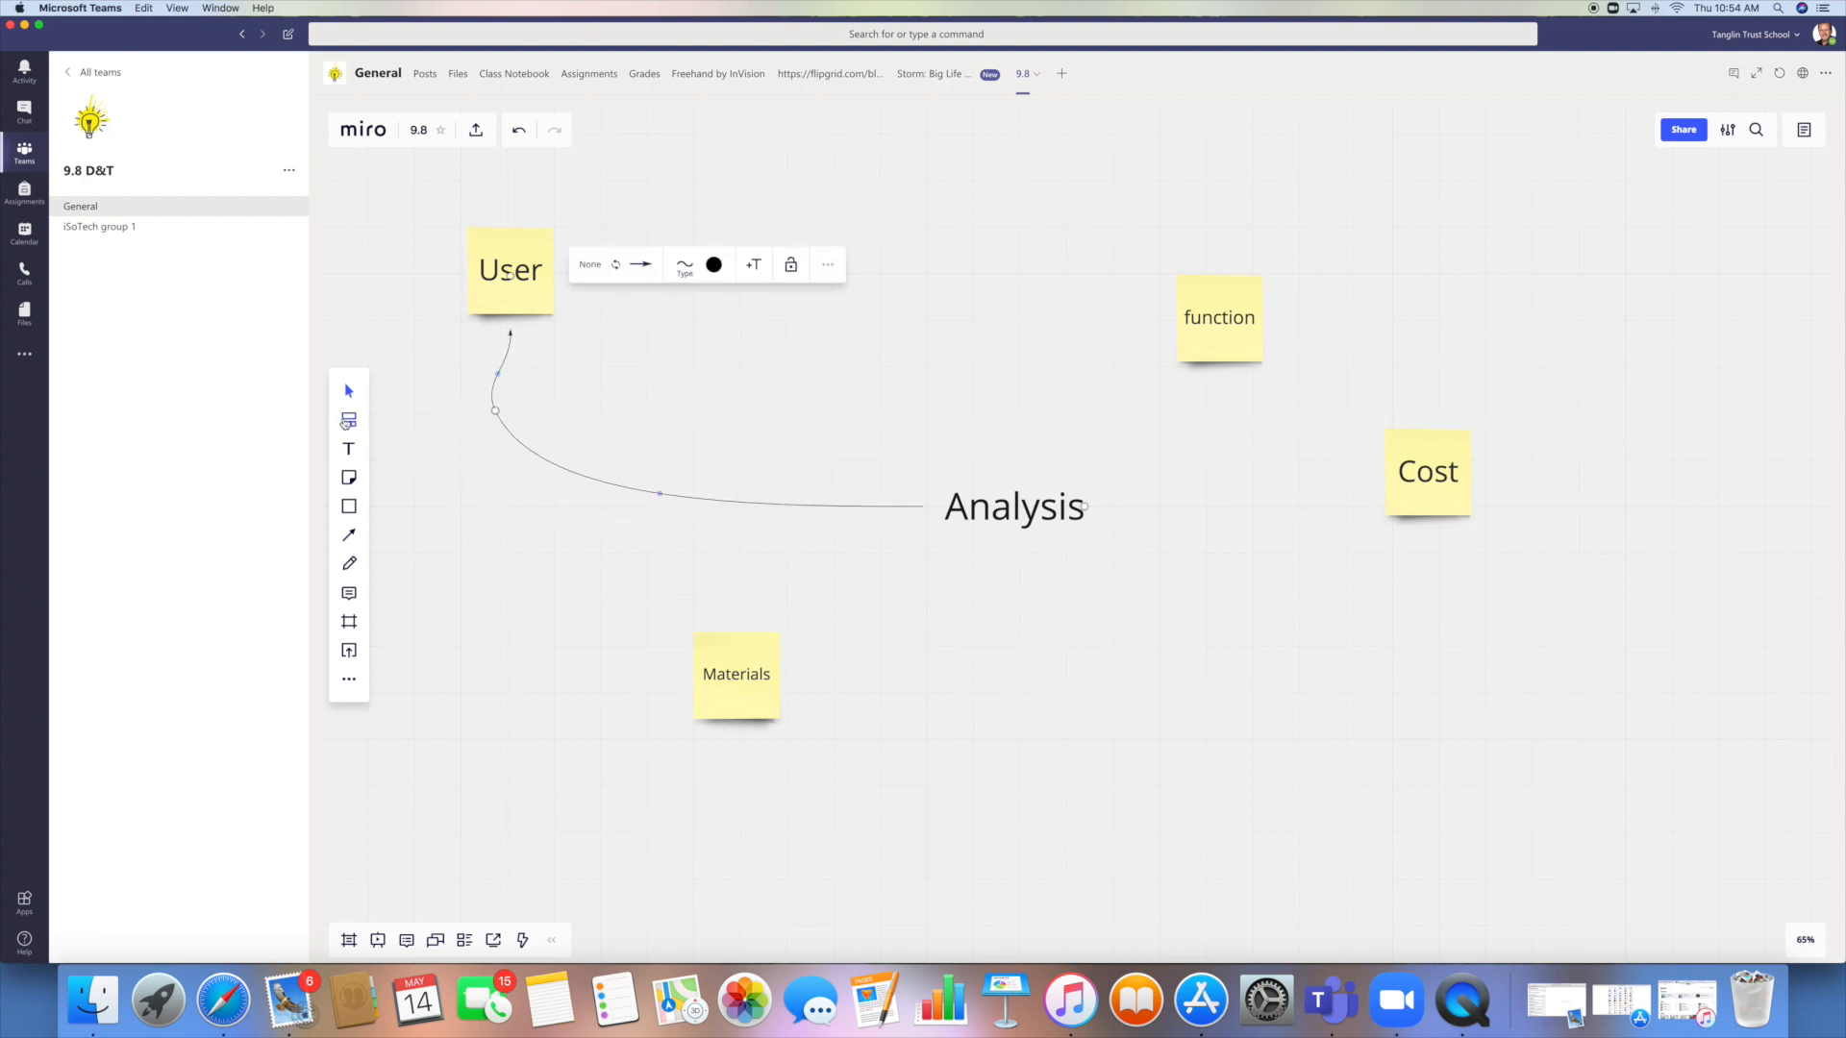
{"action": "mouse_move", "coordinate": [235, 635]}
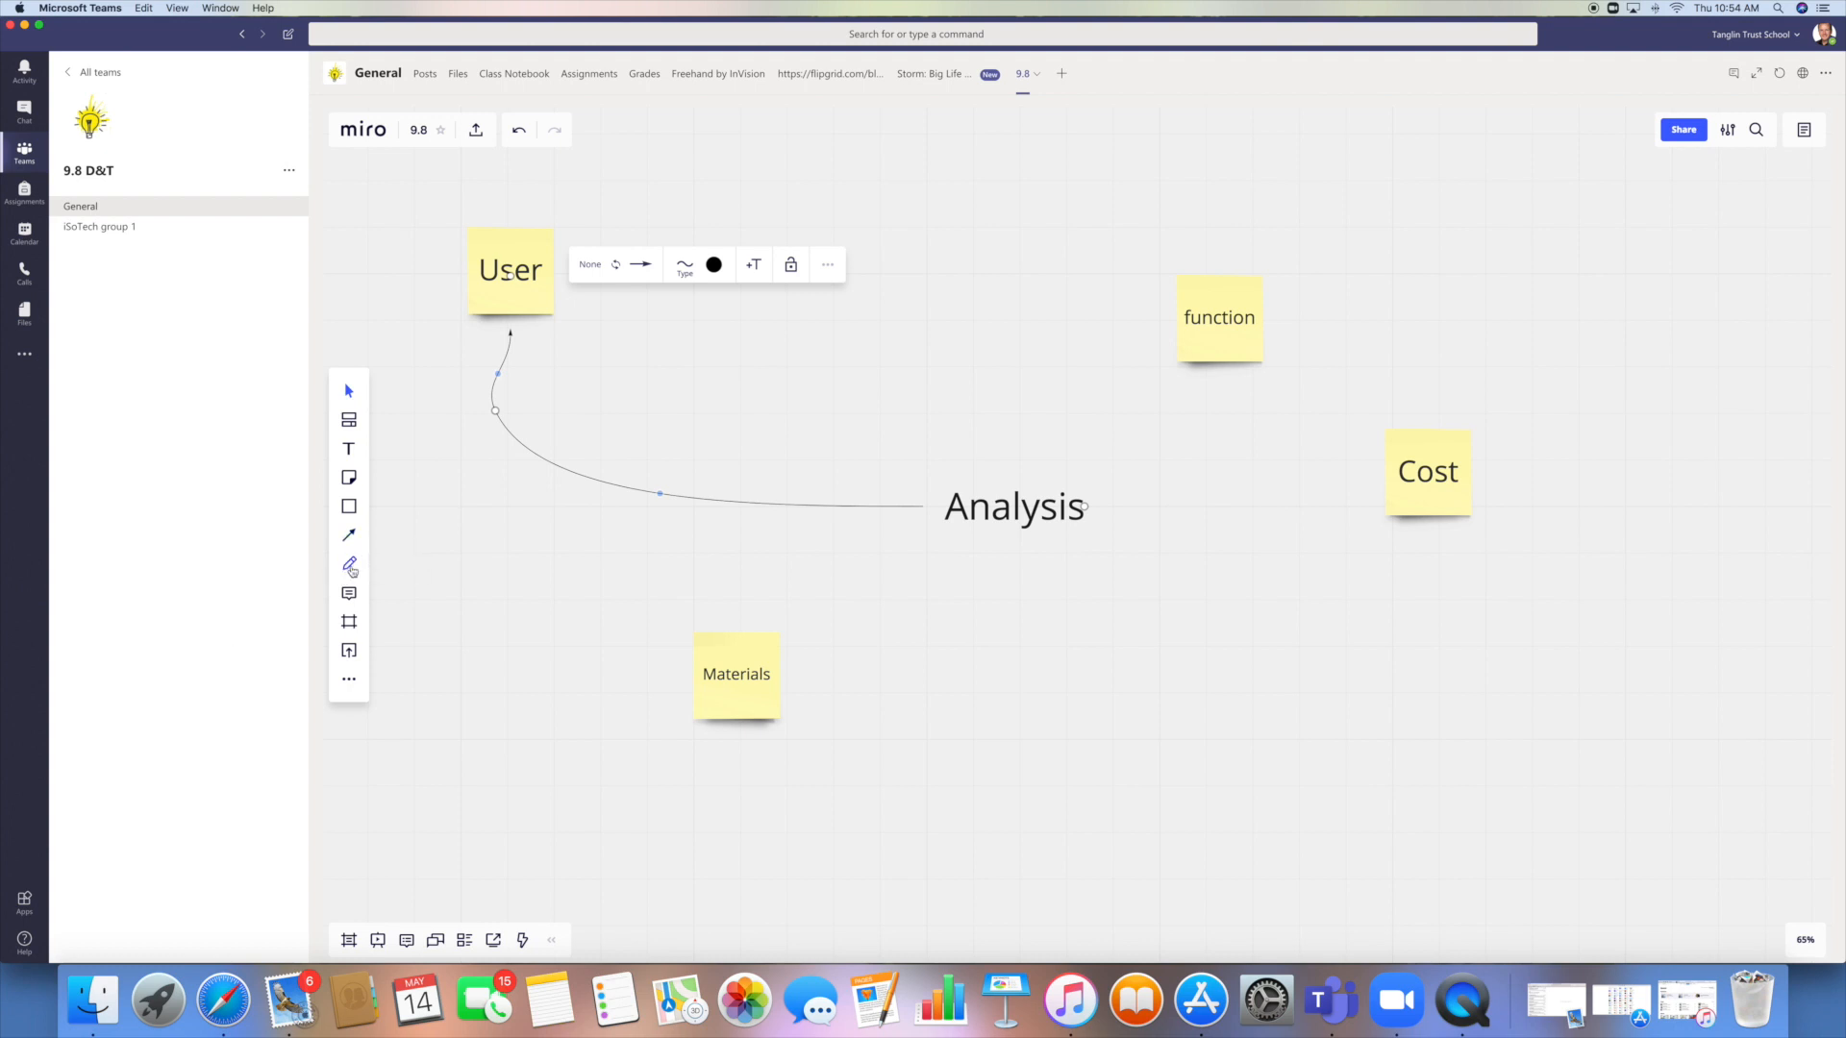
Sketch a rough rectangle and circle above Analysis with the pen.
{"action": "left_click", "coordinate": [348, 566]}
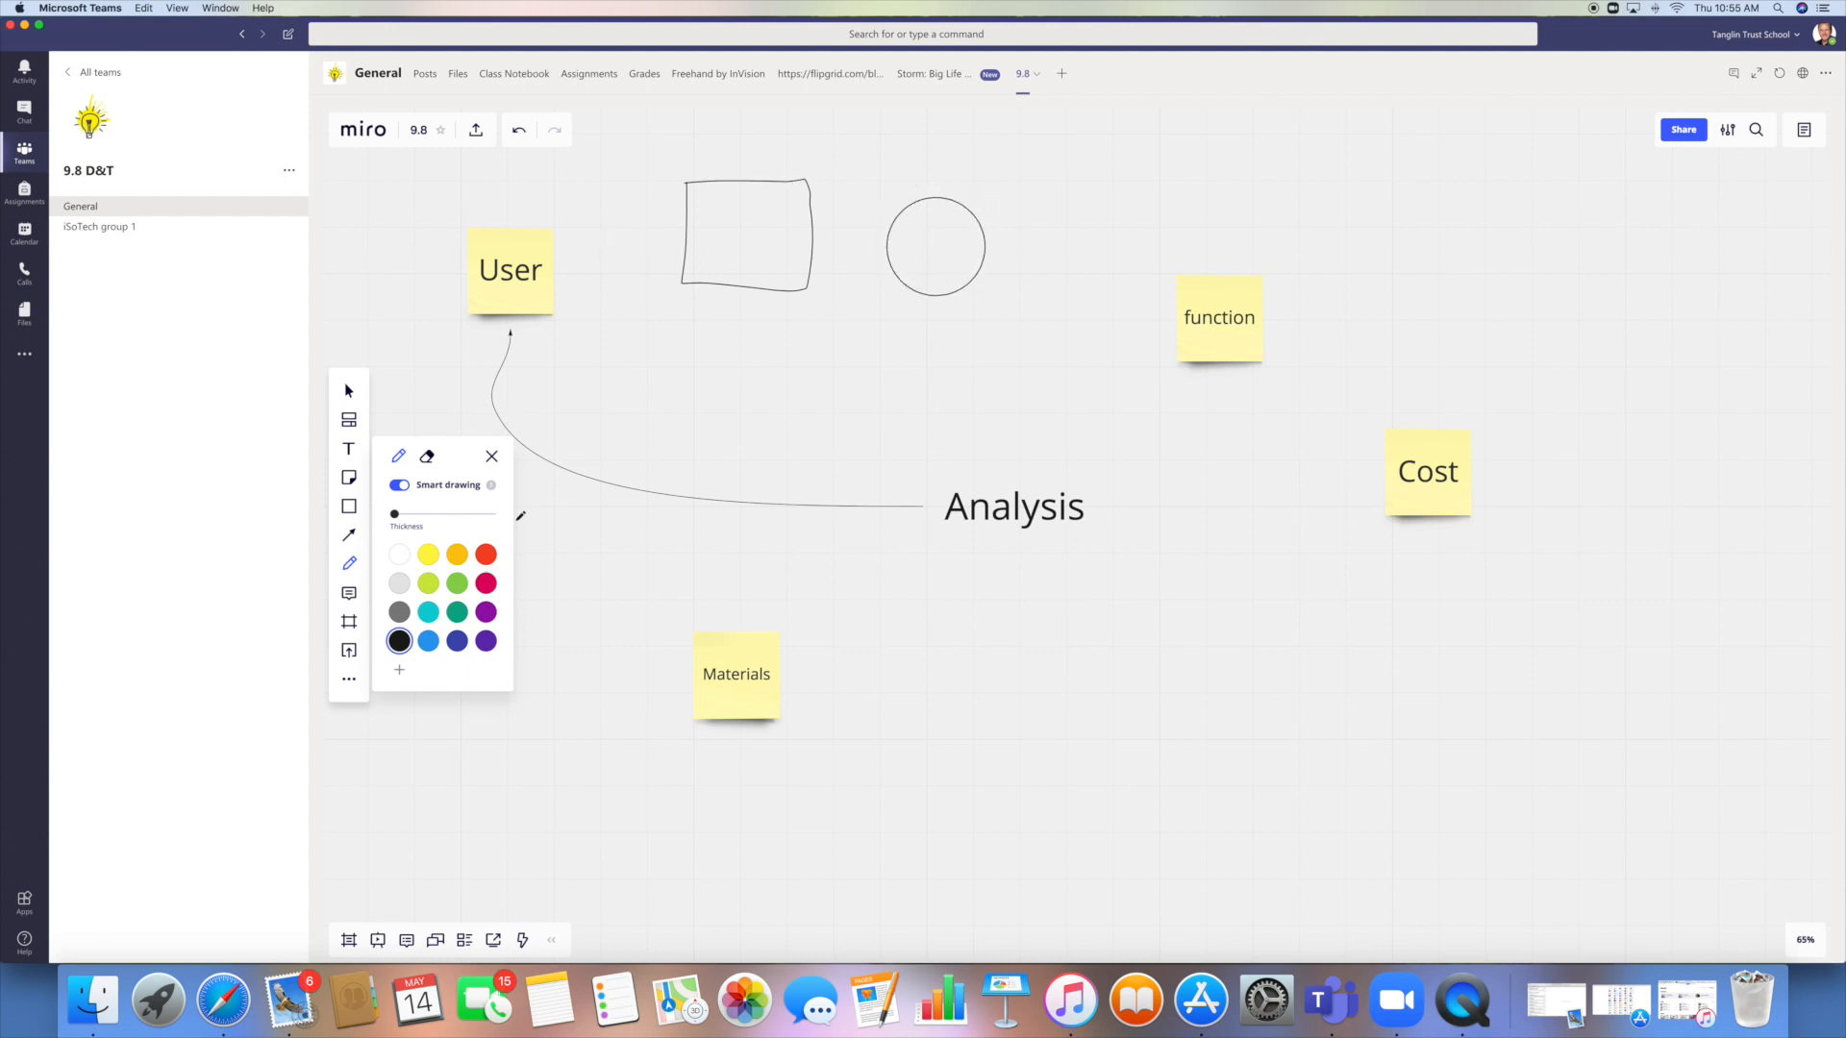
Draw a rectangle beneath the sketched square and circle for smart drawing to straighten.
{"action": "left_click_drag", "start_coordinate": [753, 353], "coordinate": [907, 441]}
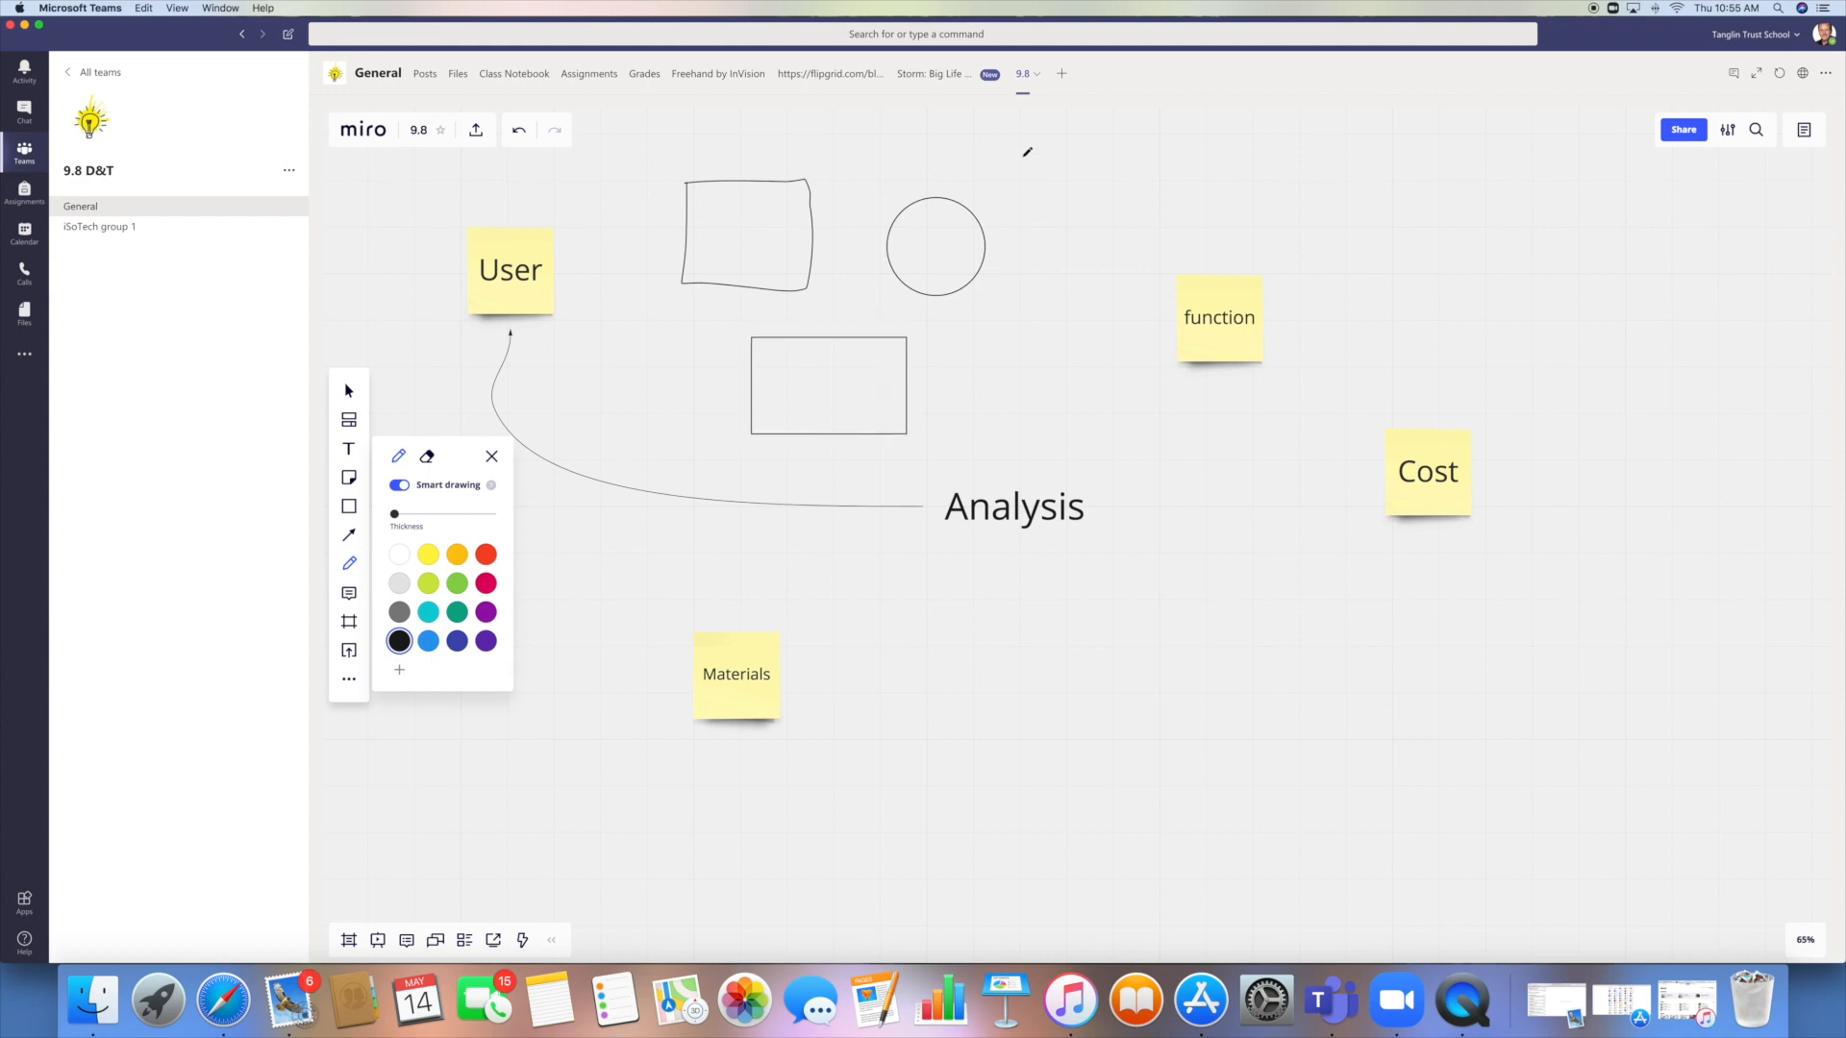
{"action": "mouse_move", "coordinate": [518, 408]}
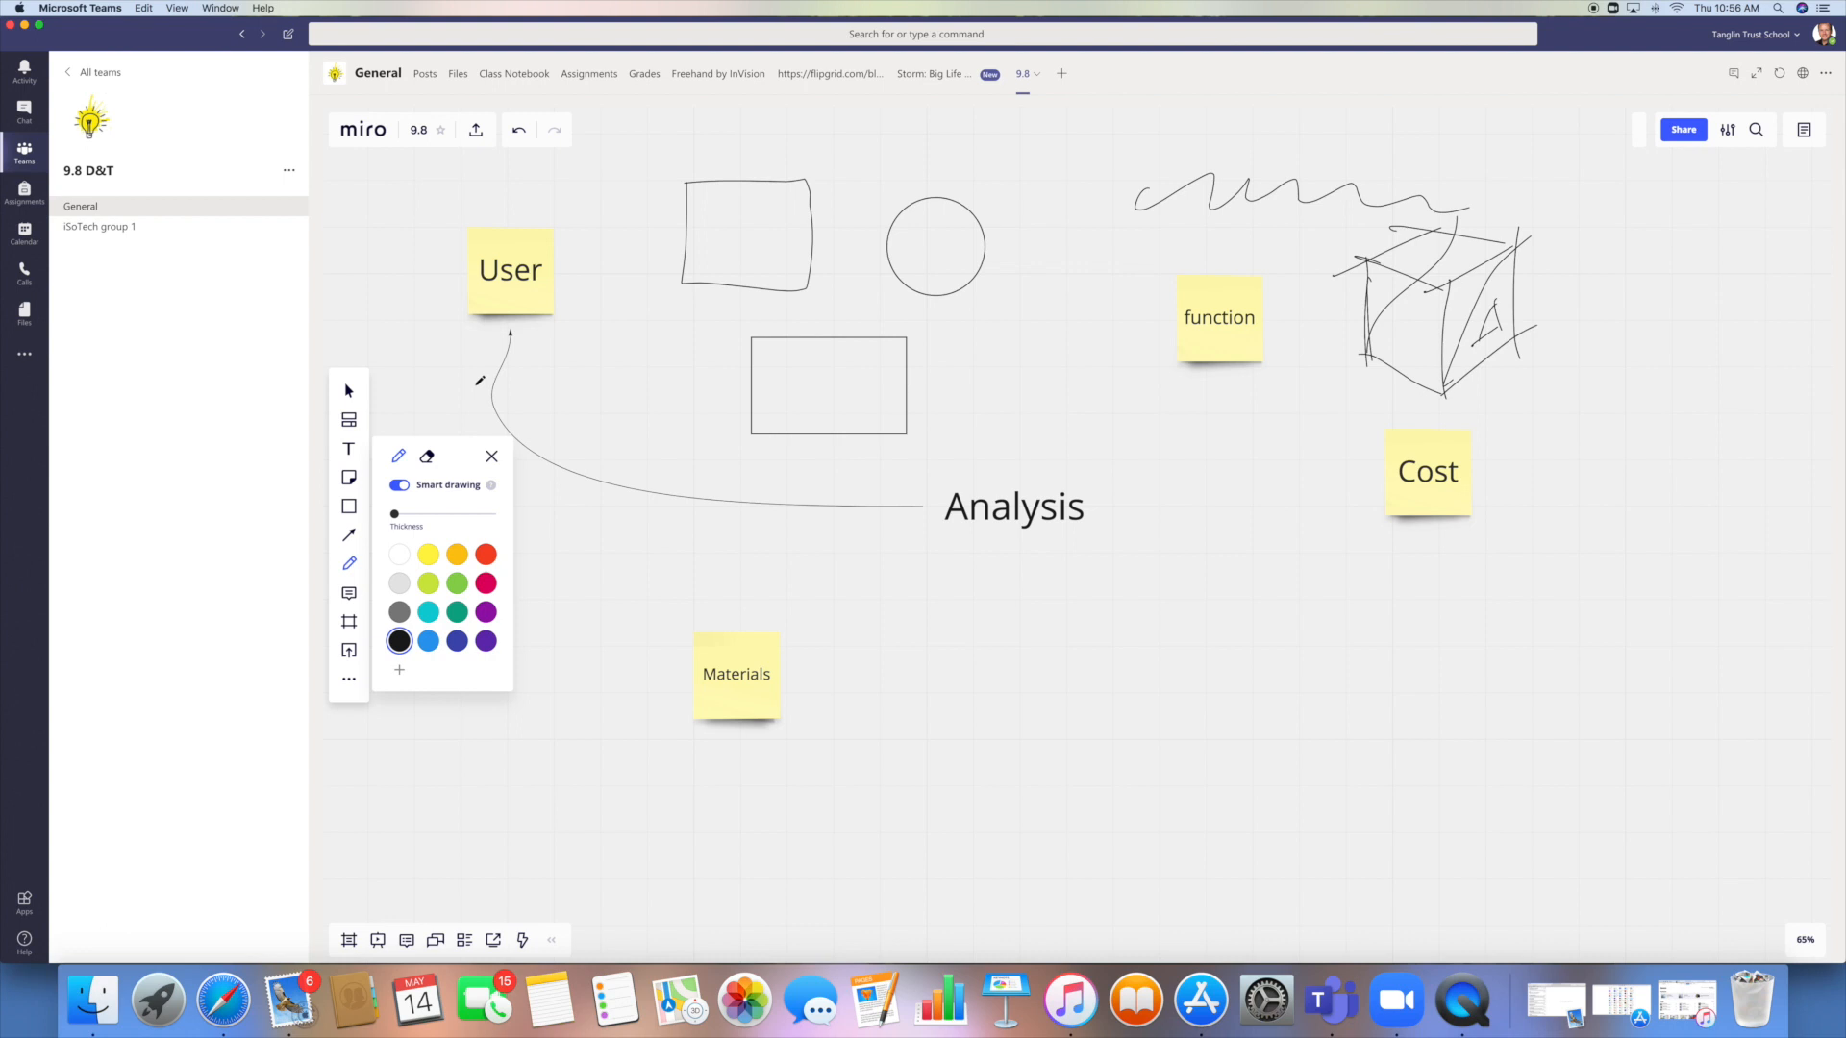
{"action": "mouse_move", "coordinate": [1298, 251]}
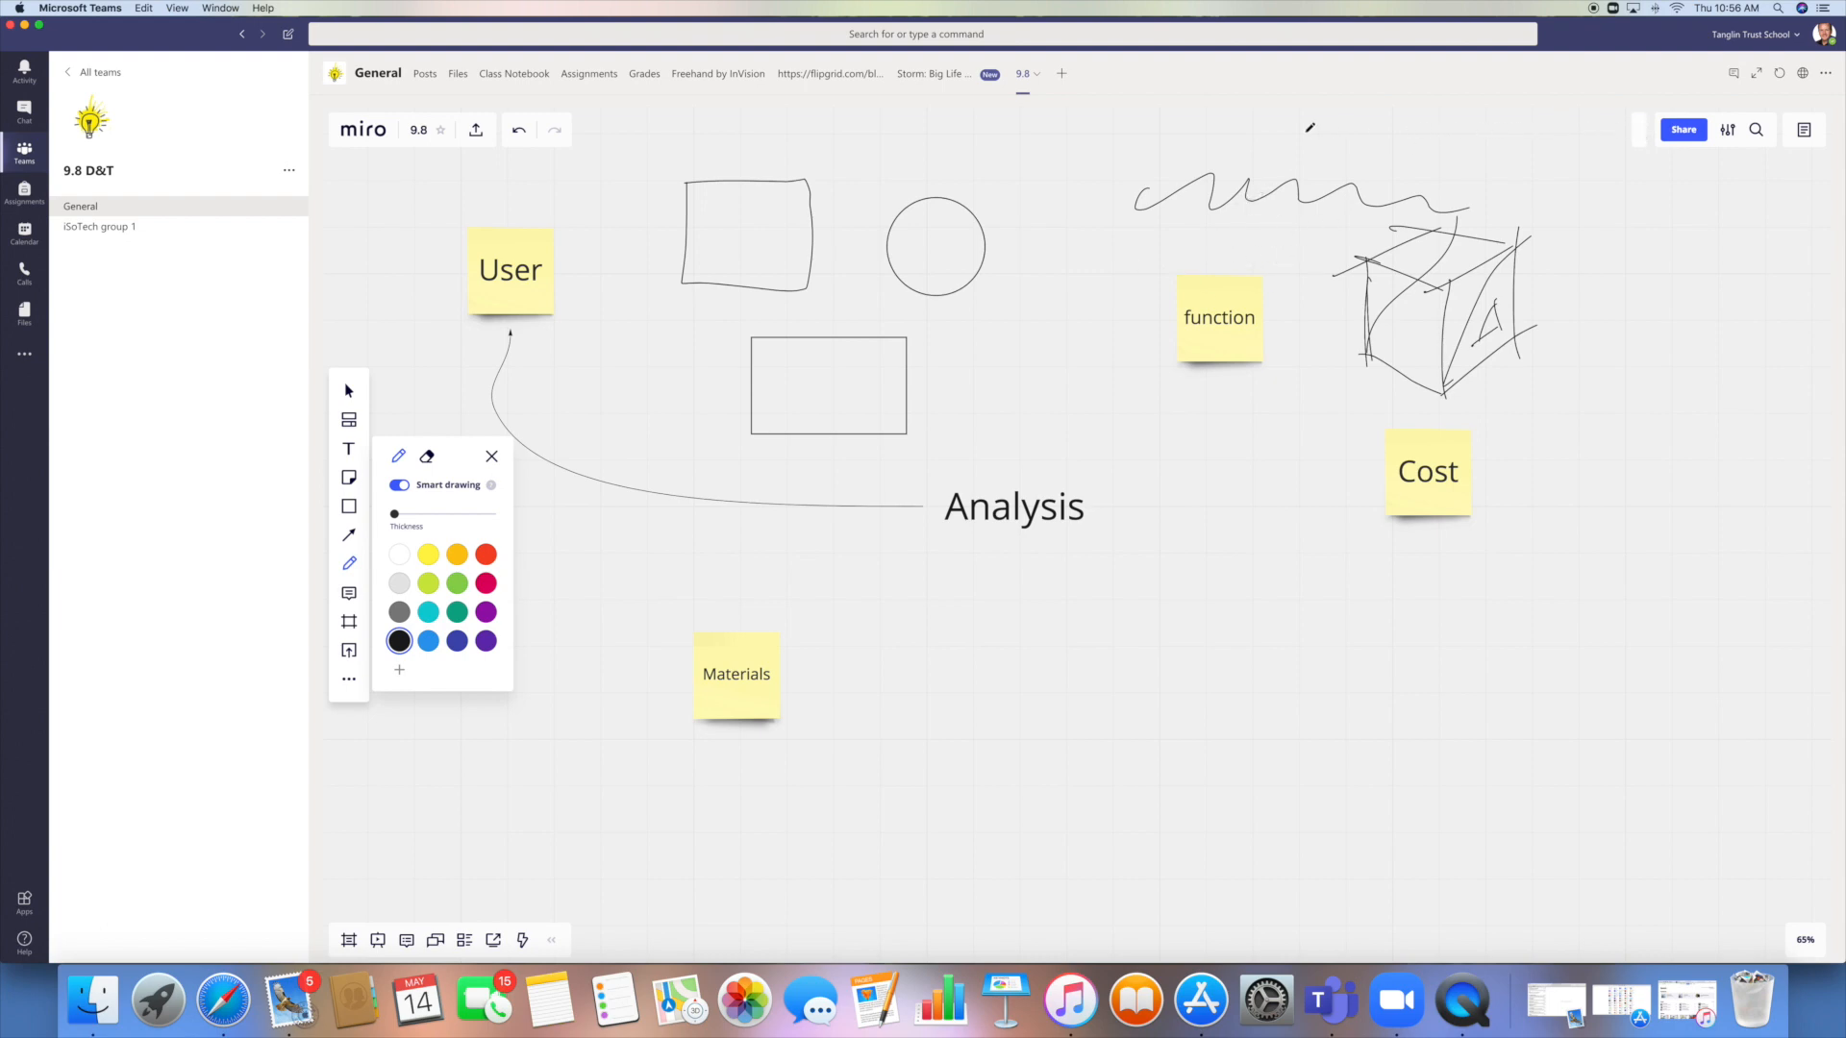
{"action": "mouse_move", "coordinate": [1389, 125]}
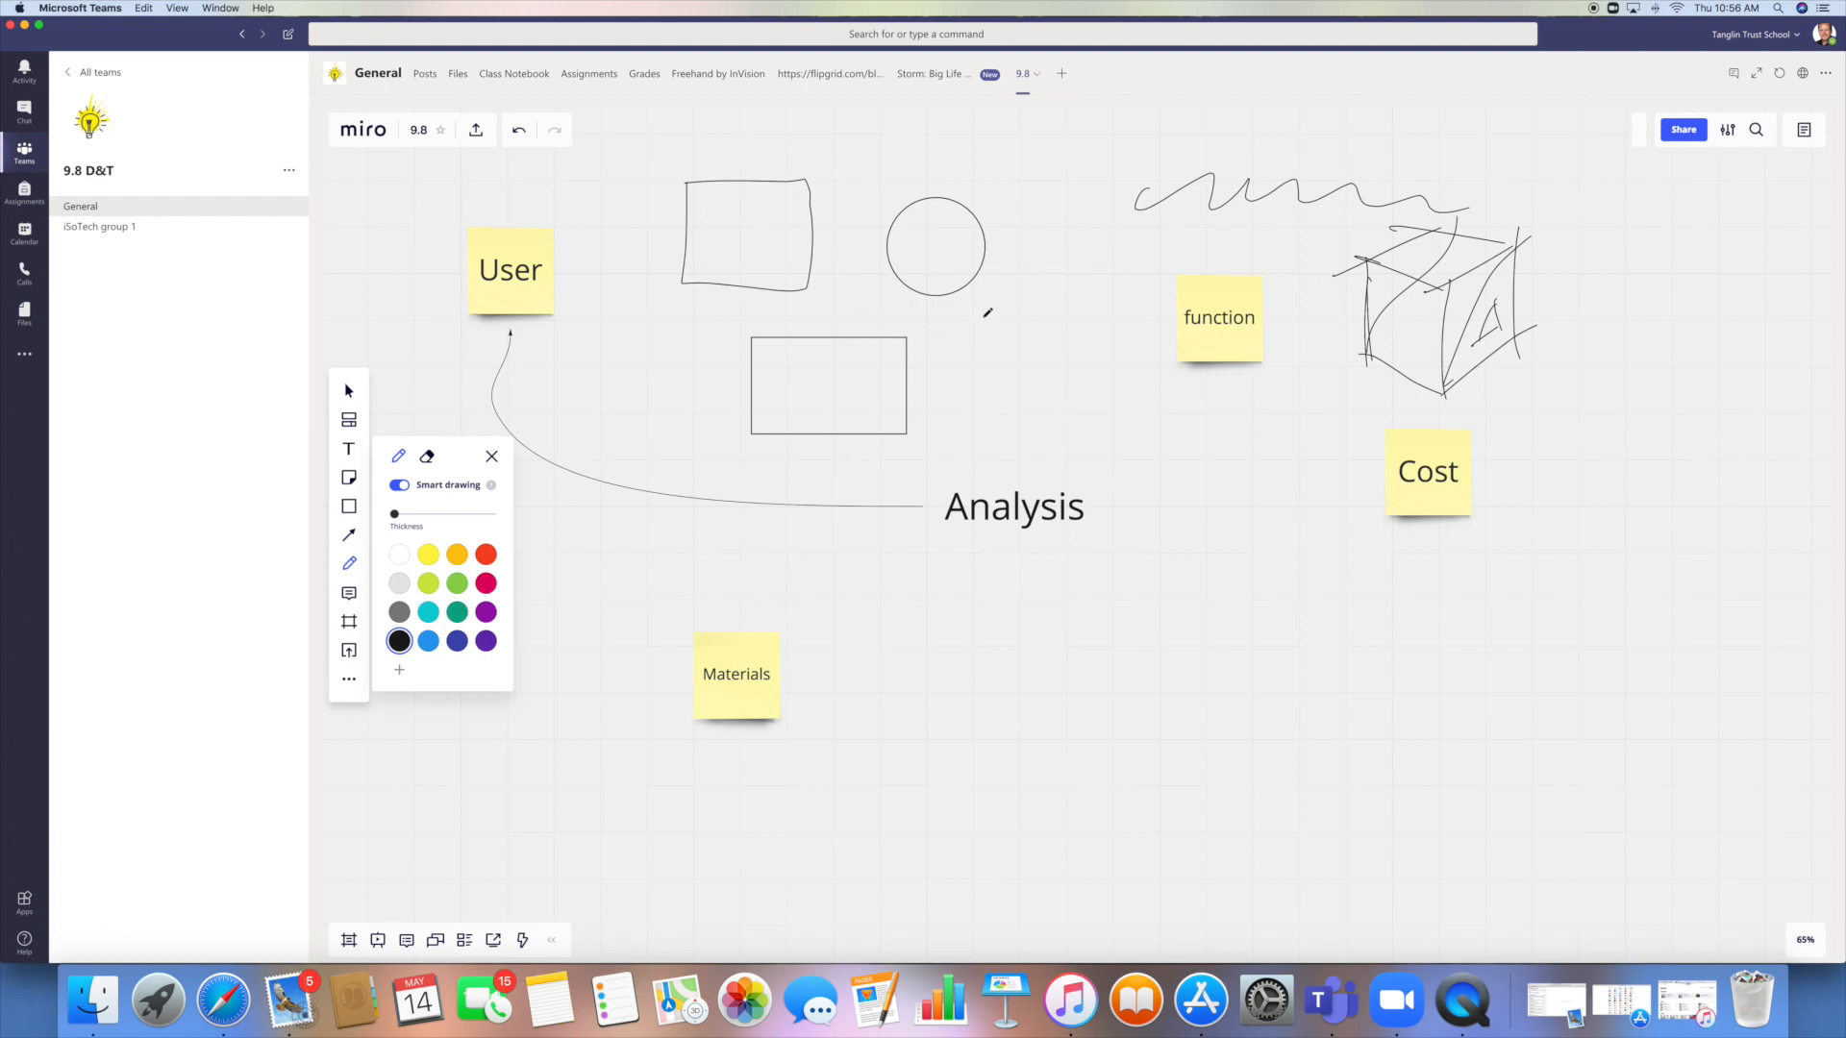
{"action": "mouse_move", "coordinate": [1307, 528]}
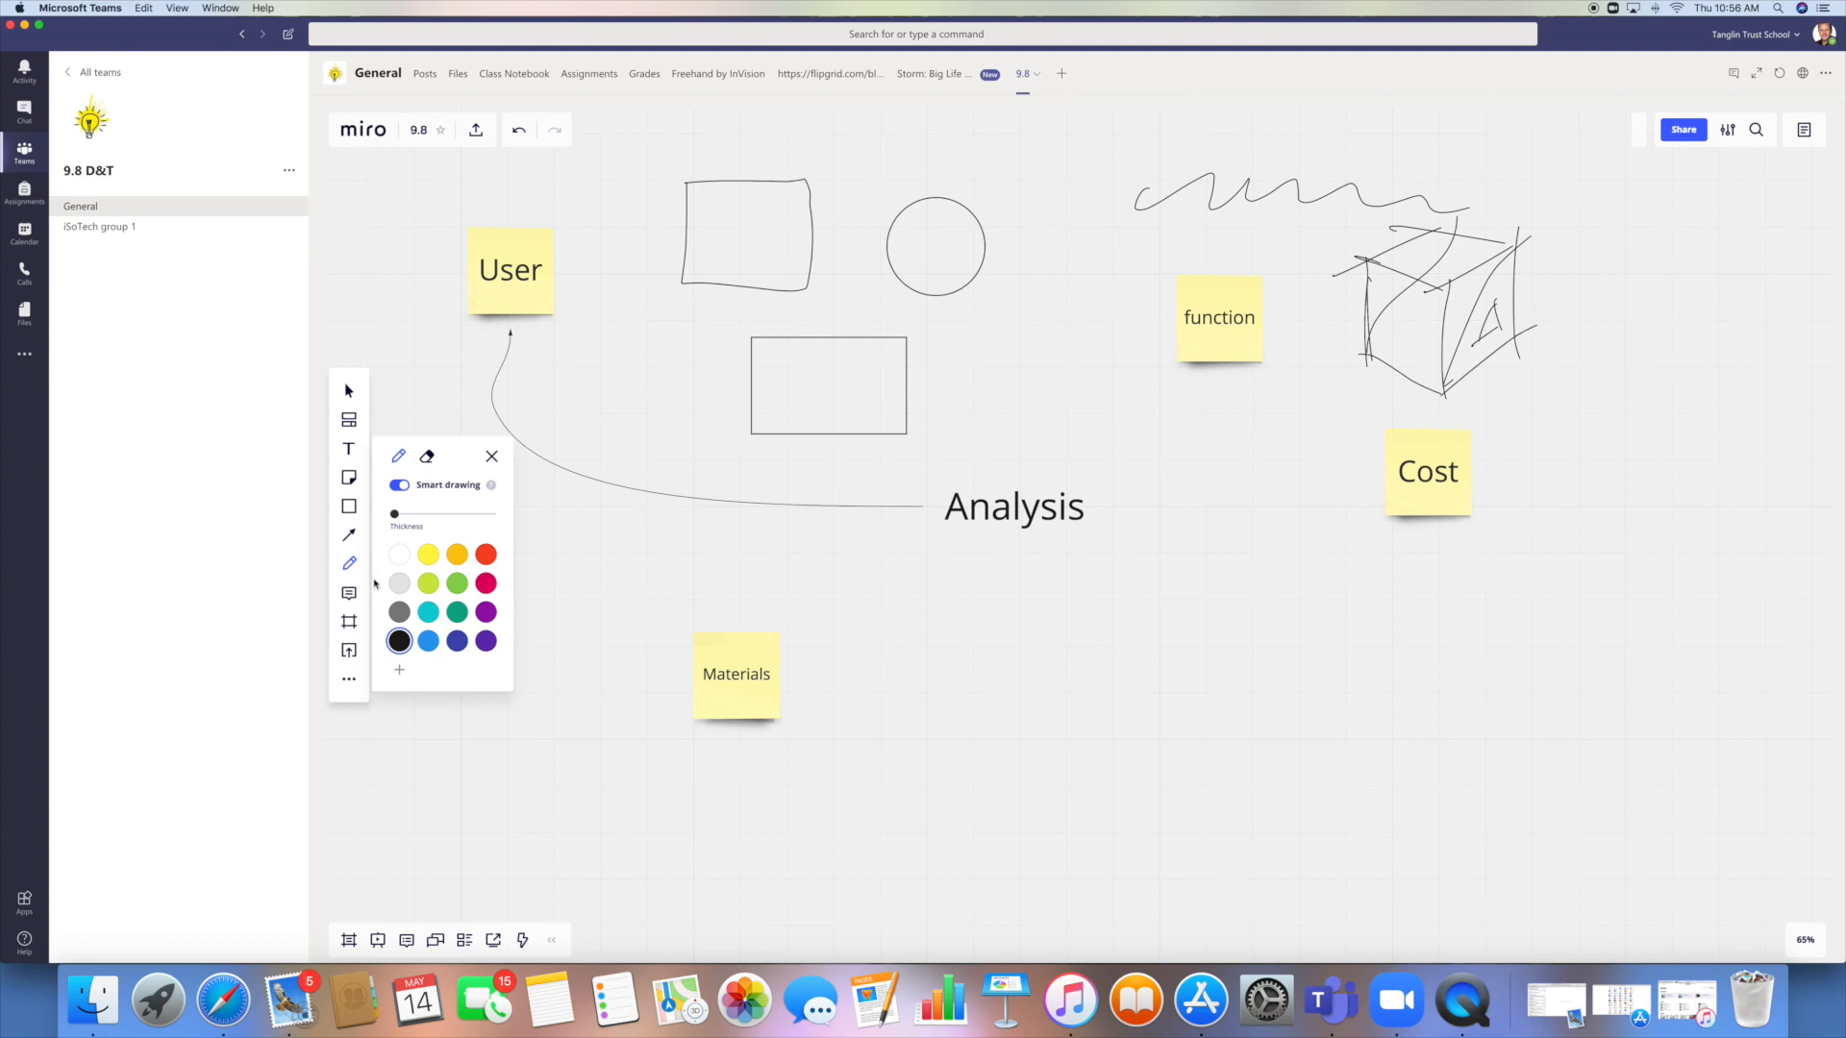
{"action": "mouse_move", "coordinate": [348, 593]}
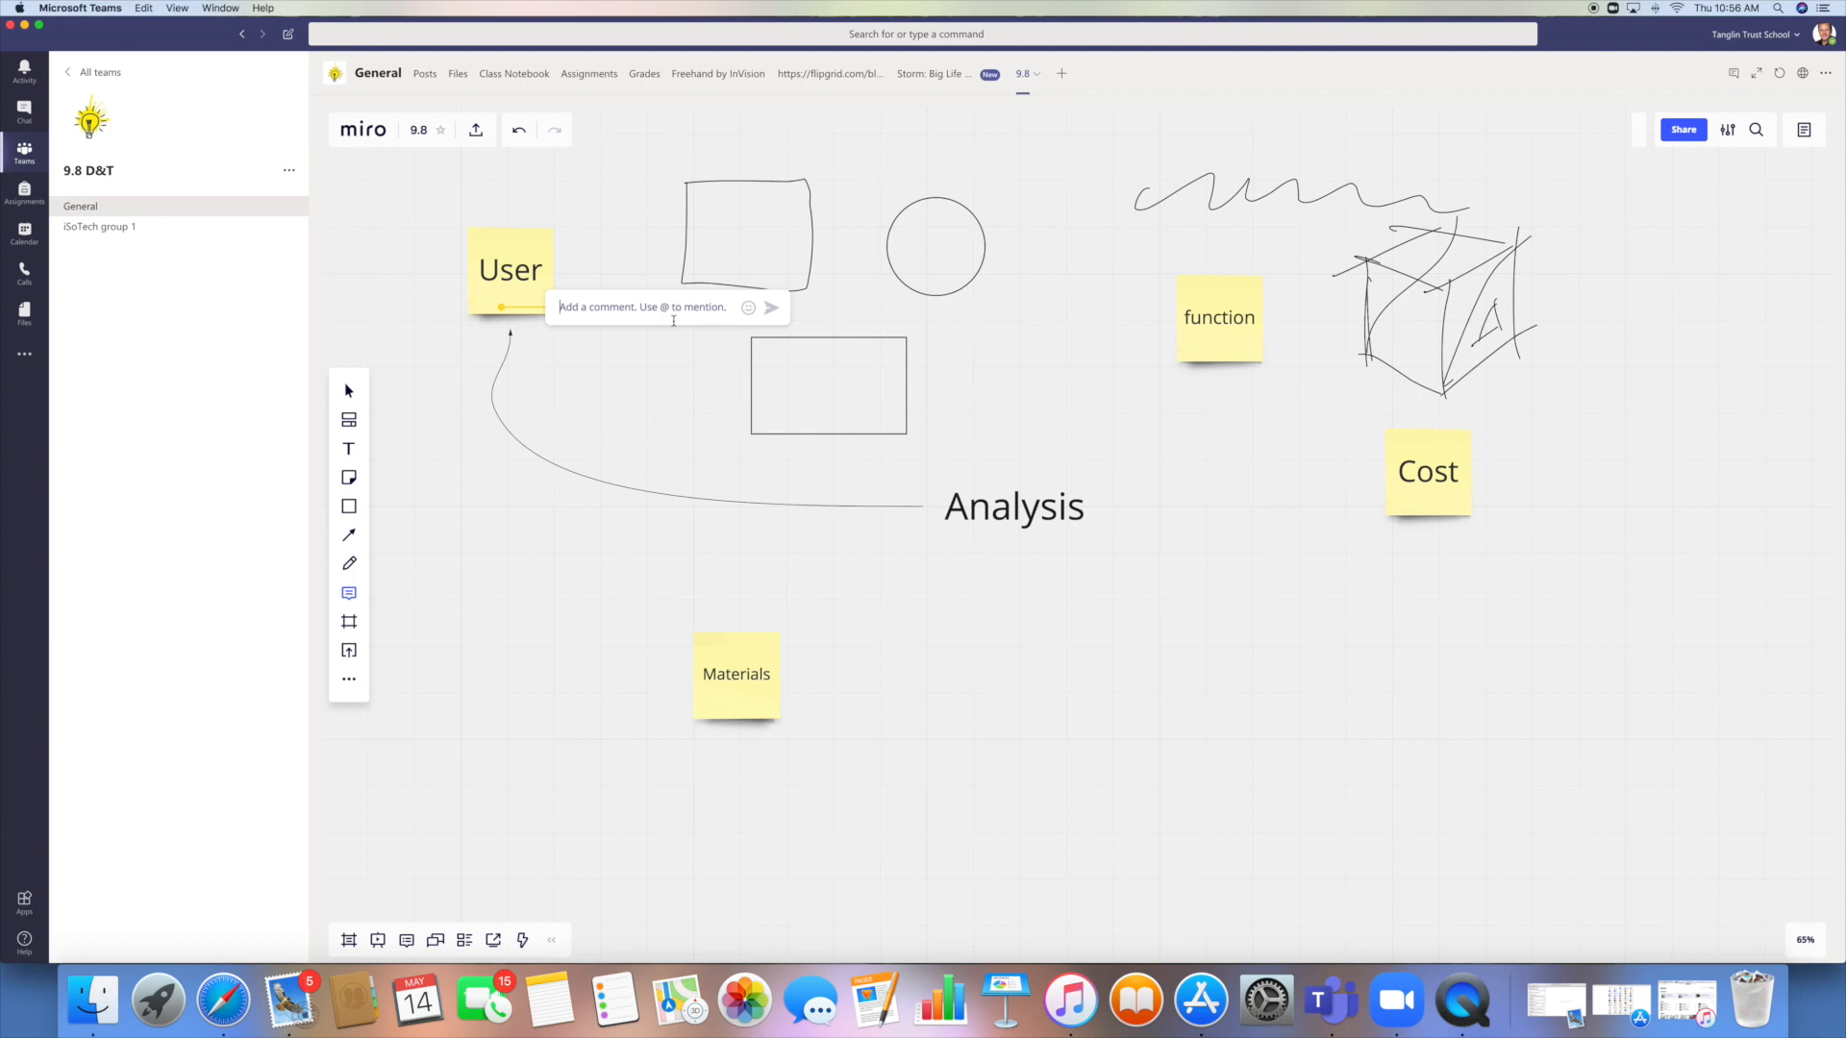
Write 'This needs more detail' as the comment on the User sticky note.
{"action": "type", "text": "This needs"}
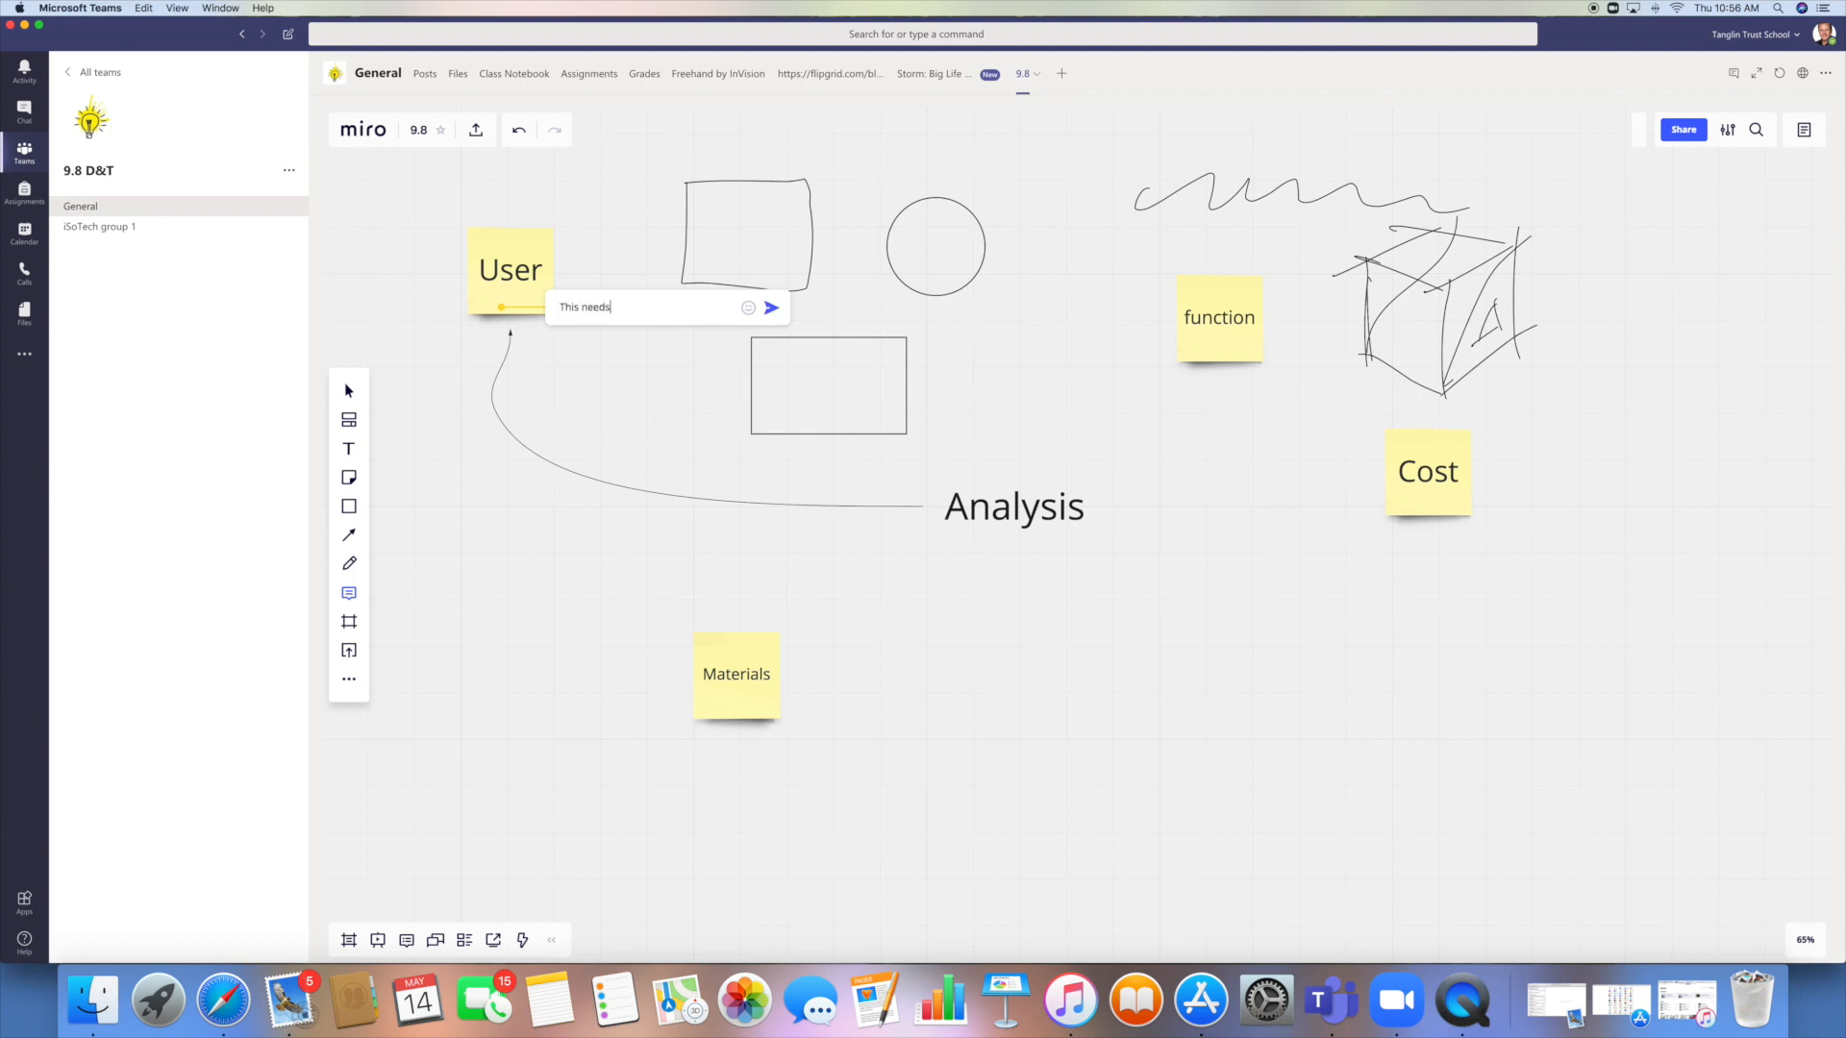
{"action": "type", "text": "more detail"}
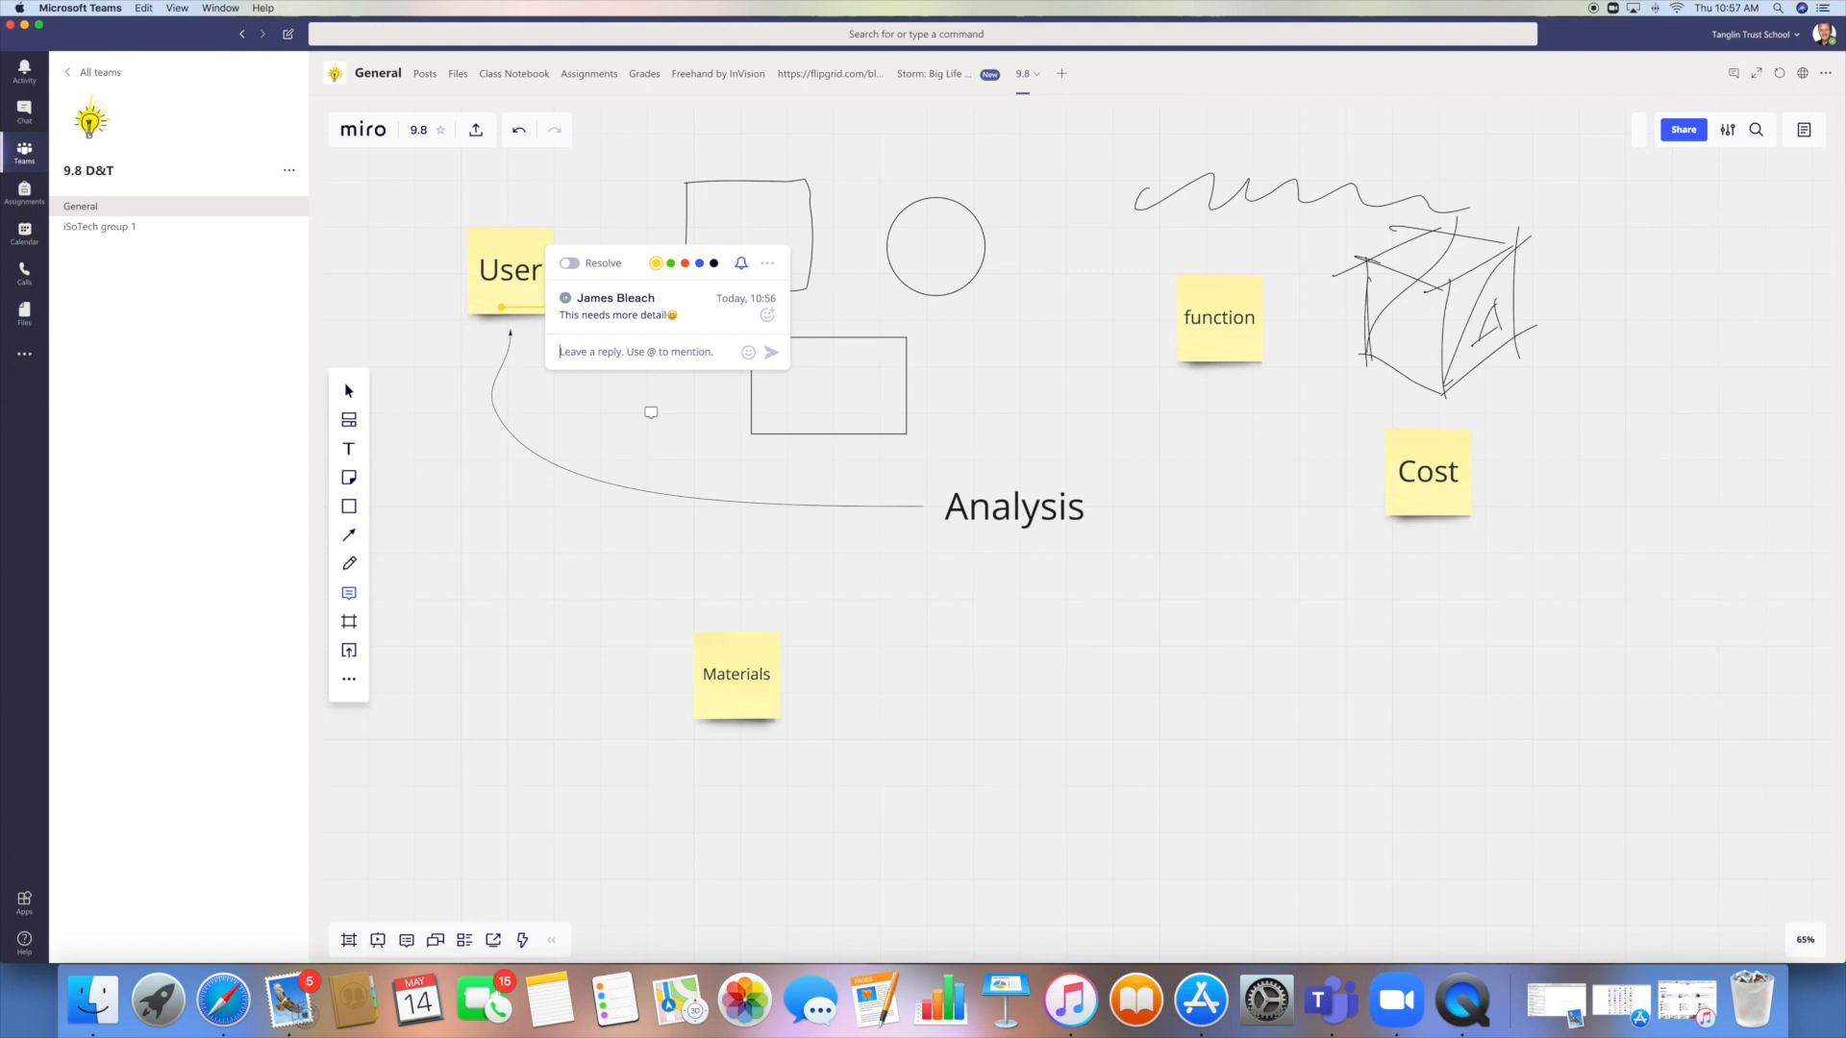
{"action": "mouse_move", "coordinate": [348, 620]}
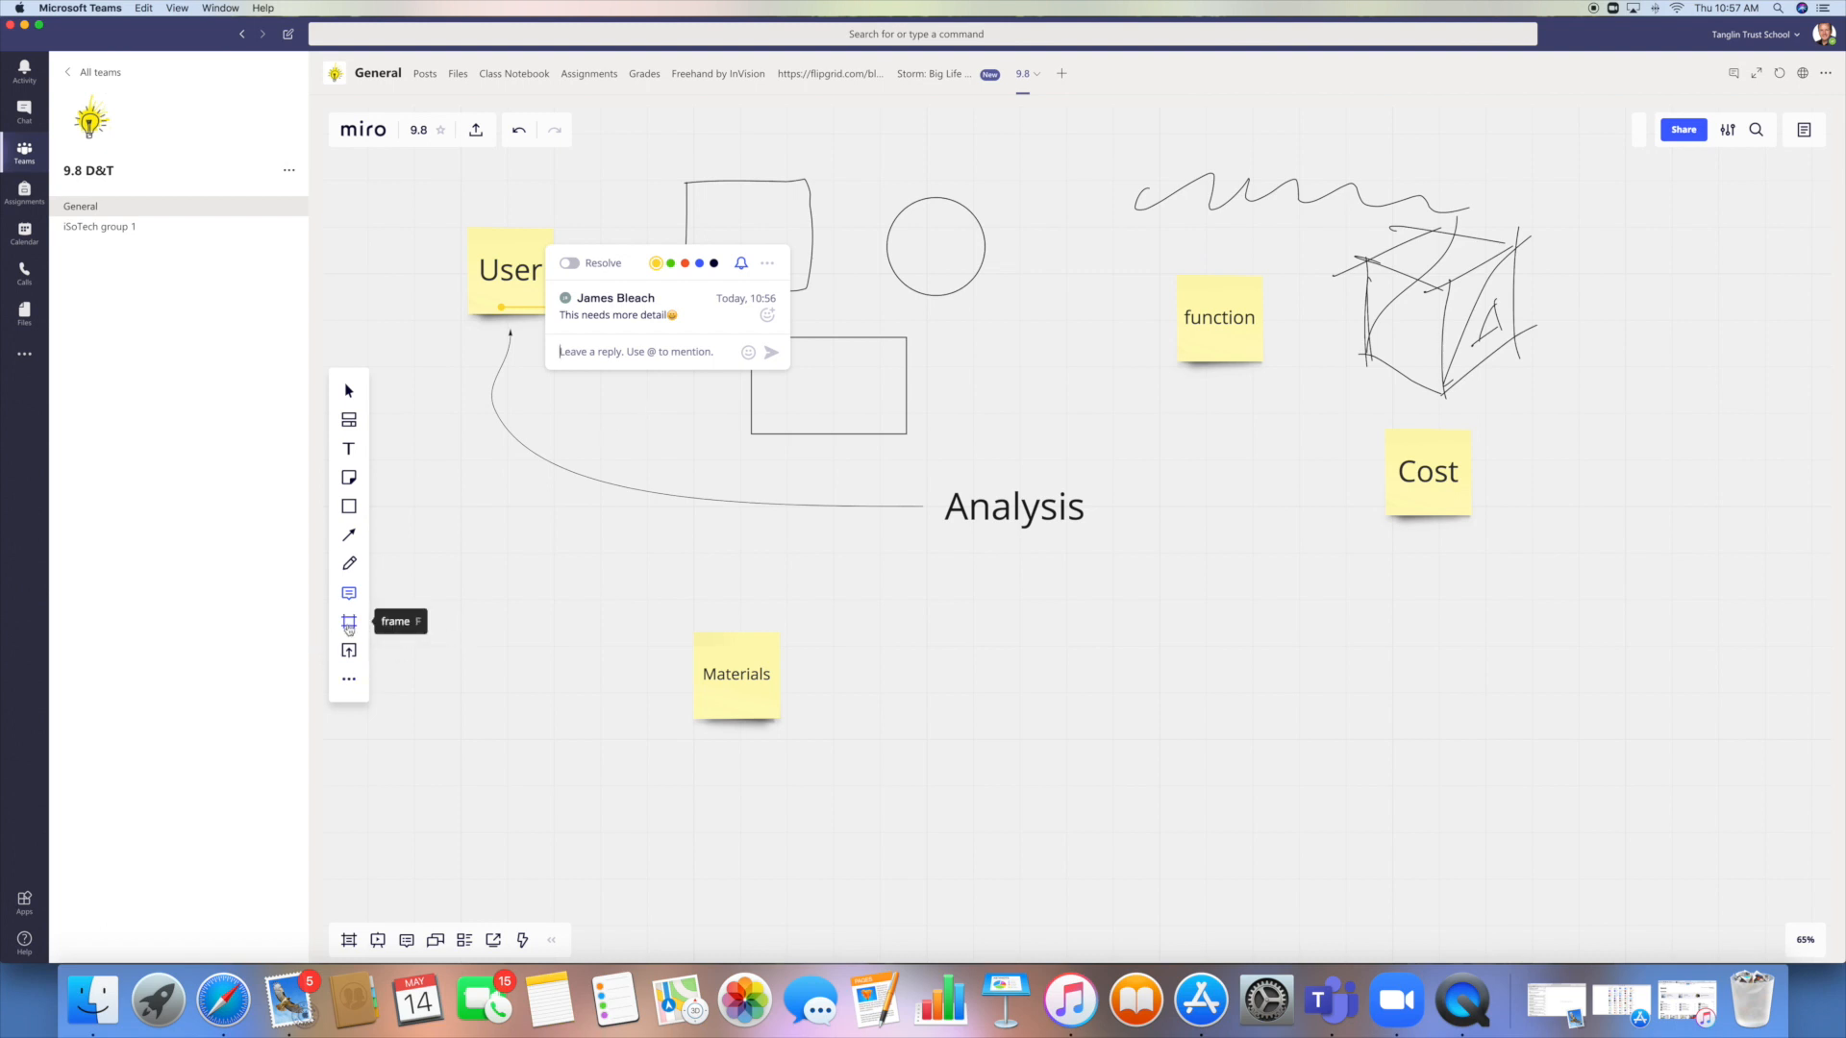
Place an iPad-preset frame over the Analysis heading area.
{"action": "left_click", "coordinate": [348, 622]}
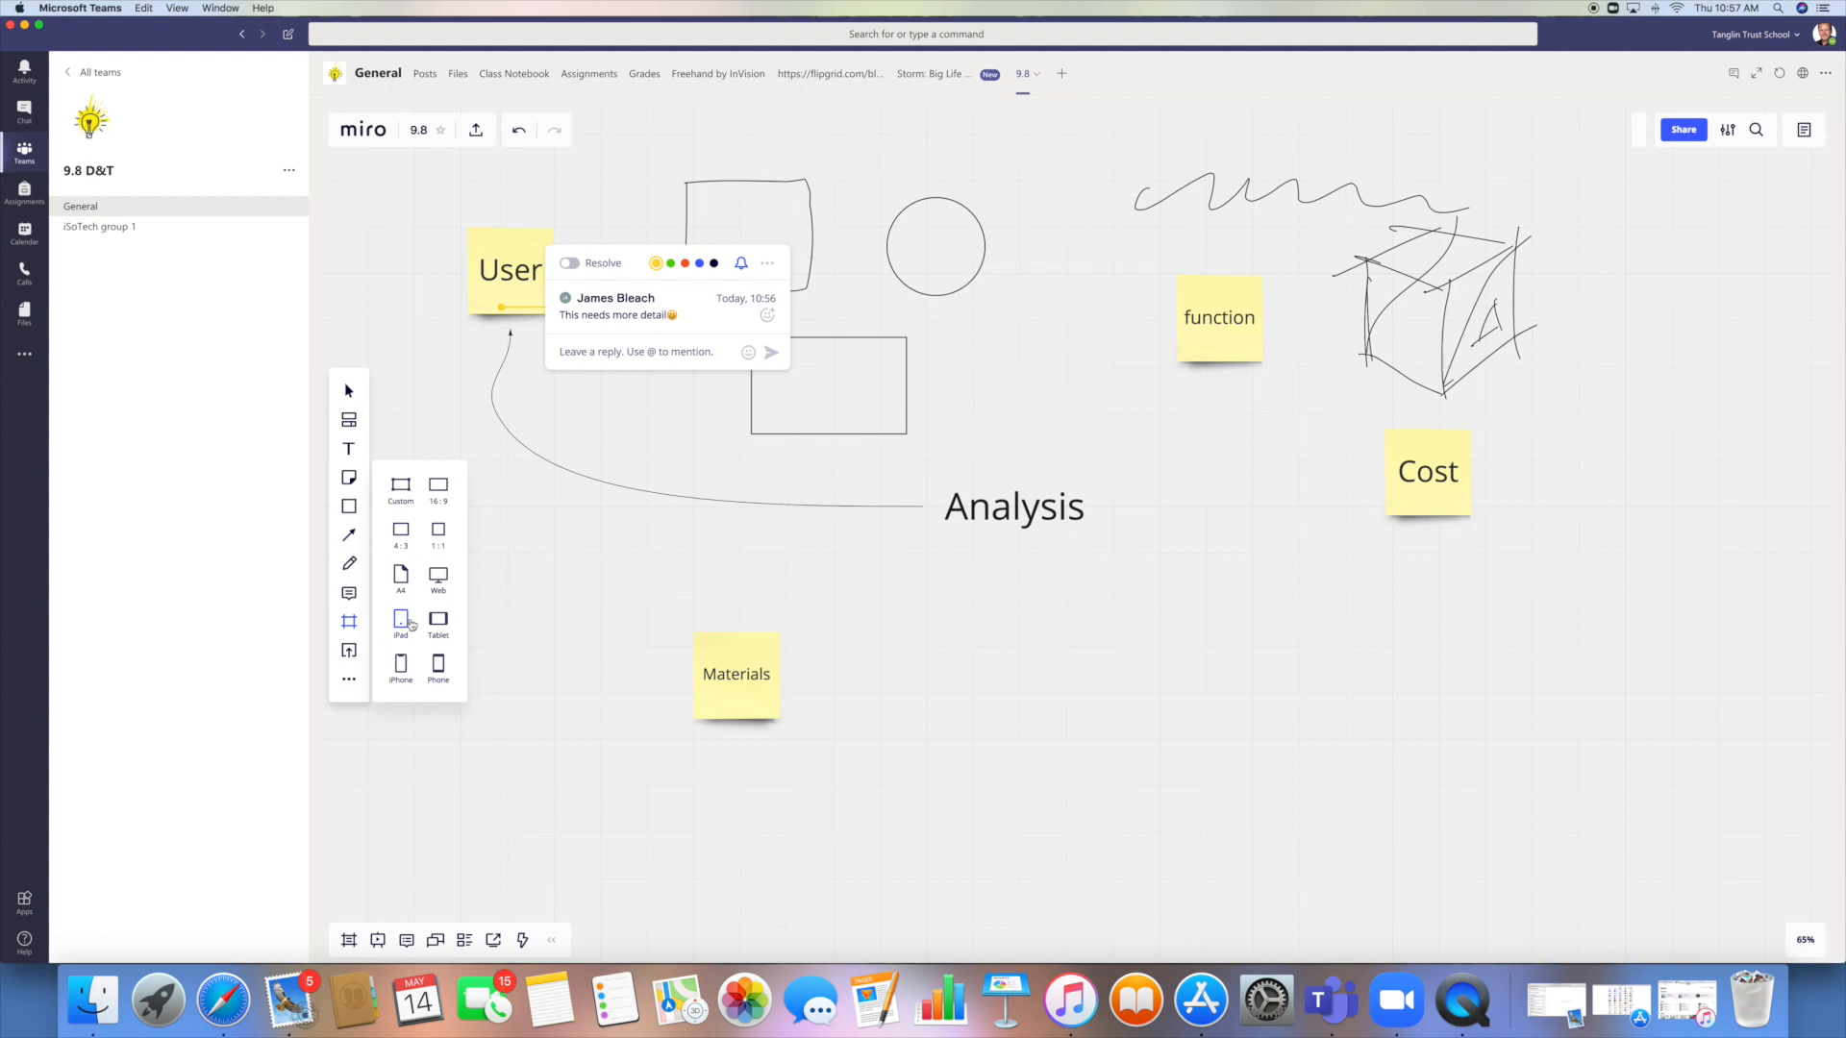
{"action": "left_click", "coordinate": [400, 620]}
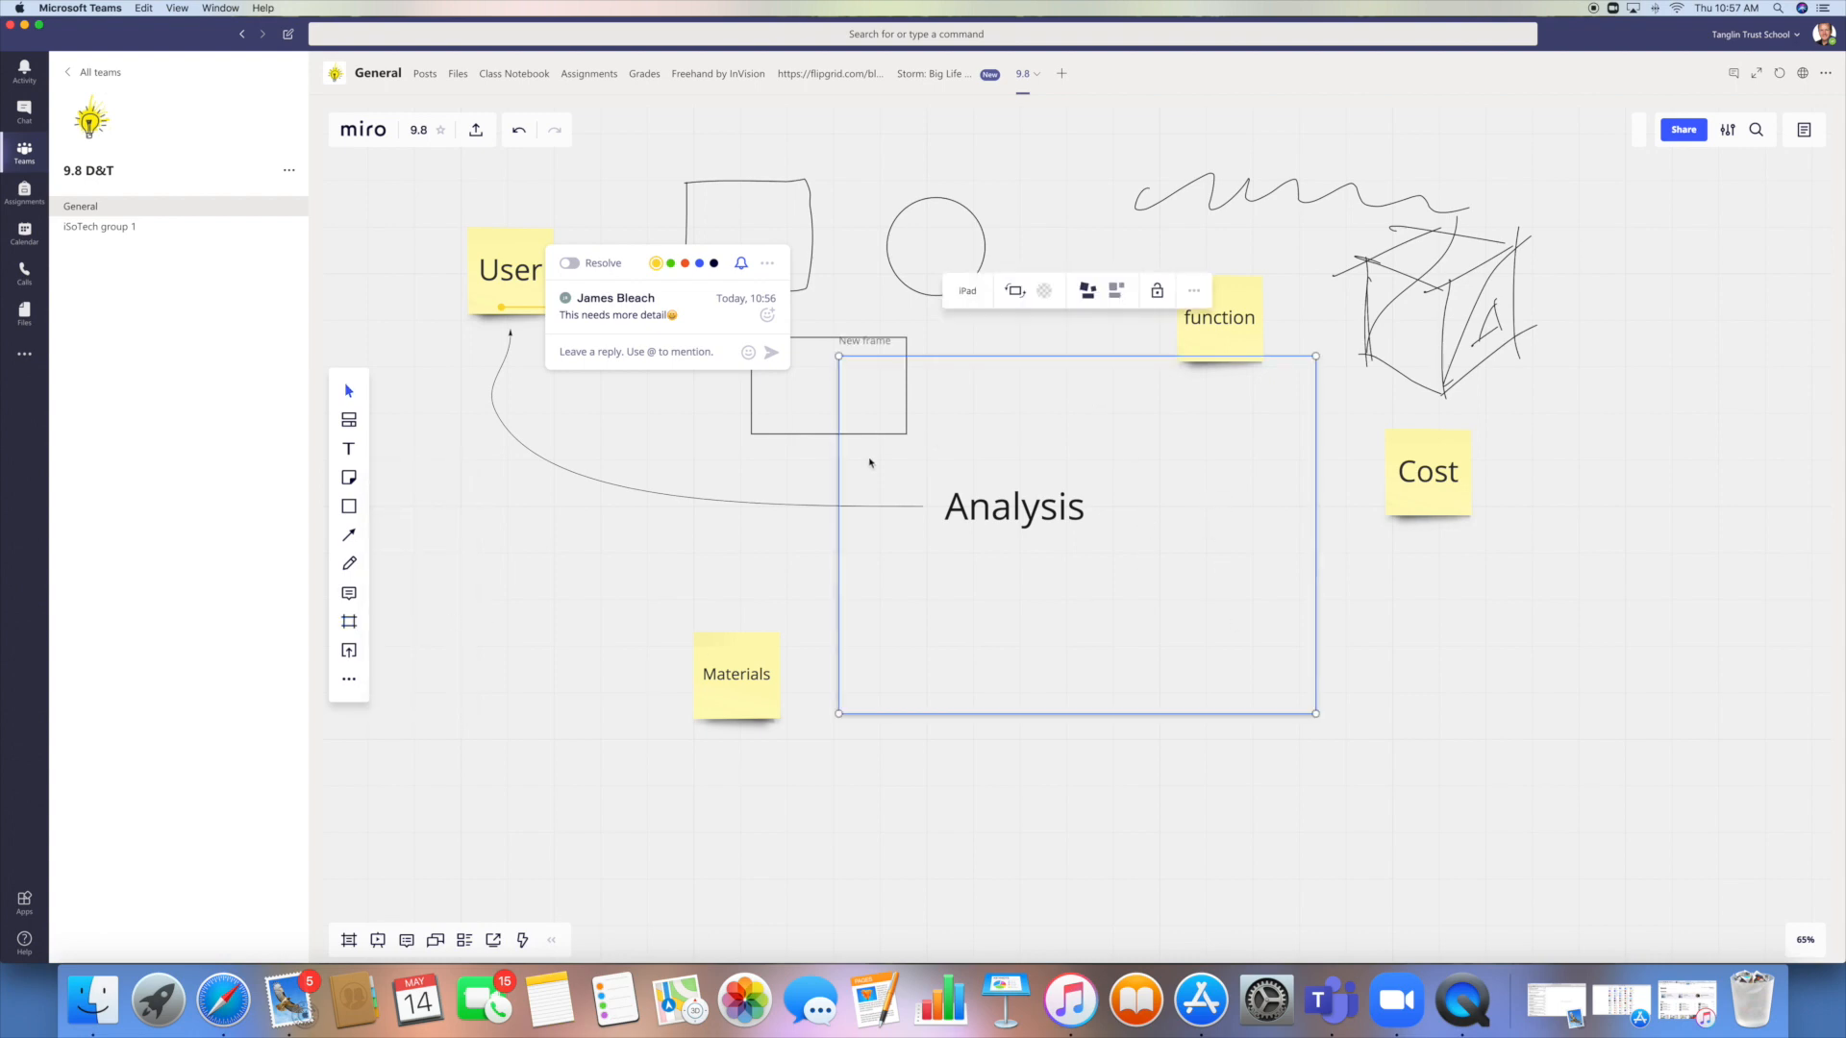
{"action": "mouse_move", "coordinate": [633, 502]}
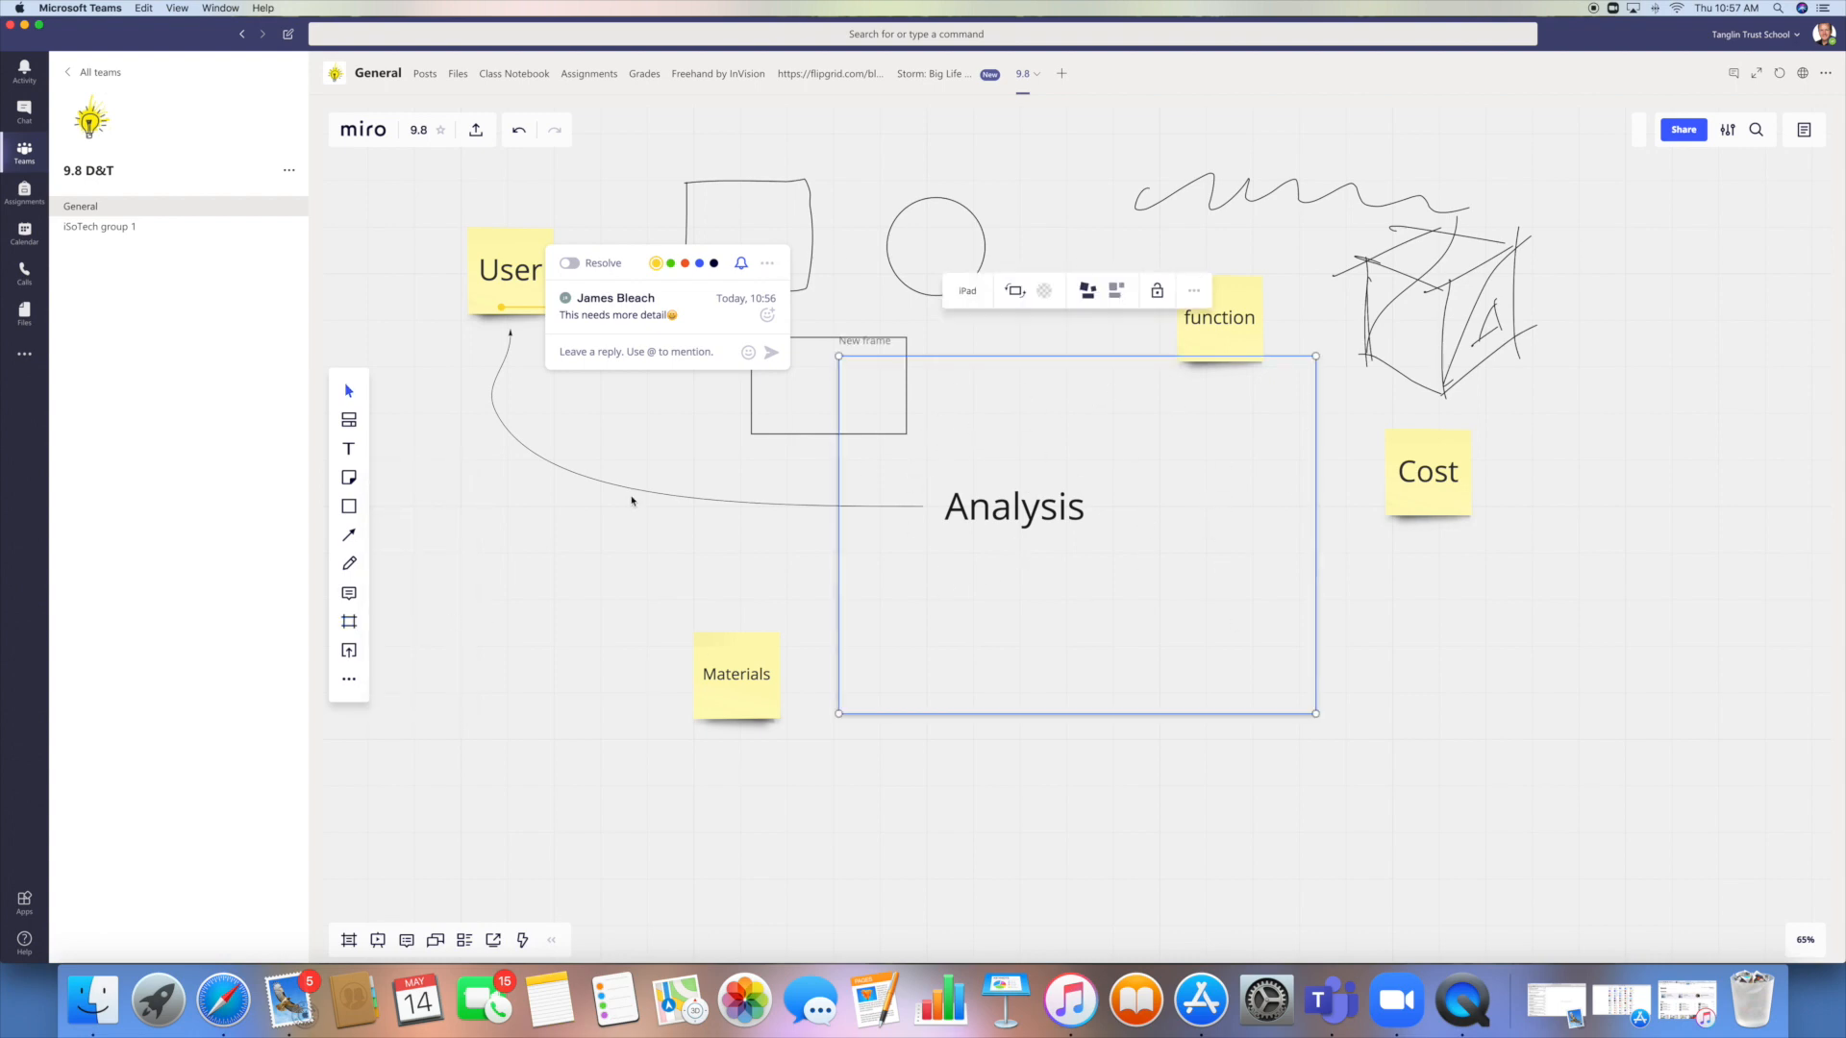
{"action": "mouse_move", "coordinate": [348, 650]}
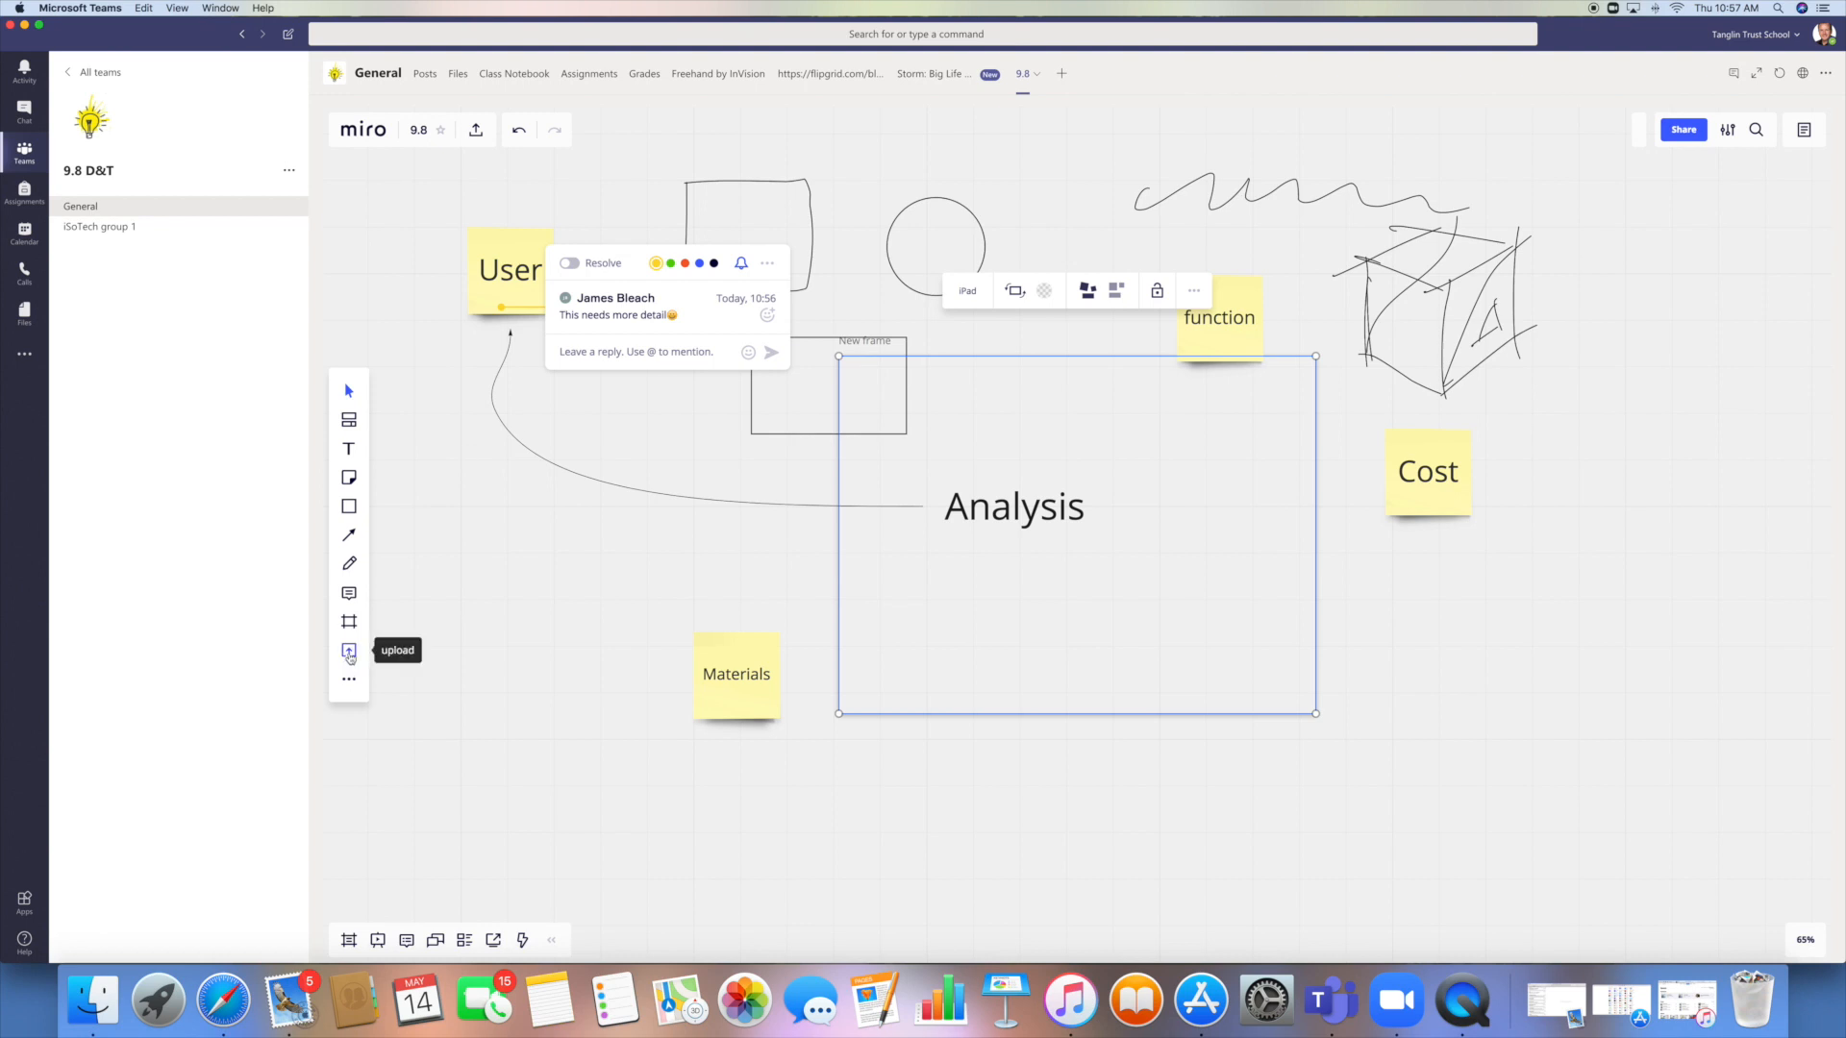
Show the add-on apps list and start Web page capture.
{"action": "left_click", "coordinate": [348, 651]}
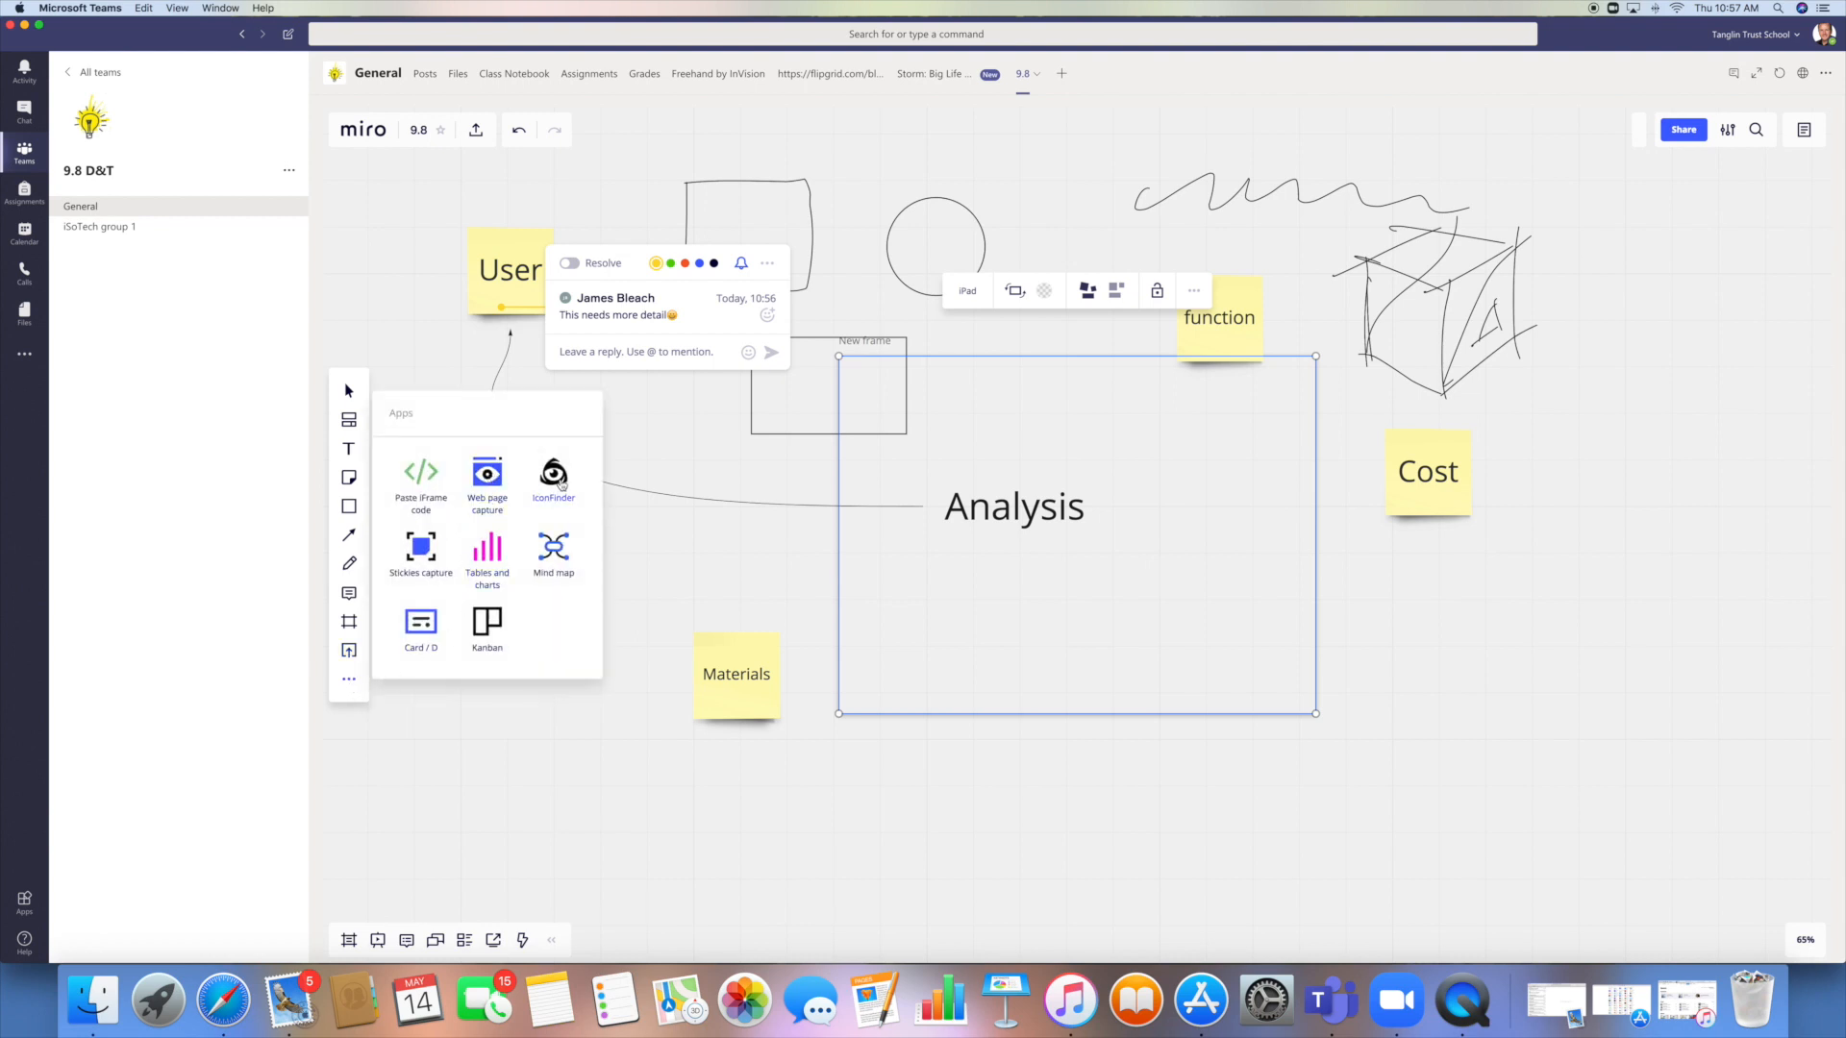
{"action": "mouse_move", "coordinate": [486, 482]}
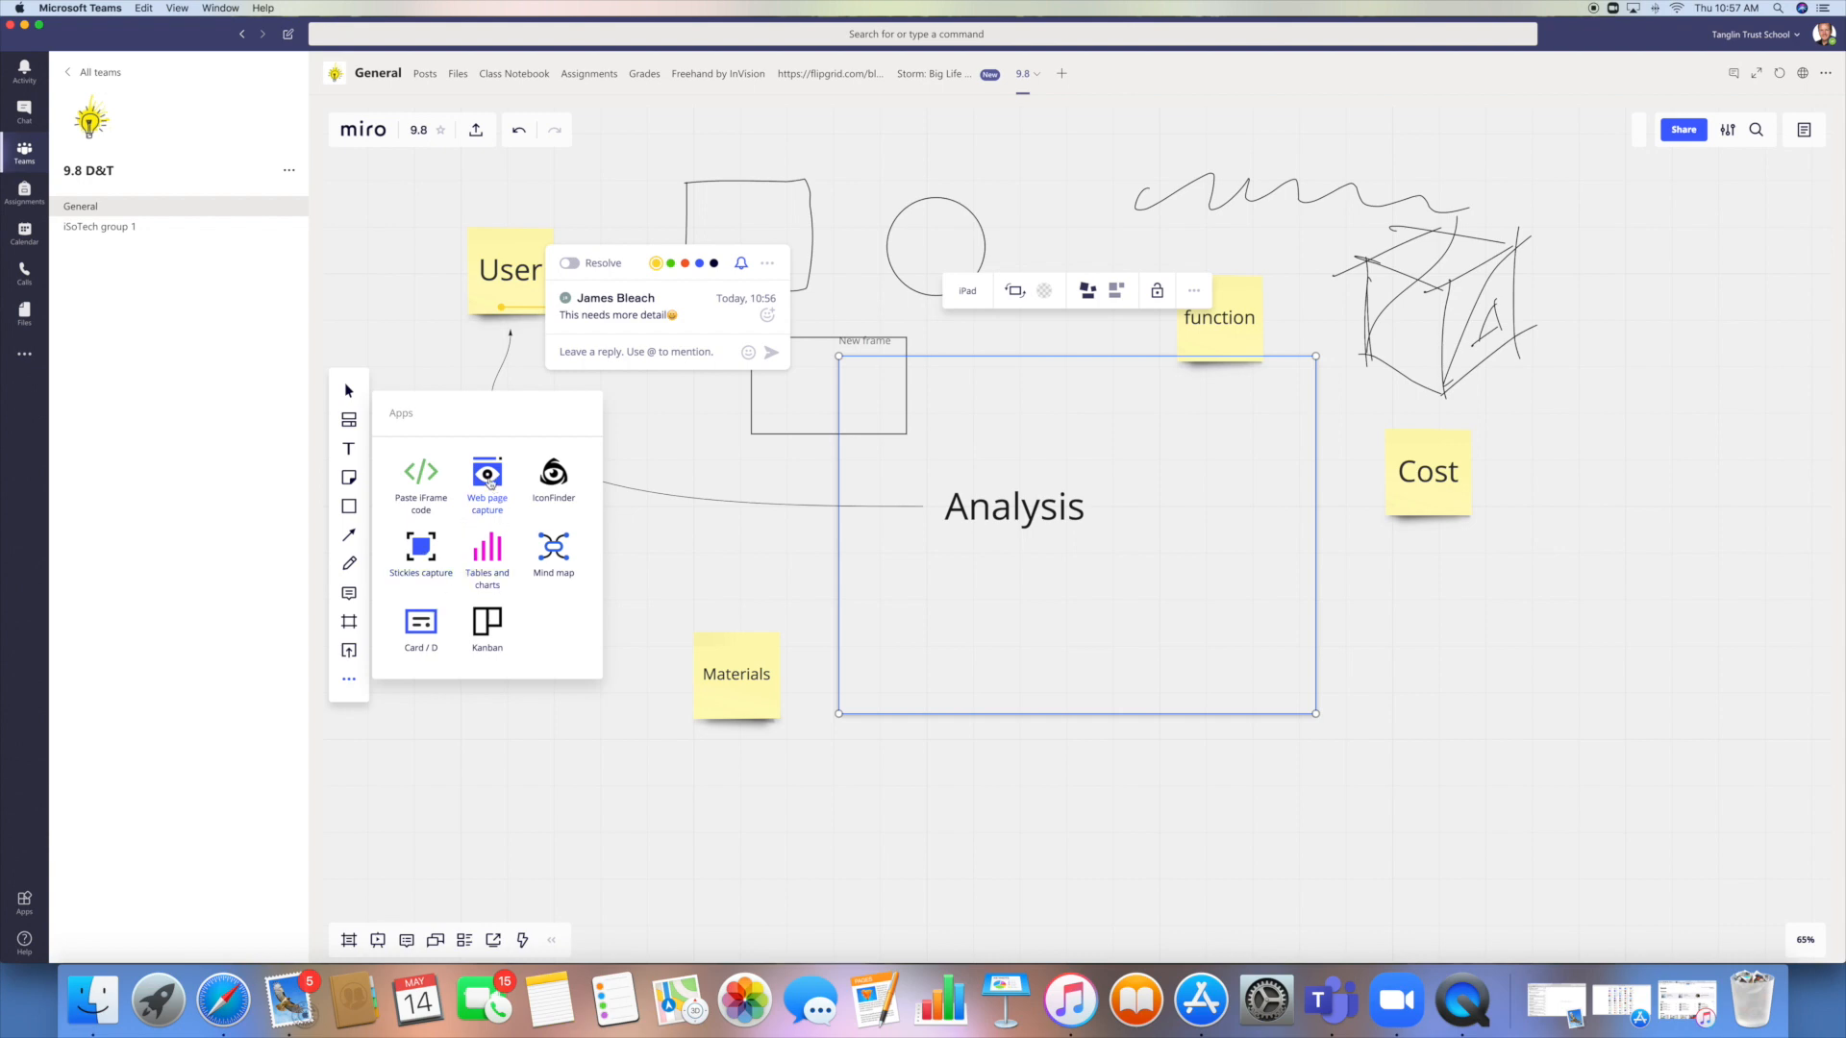
{"action": "left_click", "coordinate": [487, 480]}
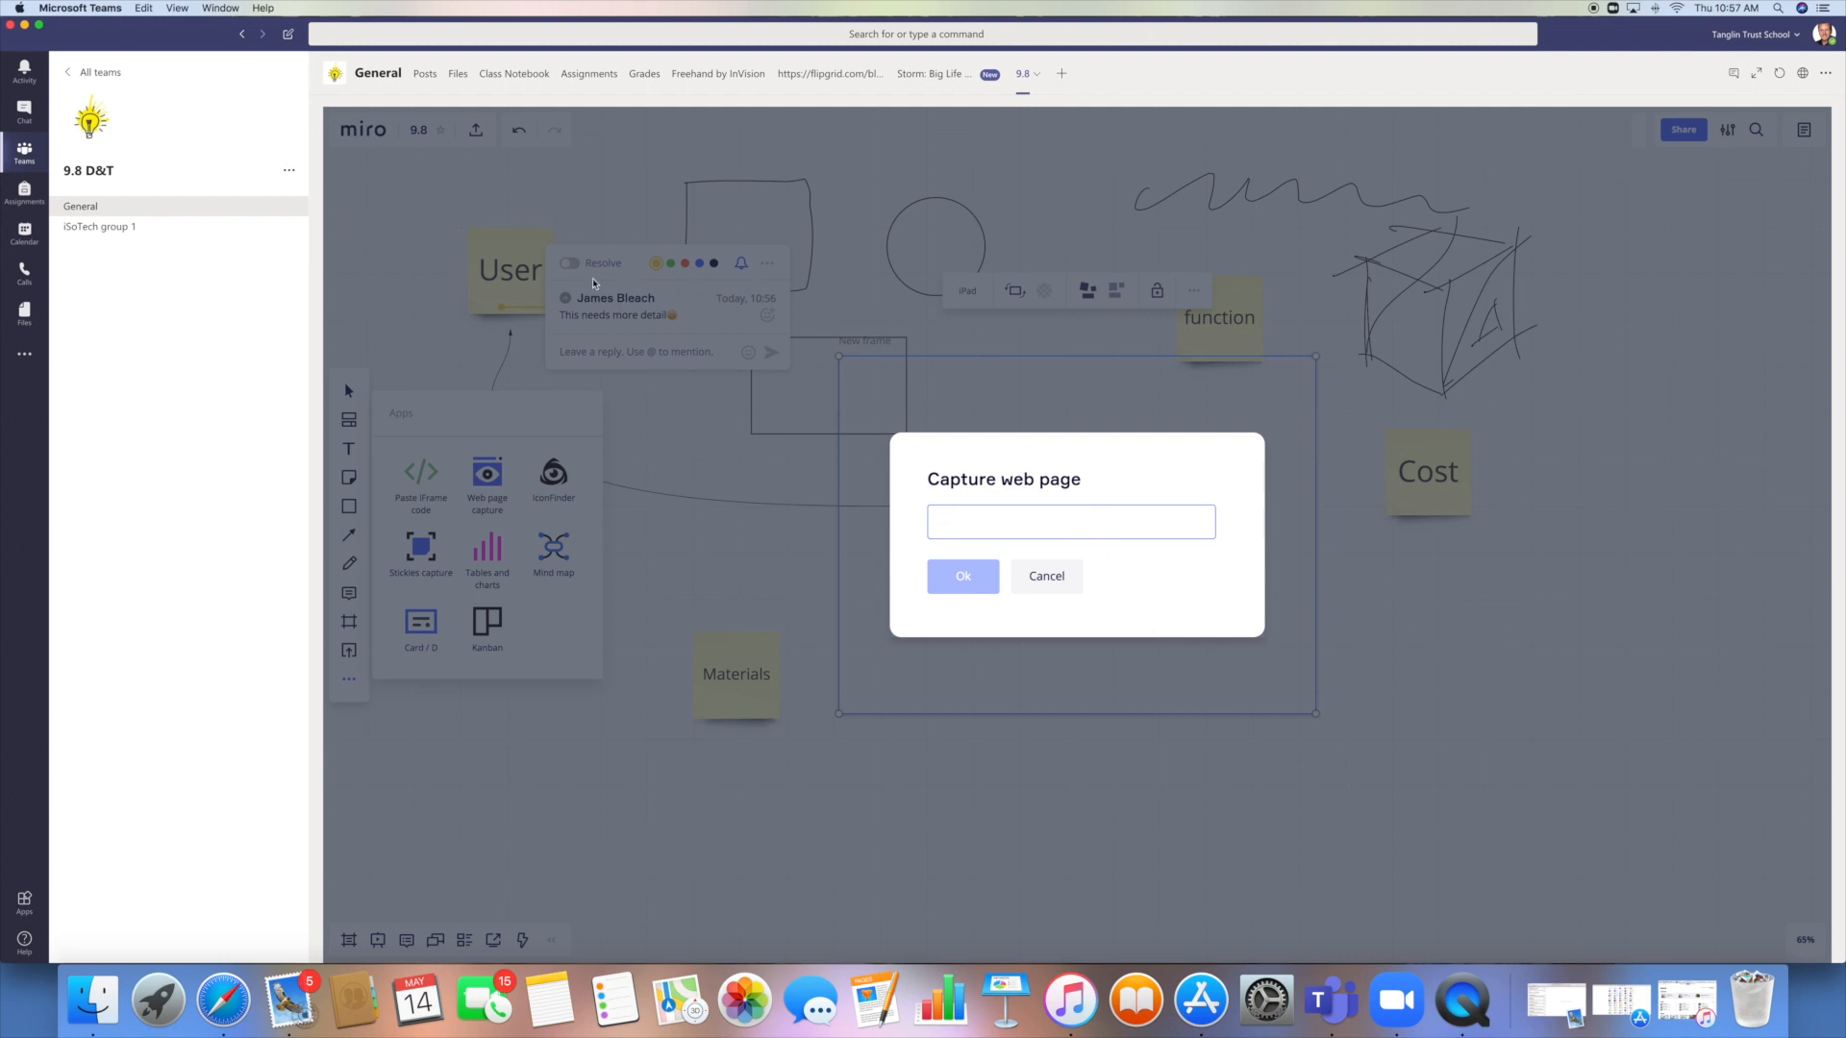
{"action": "mouse_move", "coordinate": [799, 351]}
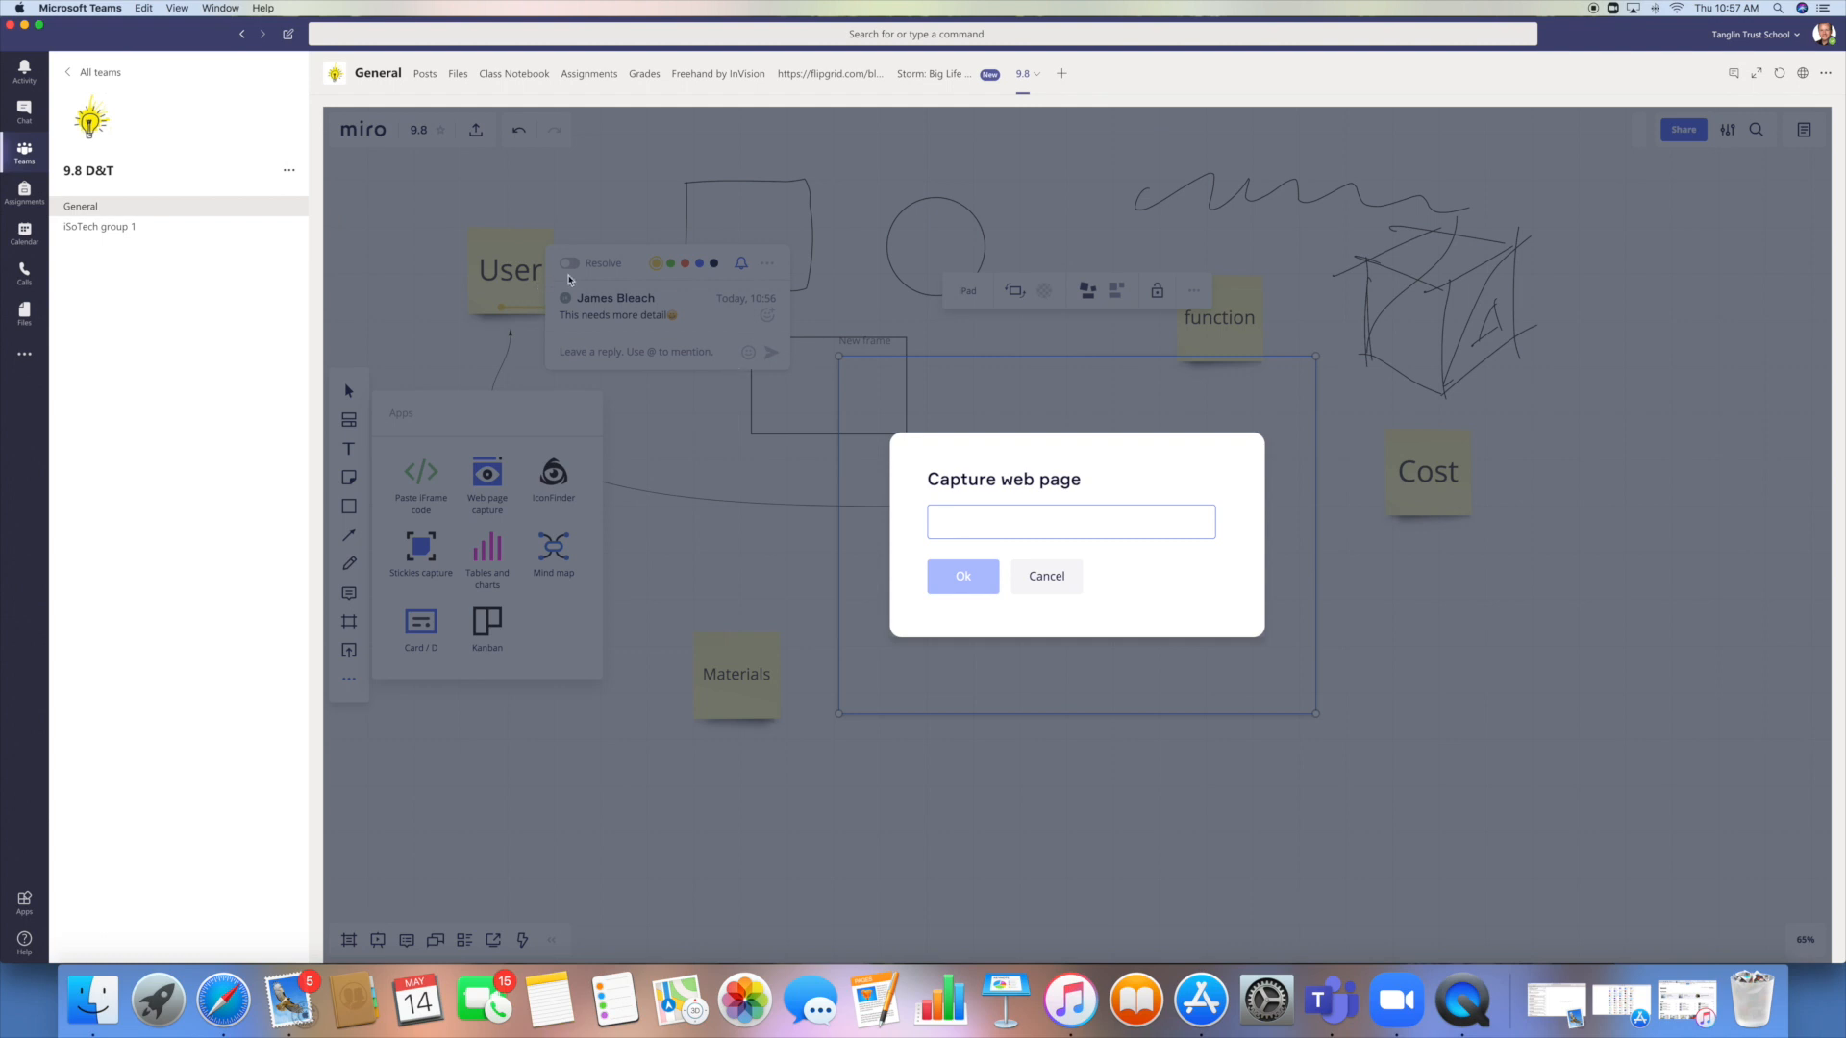
{"action": "mouse_move", "coordinate": [525, 288]}
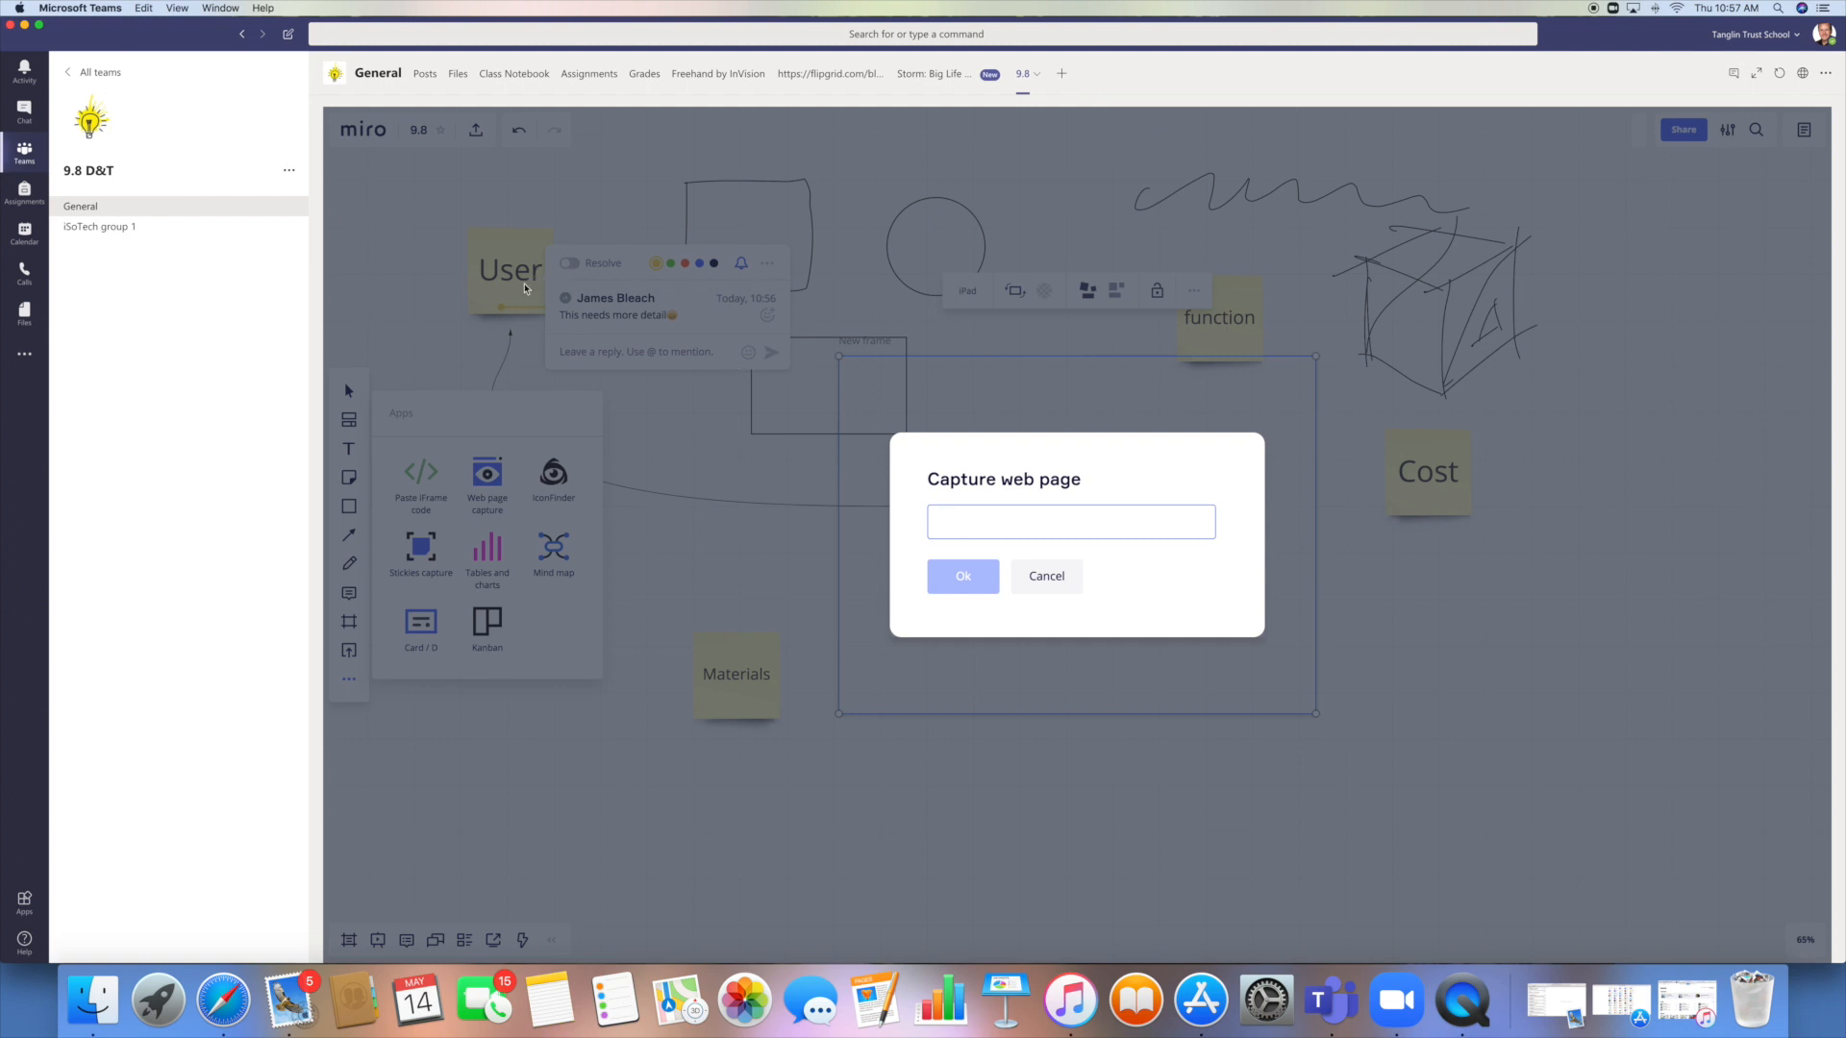
{"action": "mouse_move", "coordinate": [995, 460]}
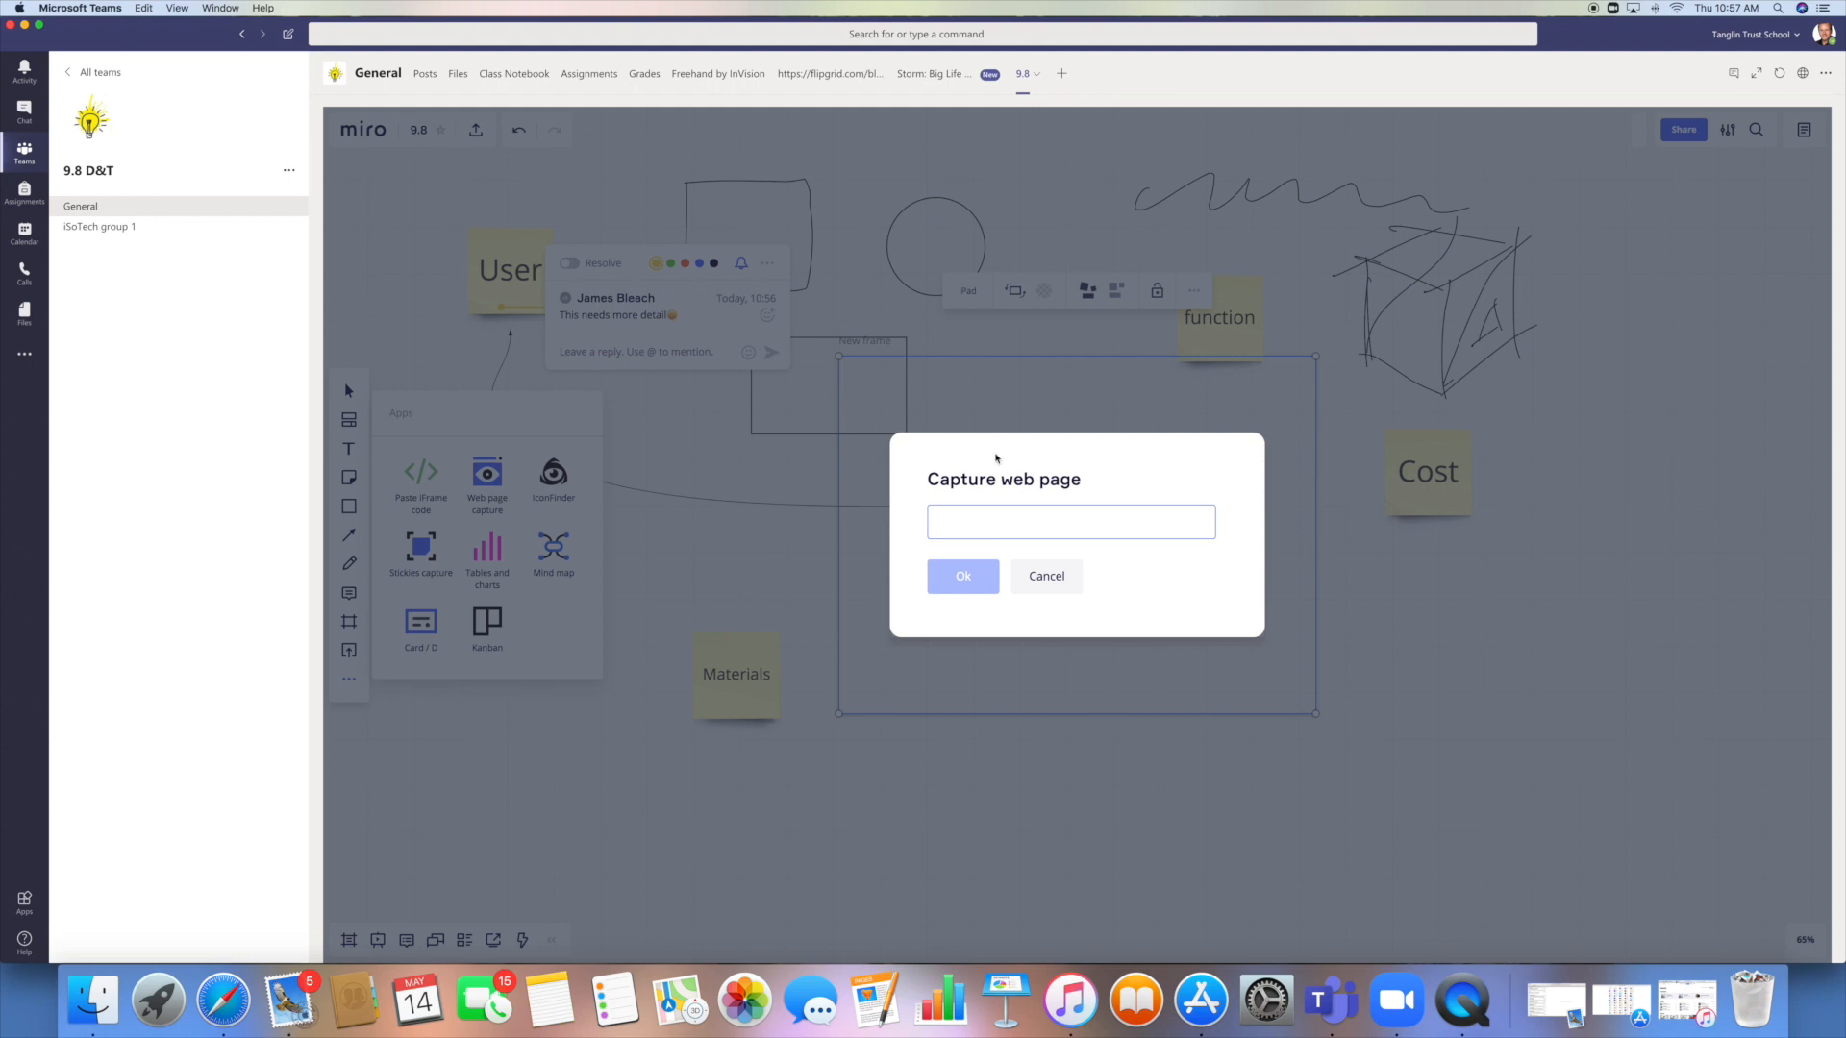
{"action": "mouse_move", "coordinate": [1159, 555]}
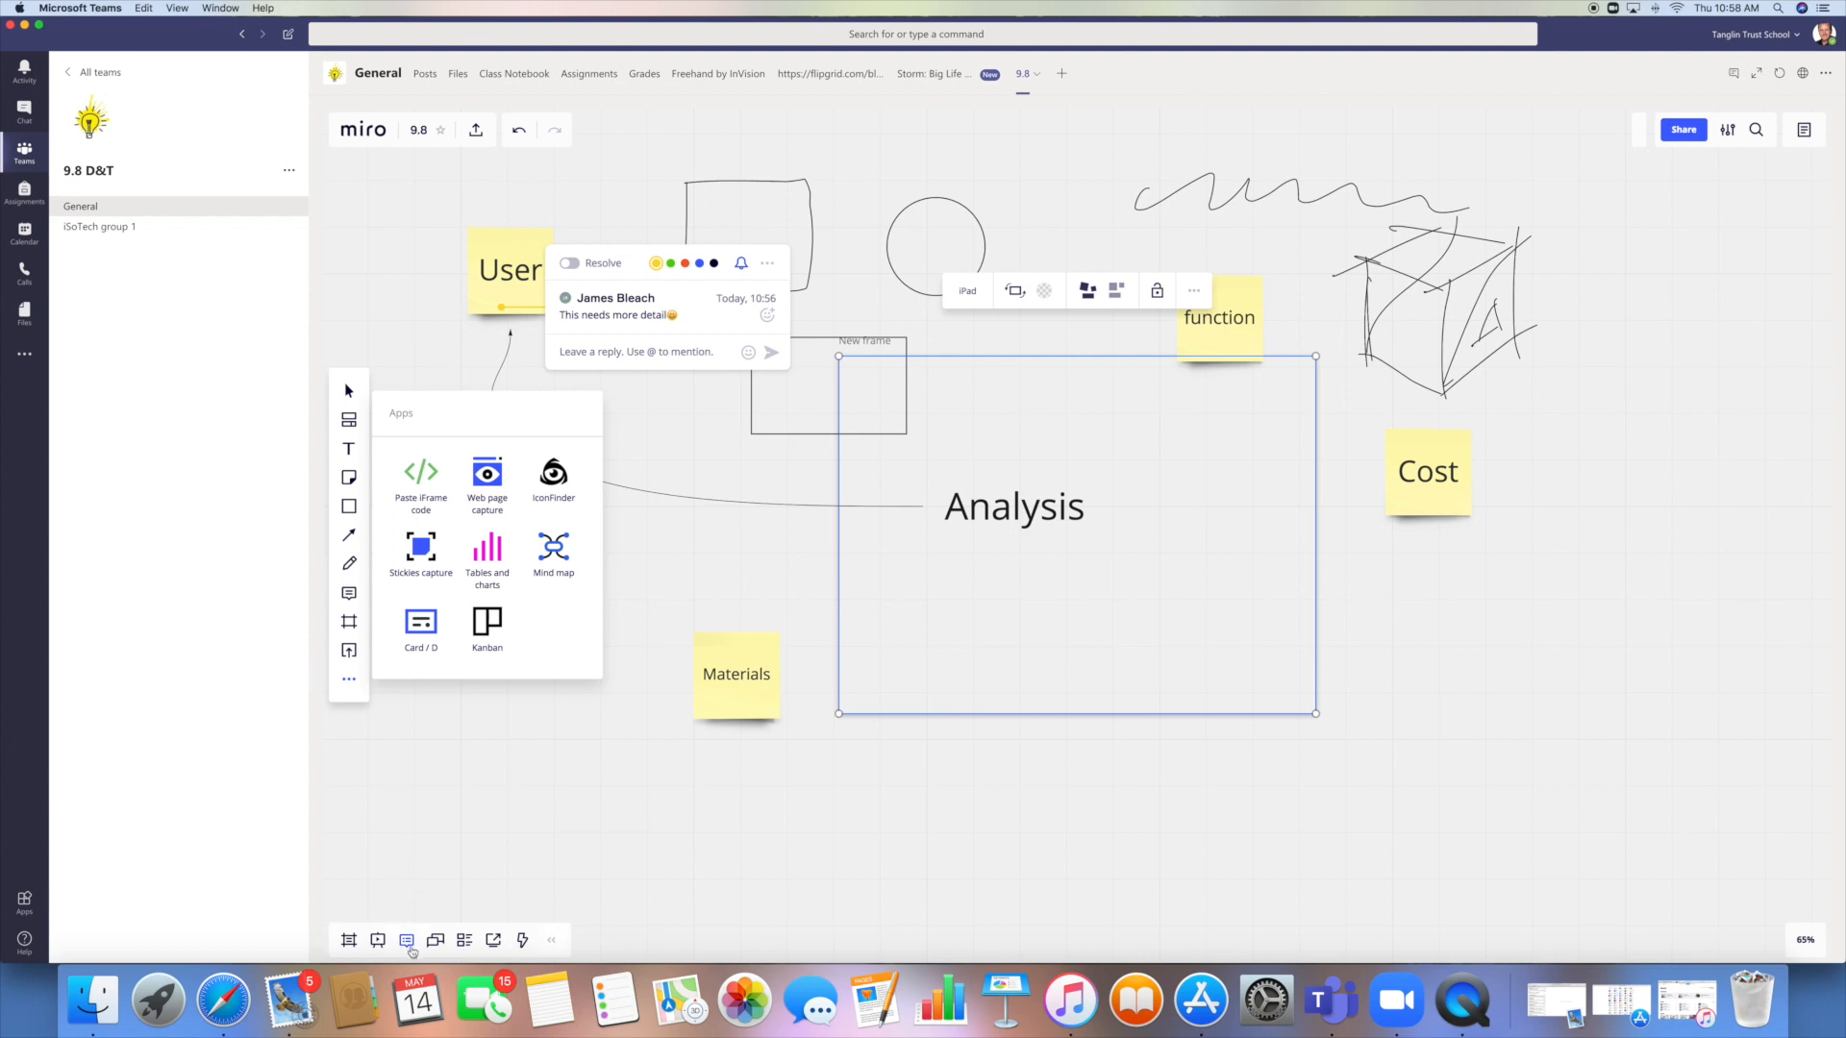
{"action": "mouse_move", "coordinate": [379, 939]}
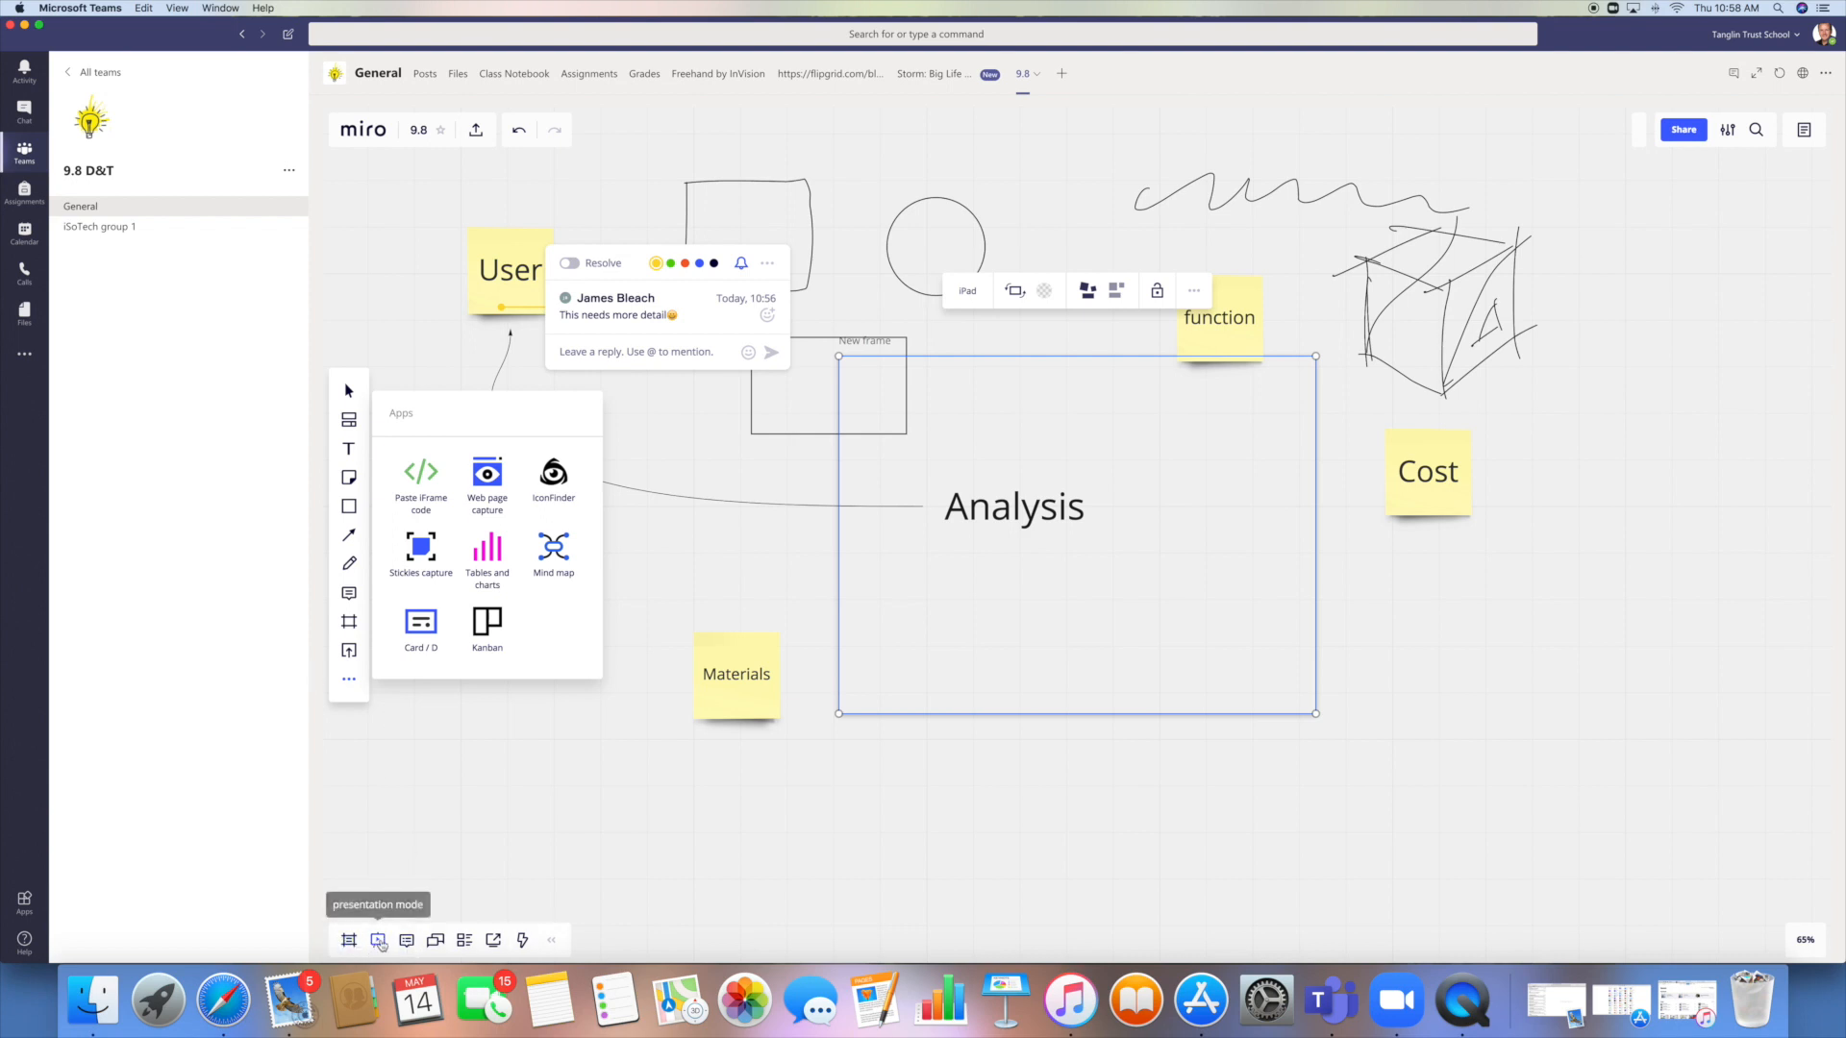
{"action": "mouse_move", "coordinate": [436, 939]}
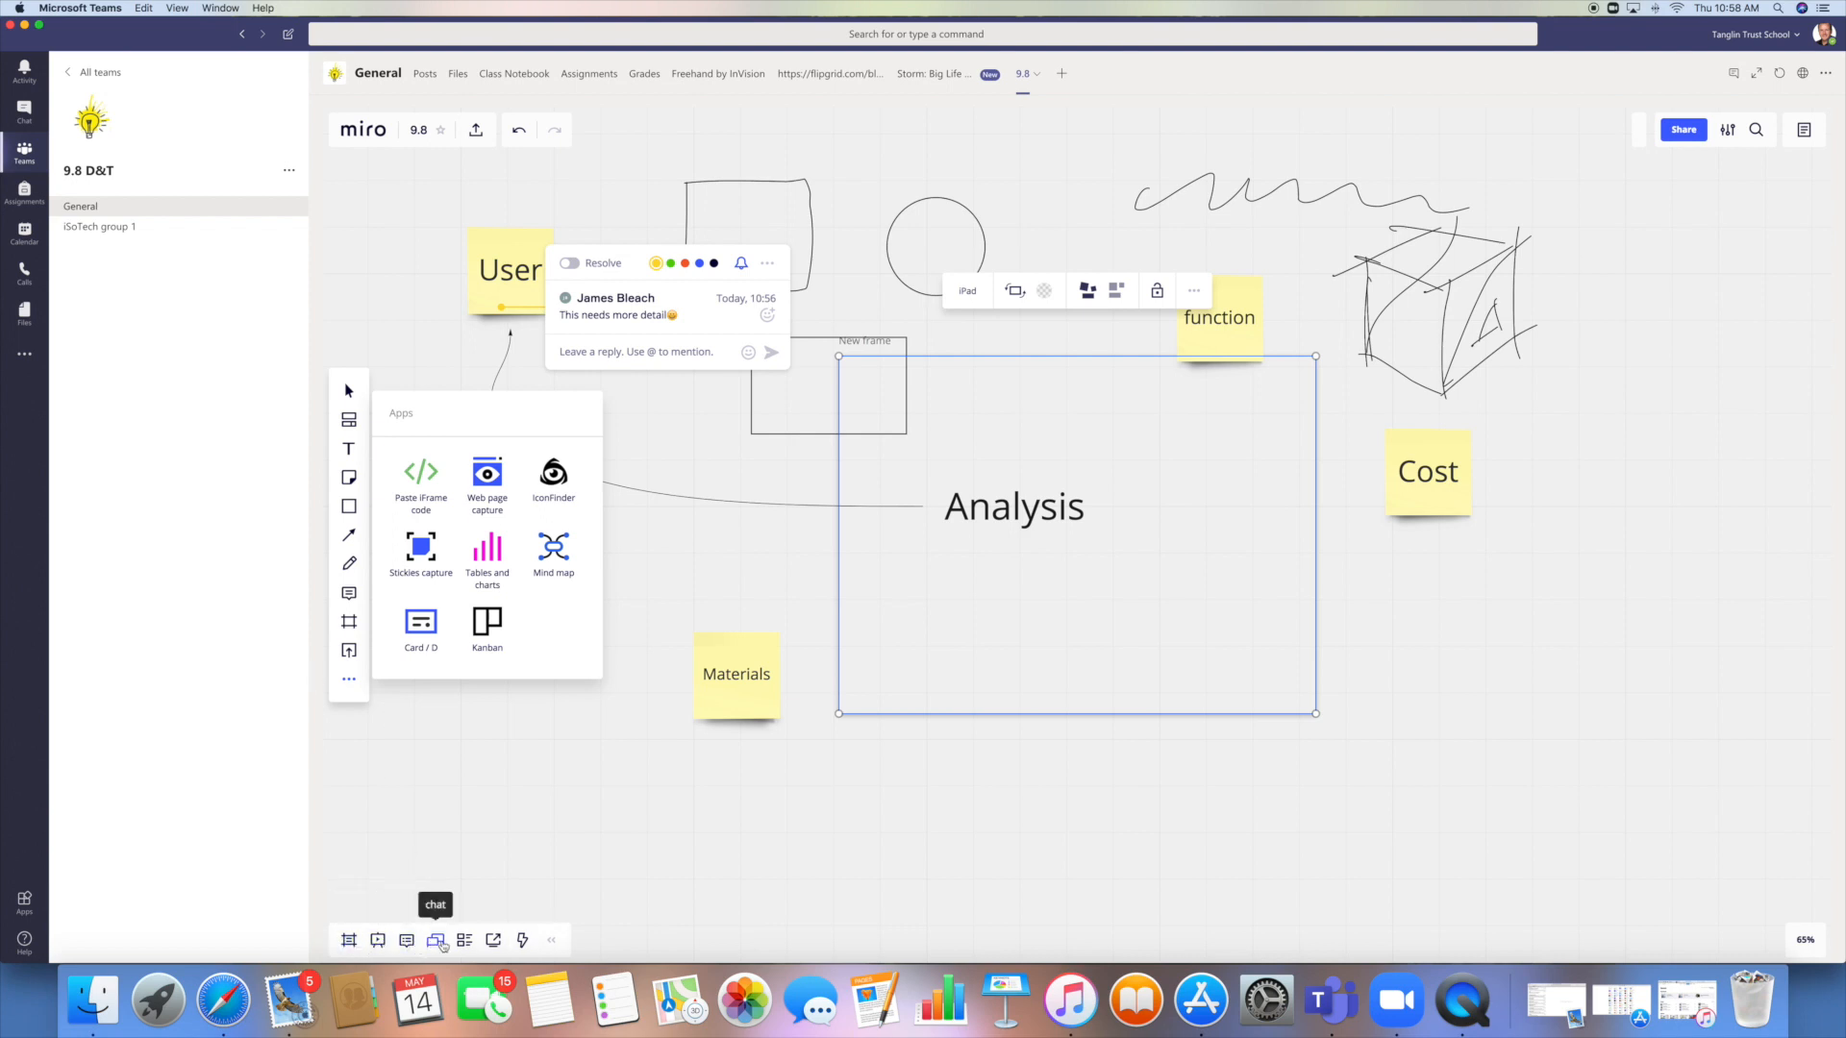
{"action": "mouse_move", "coordinate": [665, 666]}
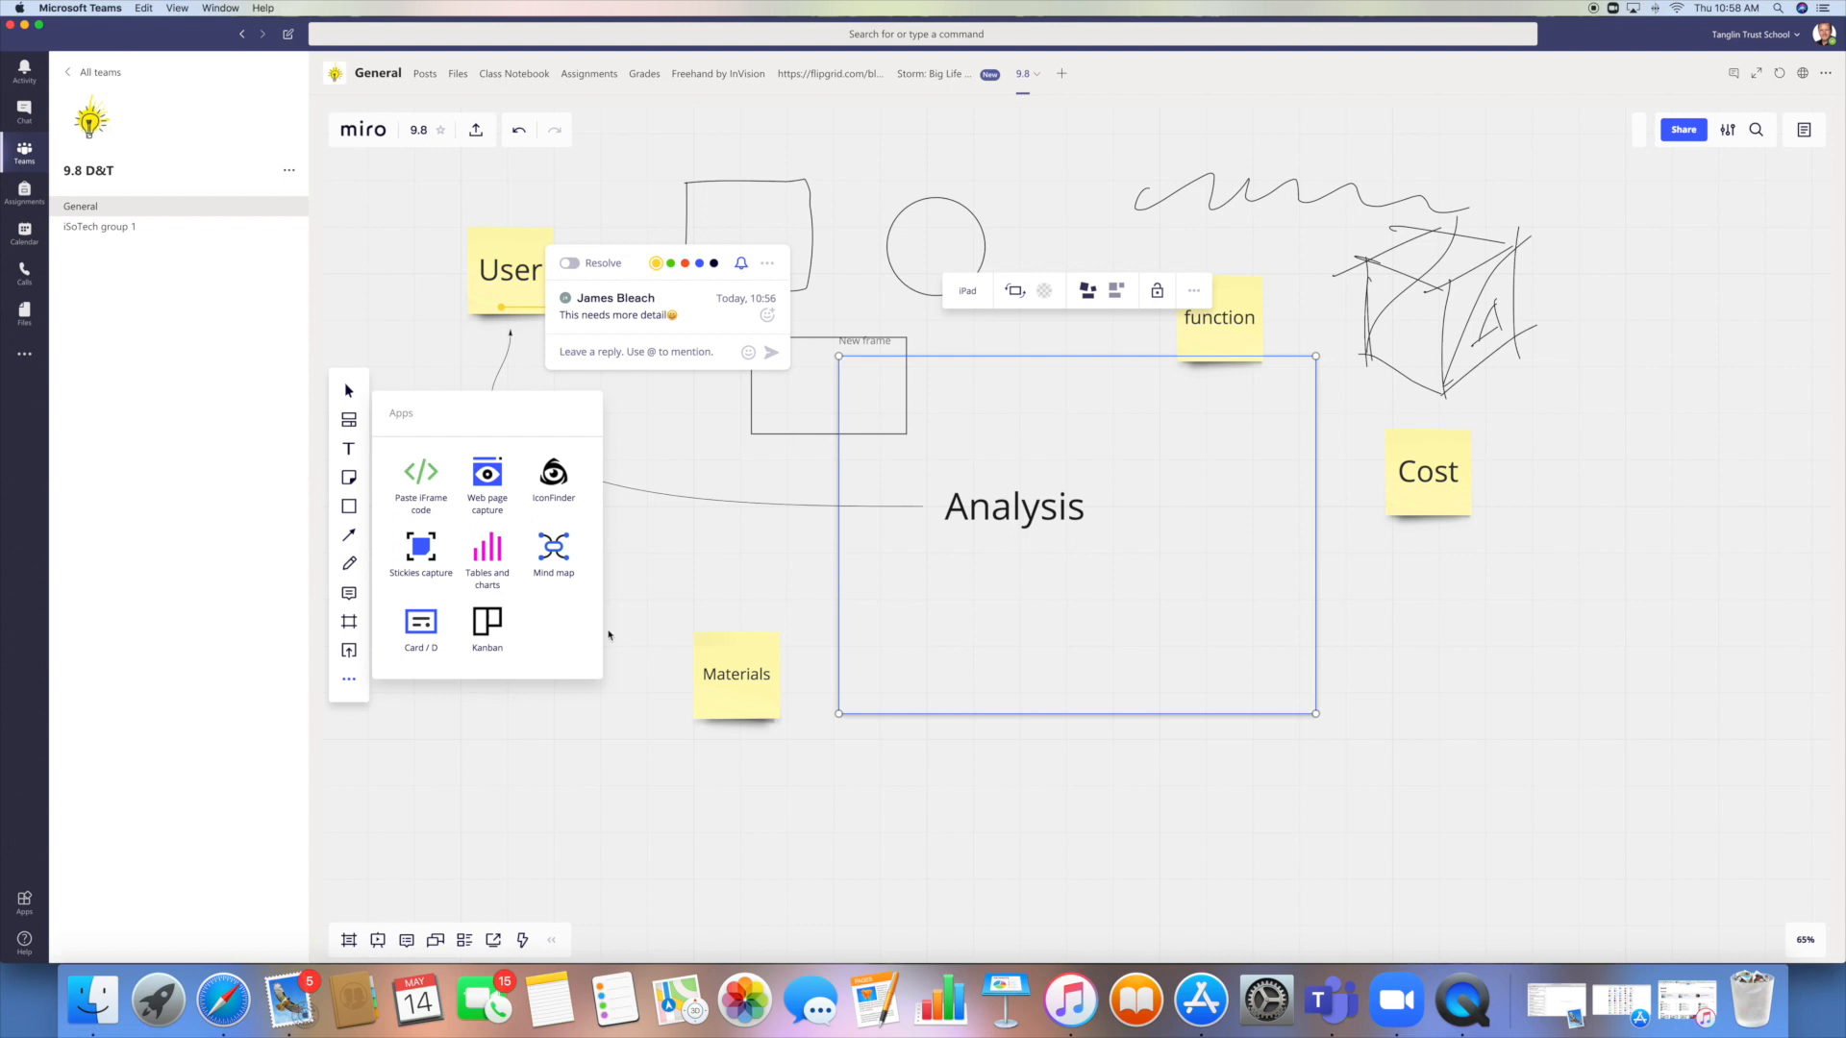
{"action": "mouse_move", "coordinate": [463, 901]}
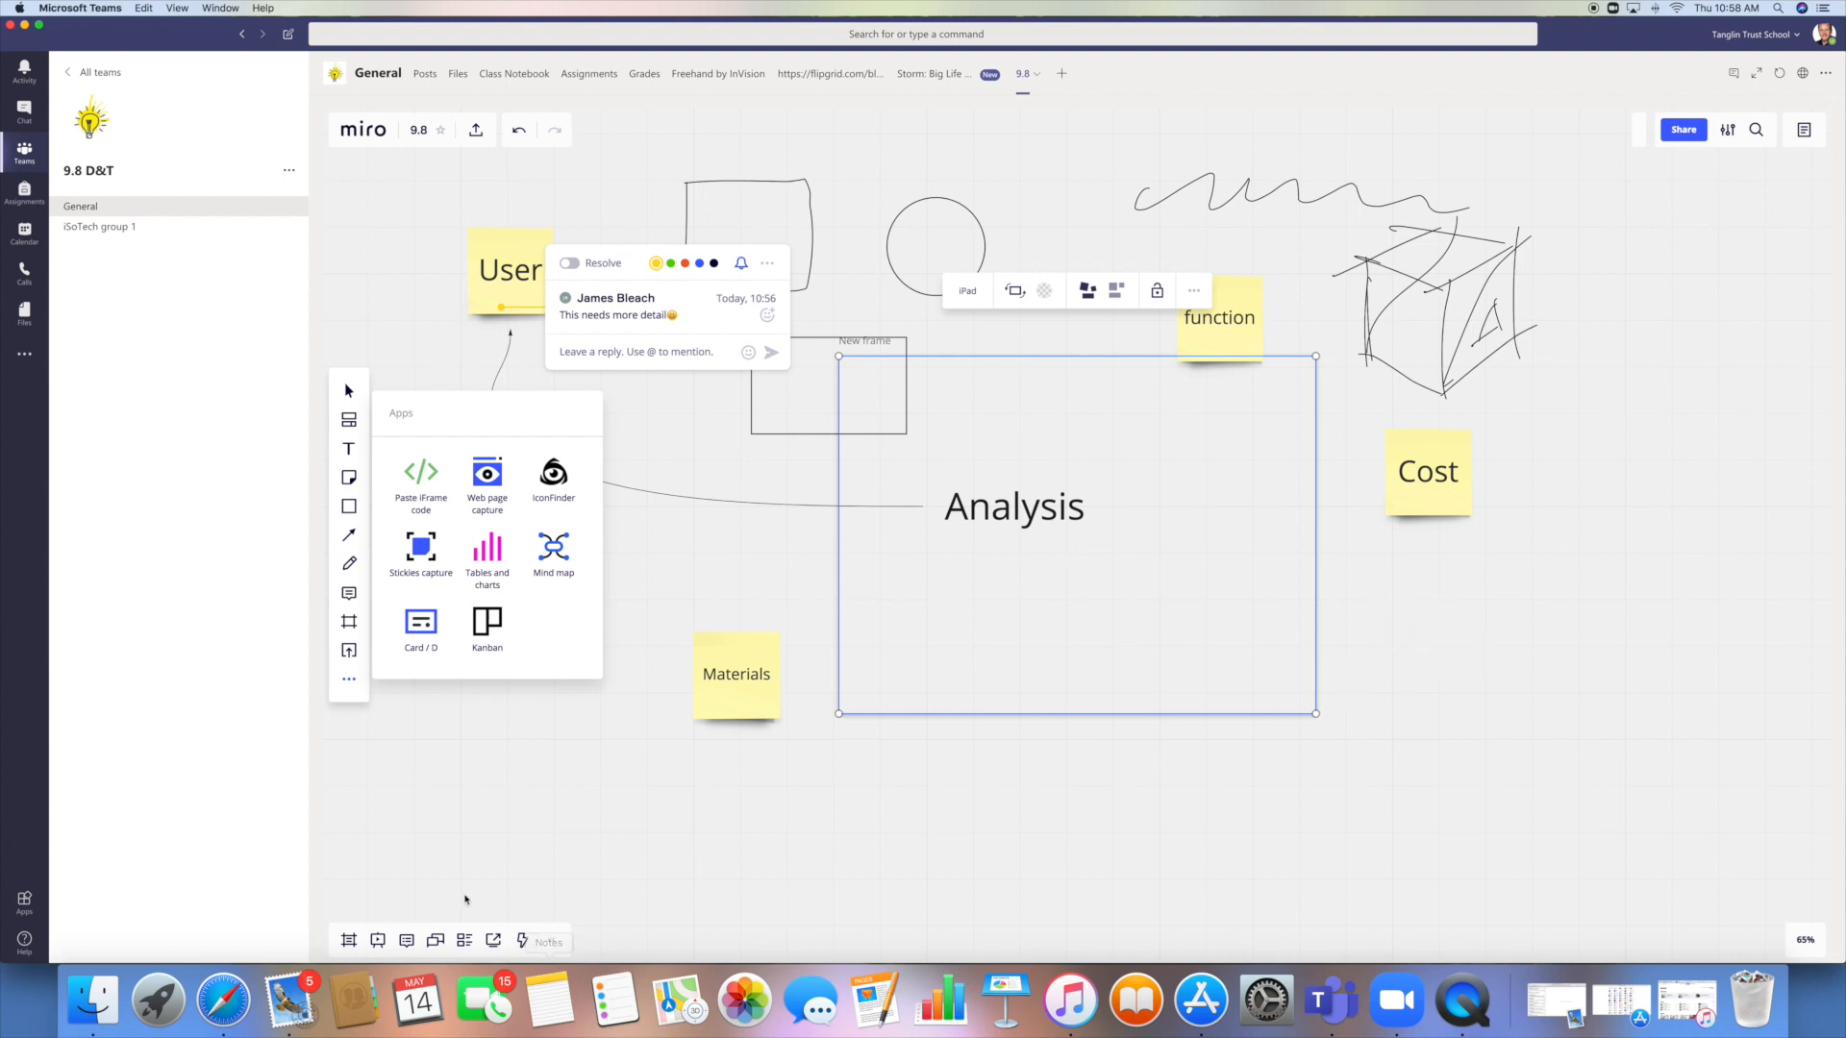
{"action": "mouse_move", "coordinate": [434, 939]}
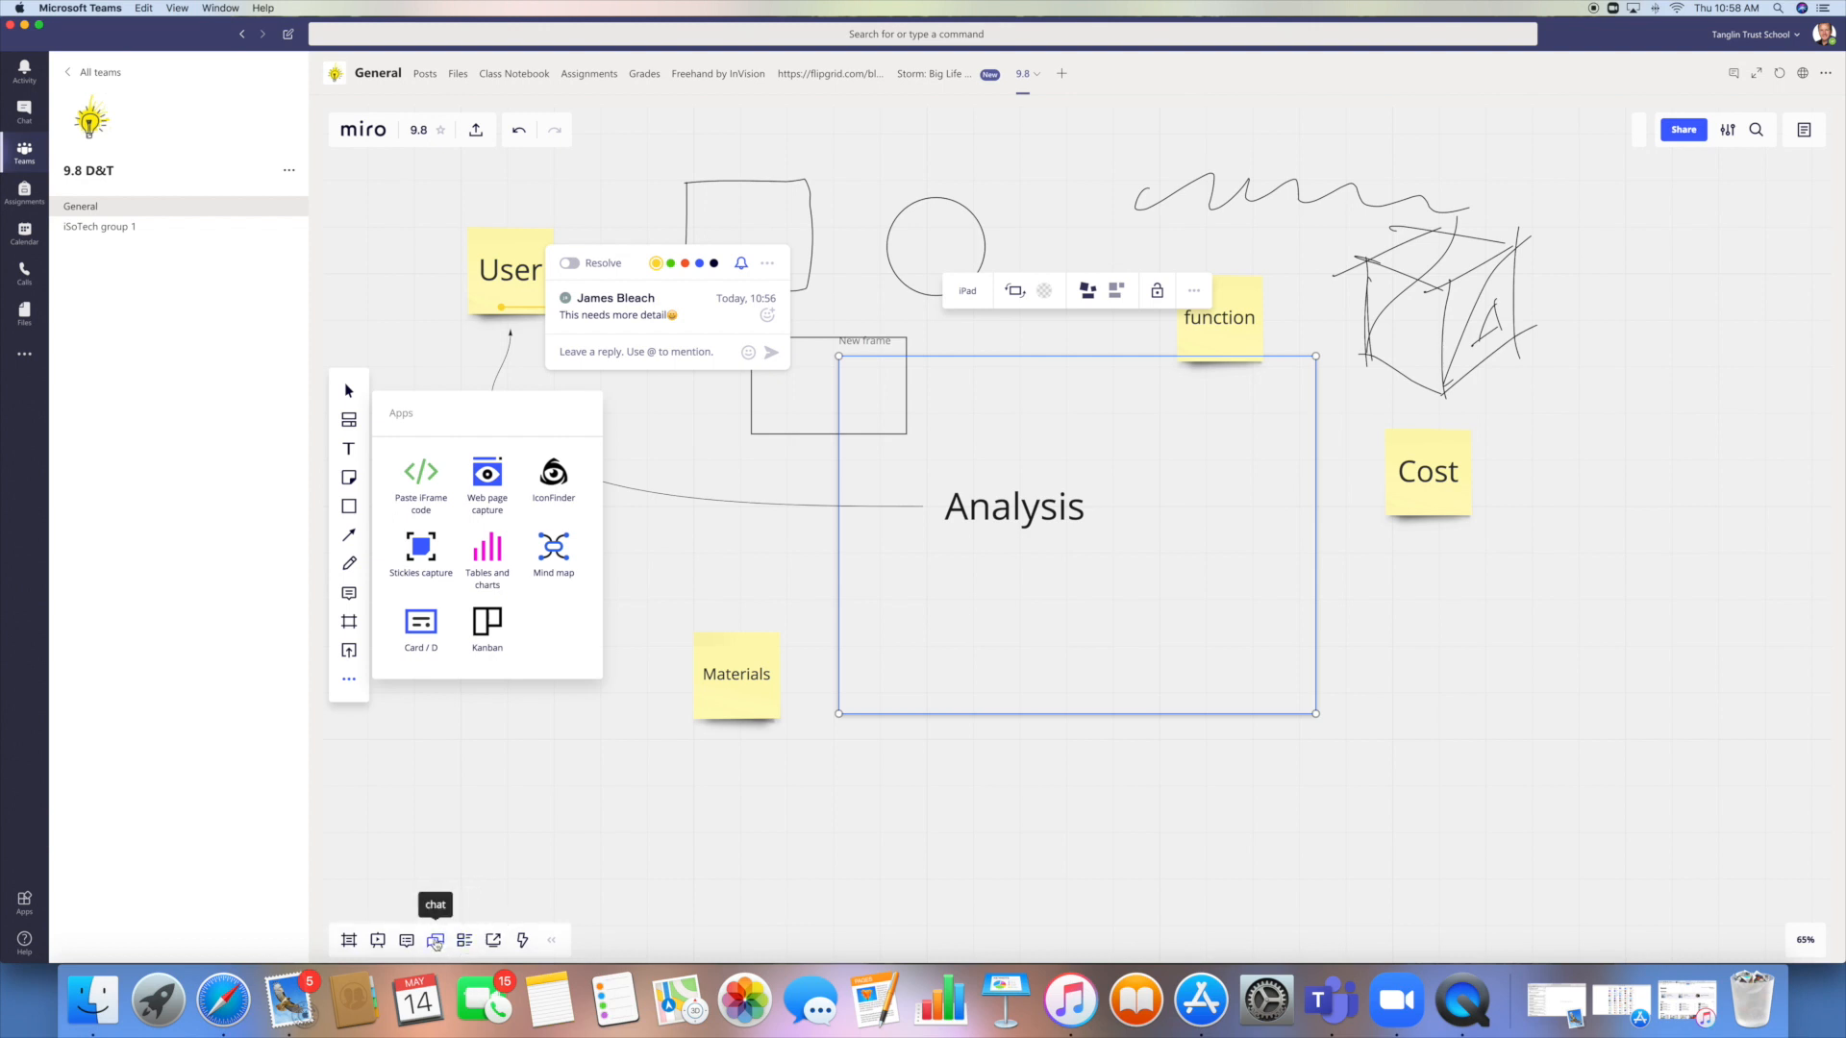
{"action": "mouse_move", "coordinate": [463, 940]}
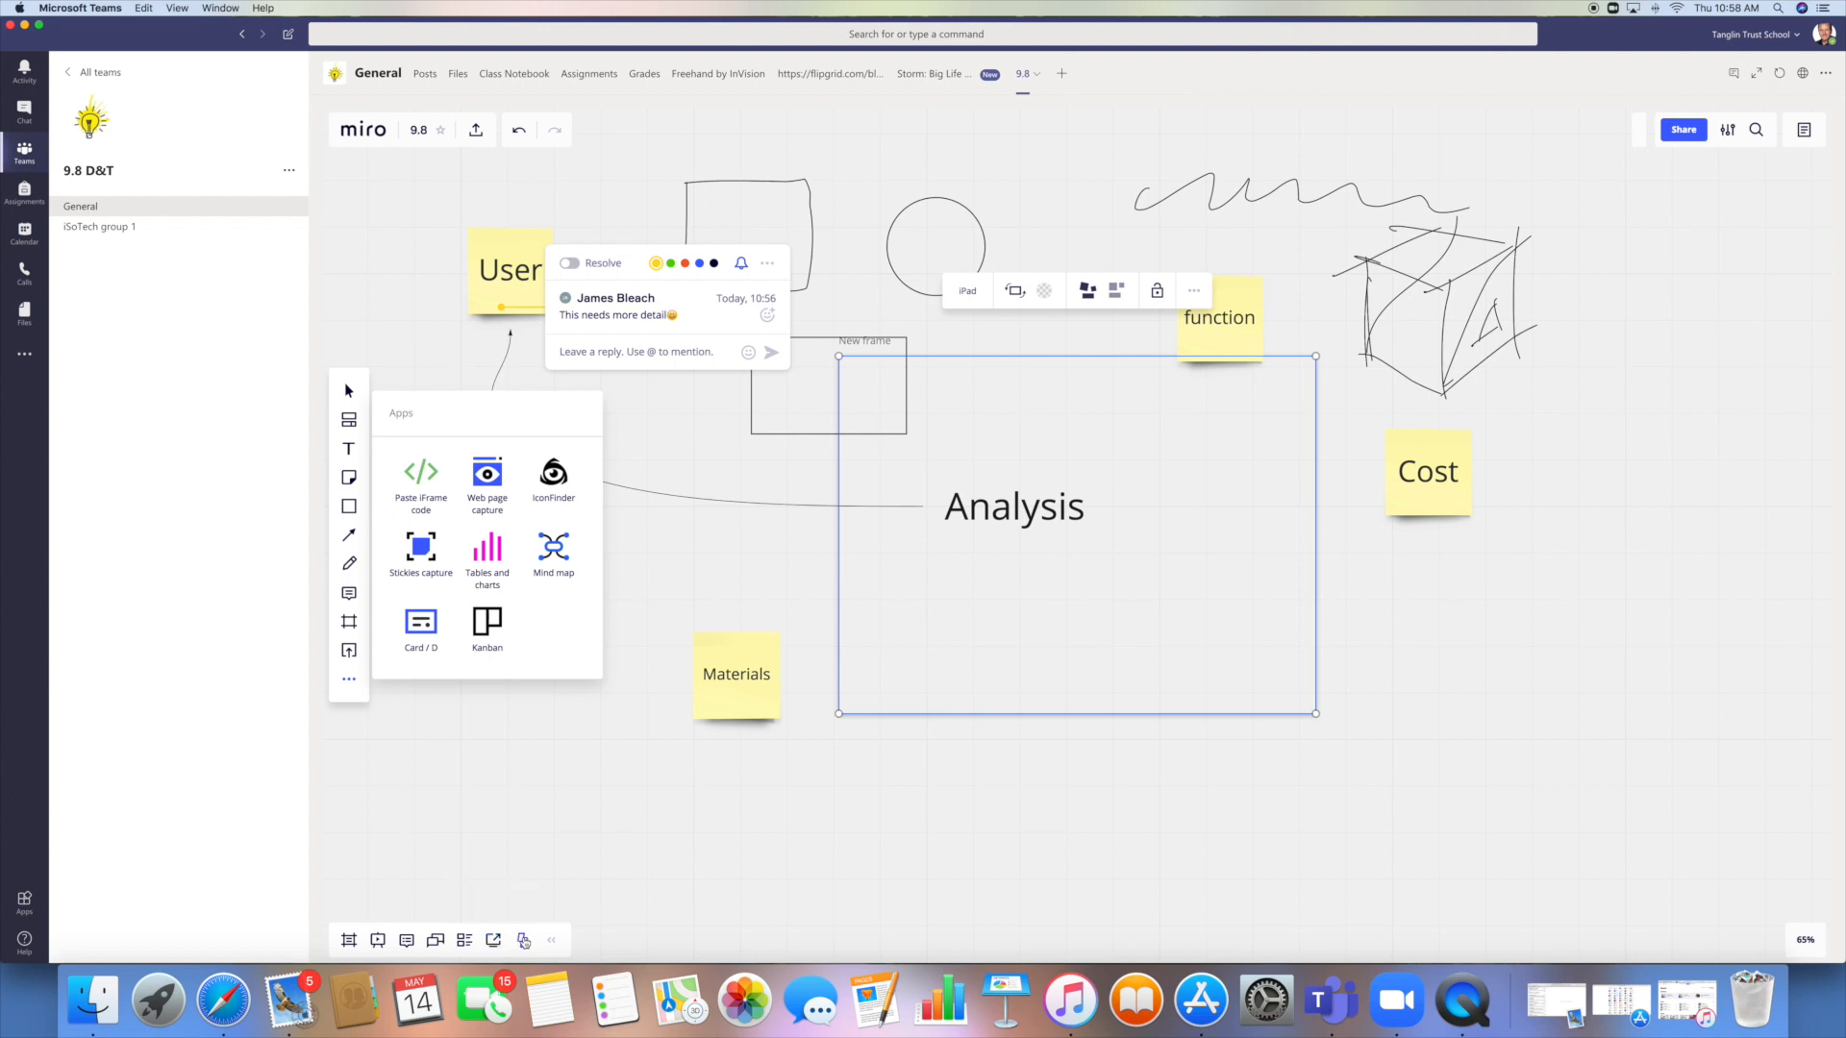
{"action": "mouse_move", "coordinate": [729, 650]}
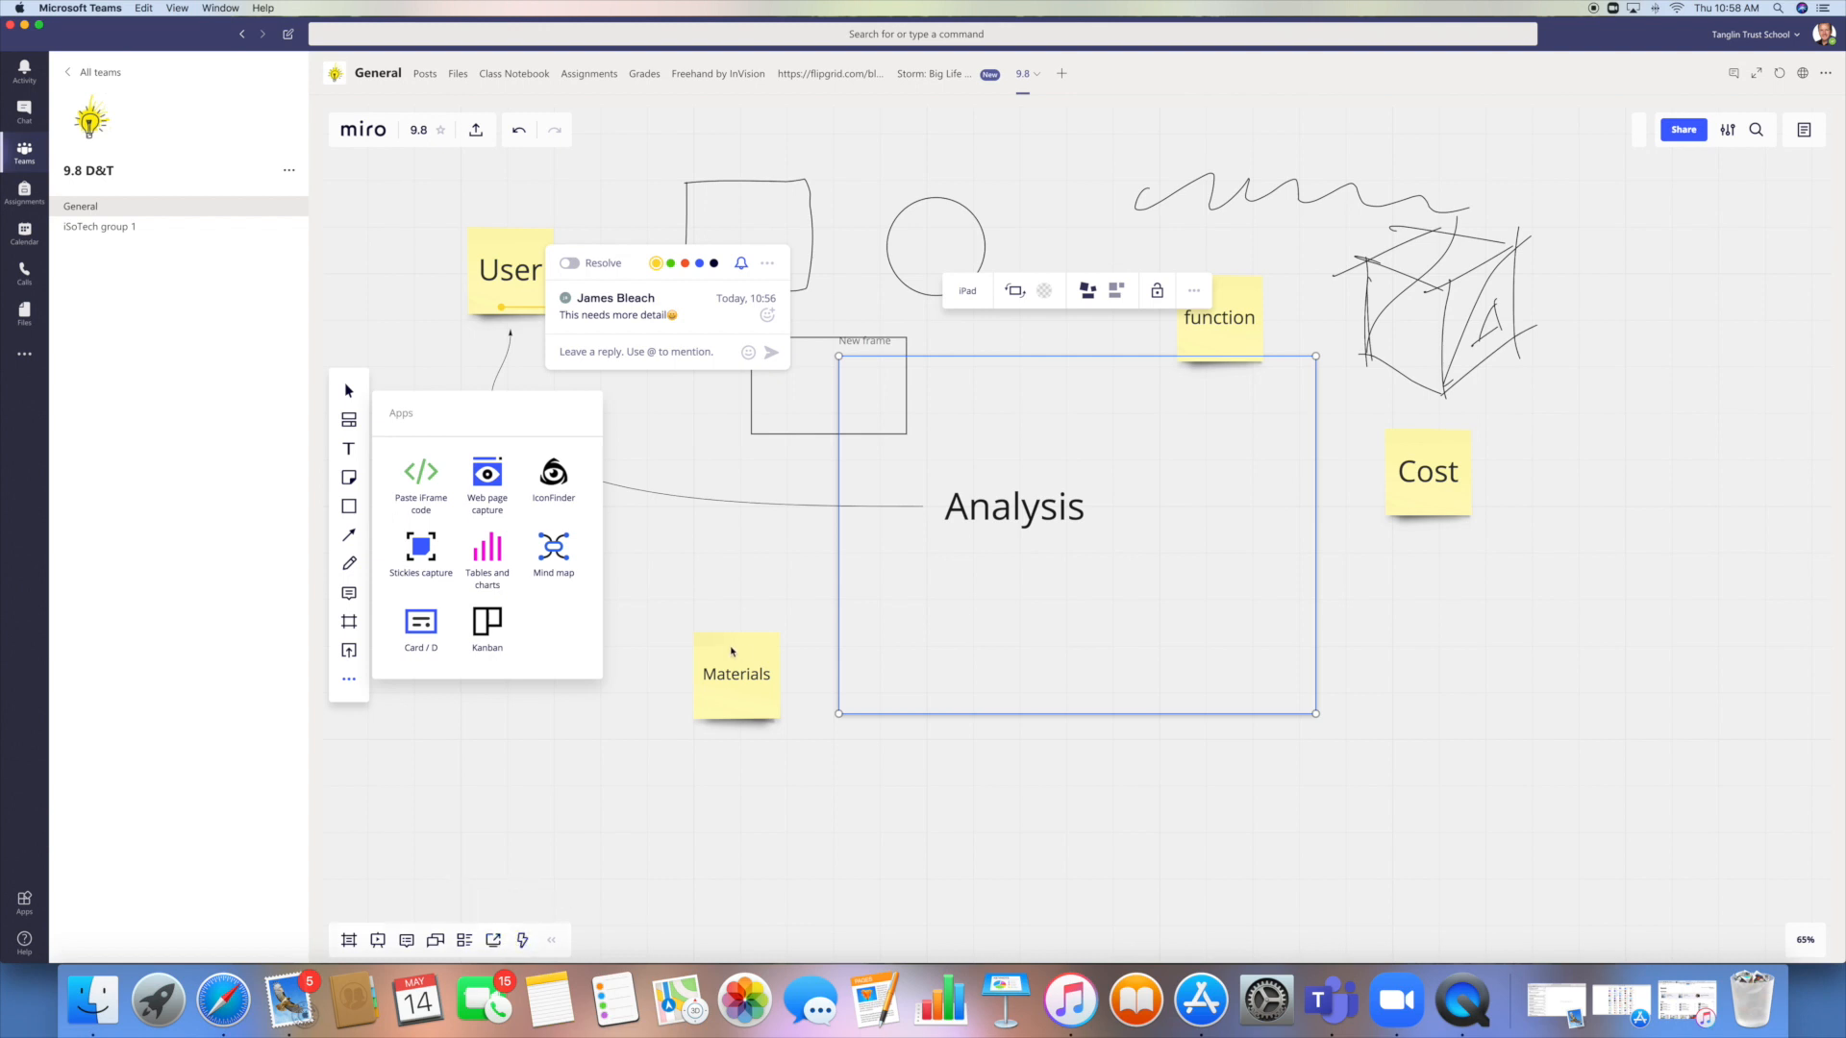
{"action": "mouse_move", "coordinate": [1189, 215]}
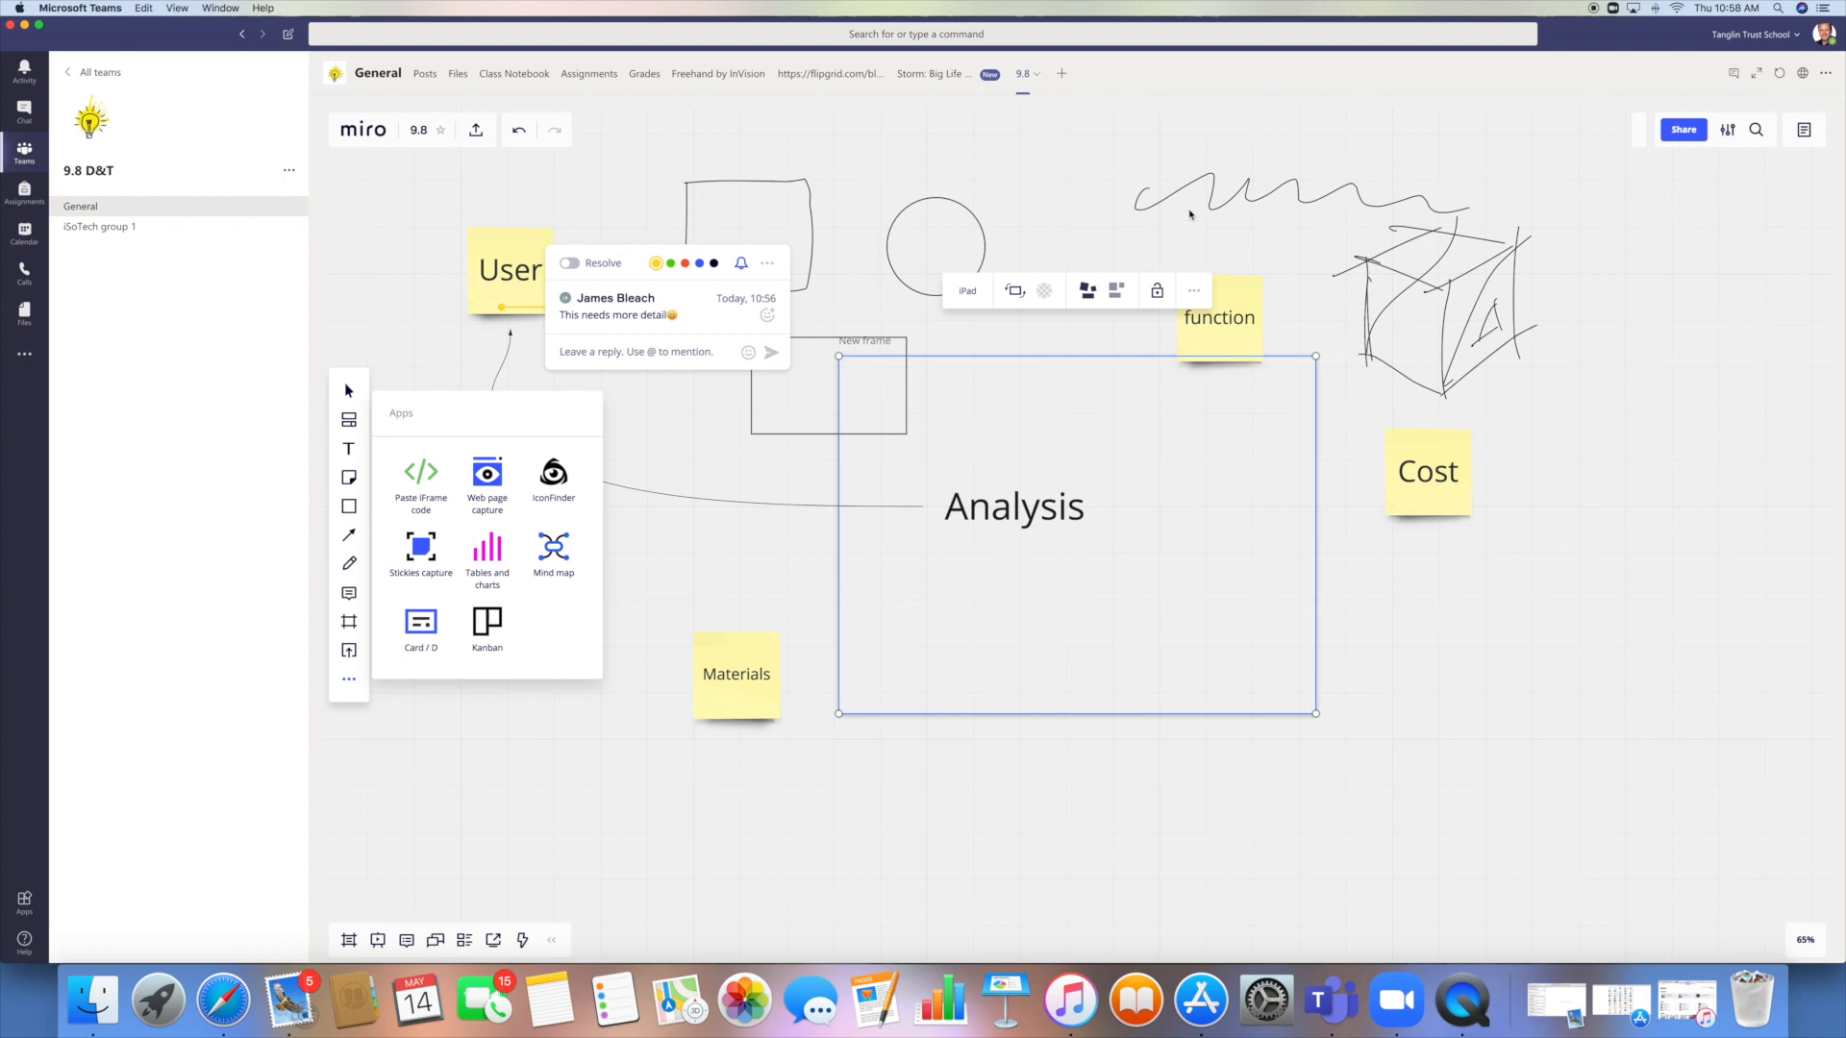
{"action": "mouse_move", "coordinate": [571, 180]}
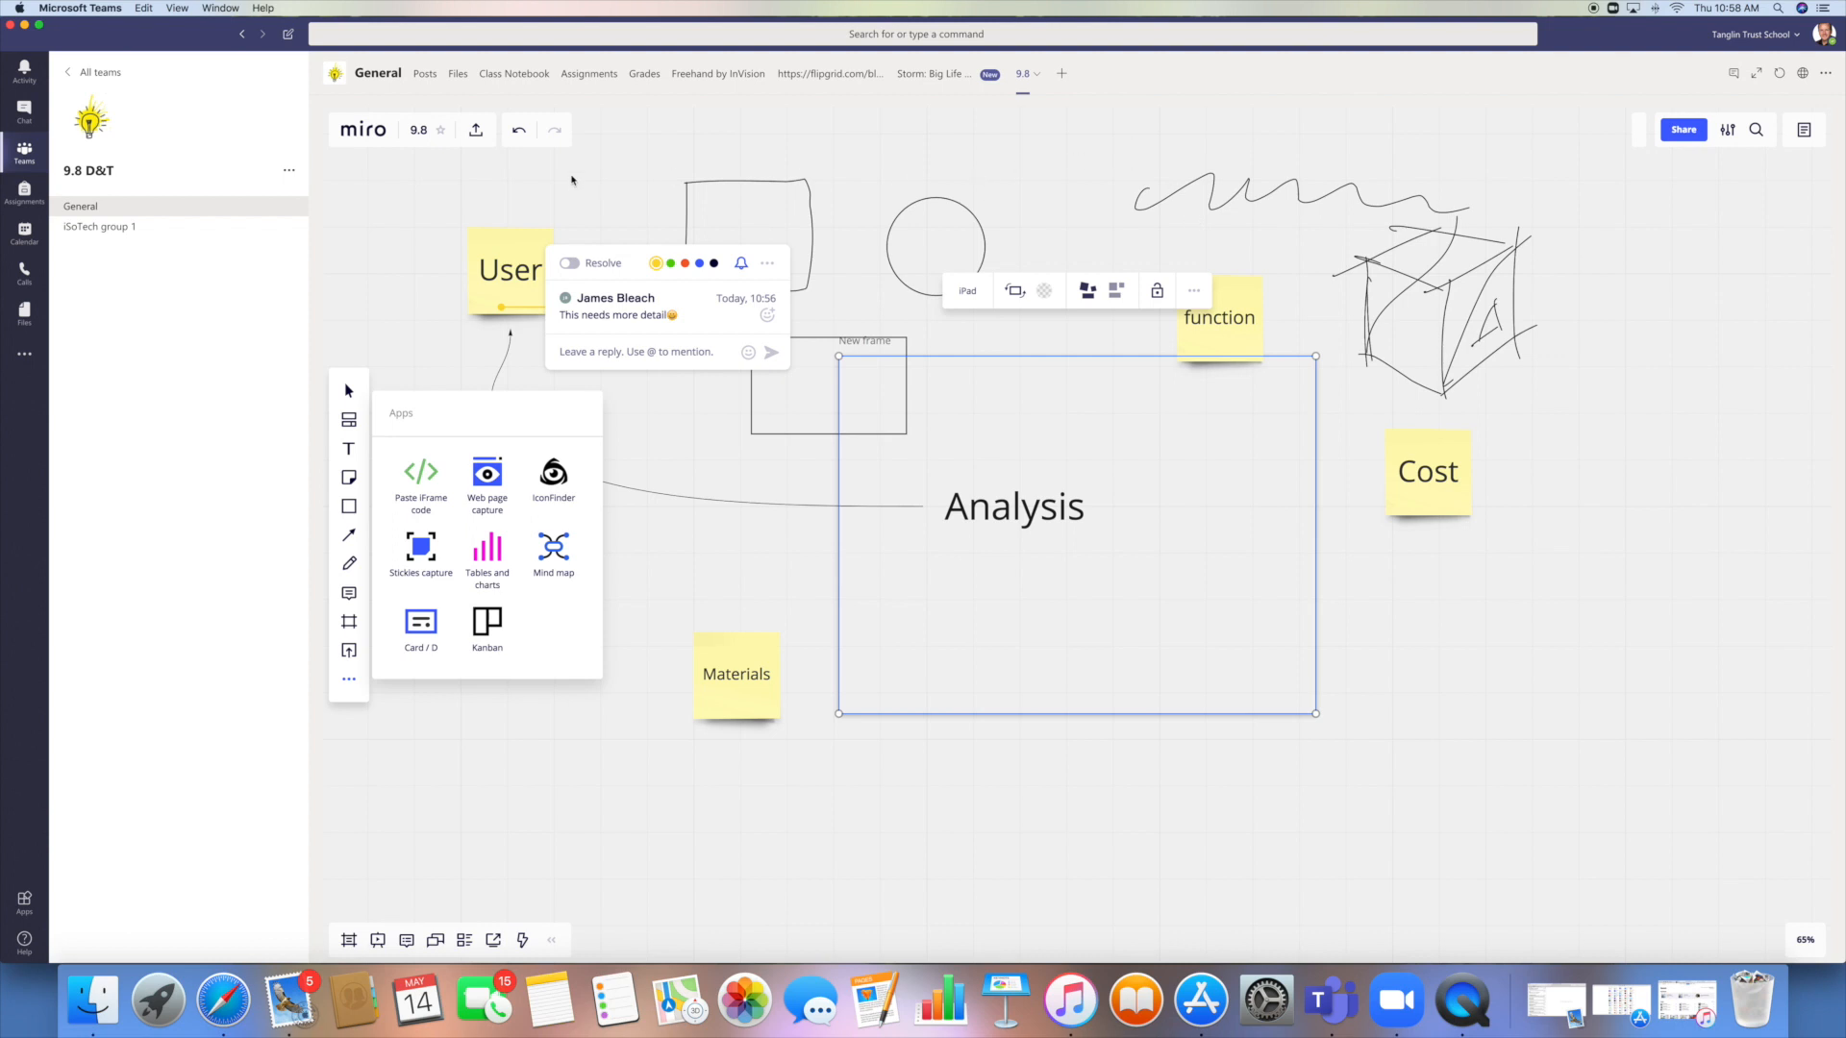
{"action": "mouse_move", "coordinate": [651, 172]}
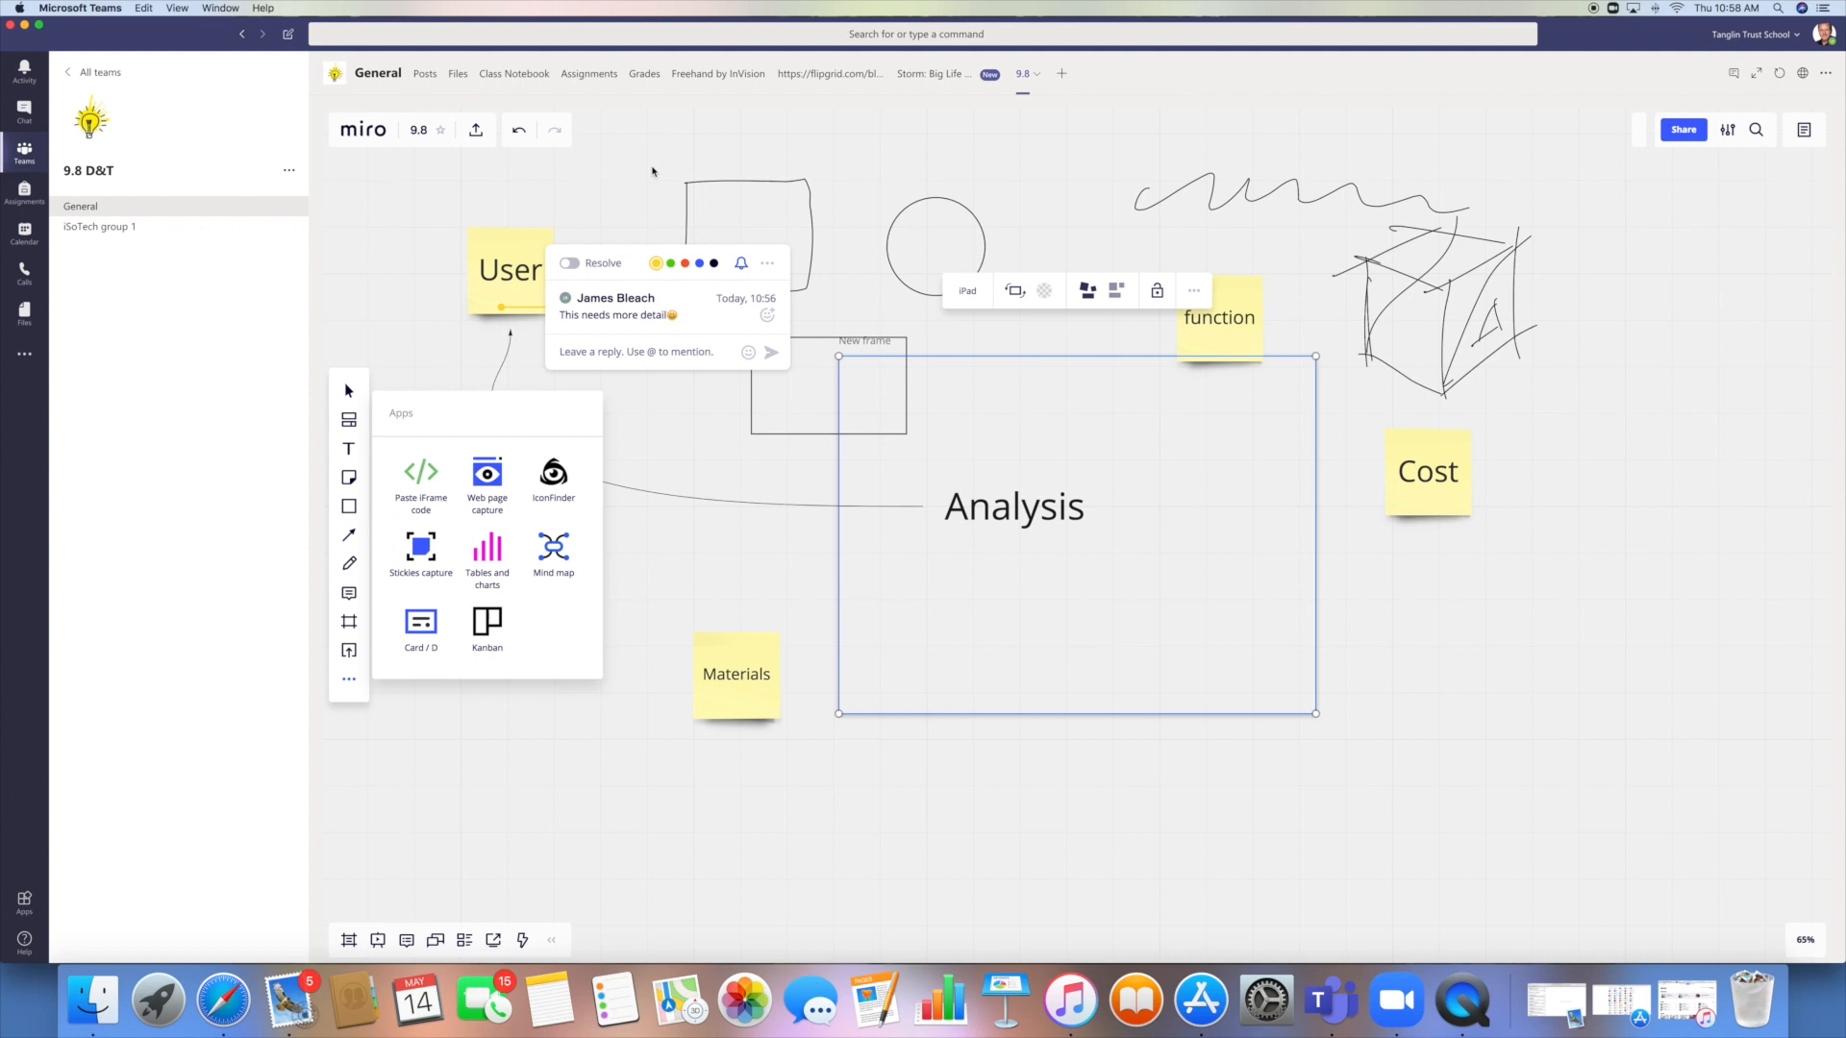
{"action": "mouse_move", "coordinate": [1017, 190]}
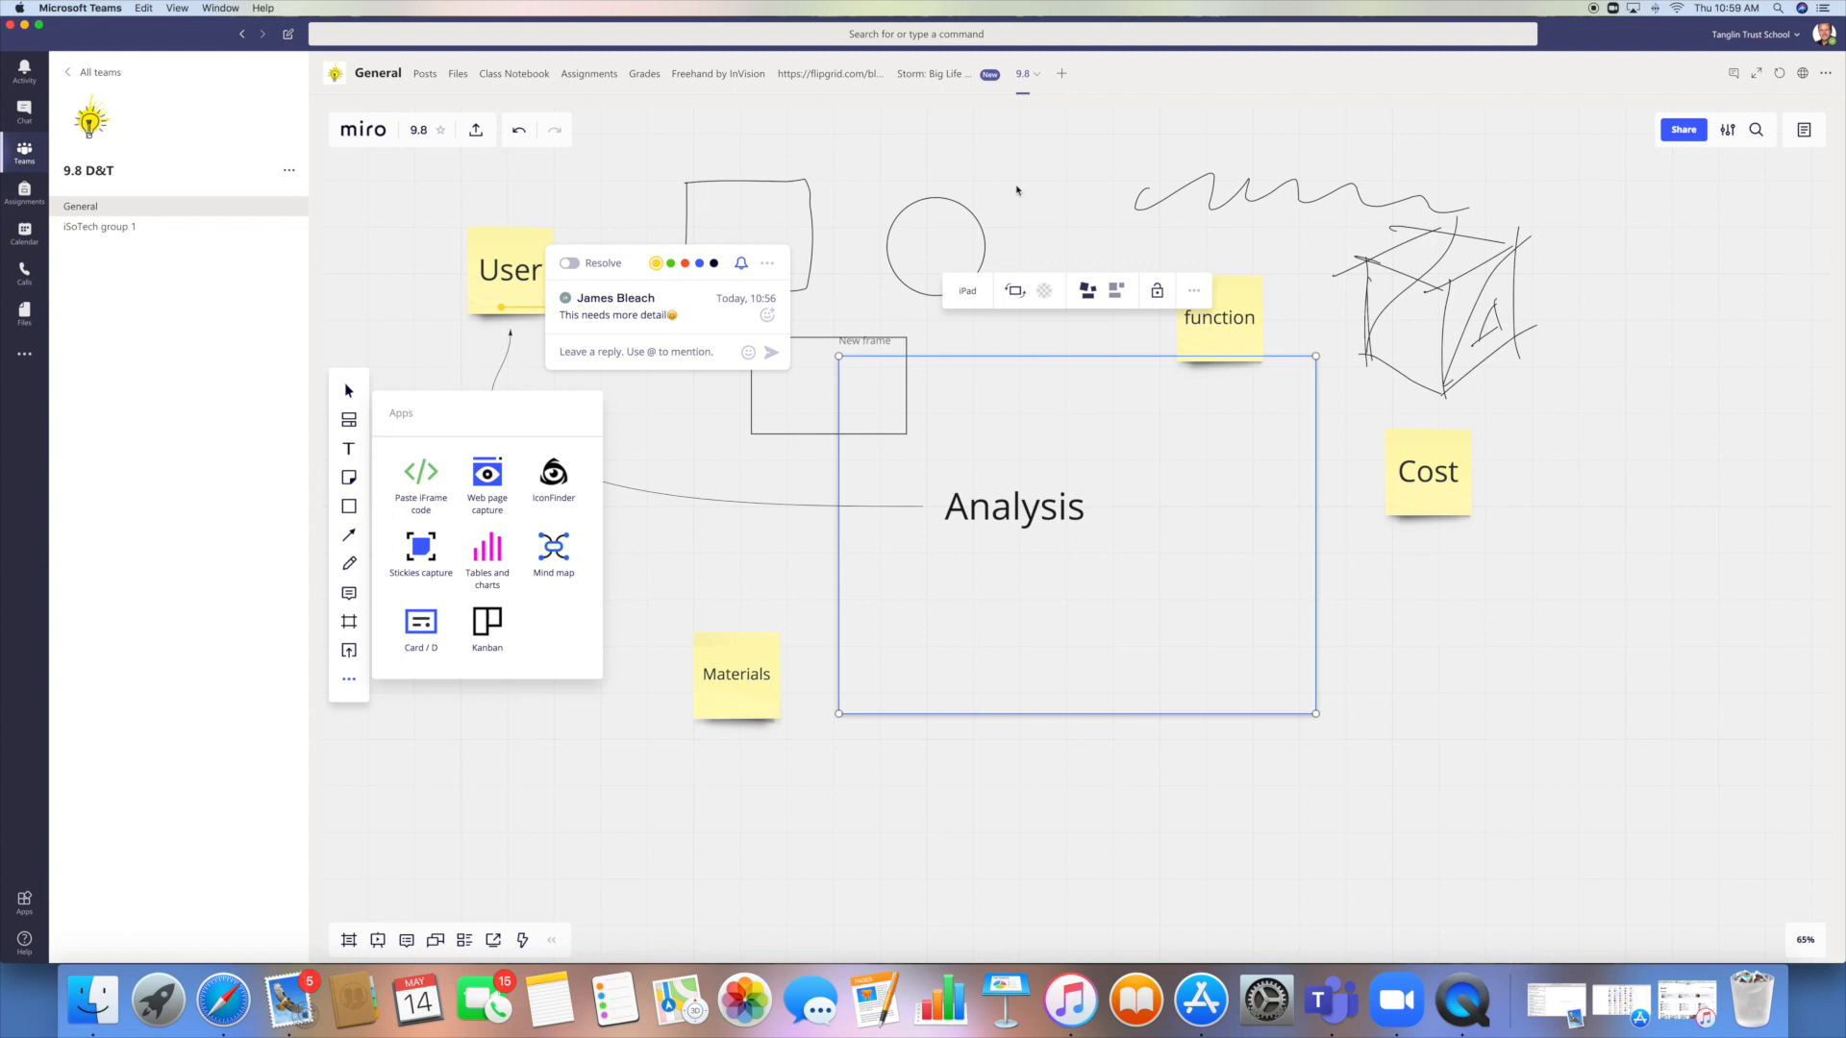